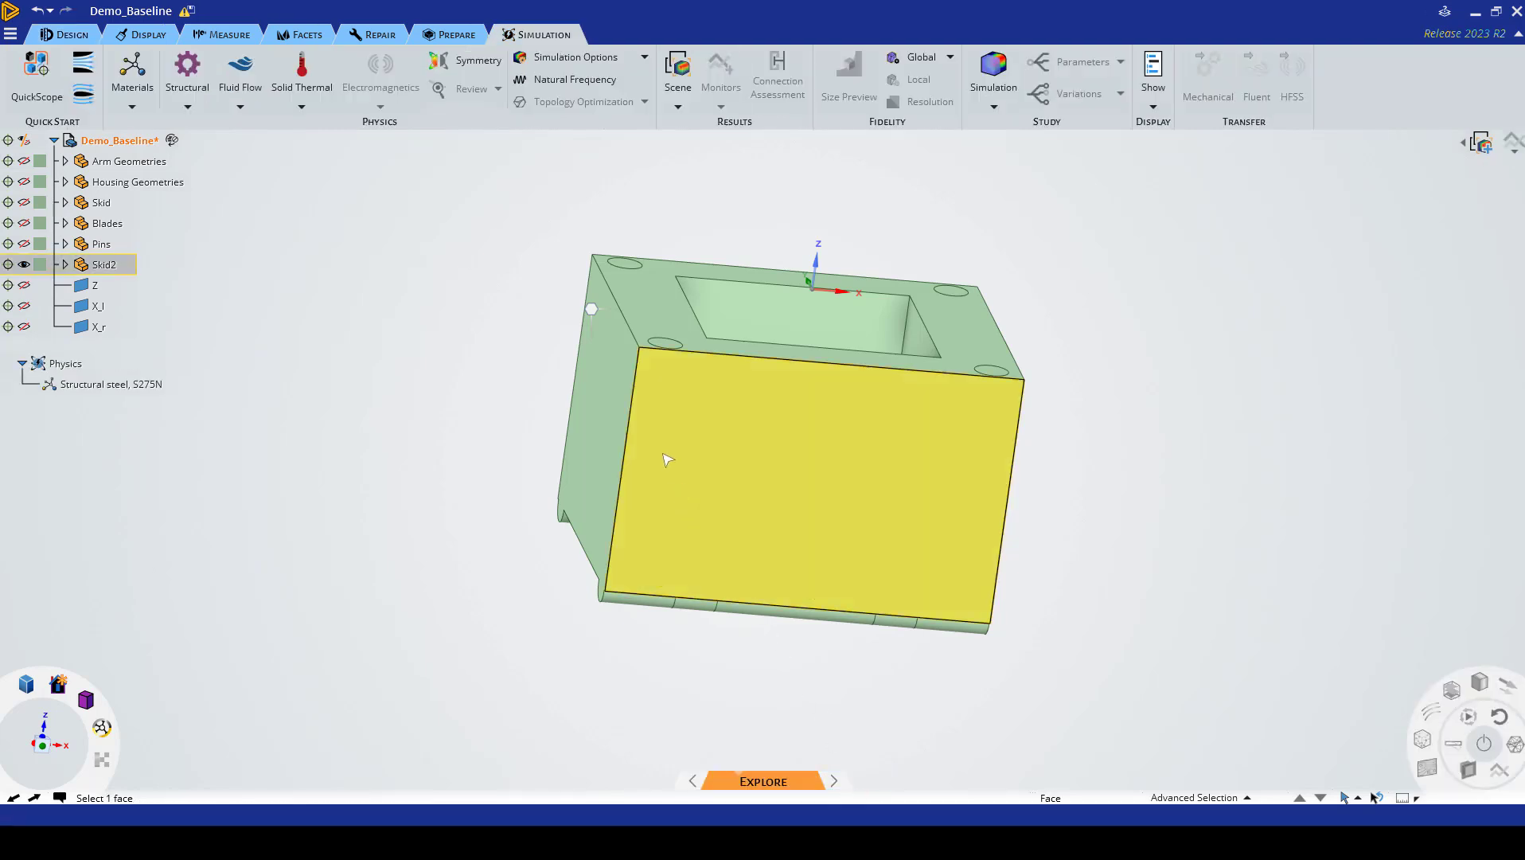
mouse_move(717, 483)
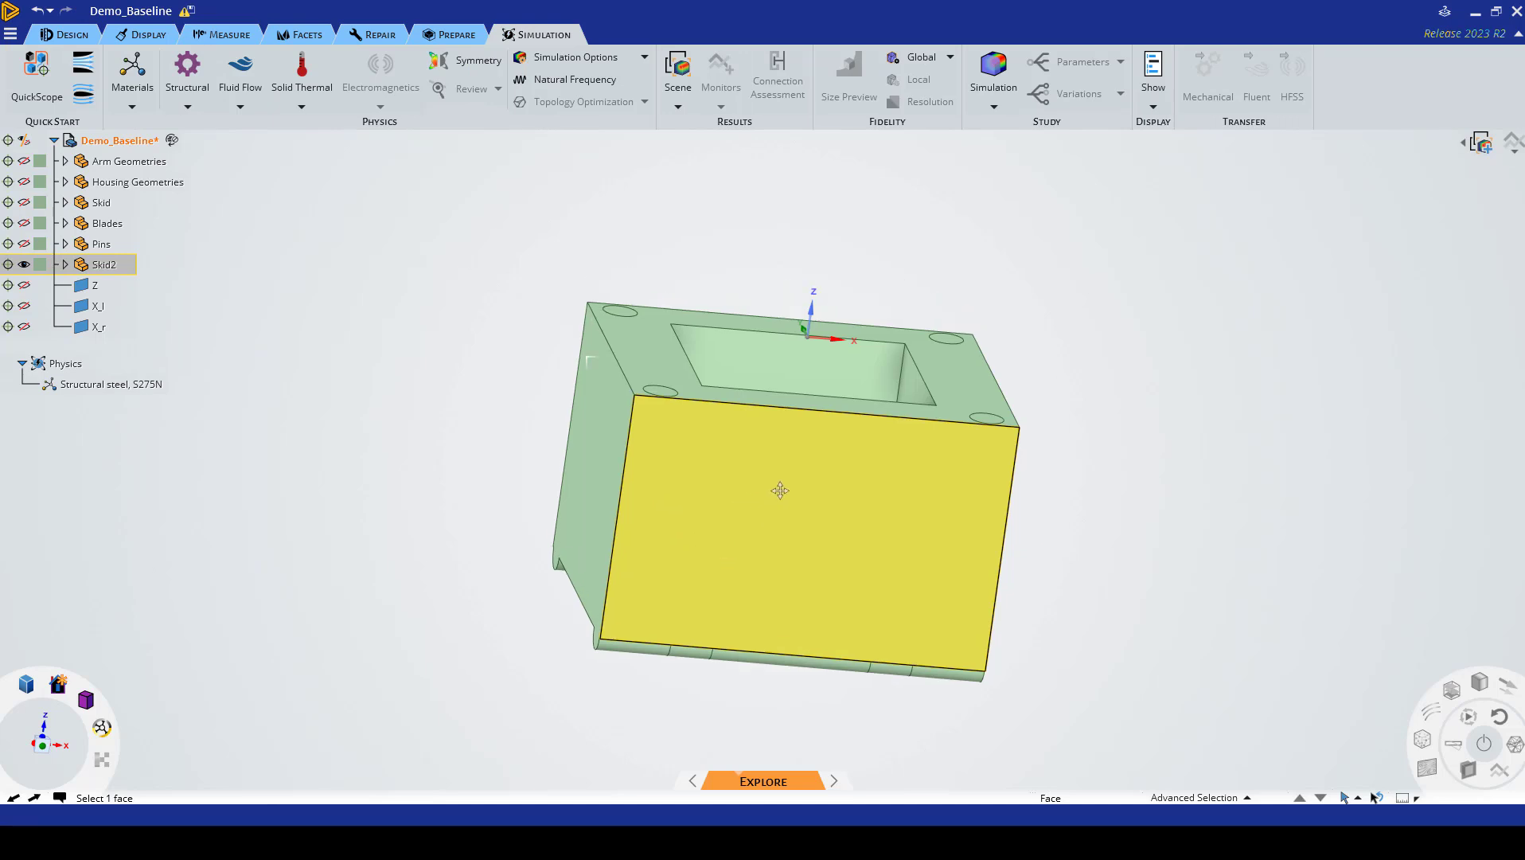
Step: Clear the face selection and turn the skid over to show the underside pin slots
click(696, 632)
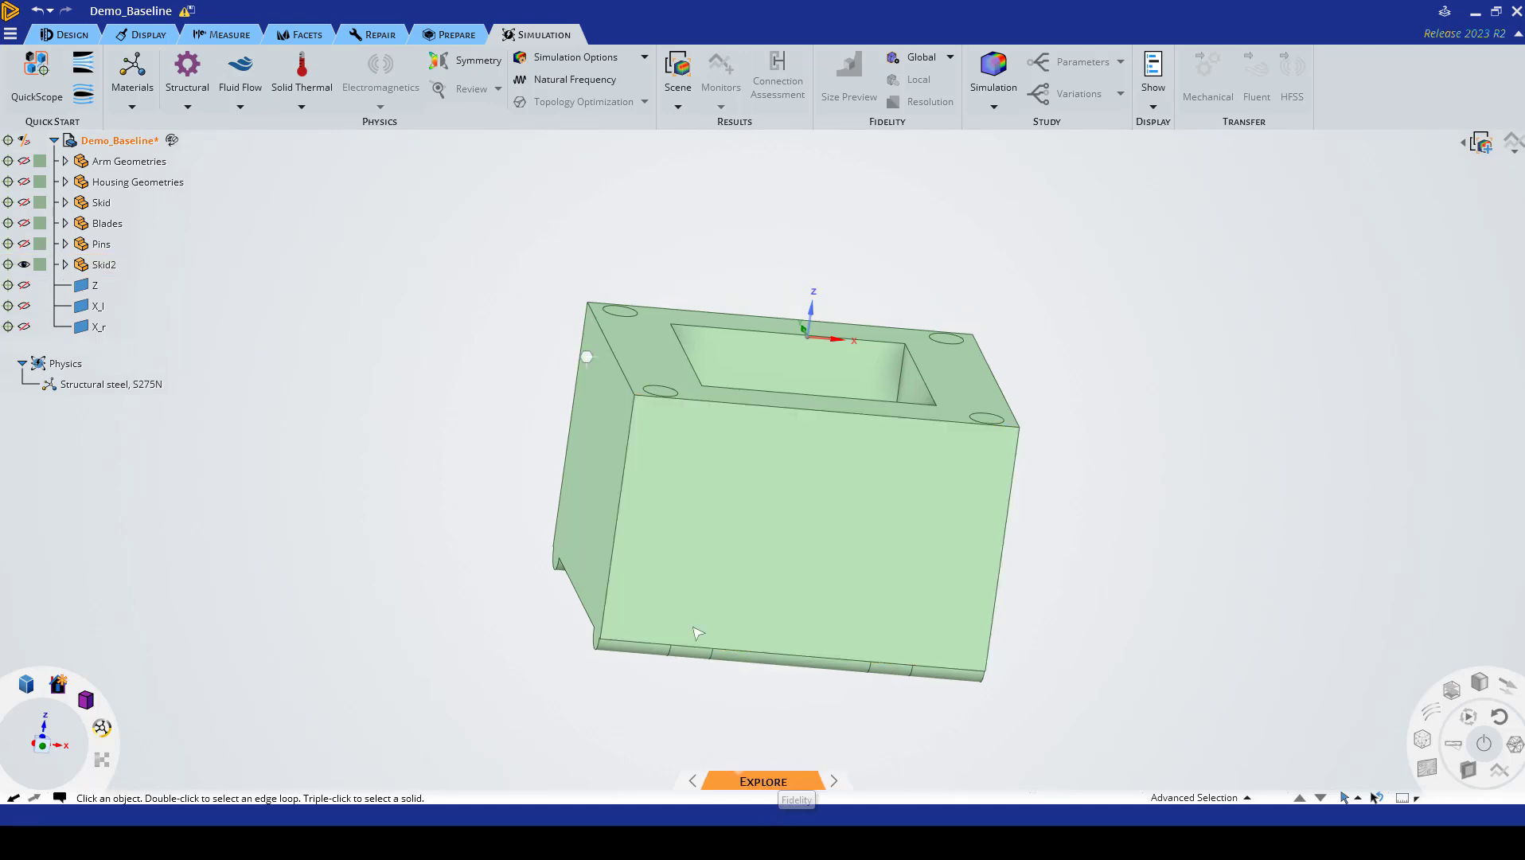
click(789, 526)
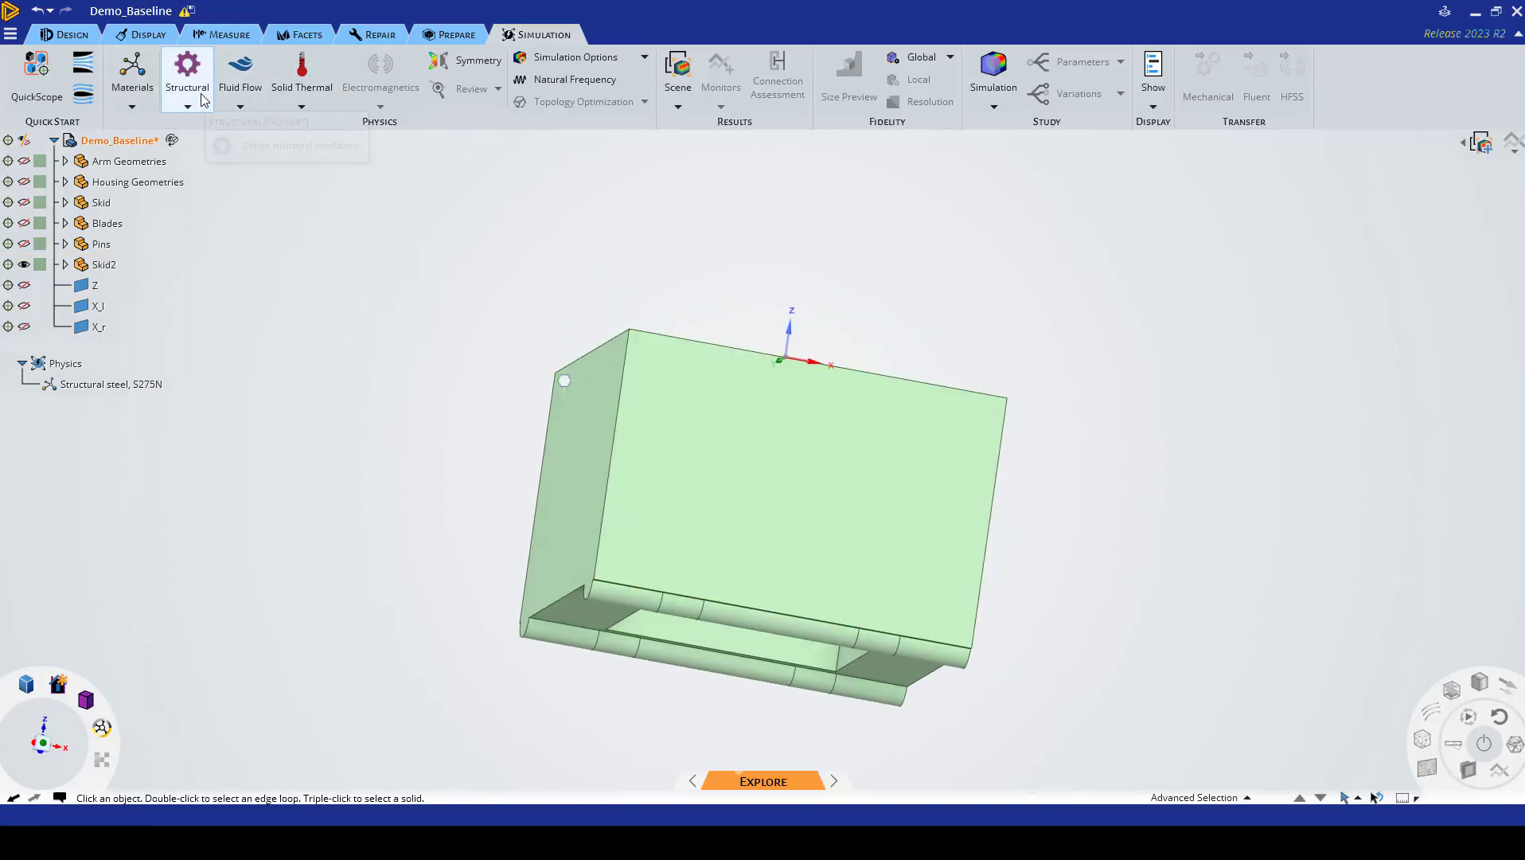
mouse_move(187, 78)
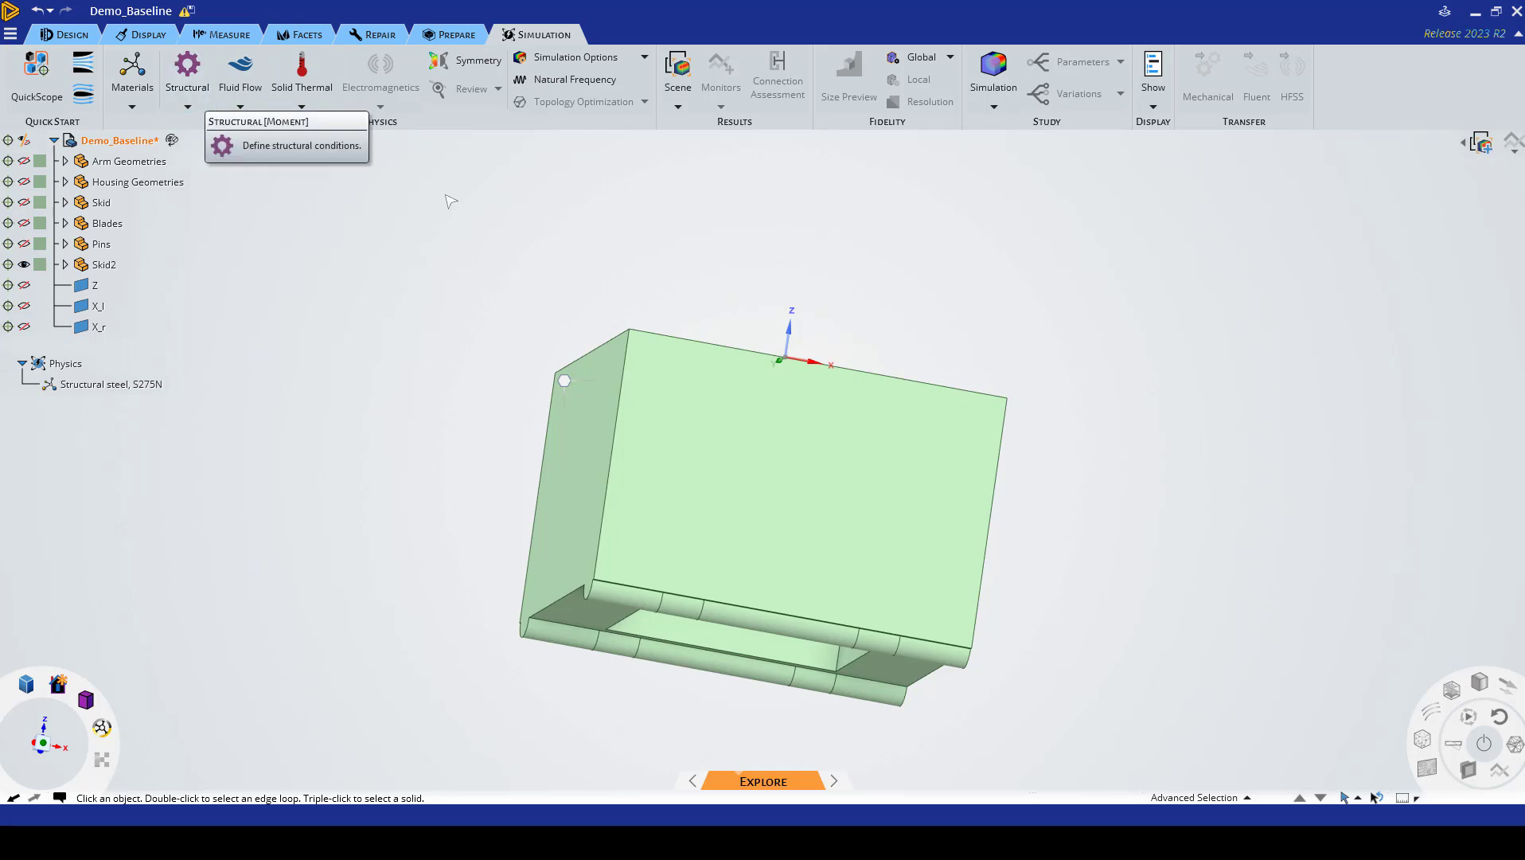
mouse_move(573, 102)
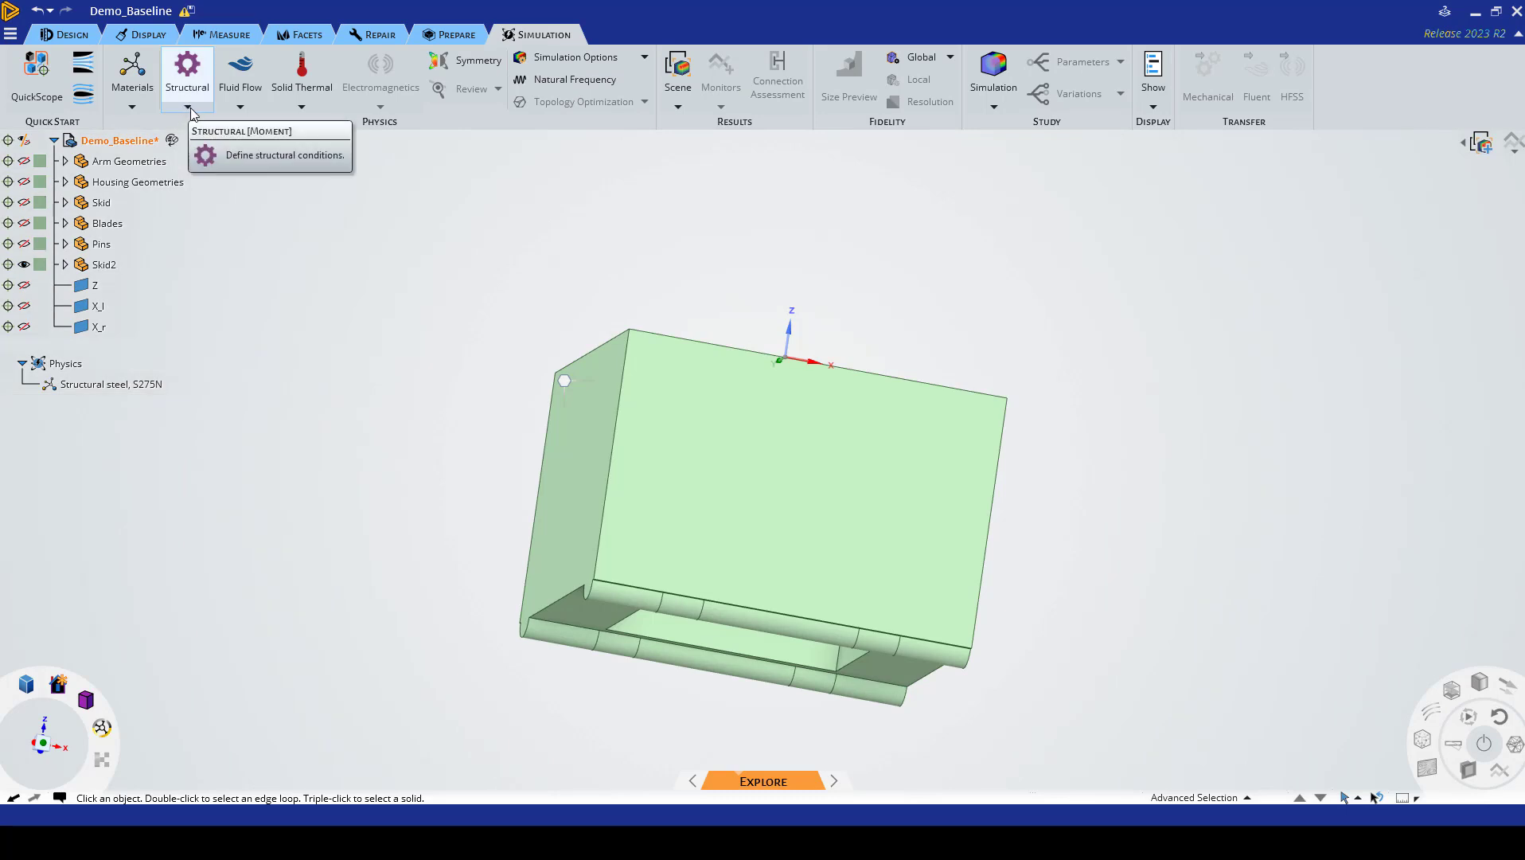
Step: Start a structural force load on the four pin-slot faces
click(187, 108)
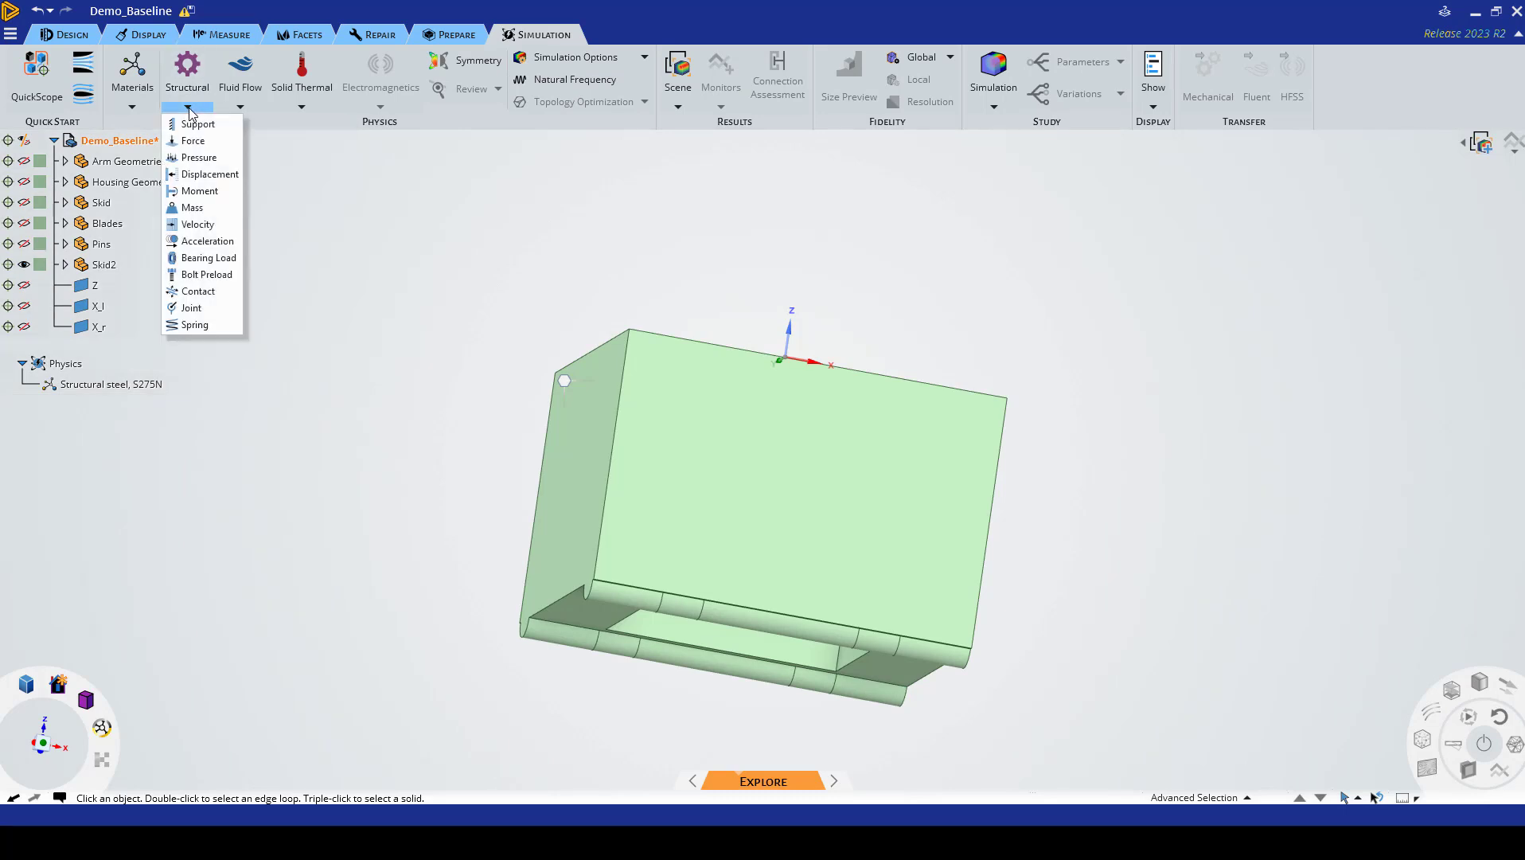
mouse_move(191, 153)
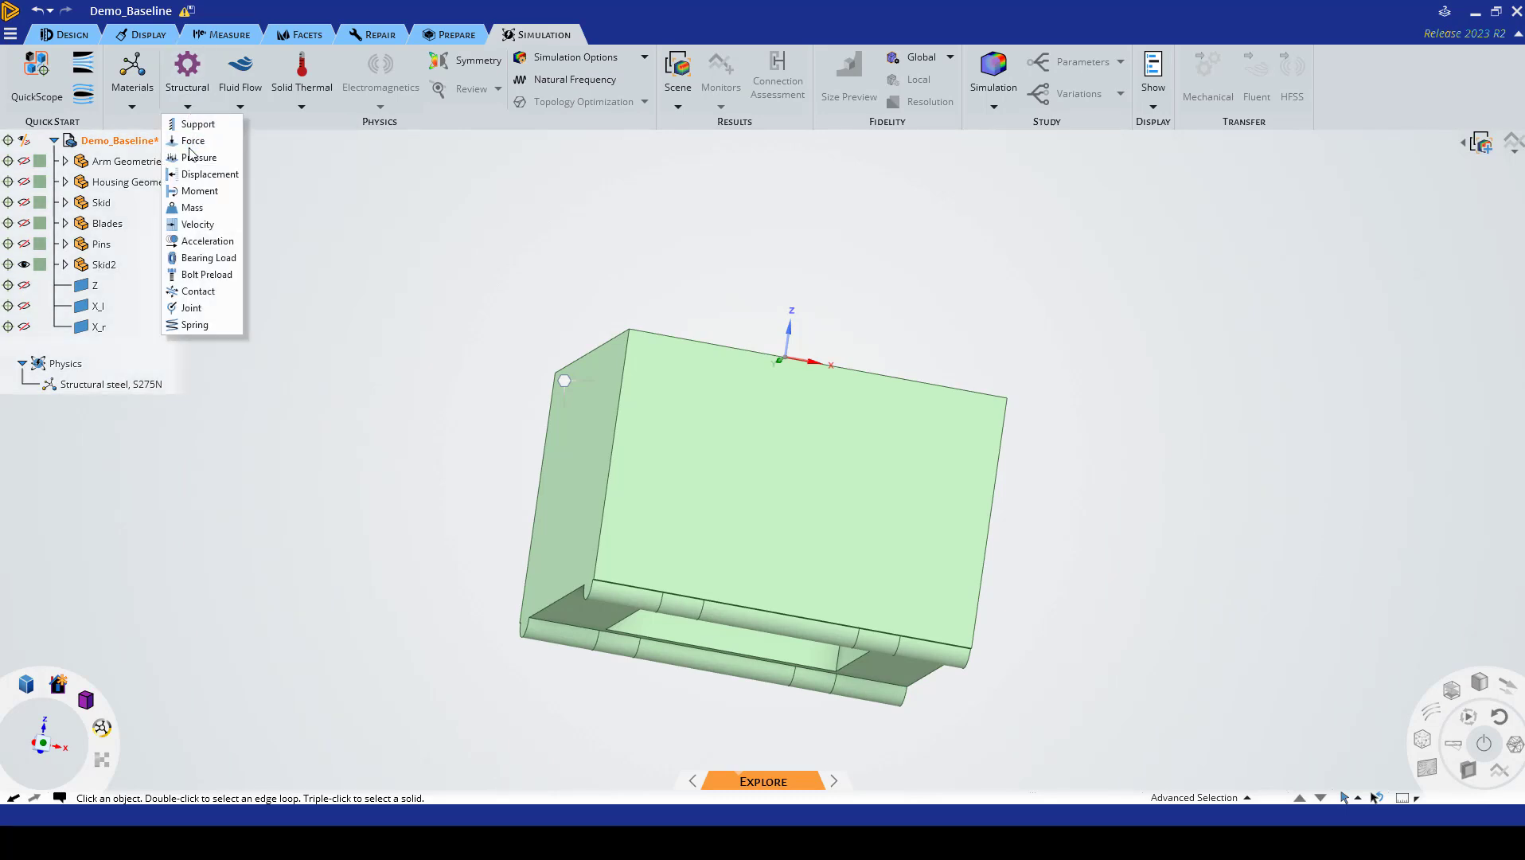
click(194, 141)
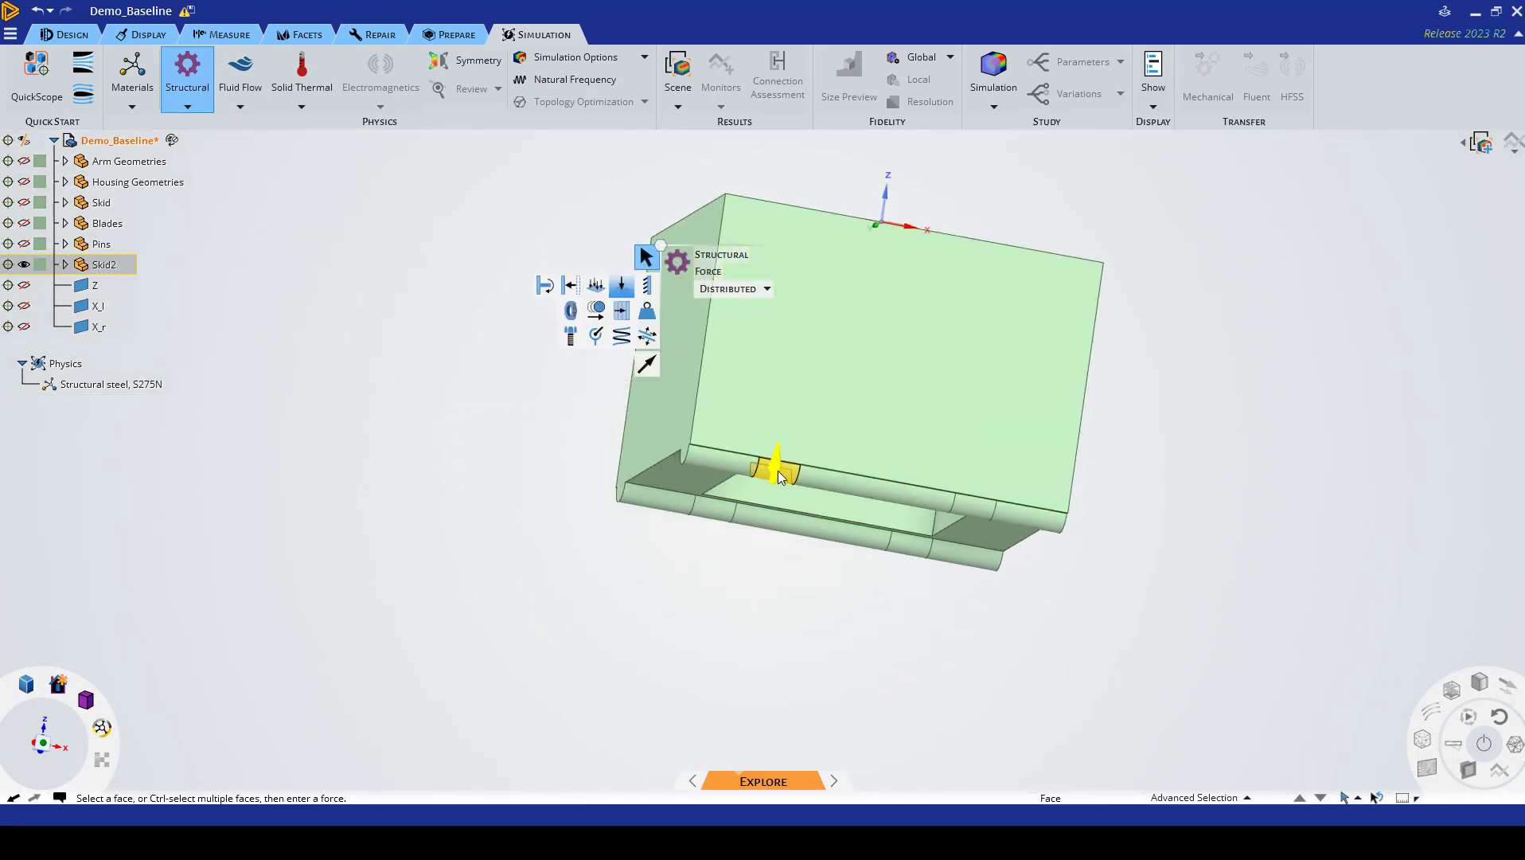
click(963, 508)
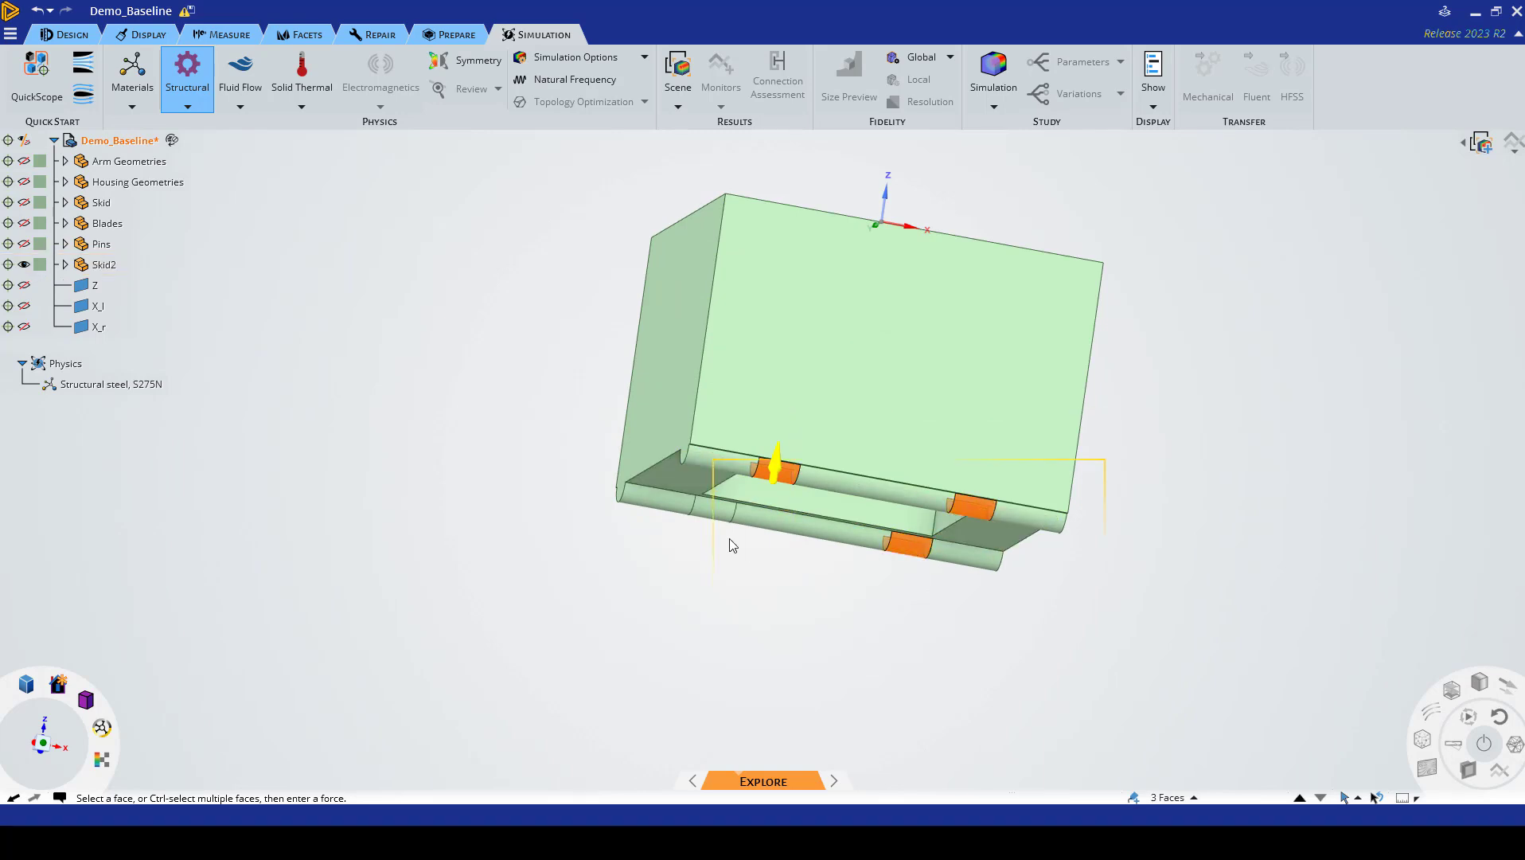
click(906, 432)
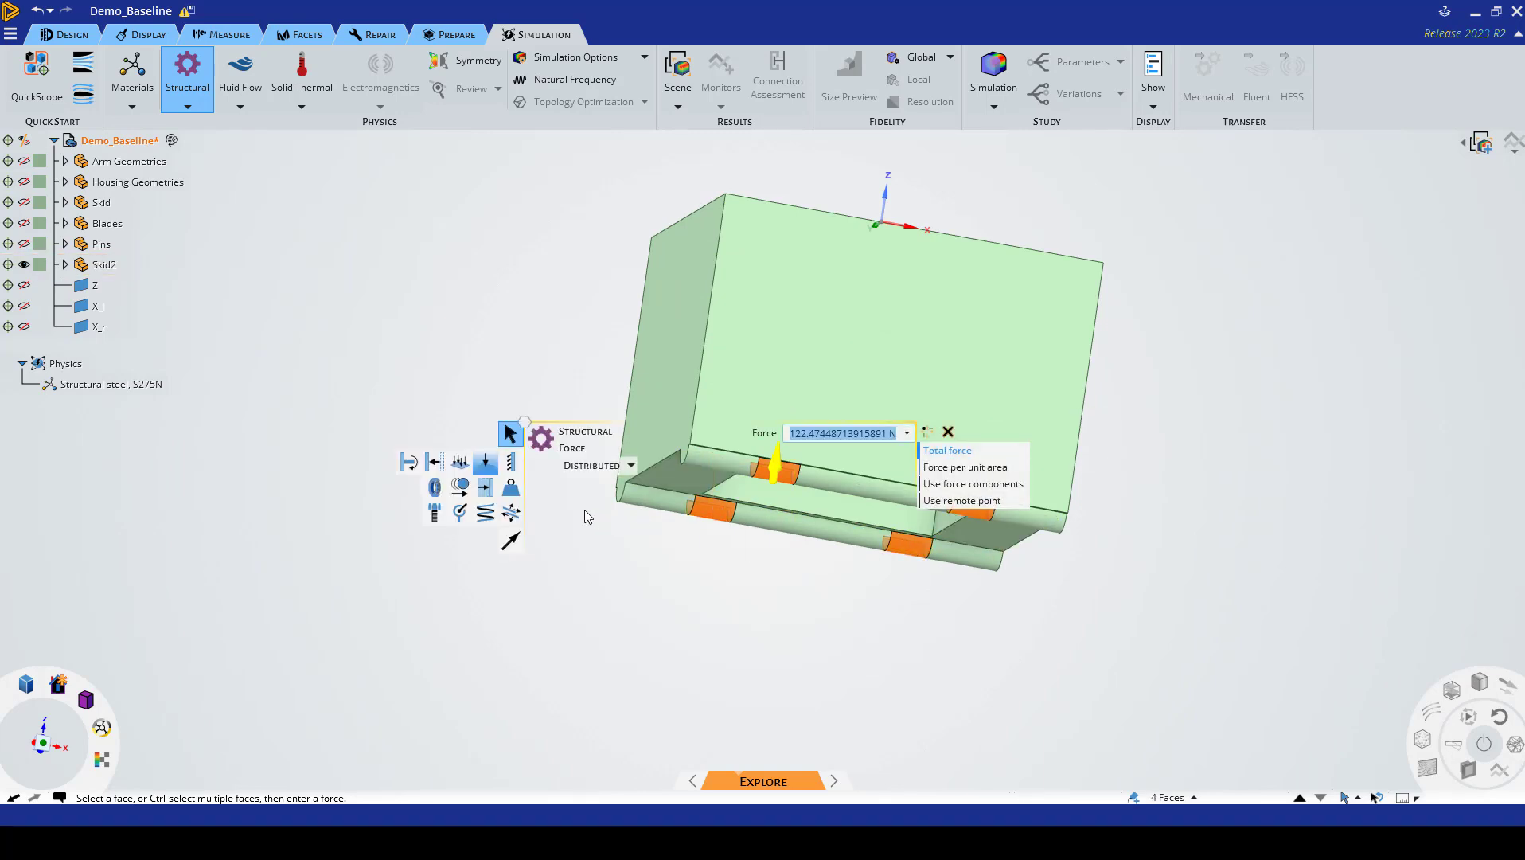
mouse_move(959, 463)
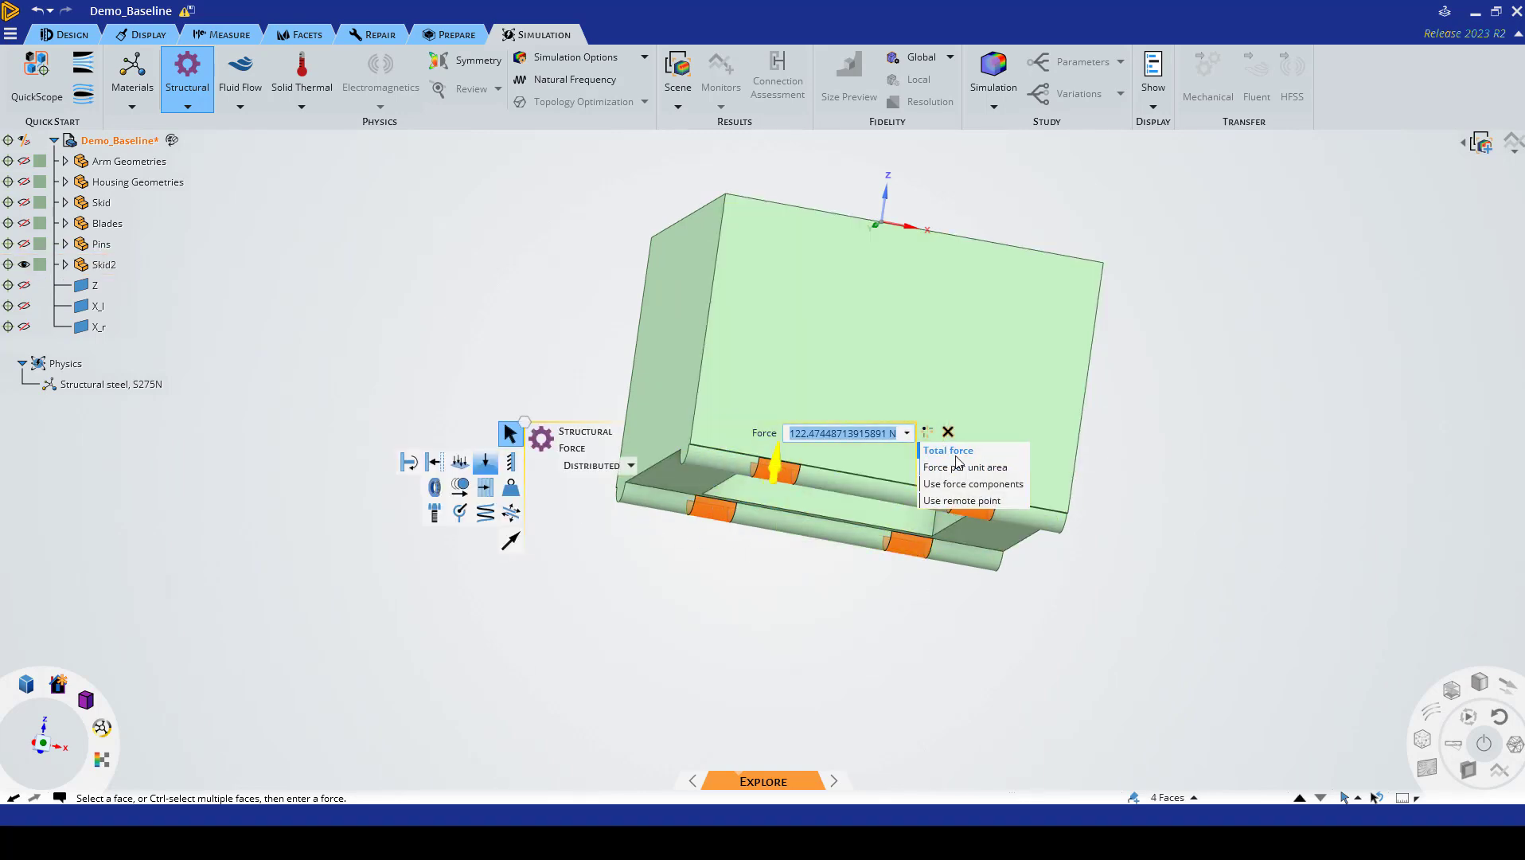
mouse_move(973, 484)
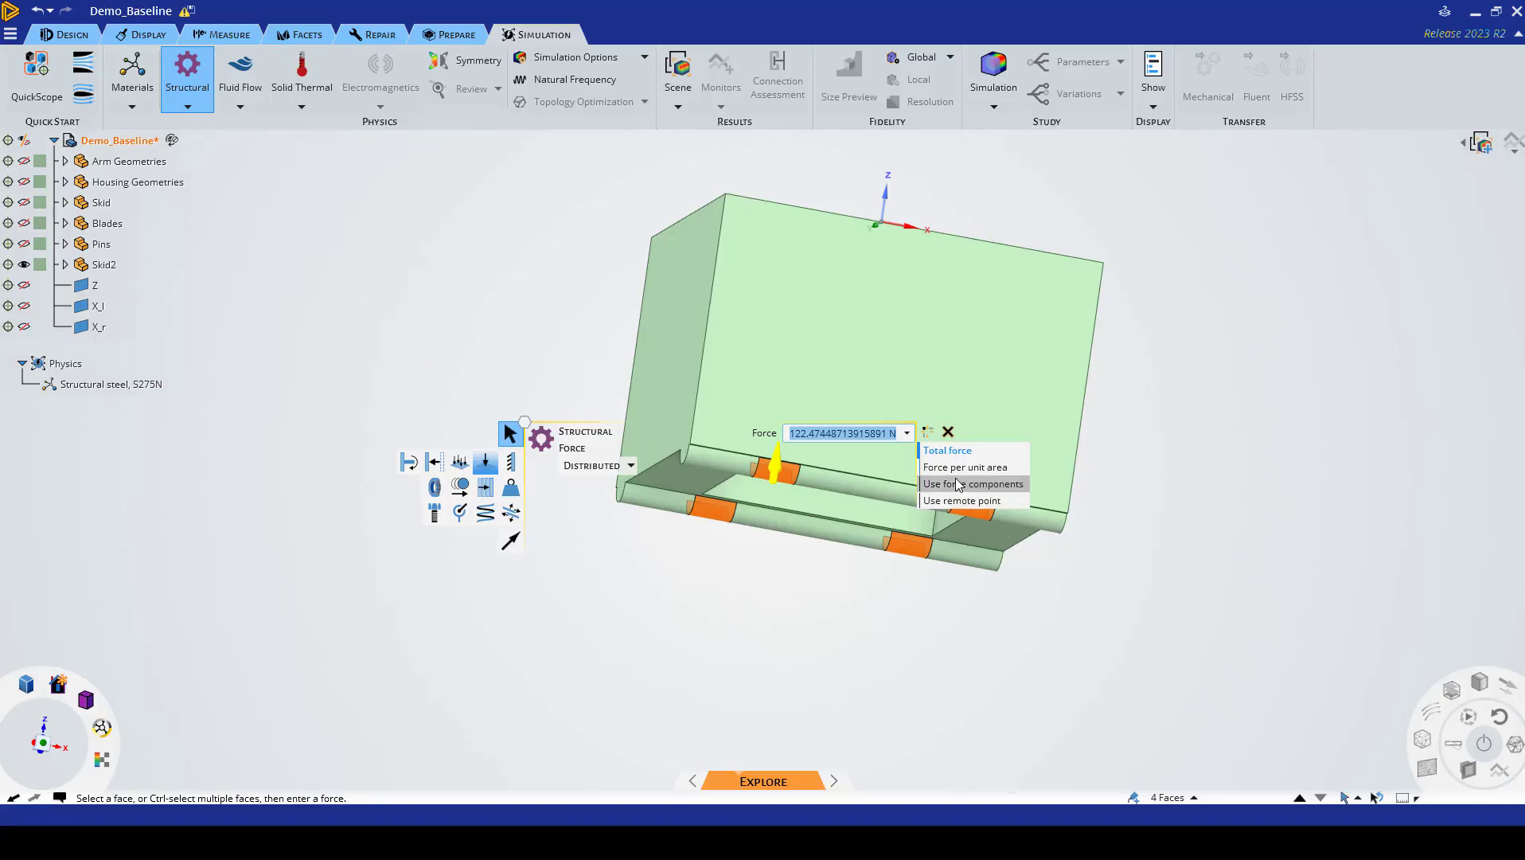
mouse_move(967, 466)
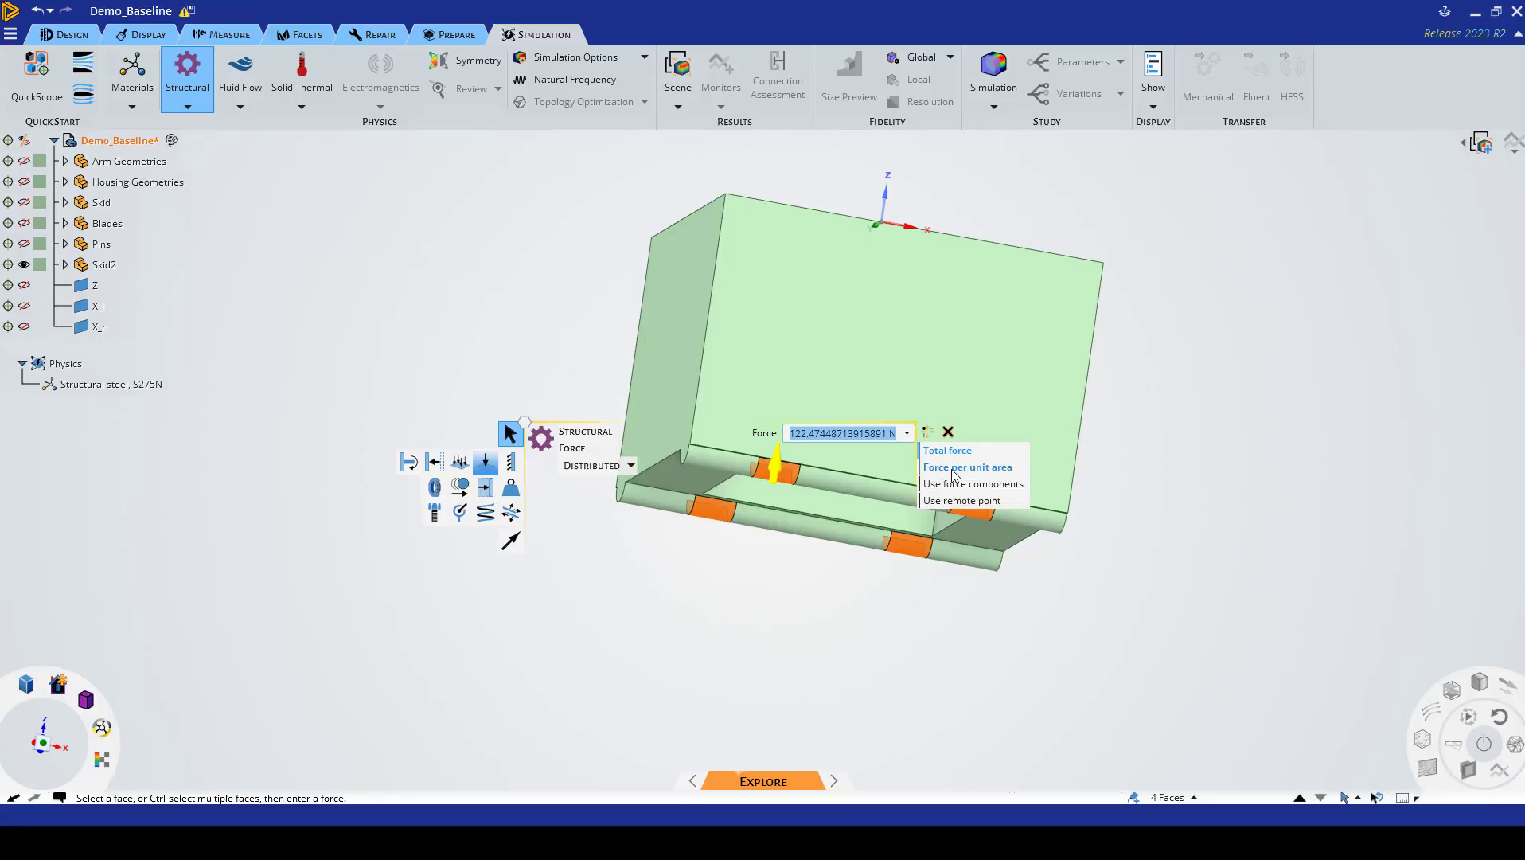
mouse_move(949, 494)
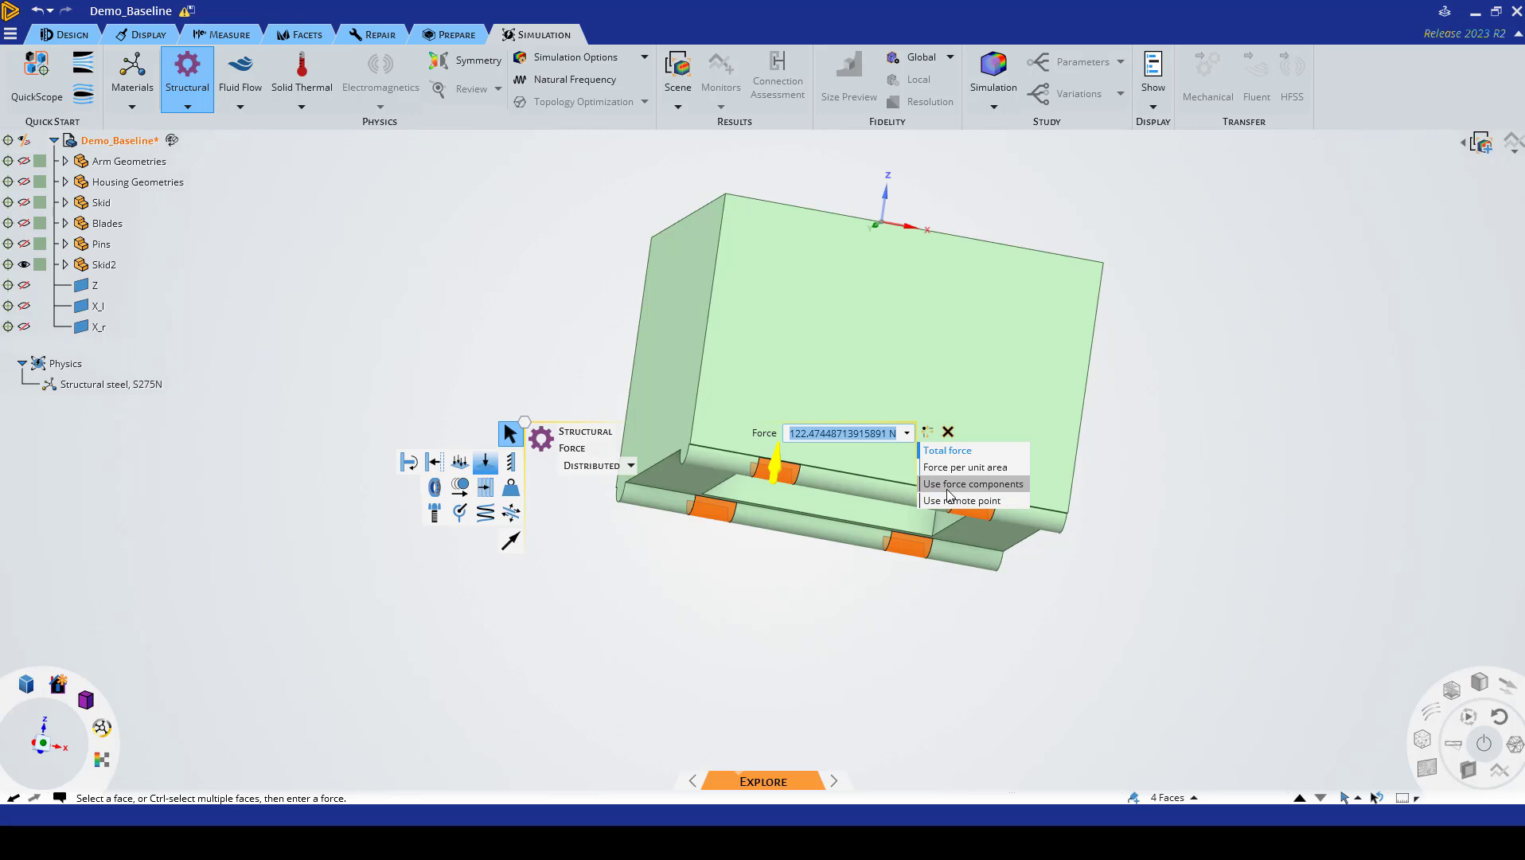
Step: Define the force by components: X 50 N, Y 50 N, Z 100 N (122 N total)
click(973, 484)
text(100 N)
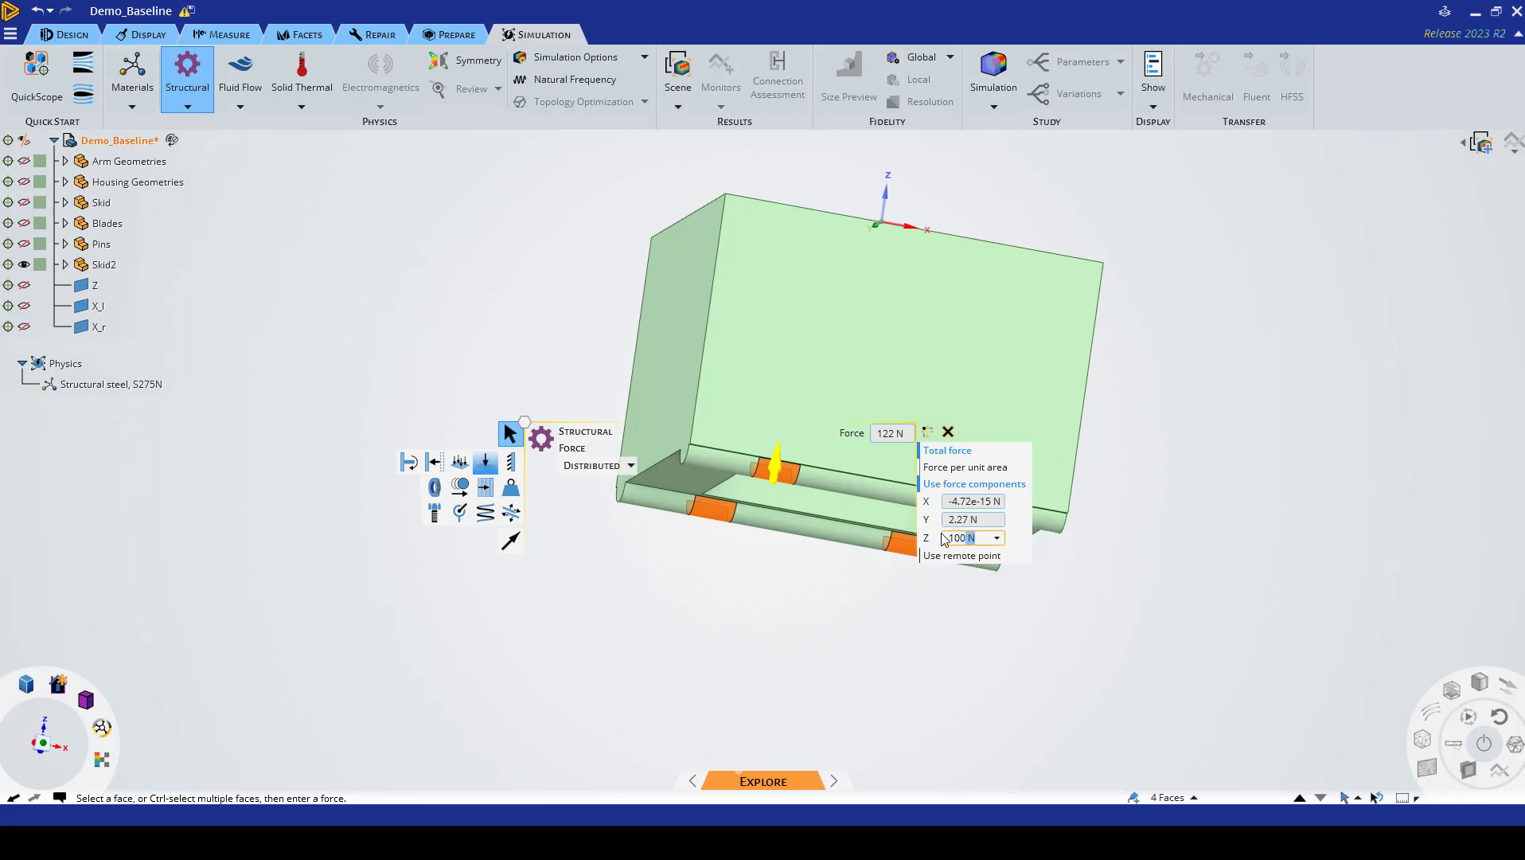
click(971, 519)
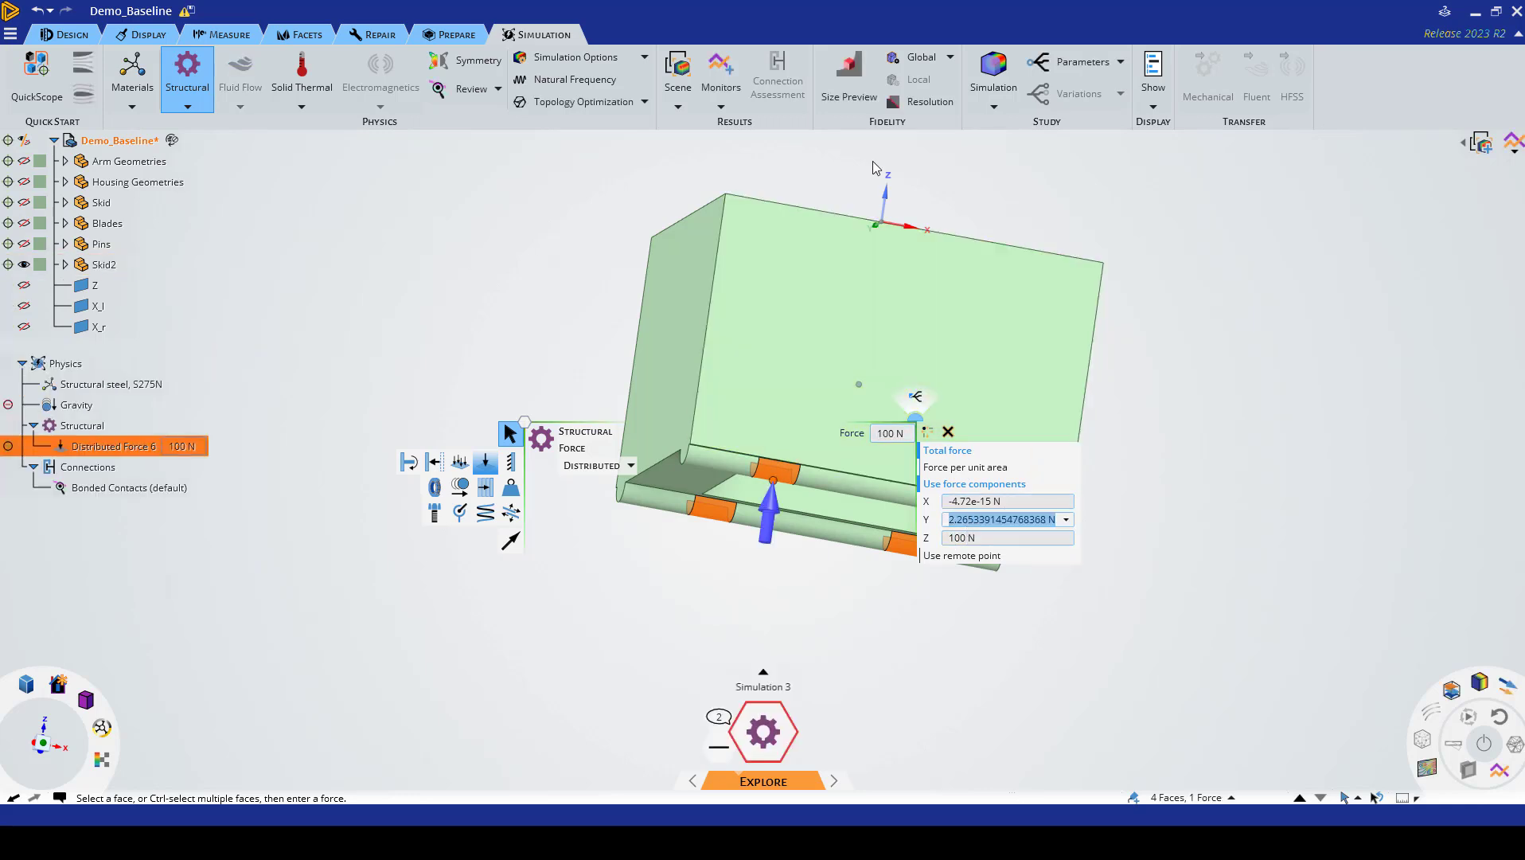
mouse_move(857, 283)
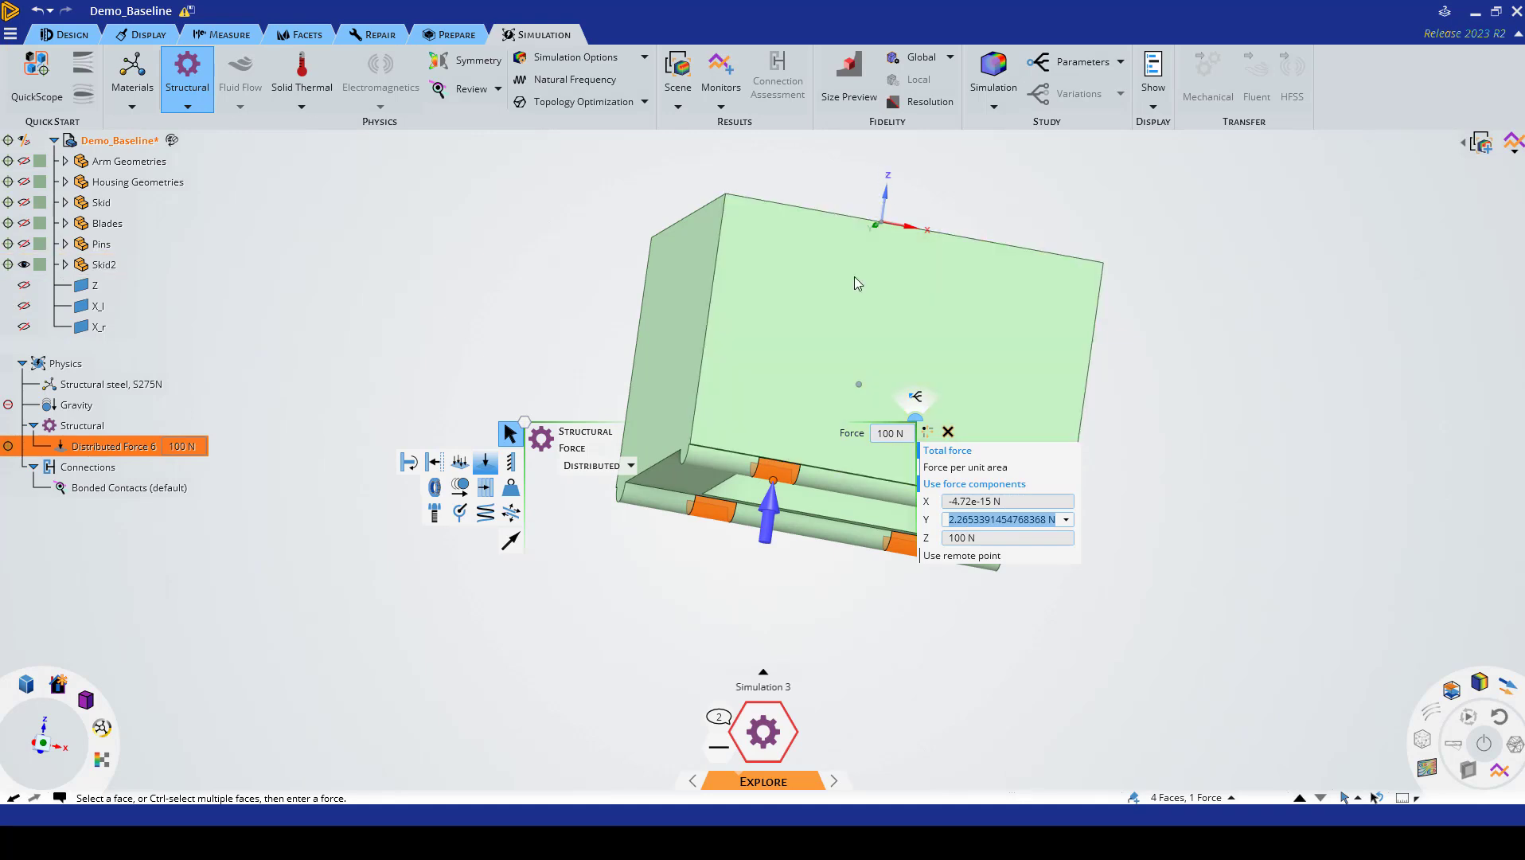
click(857, 282)
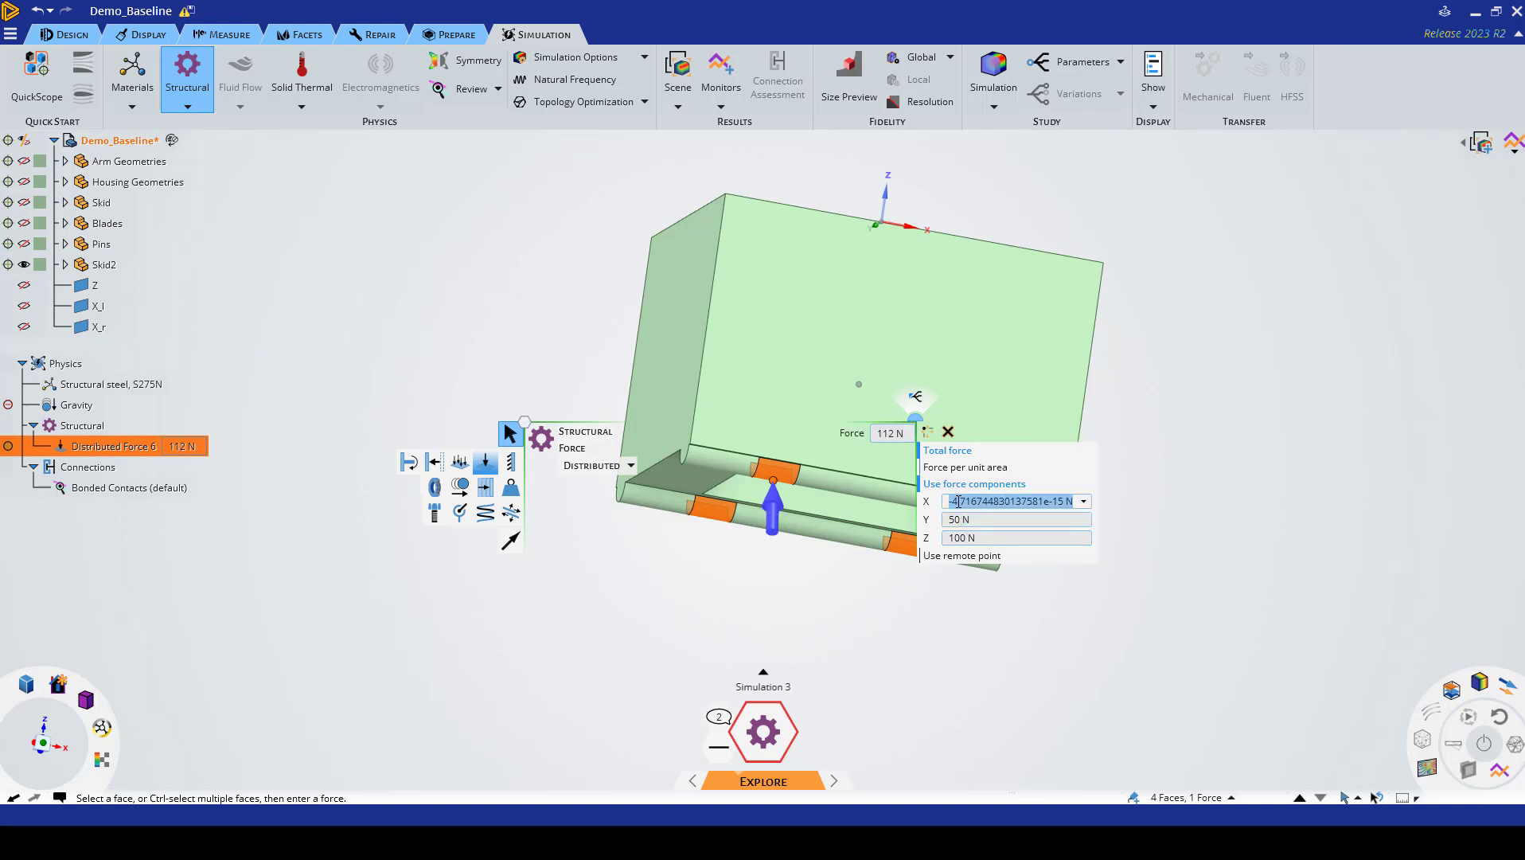
text(50 N)
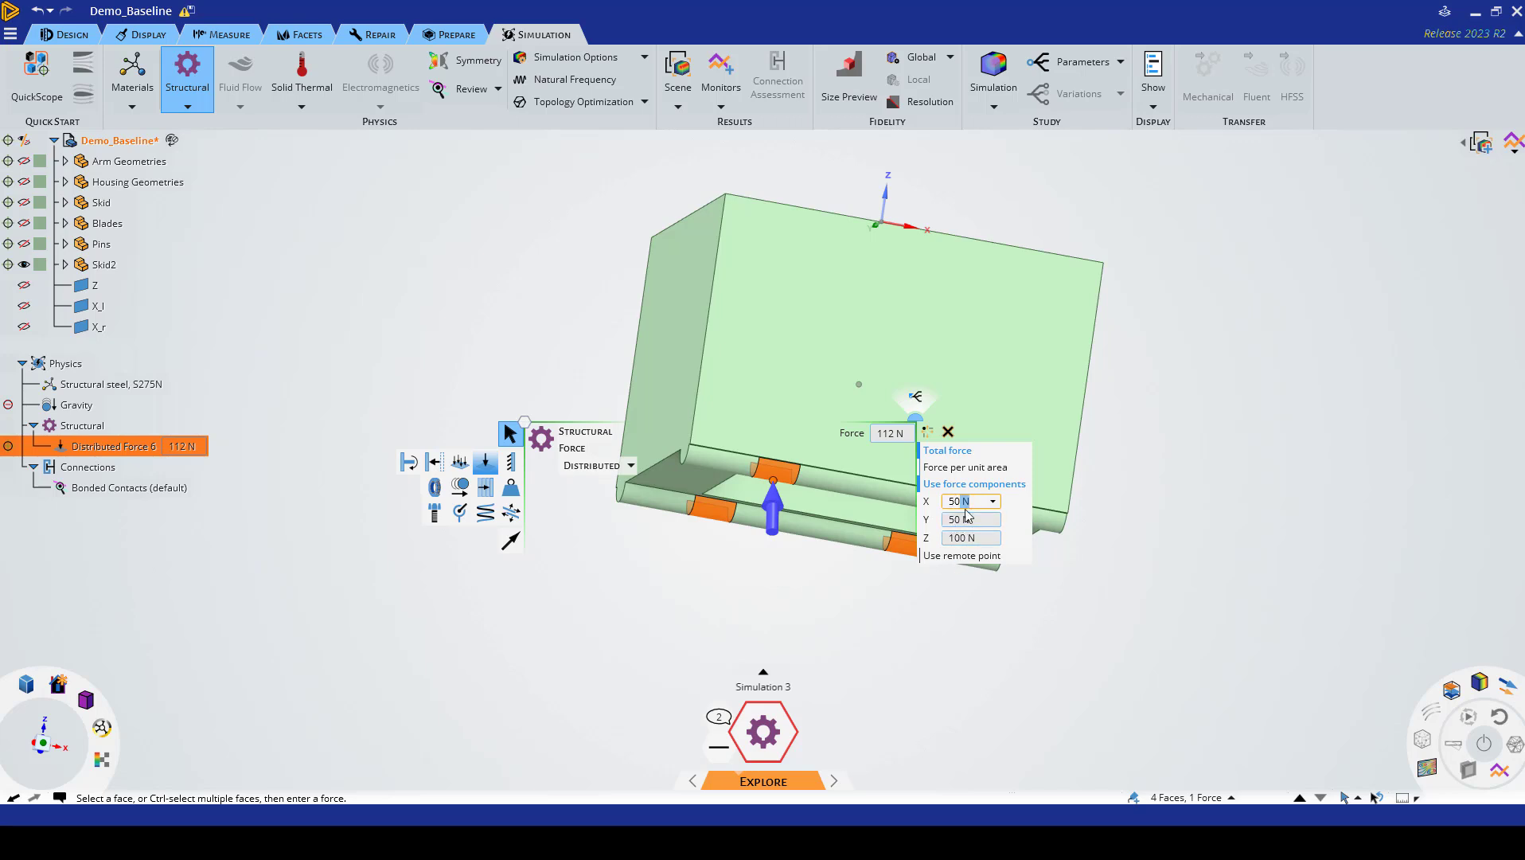
click(963, 519)
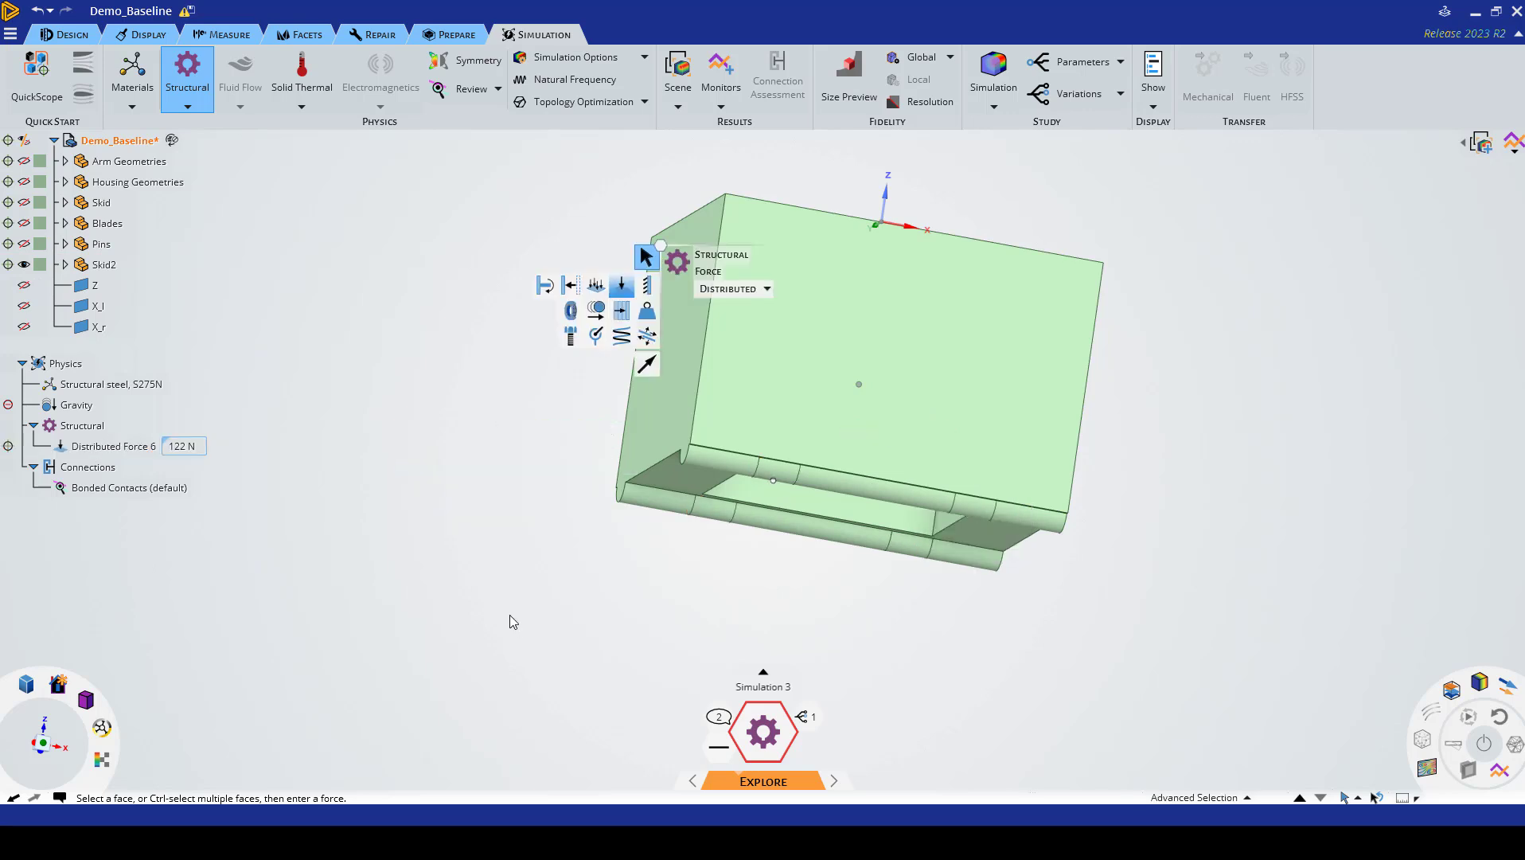
mouse_move(156, 446)
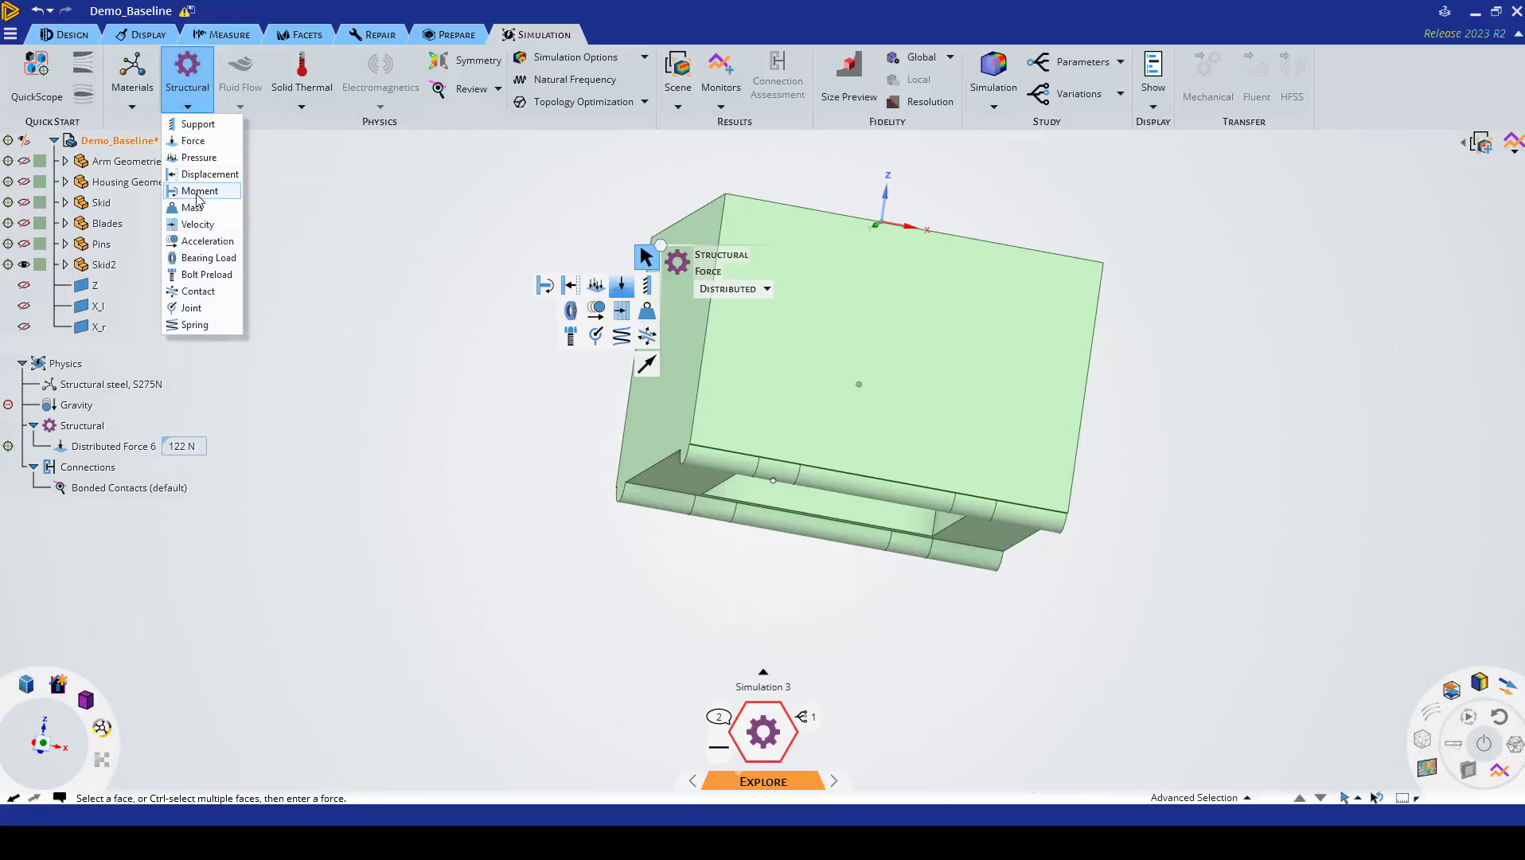
Step: Start a structural moment load for the 40 N·m about Z on the pin-slot faces
click(201, 189)
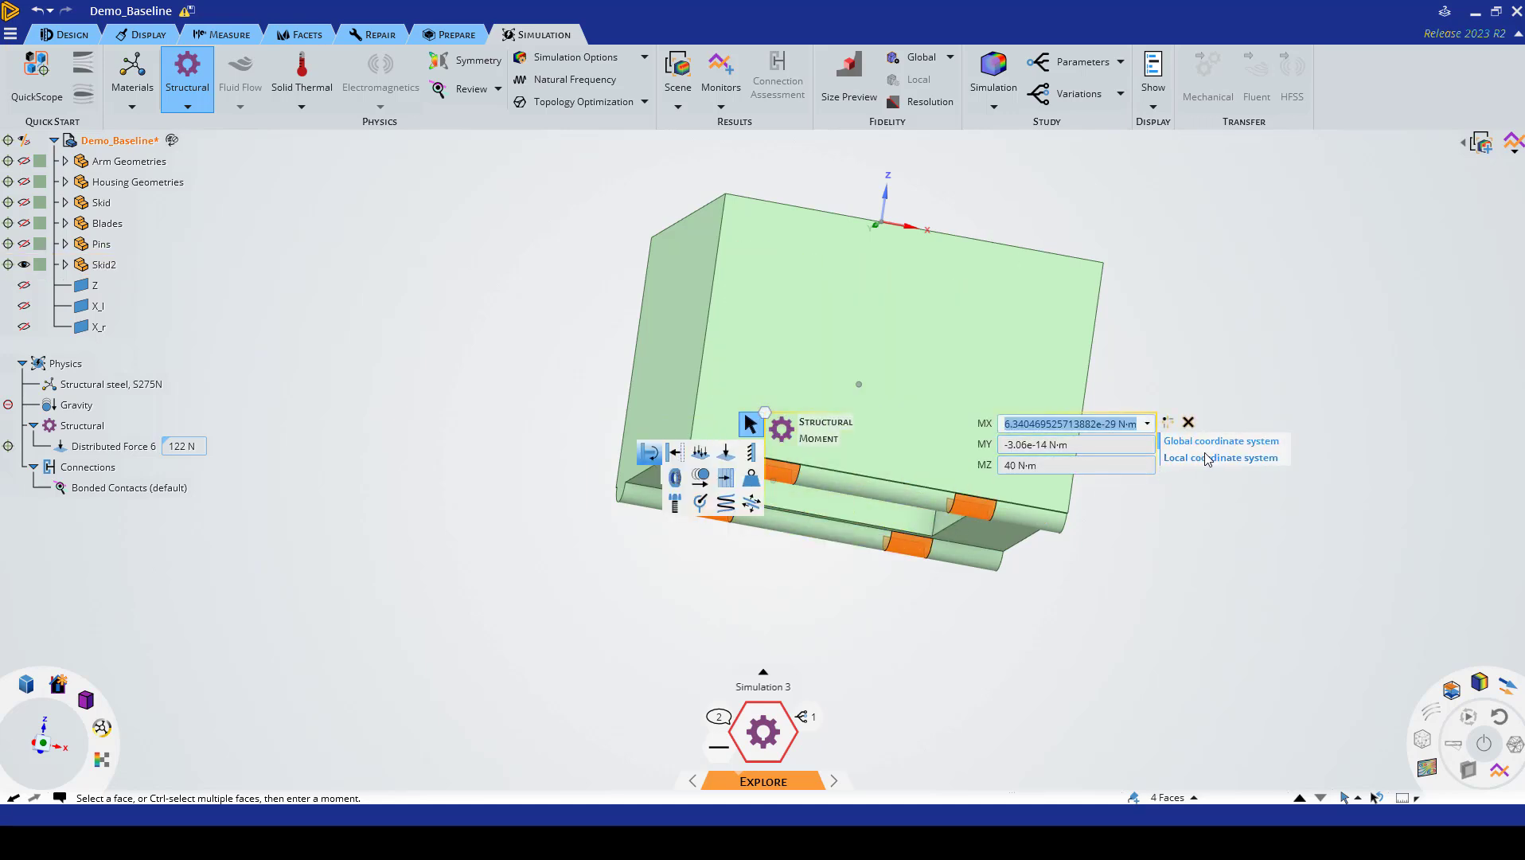
mouse_move(1222, 441)
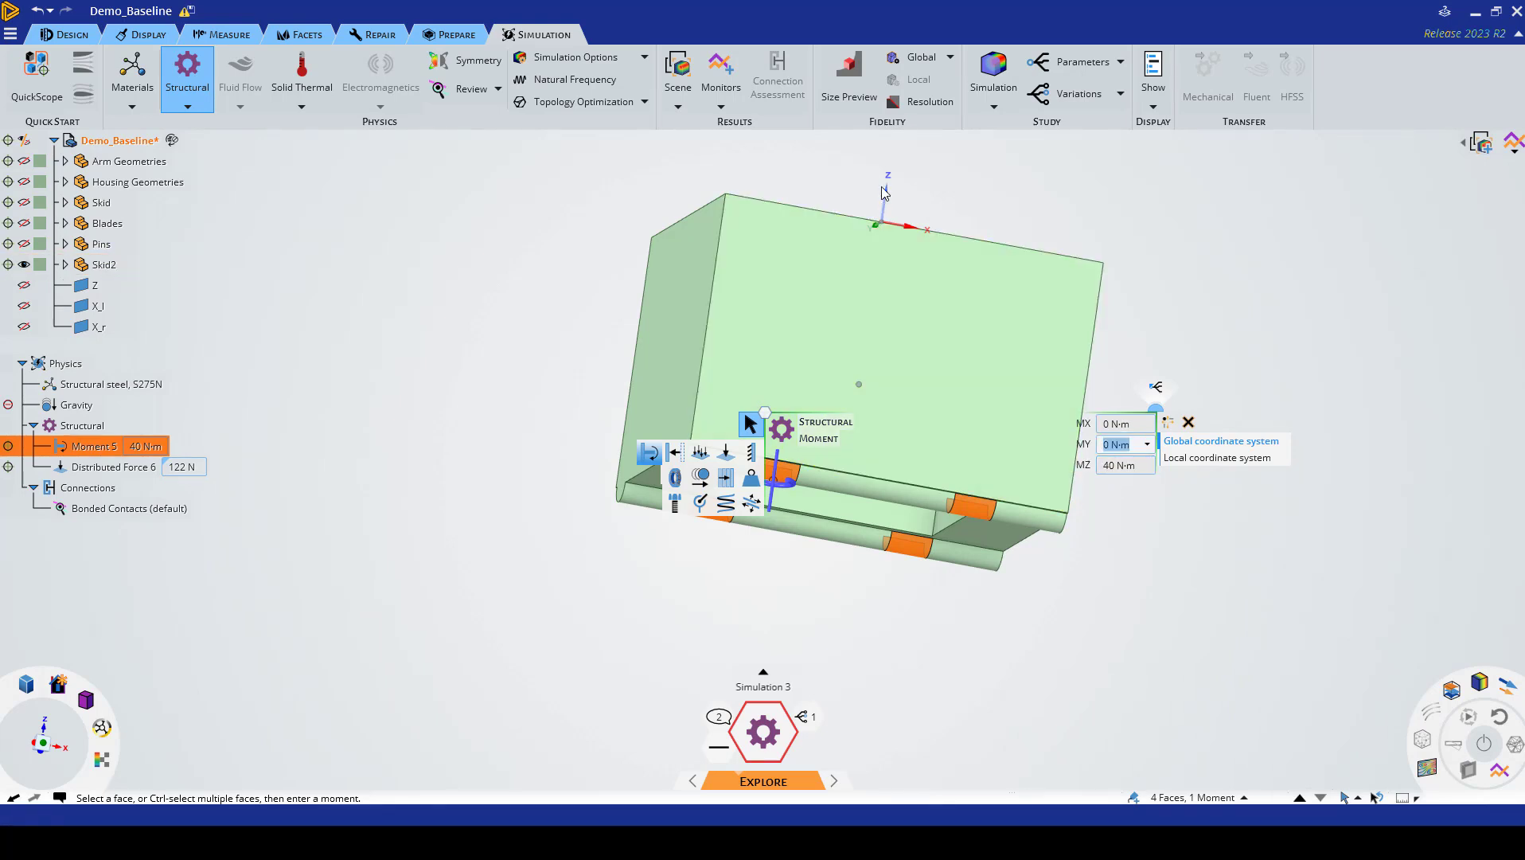
mouse_move(1199, 599)
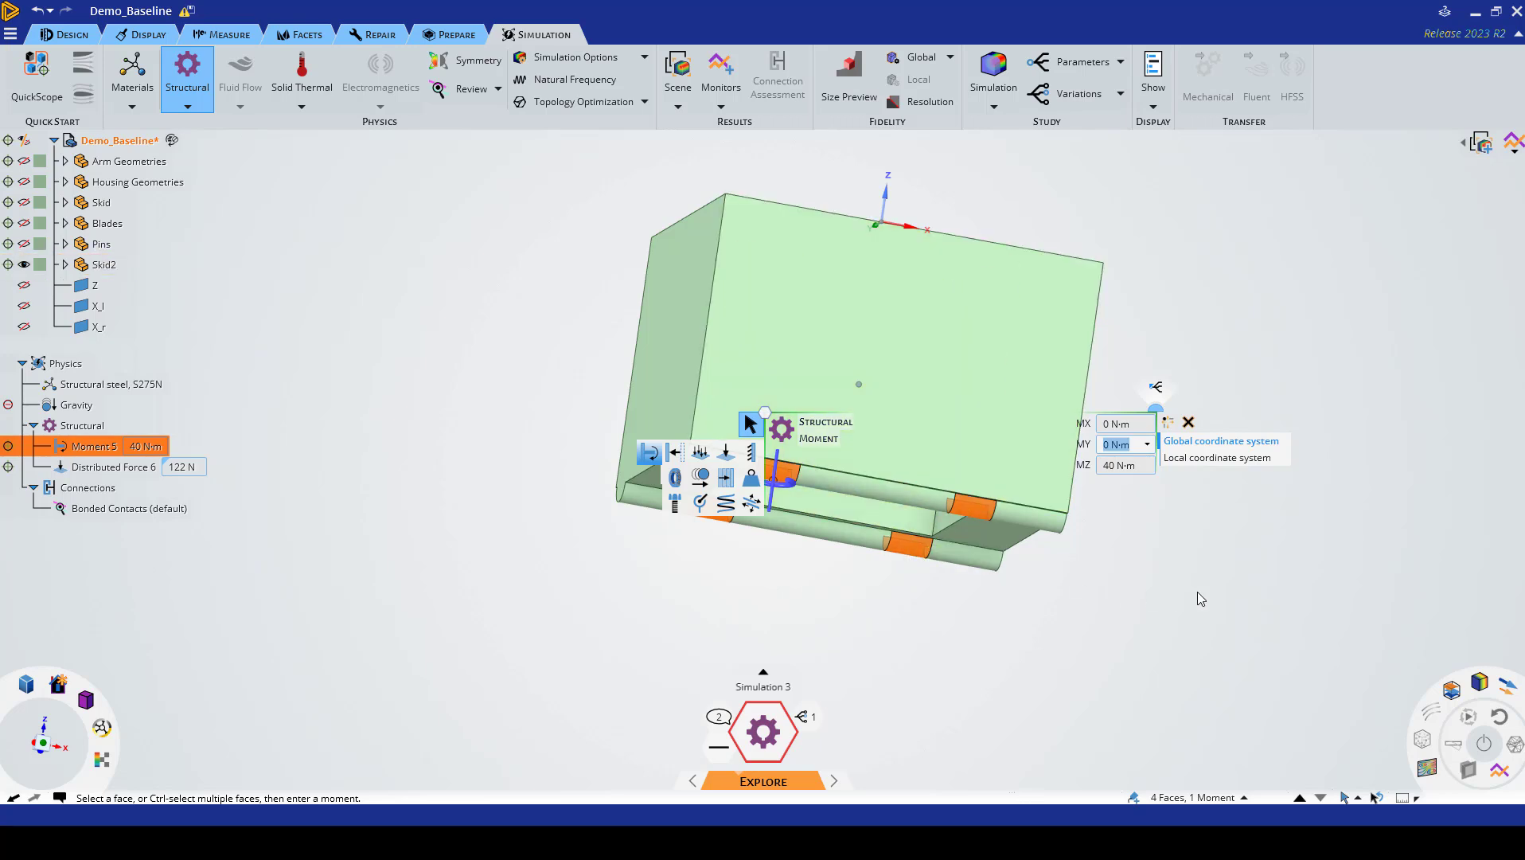
mouse_move(499, 591)
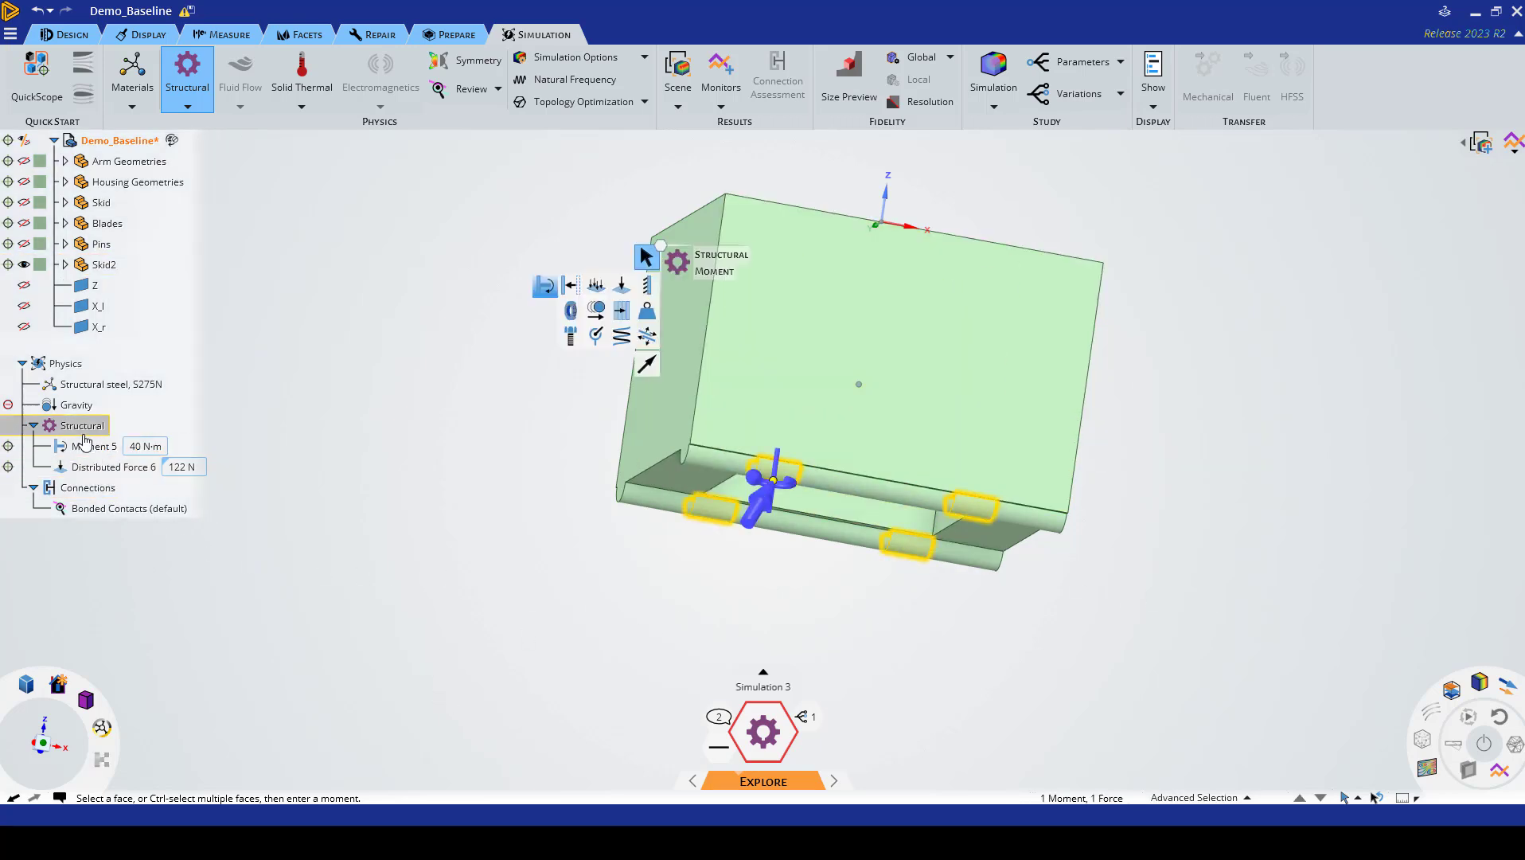
Step: Review the existing loads and select the Skid2 housing in the tree
click(113, 466)
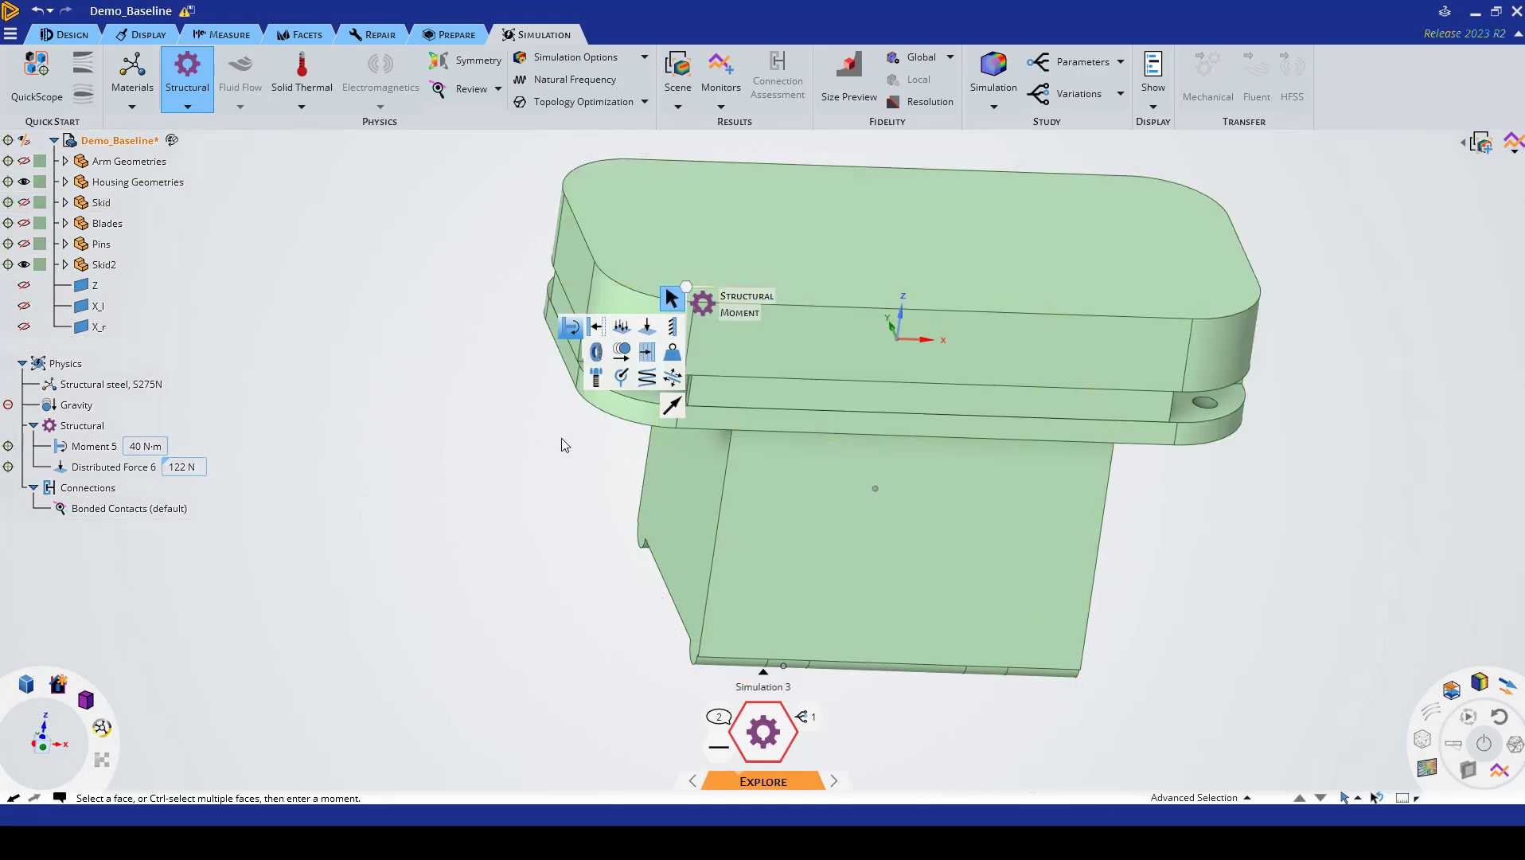
click(696, 486)
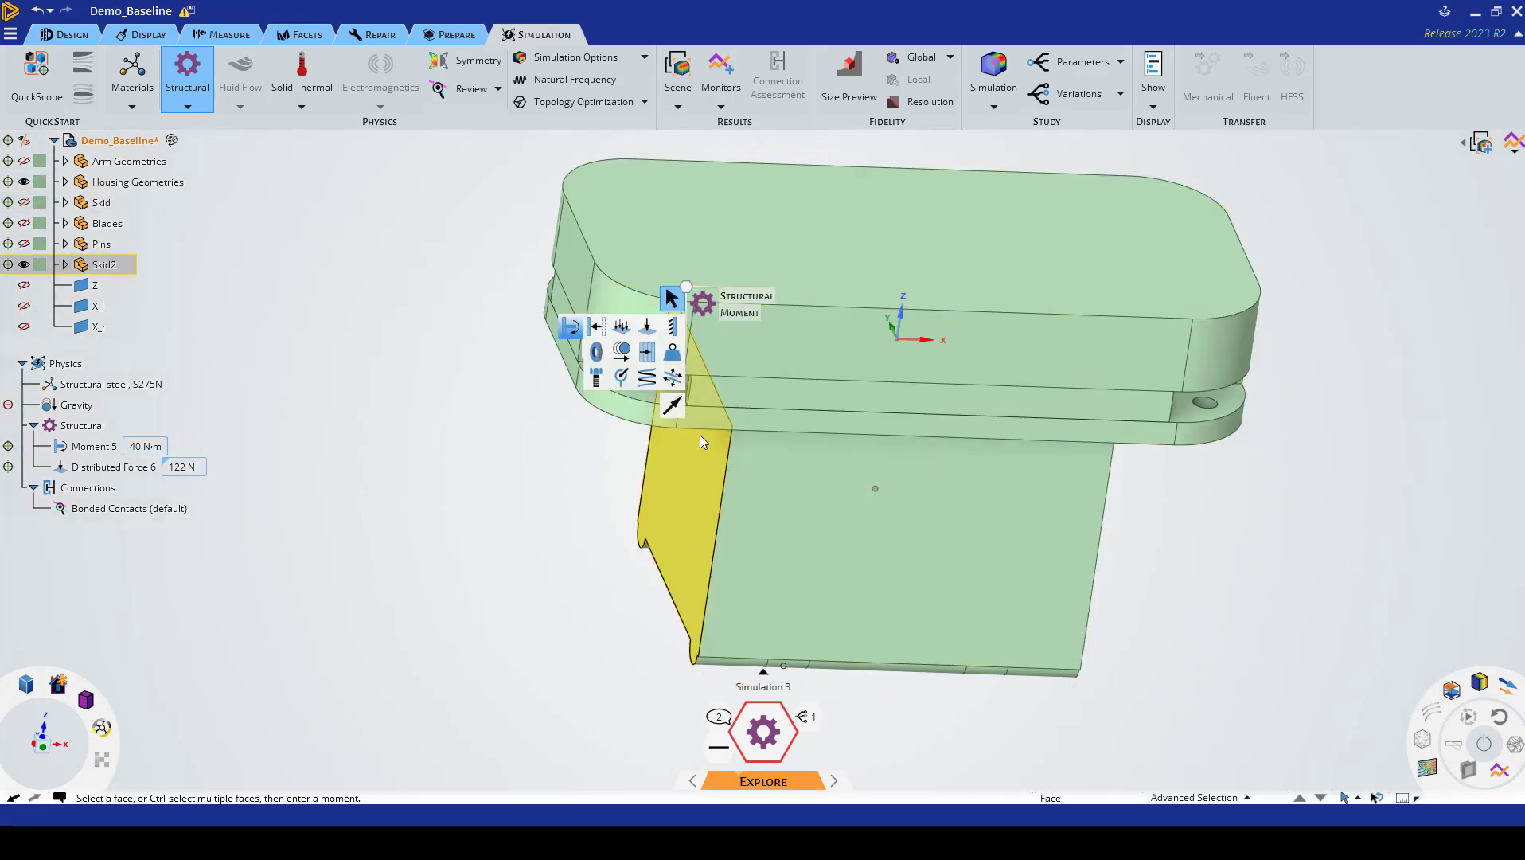
click(758, 435)
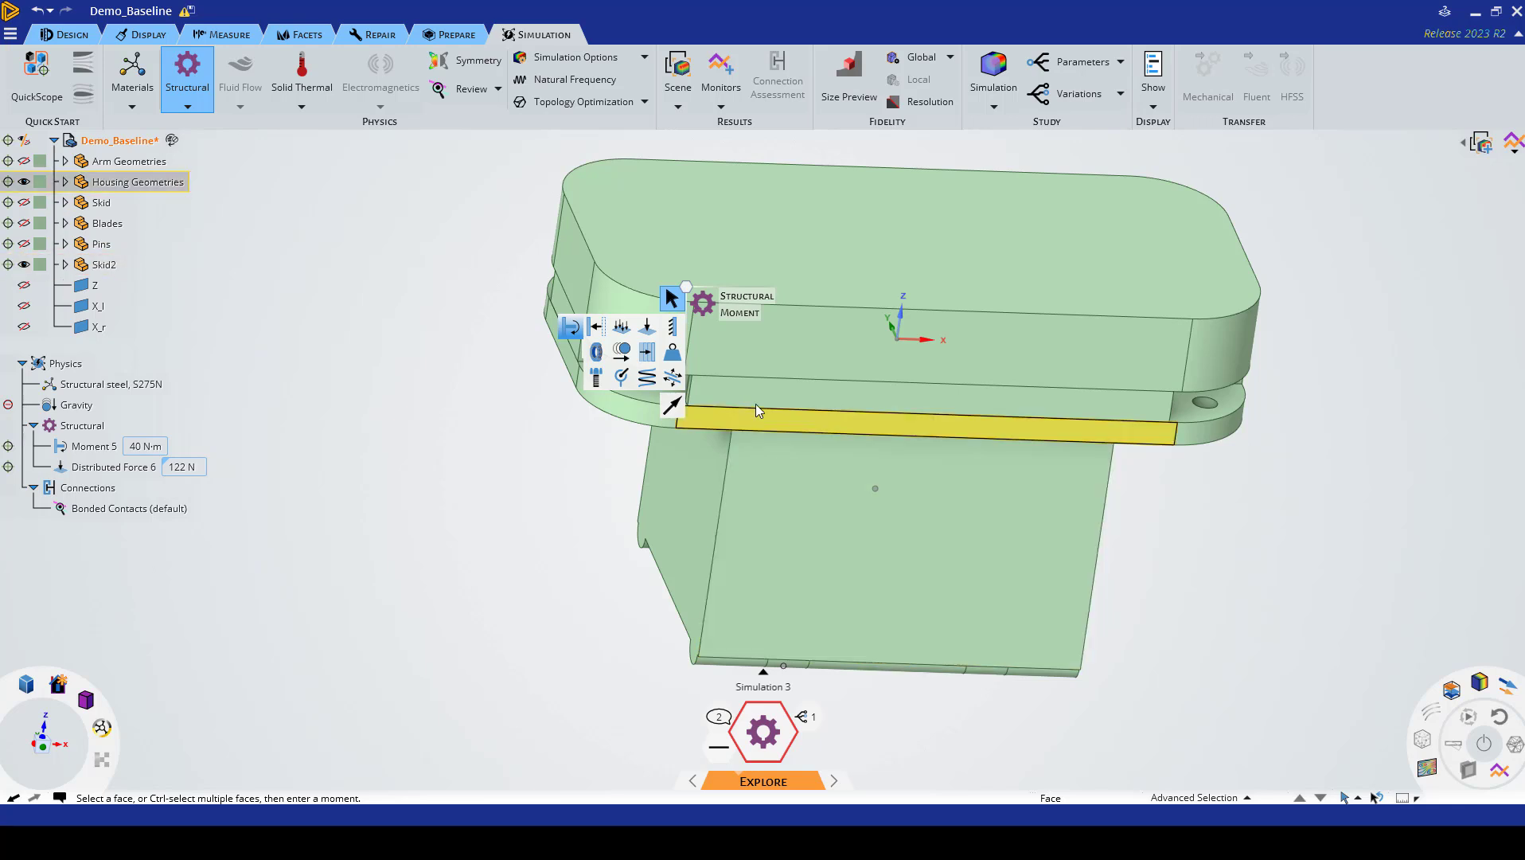
click(107, 223)
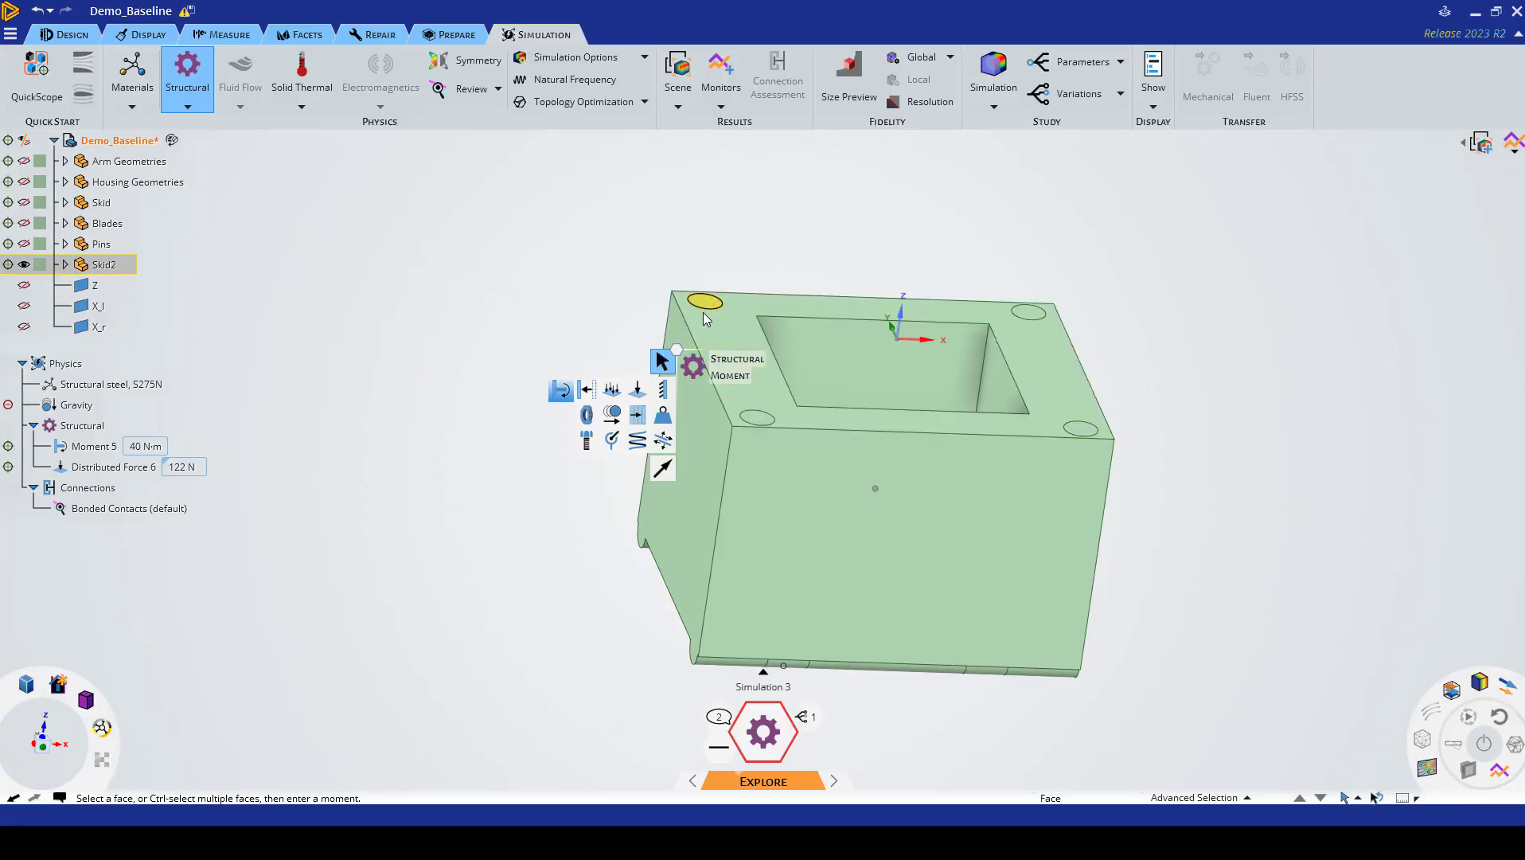
mouse_move(637, 389)
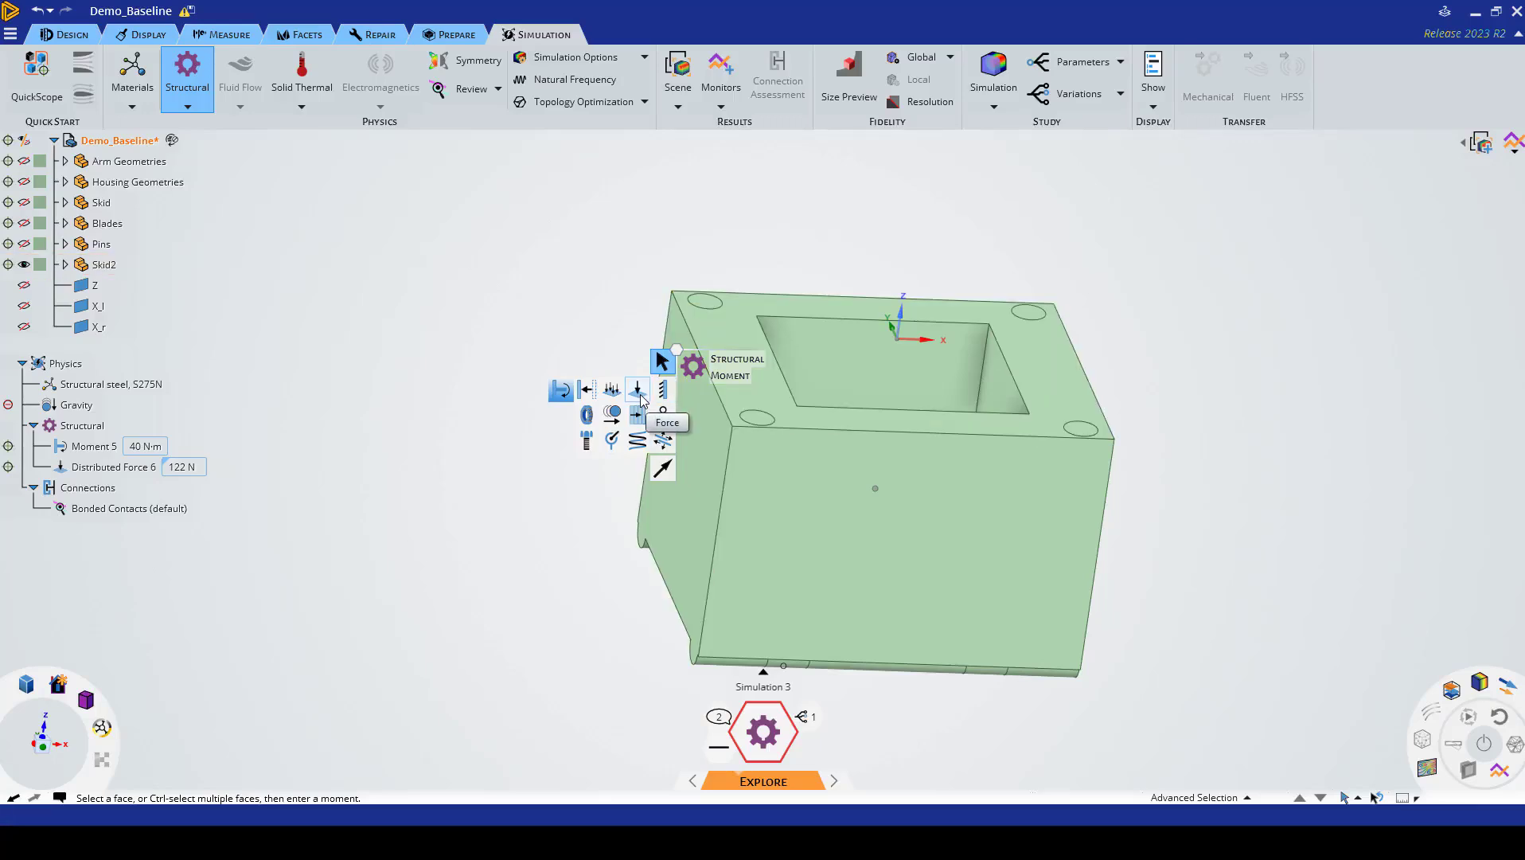
mouse_move(664, 393)
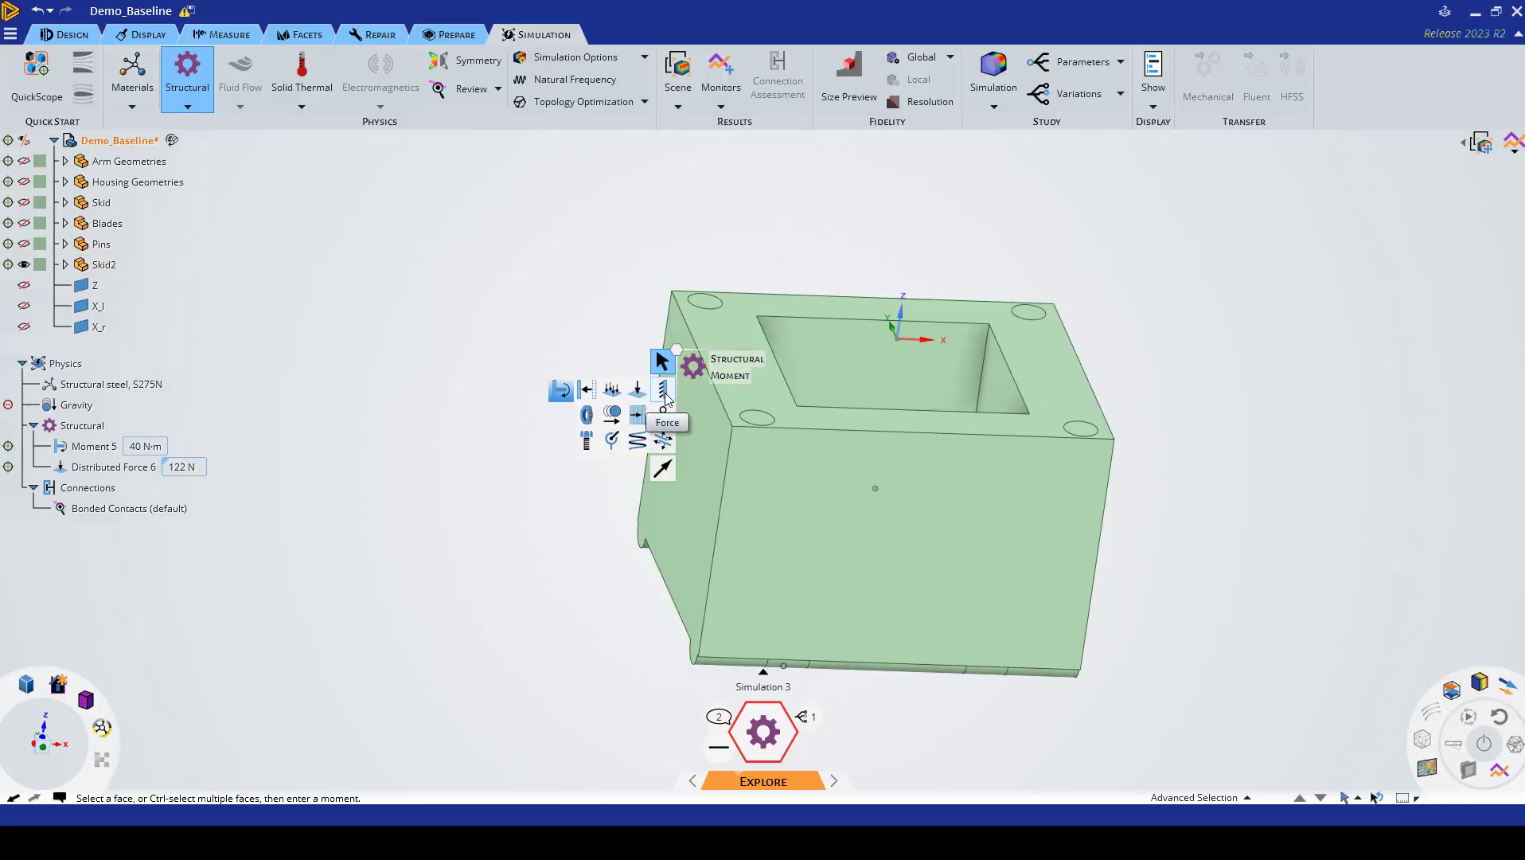
Step: Add a fixed support on the four round hole faces on the housing's top
click(662, 390)
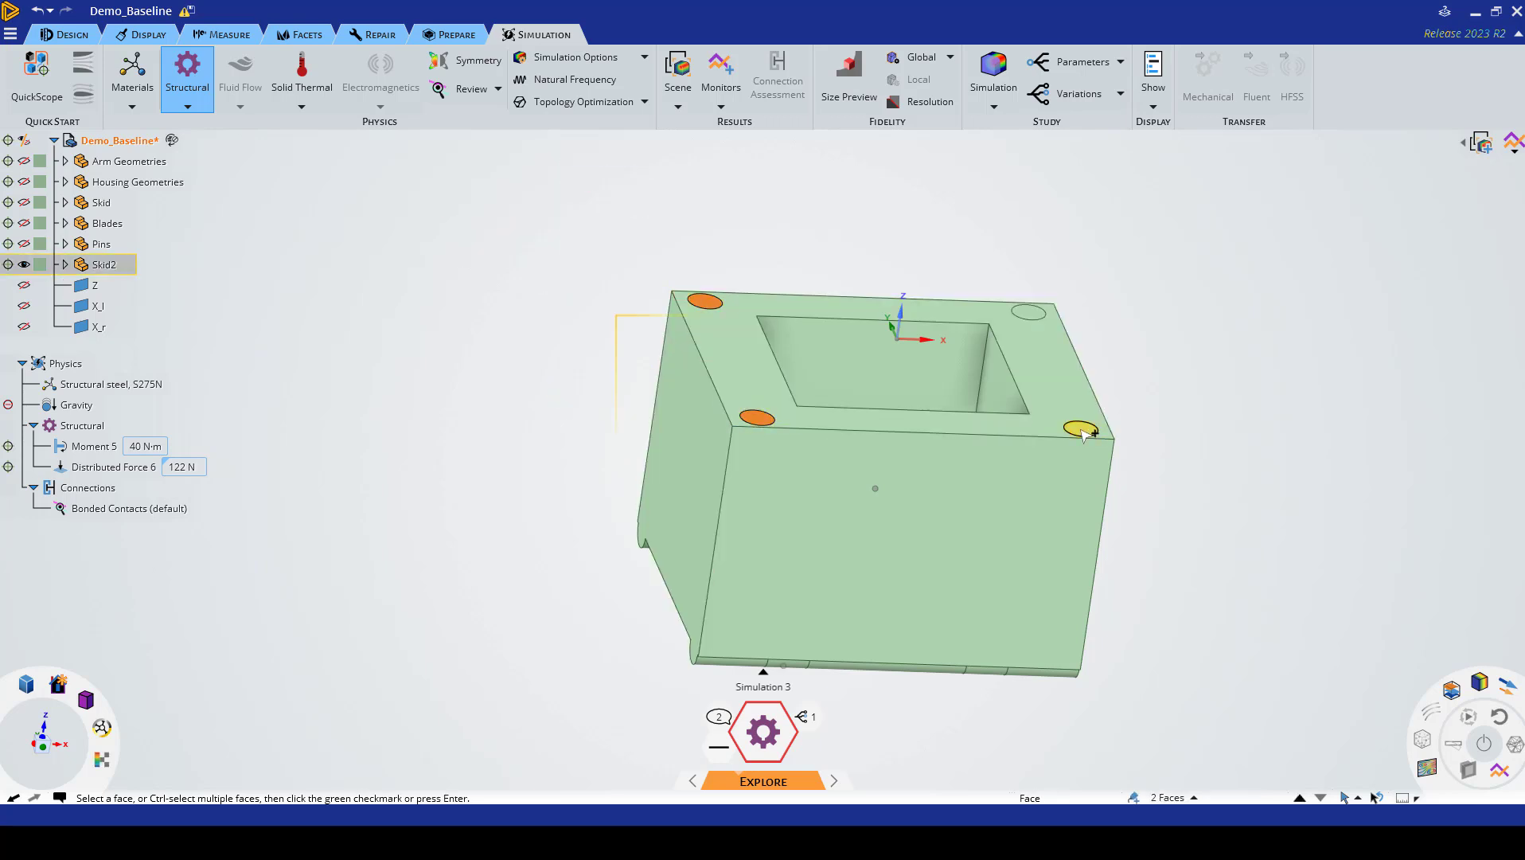
click(1085, 433)
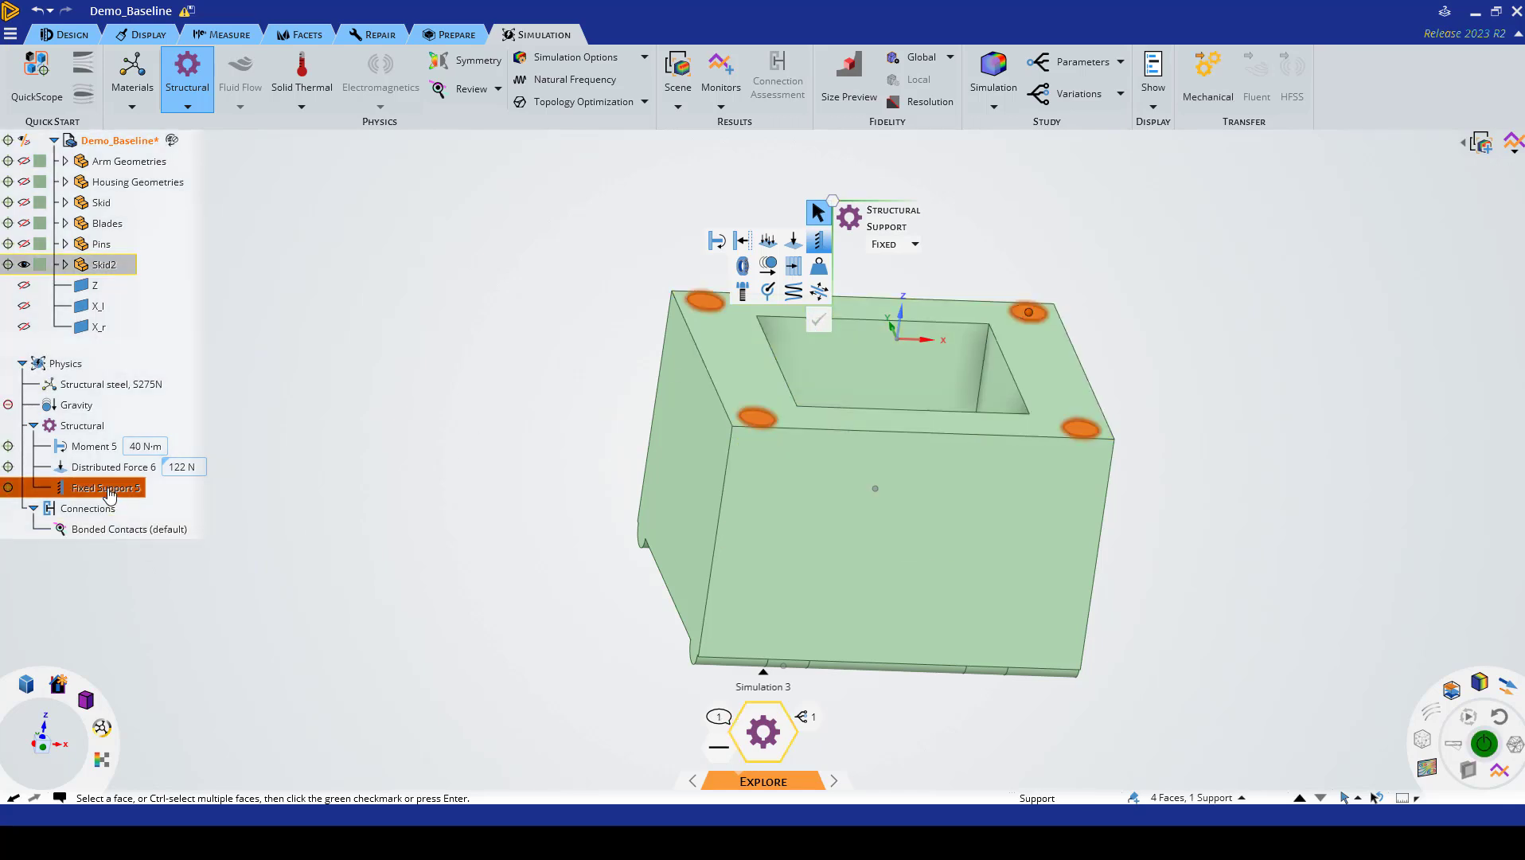
click(108, 466)
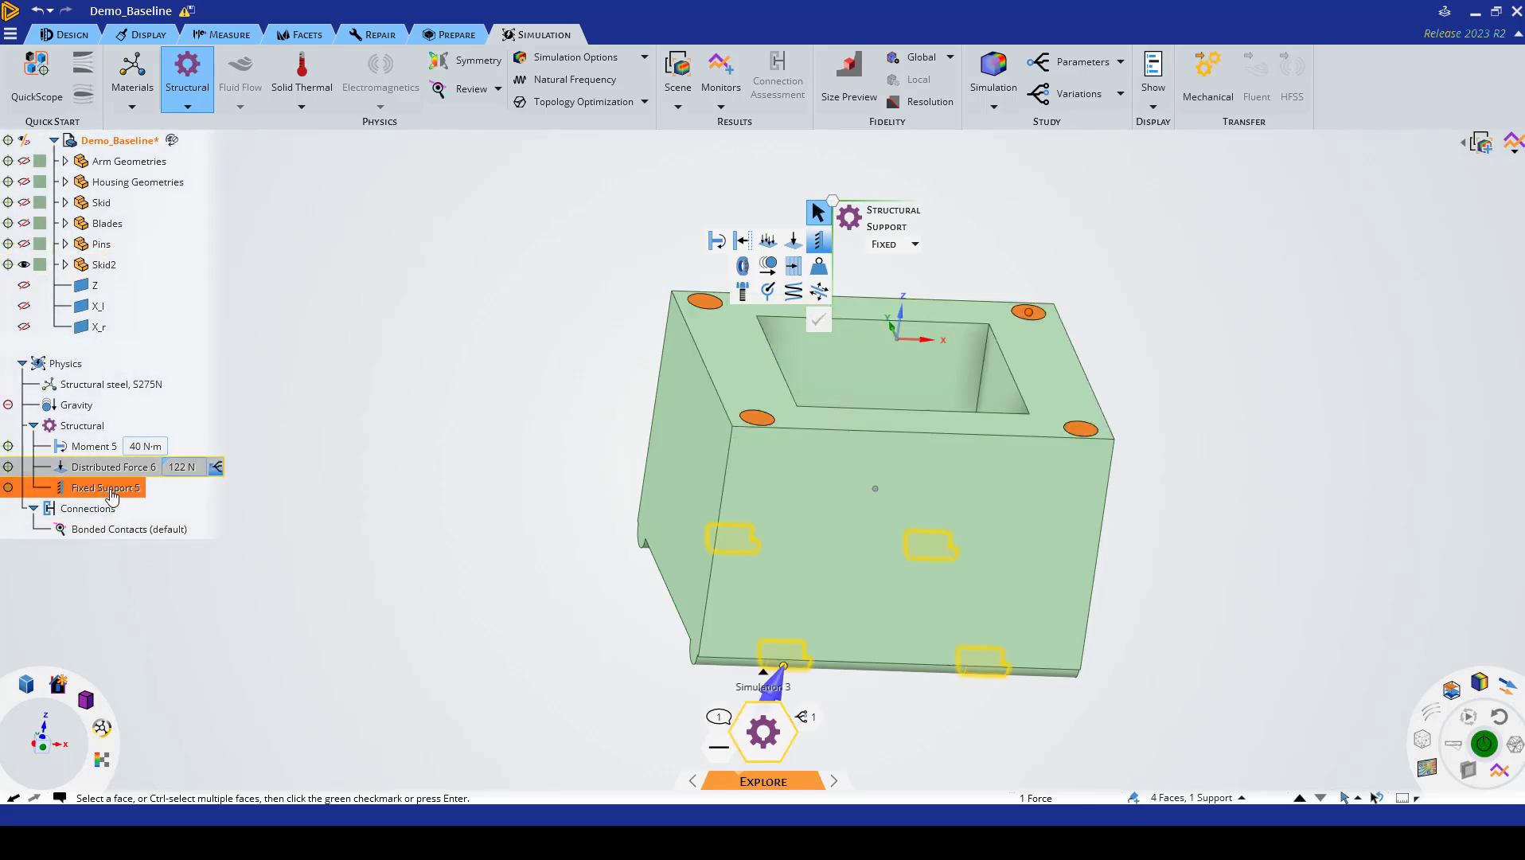
click(92, 446)
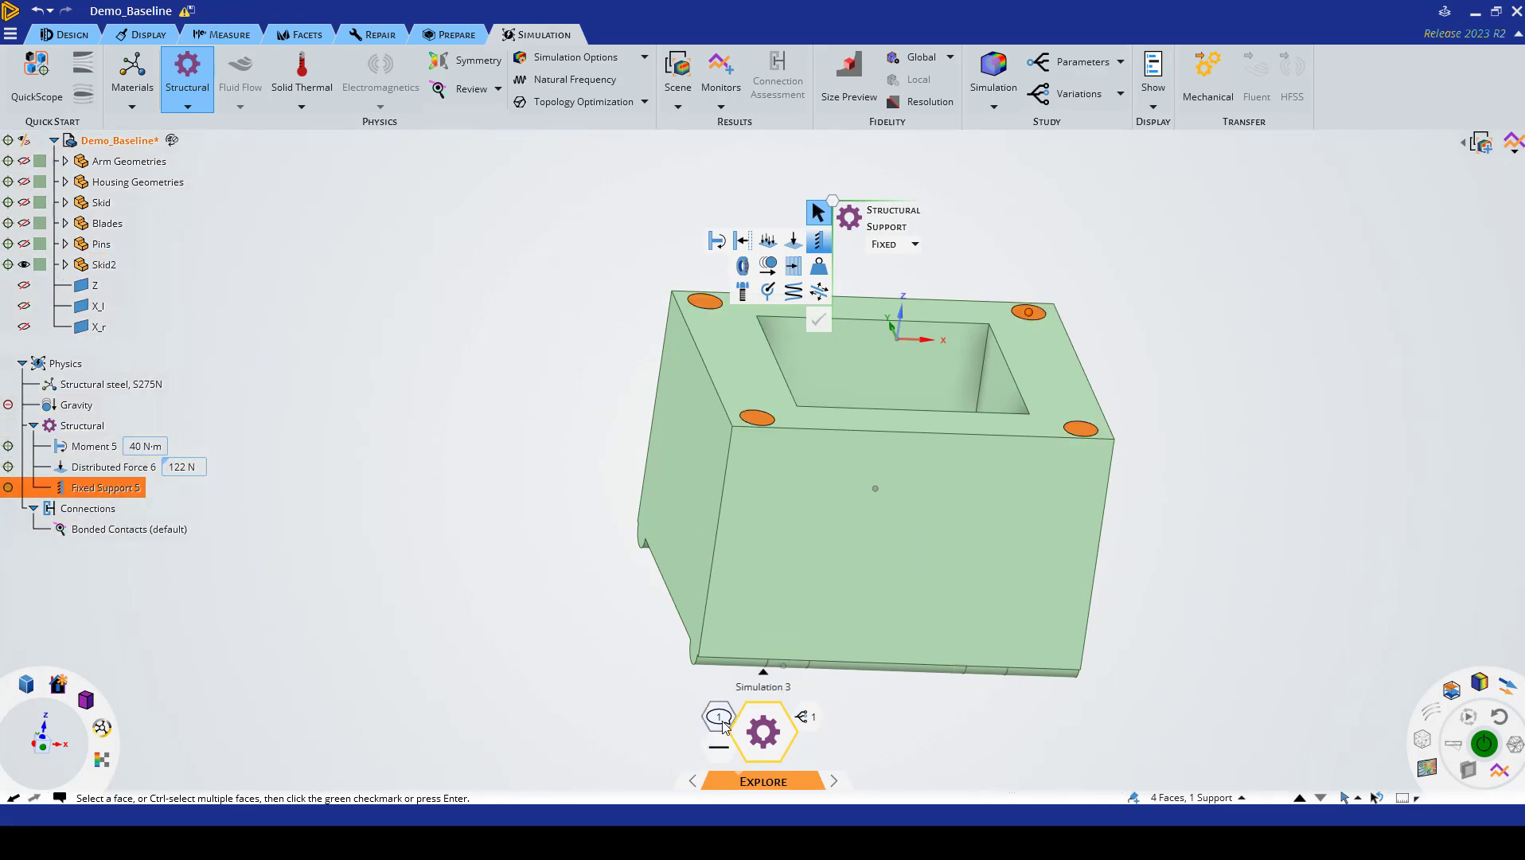
click(719, 716)
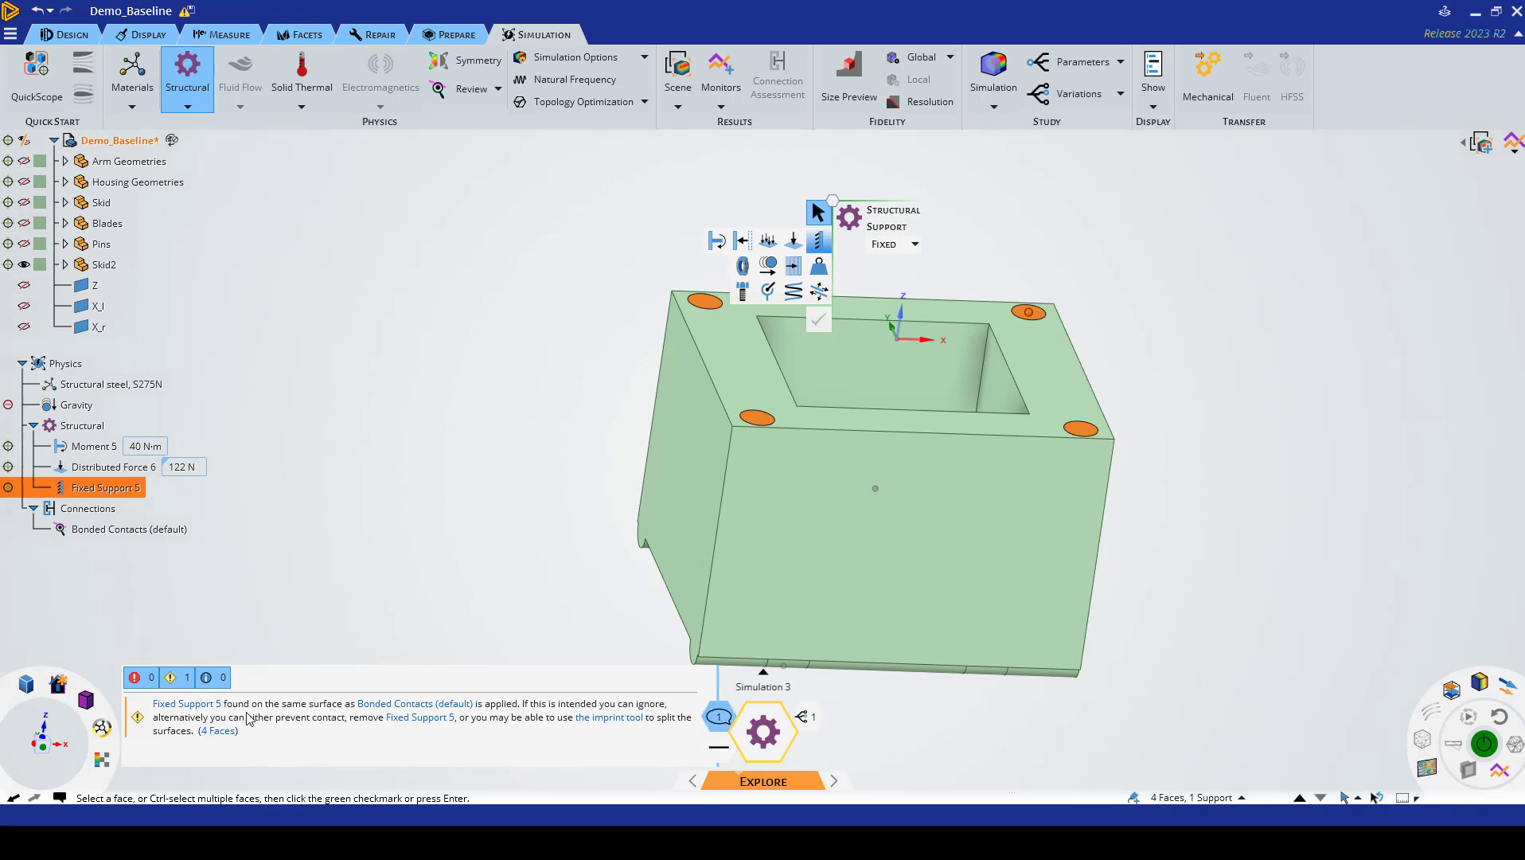
mouse_move(422, 718)
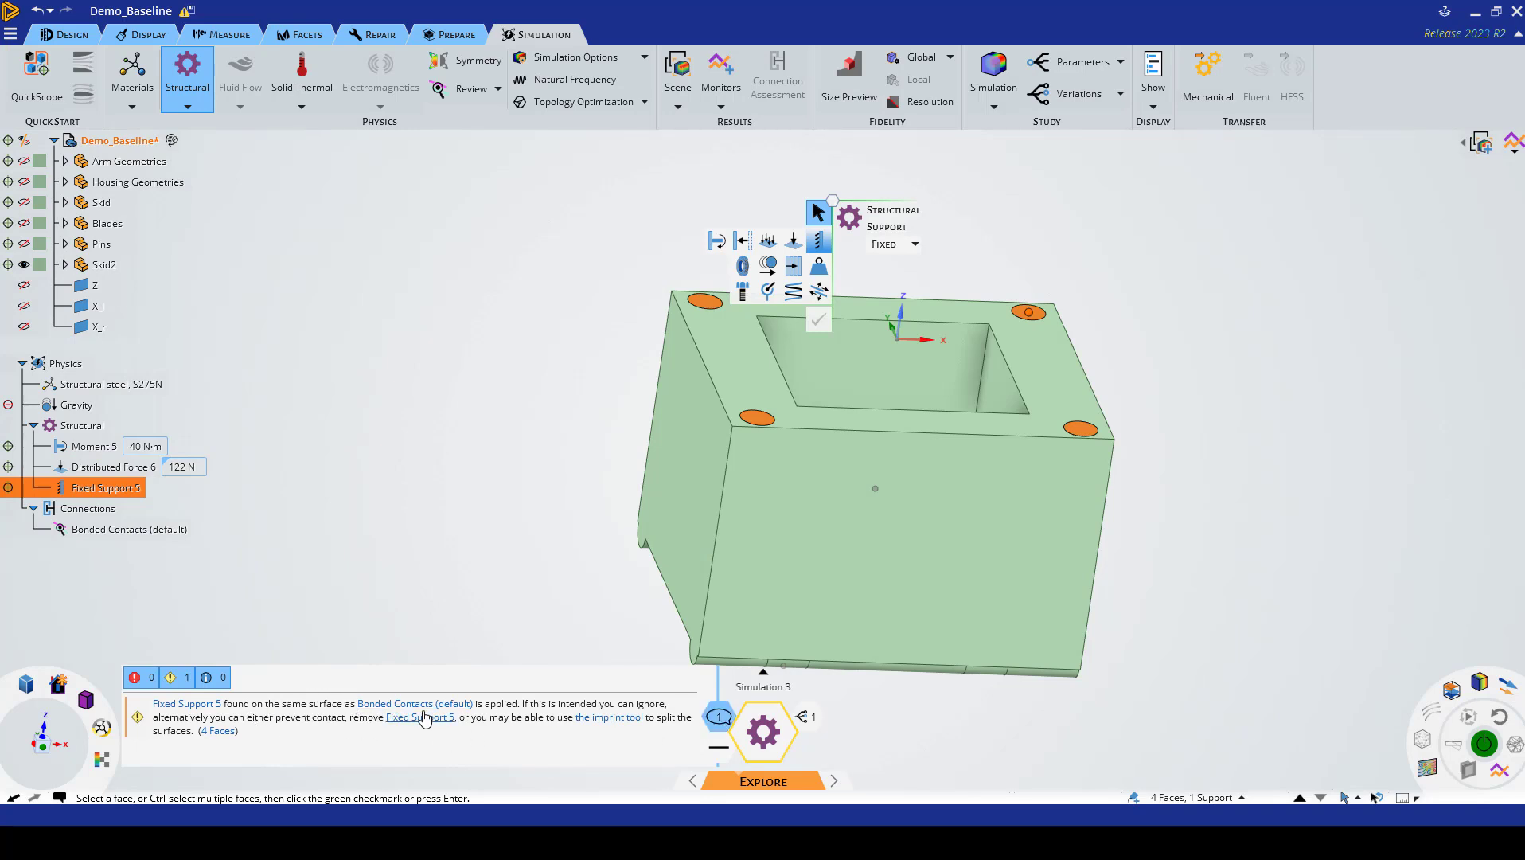
mouse_move(396, 705)
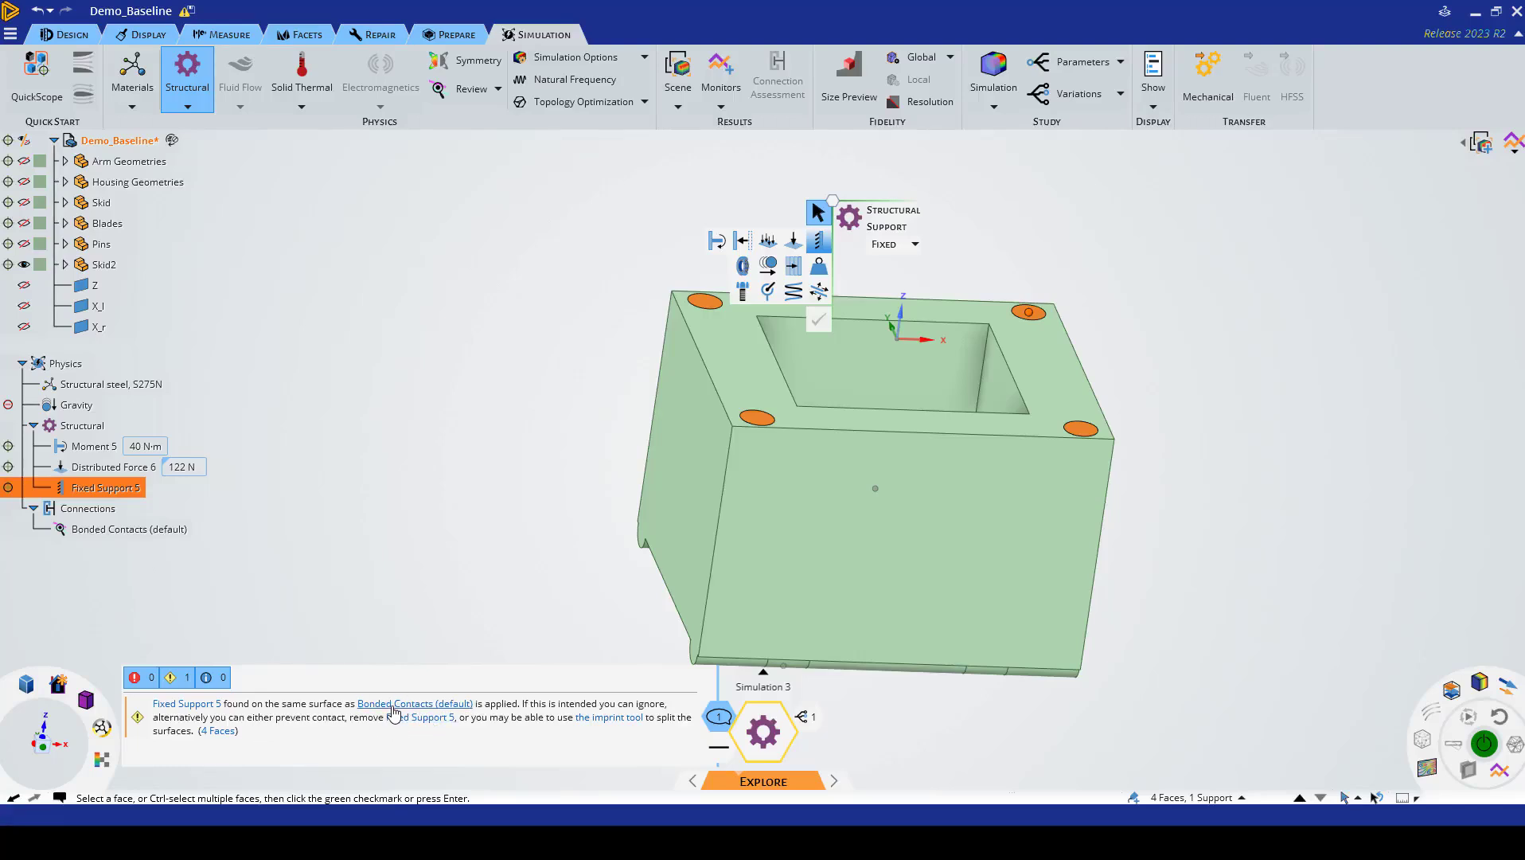
click(125, 529)
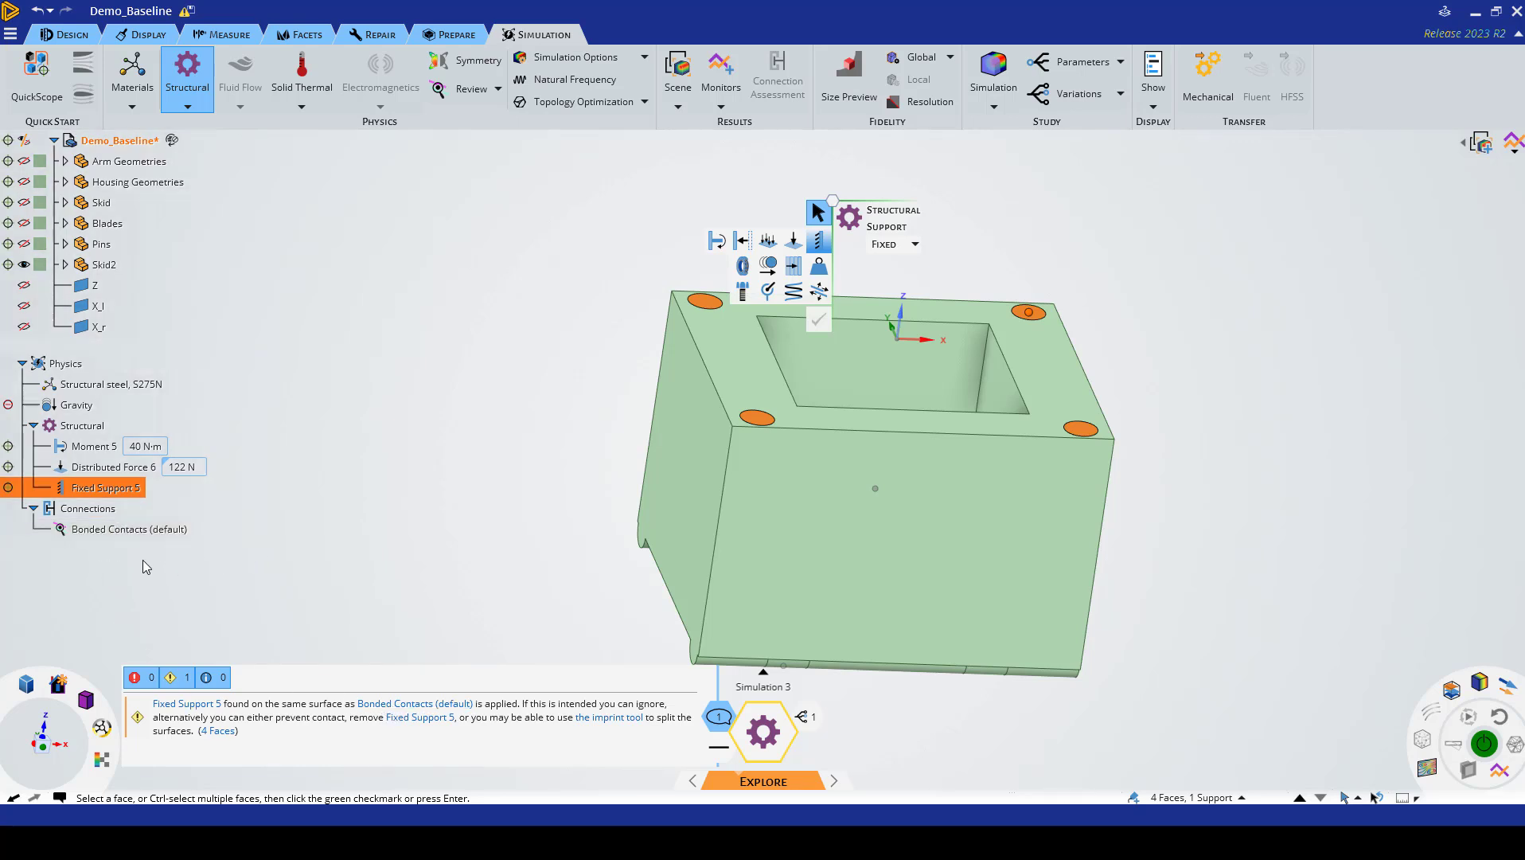
mouse_move(181, 457)
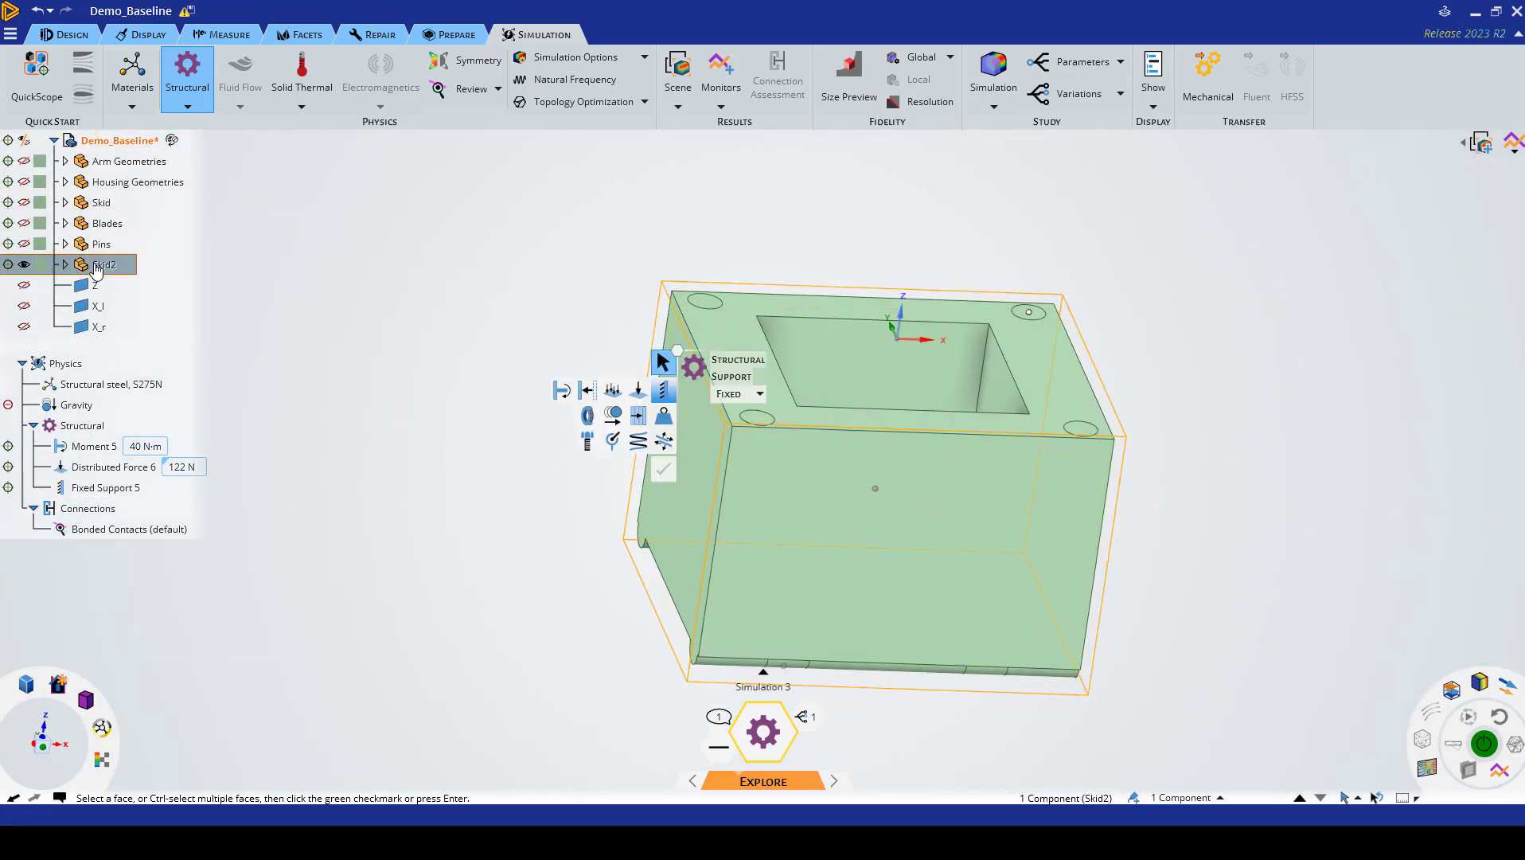
Step: Simulate the Skid2 housing on selection only, dropping the other components' bonded contacts
right_click(103, 264)
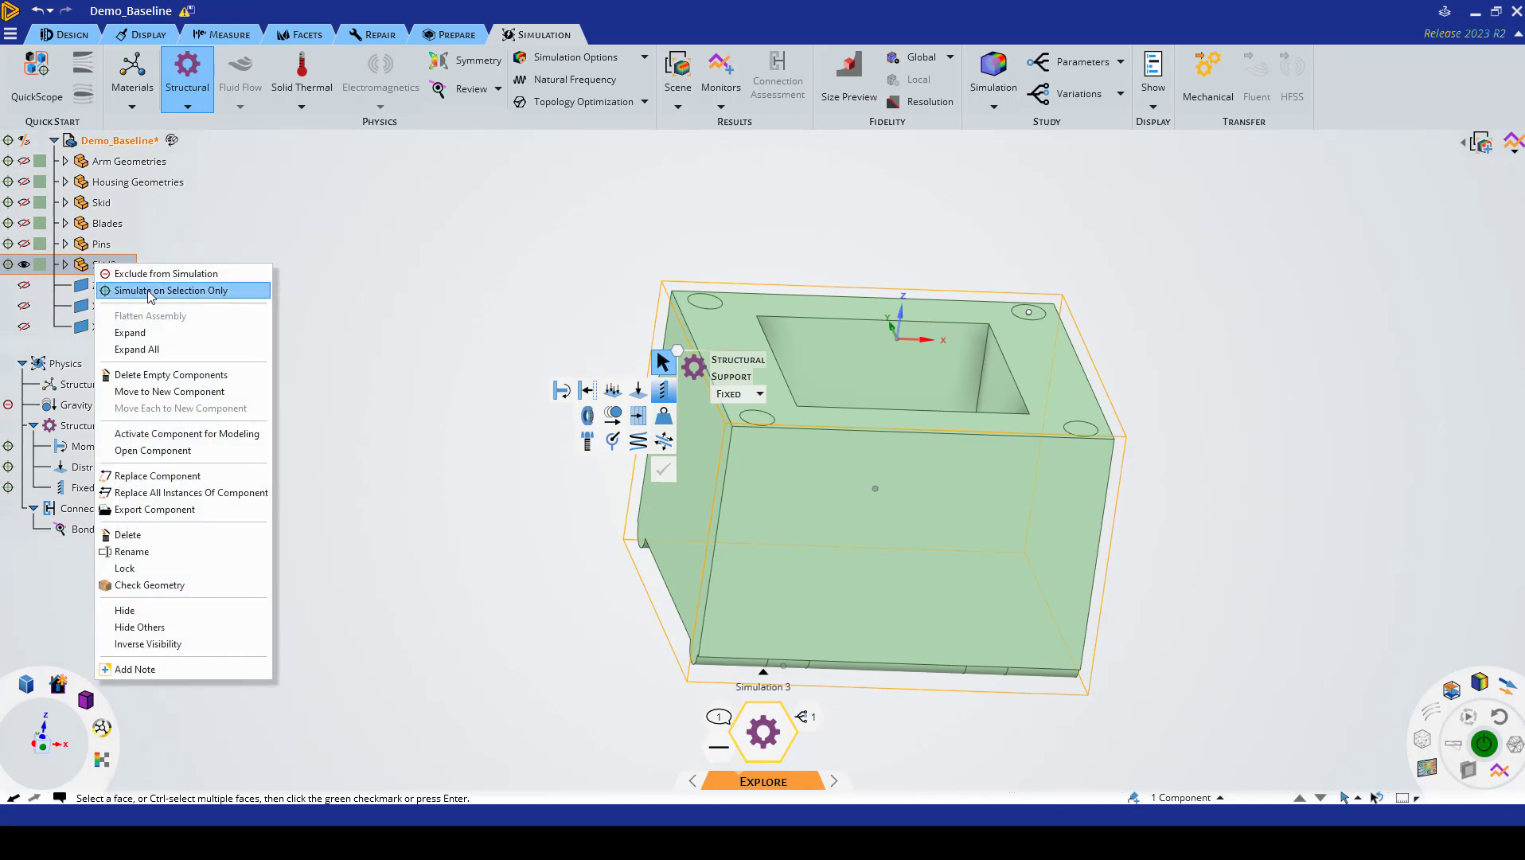
click(174, 292)
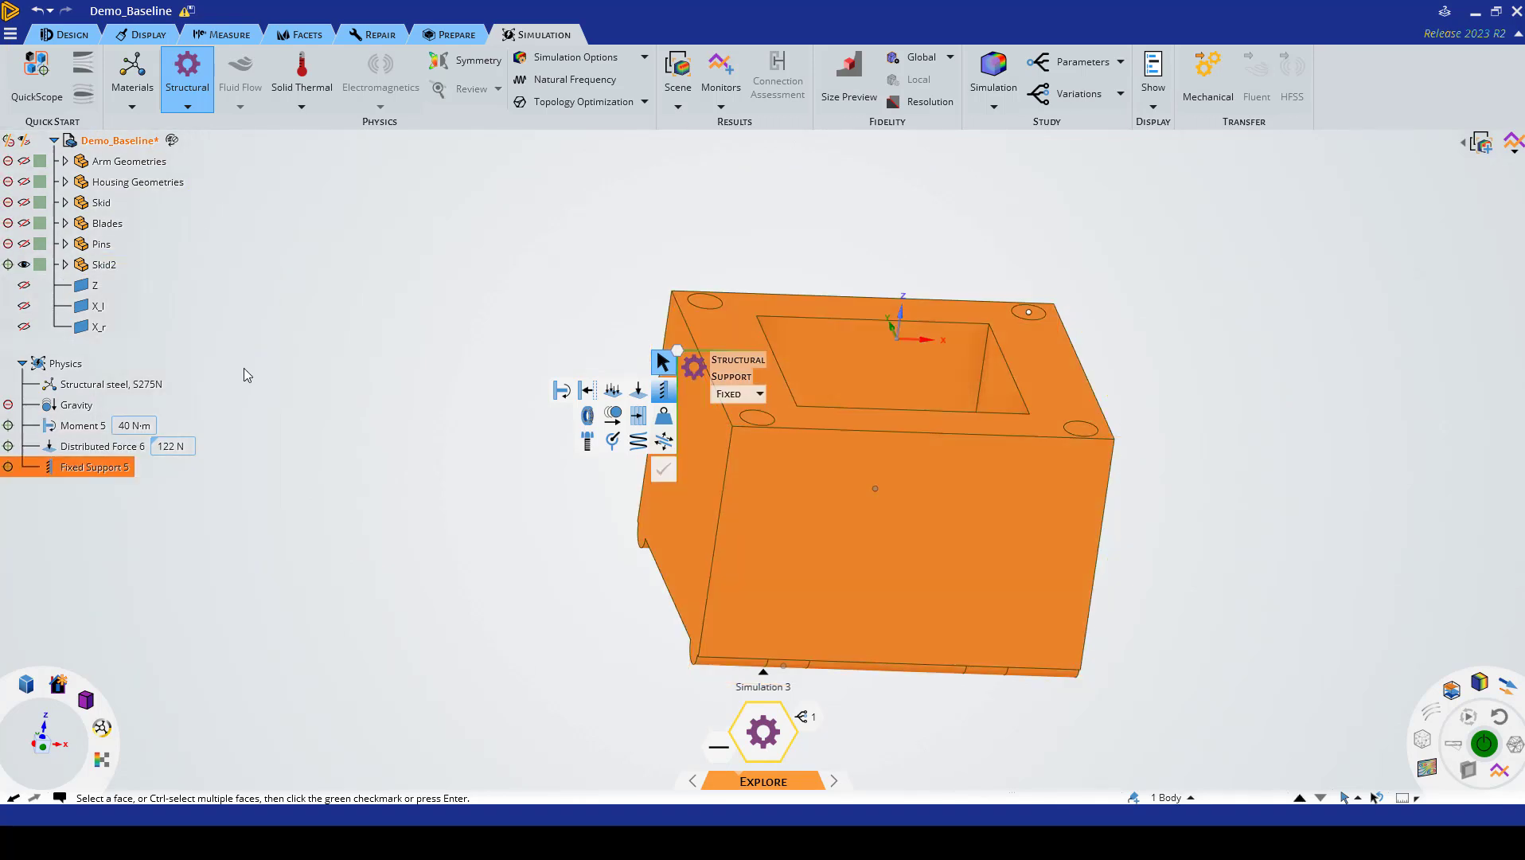
click(76, 404)
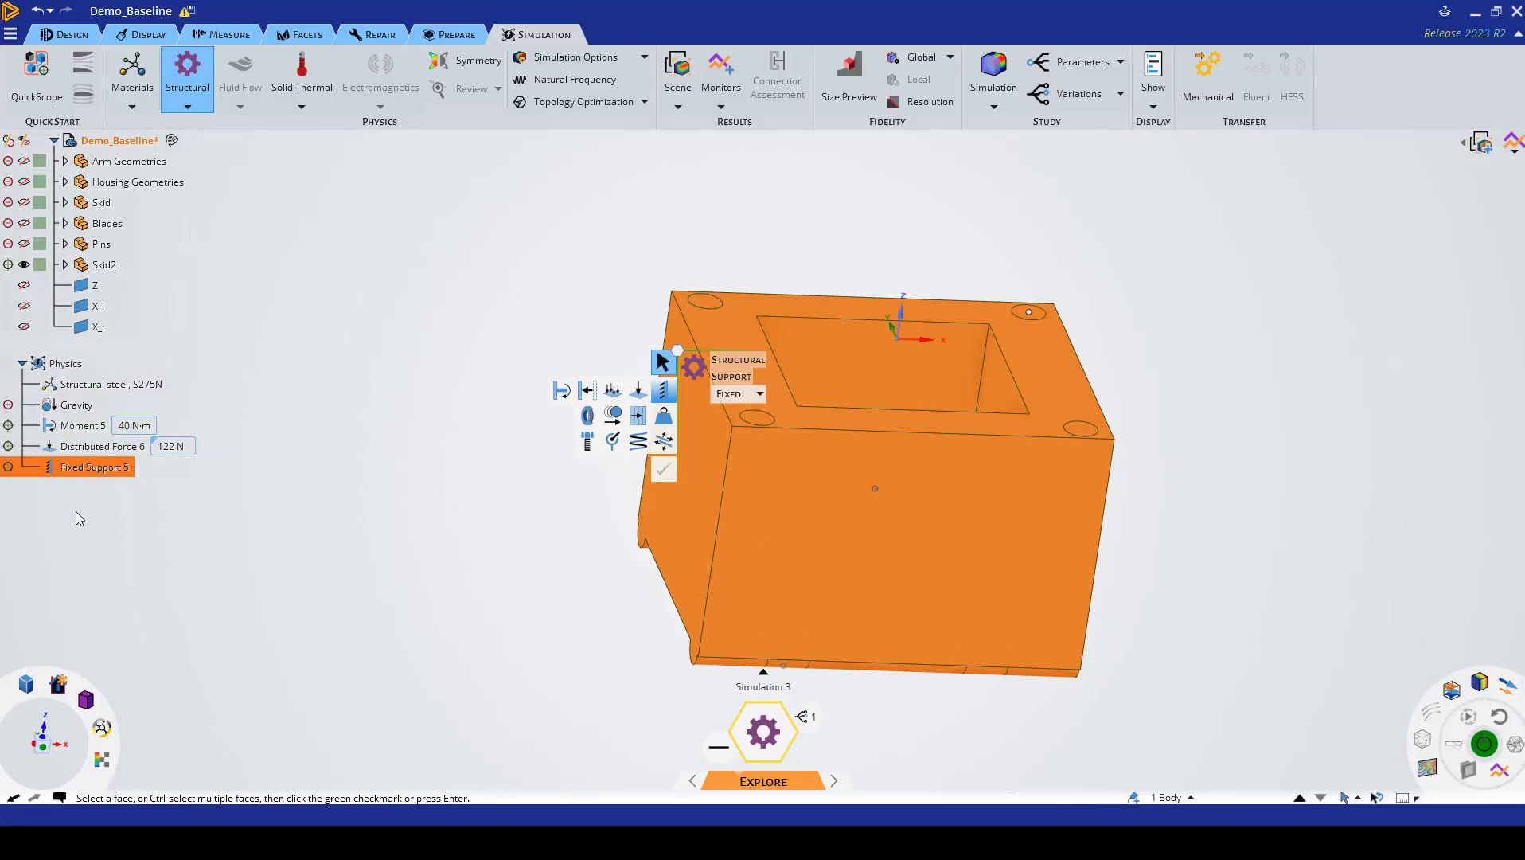
mouse_move(728, 716)
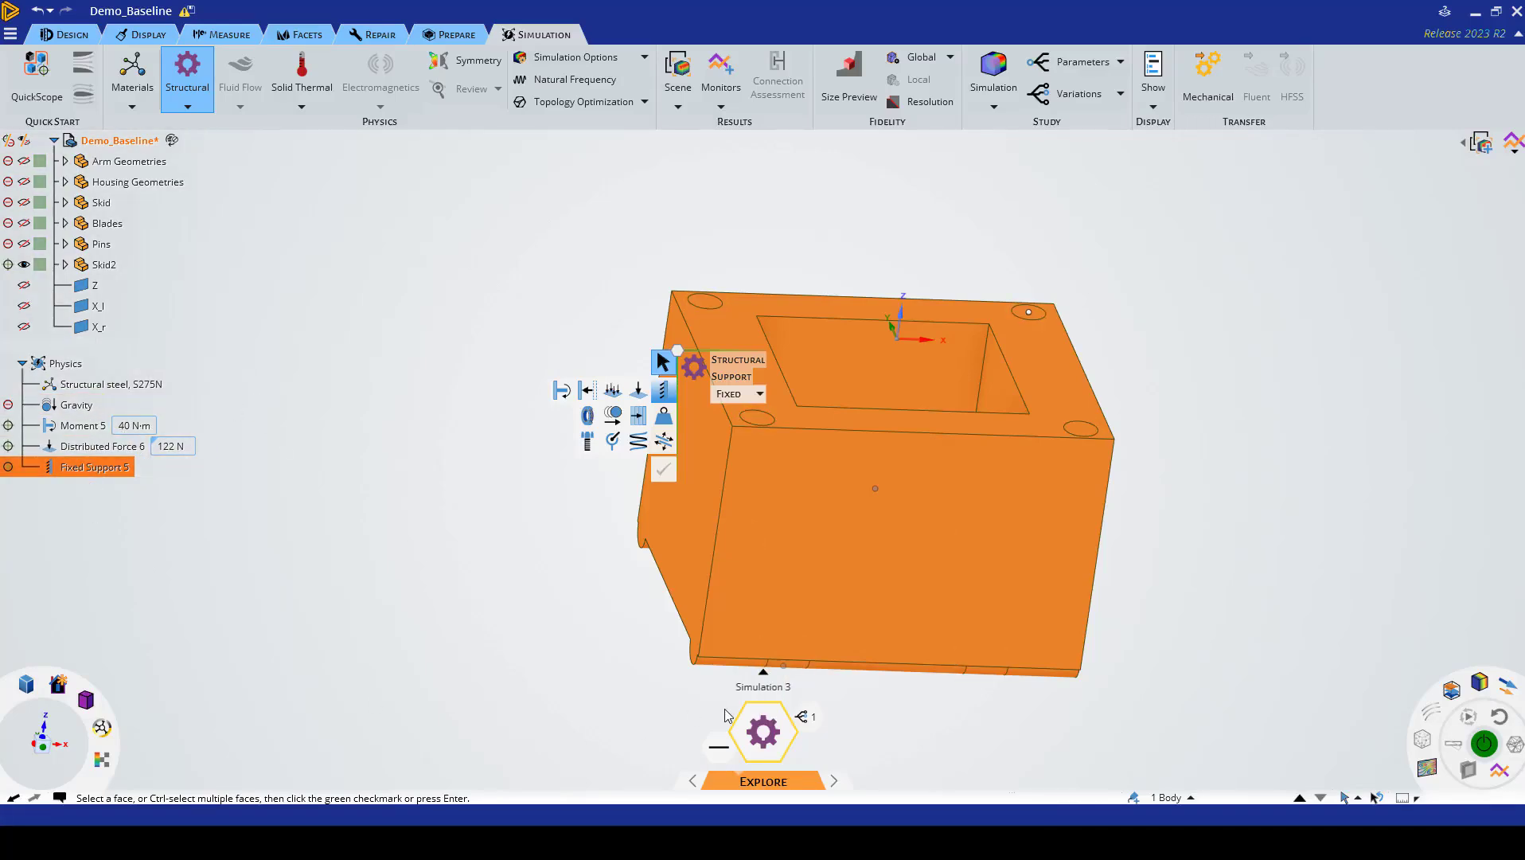
mouse_move(712, 674)
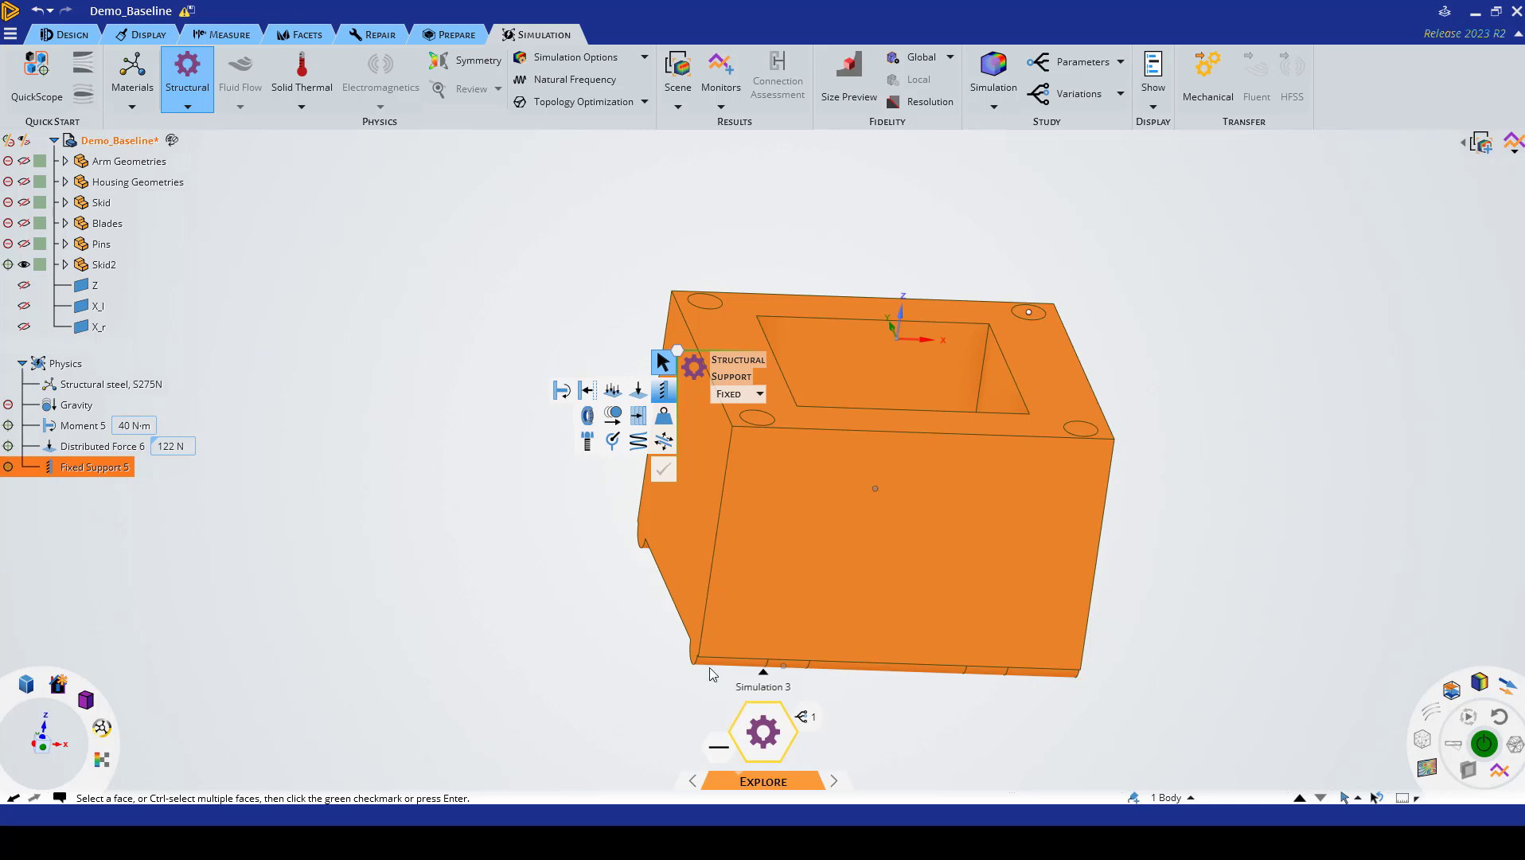
mouse_move(577, 102)
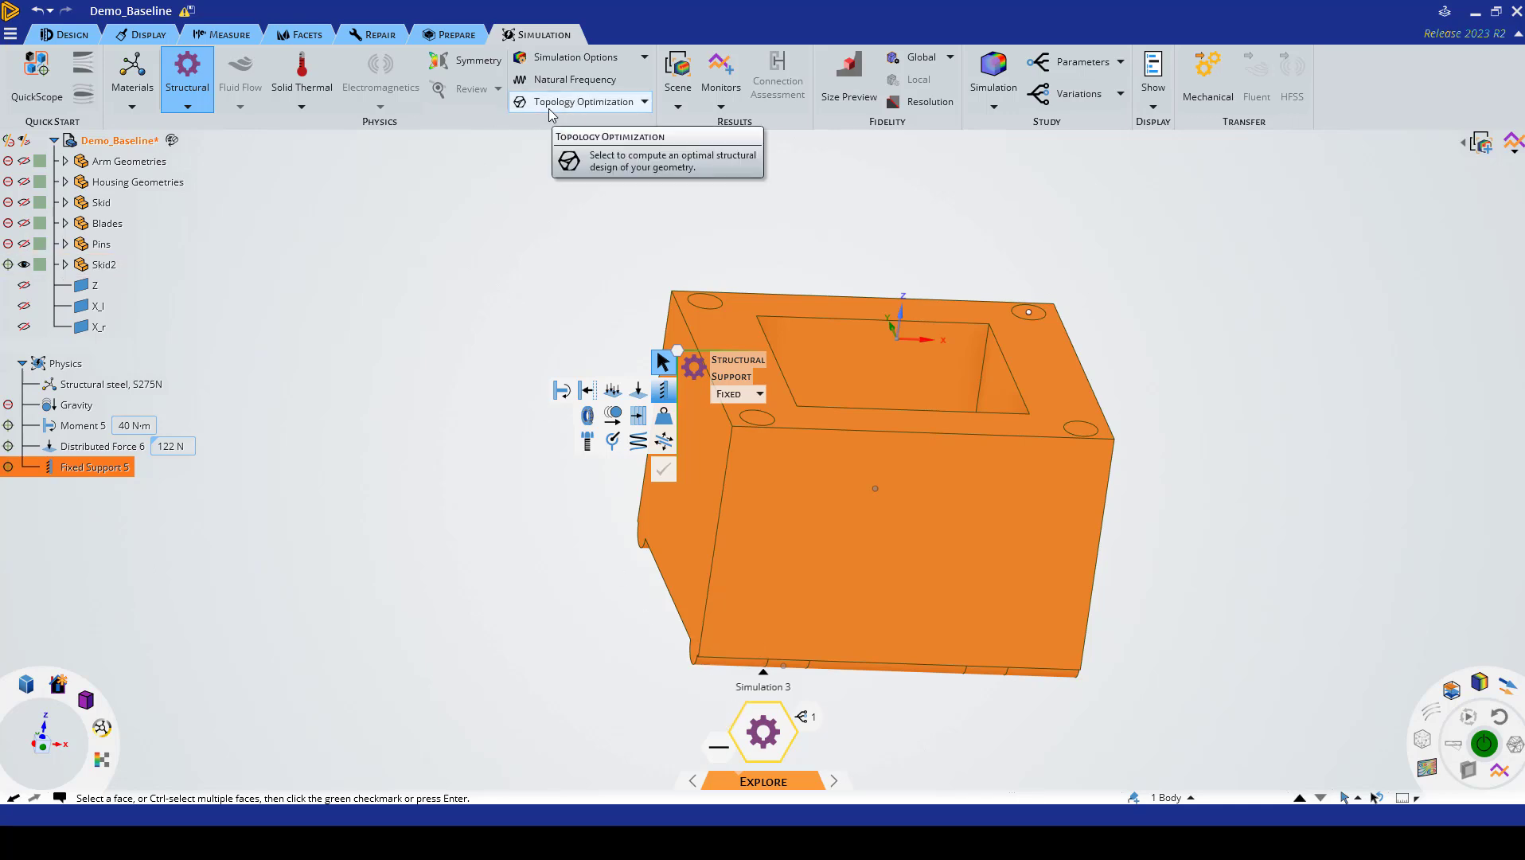
Step: Add a maximize-stiffness topology optimization at 60% volume reduction and review where each load acts
click(577, 102)
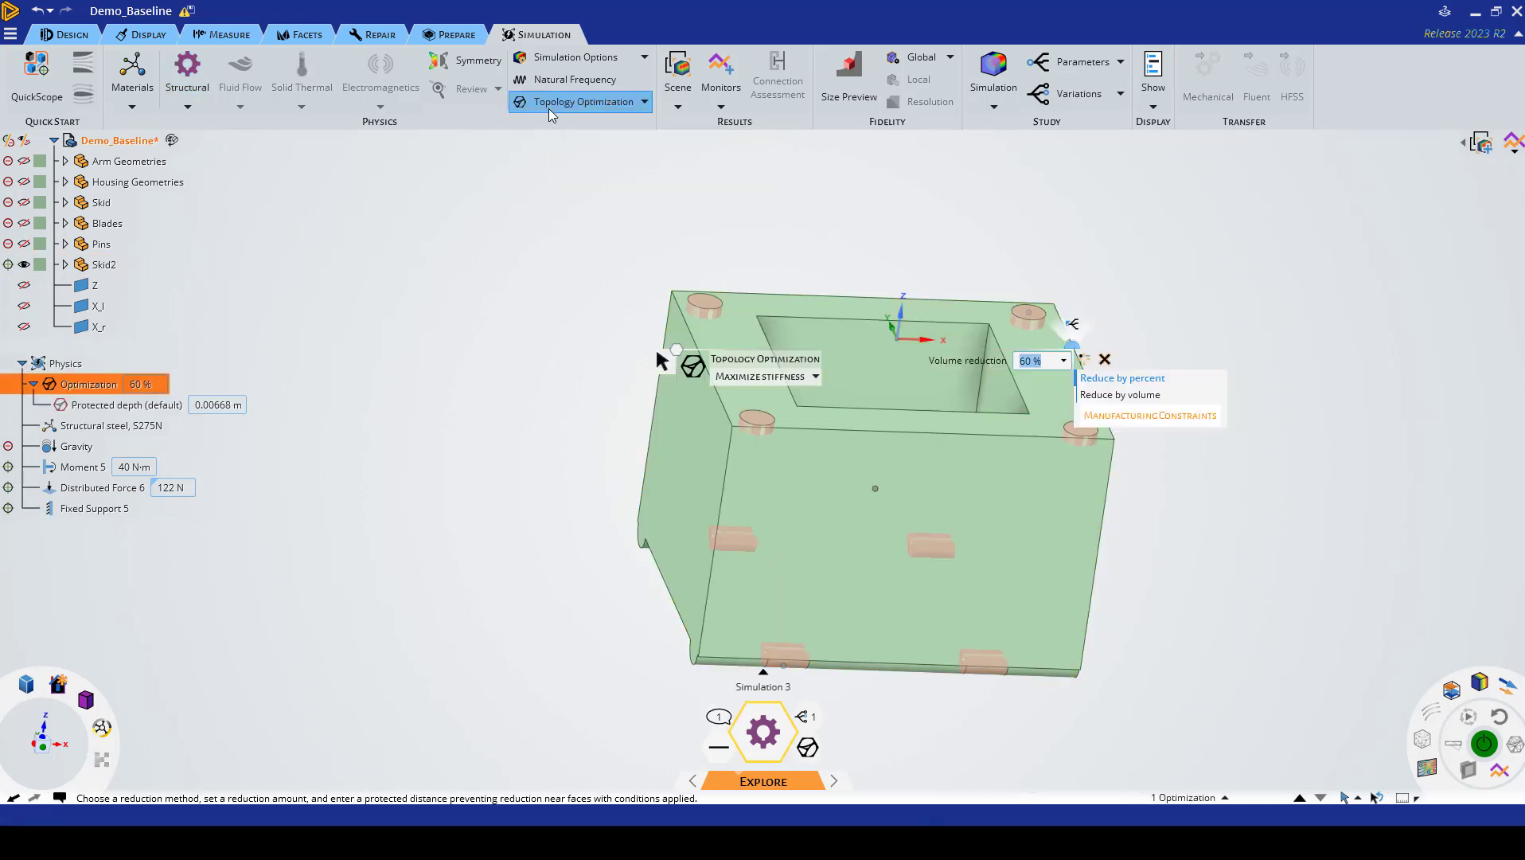
click(94, 508)
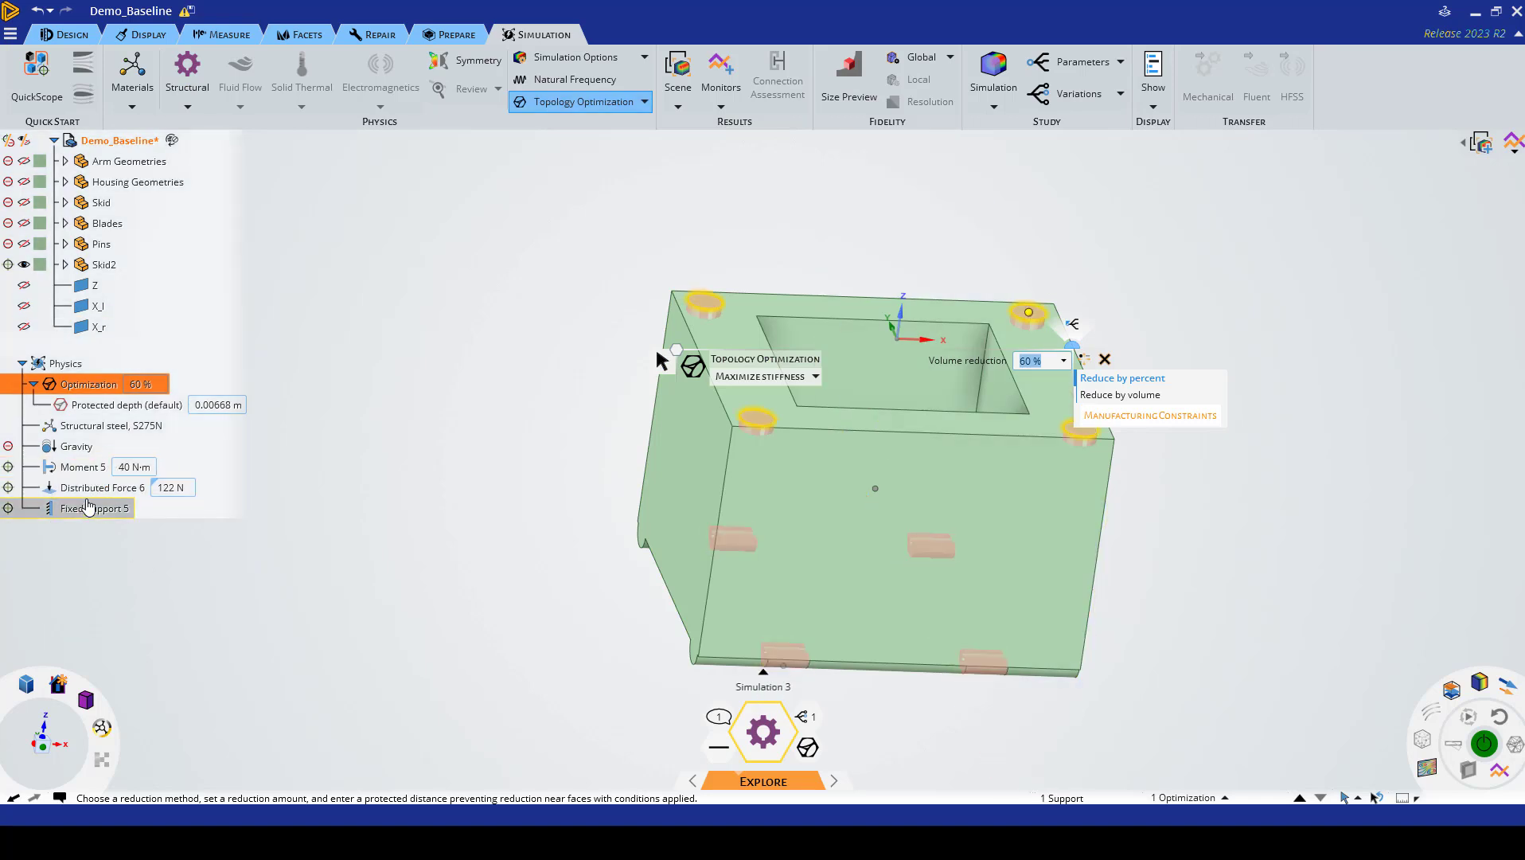
click(82, 466)
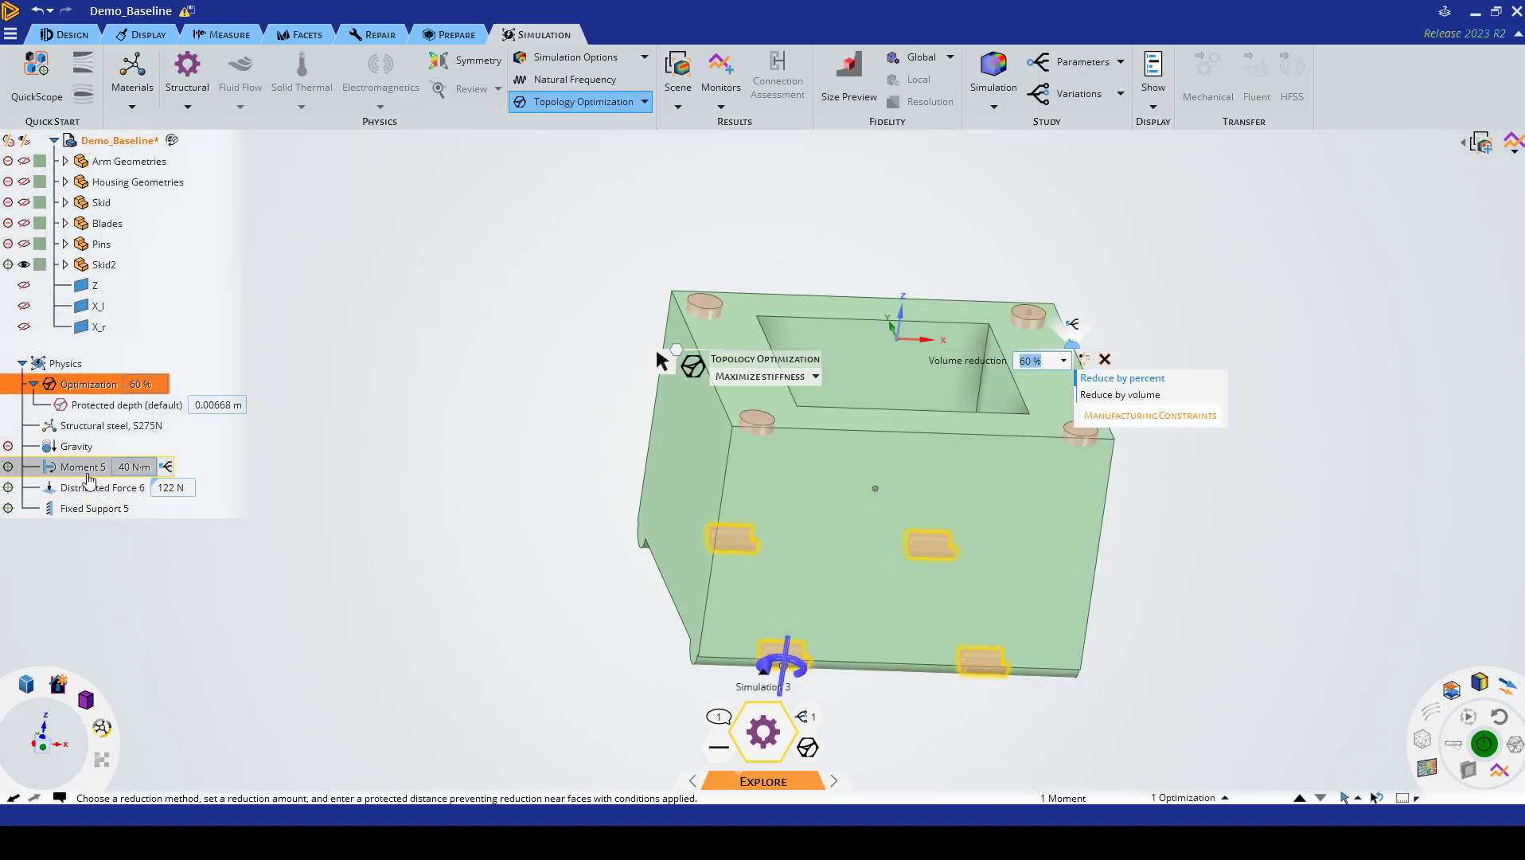
mouse_move(78, 476)
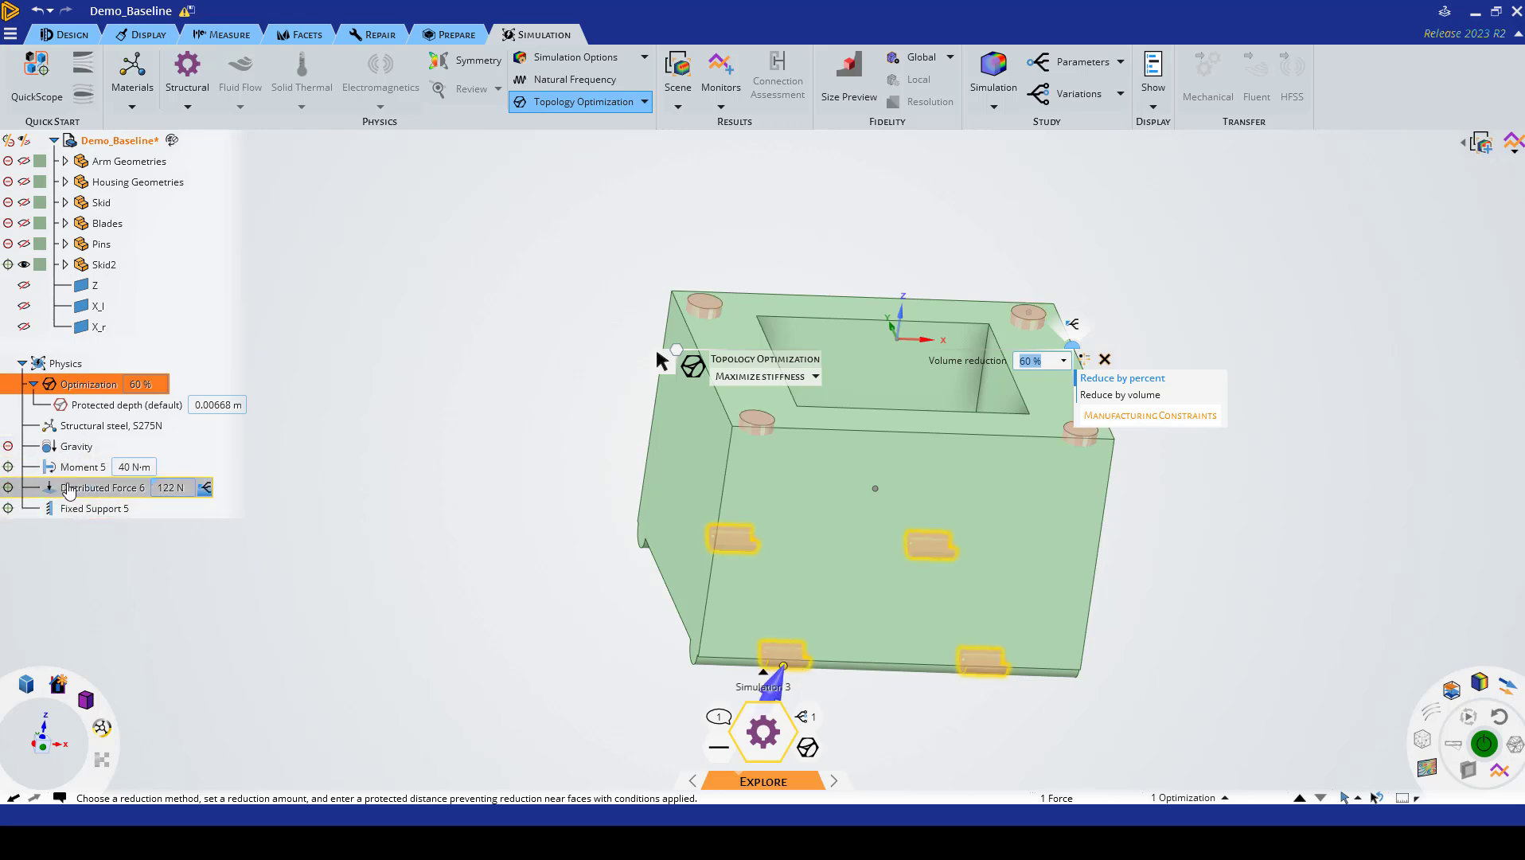
click(89, 384)
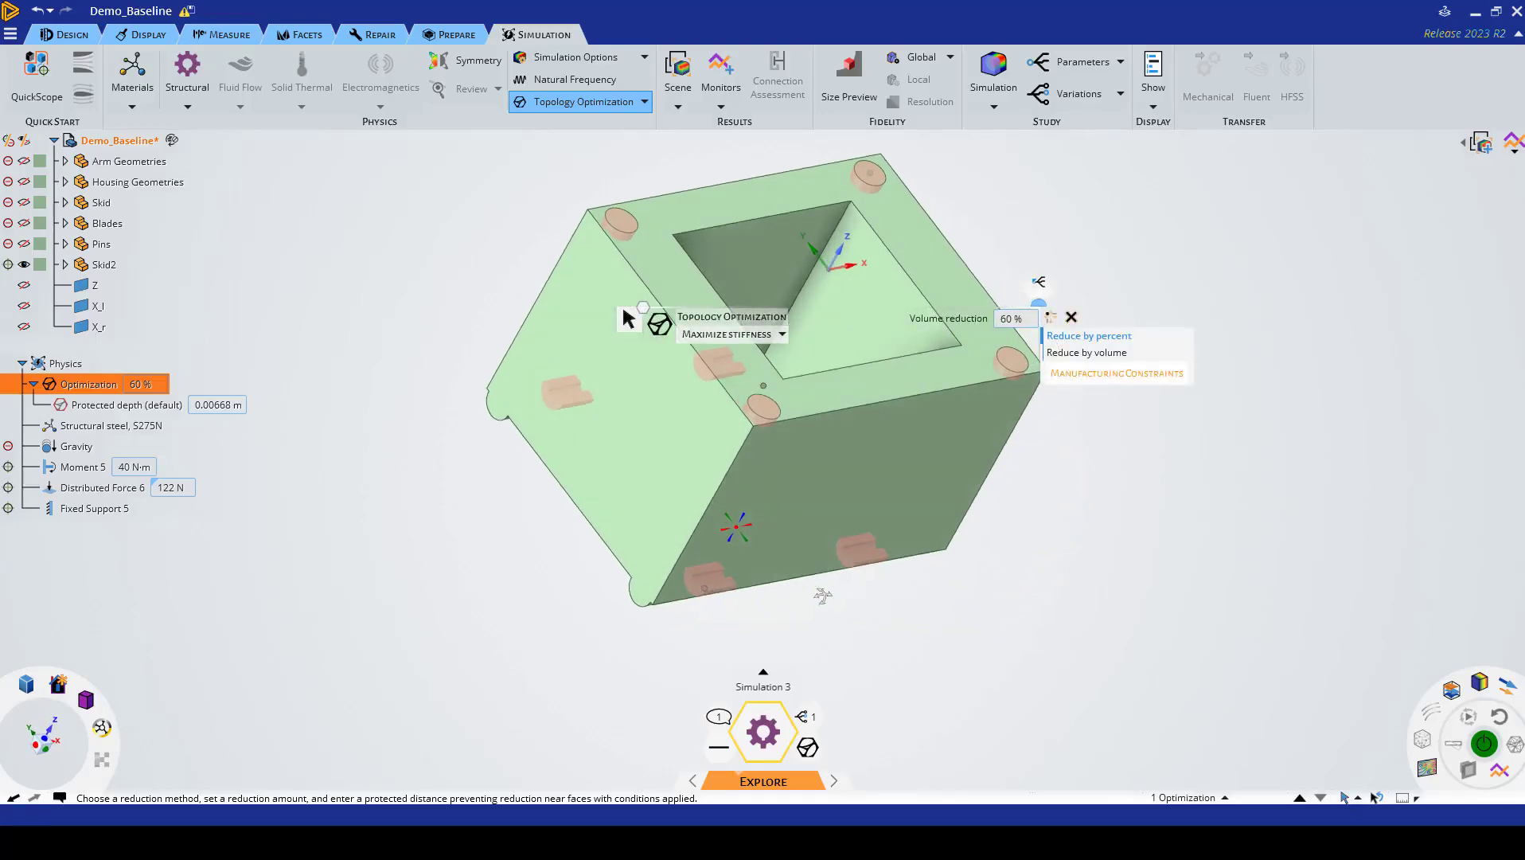
click(124, 404)
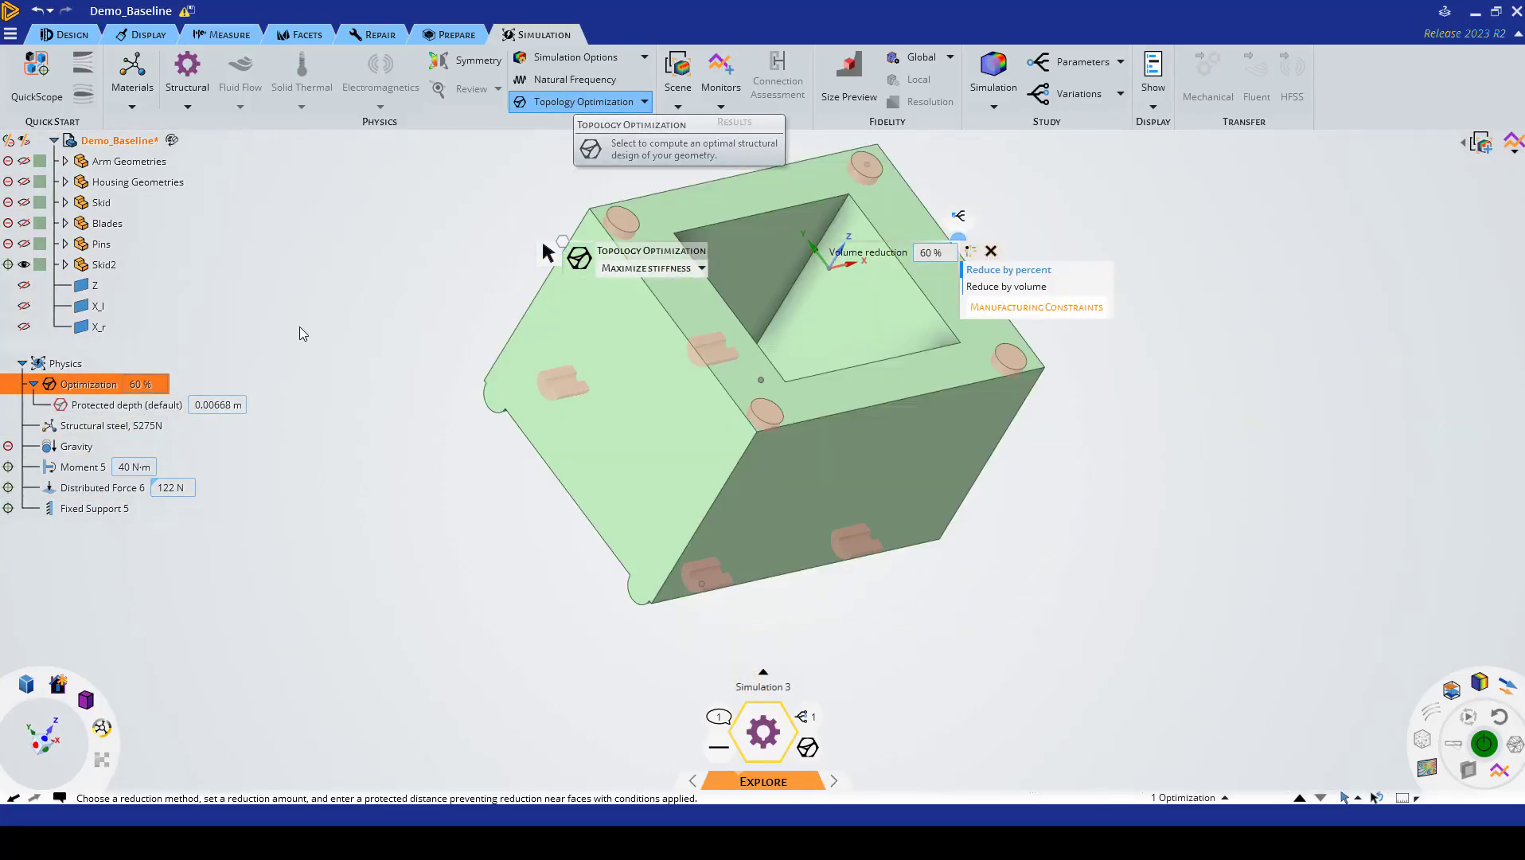
Step: Try a protected depth of 0.1 m, then settle on 0.01 m around the loaded faces
click(126, 404)
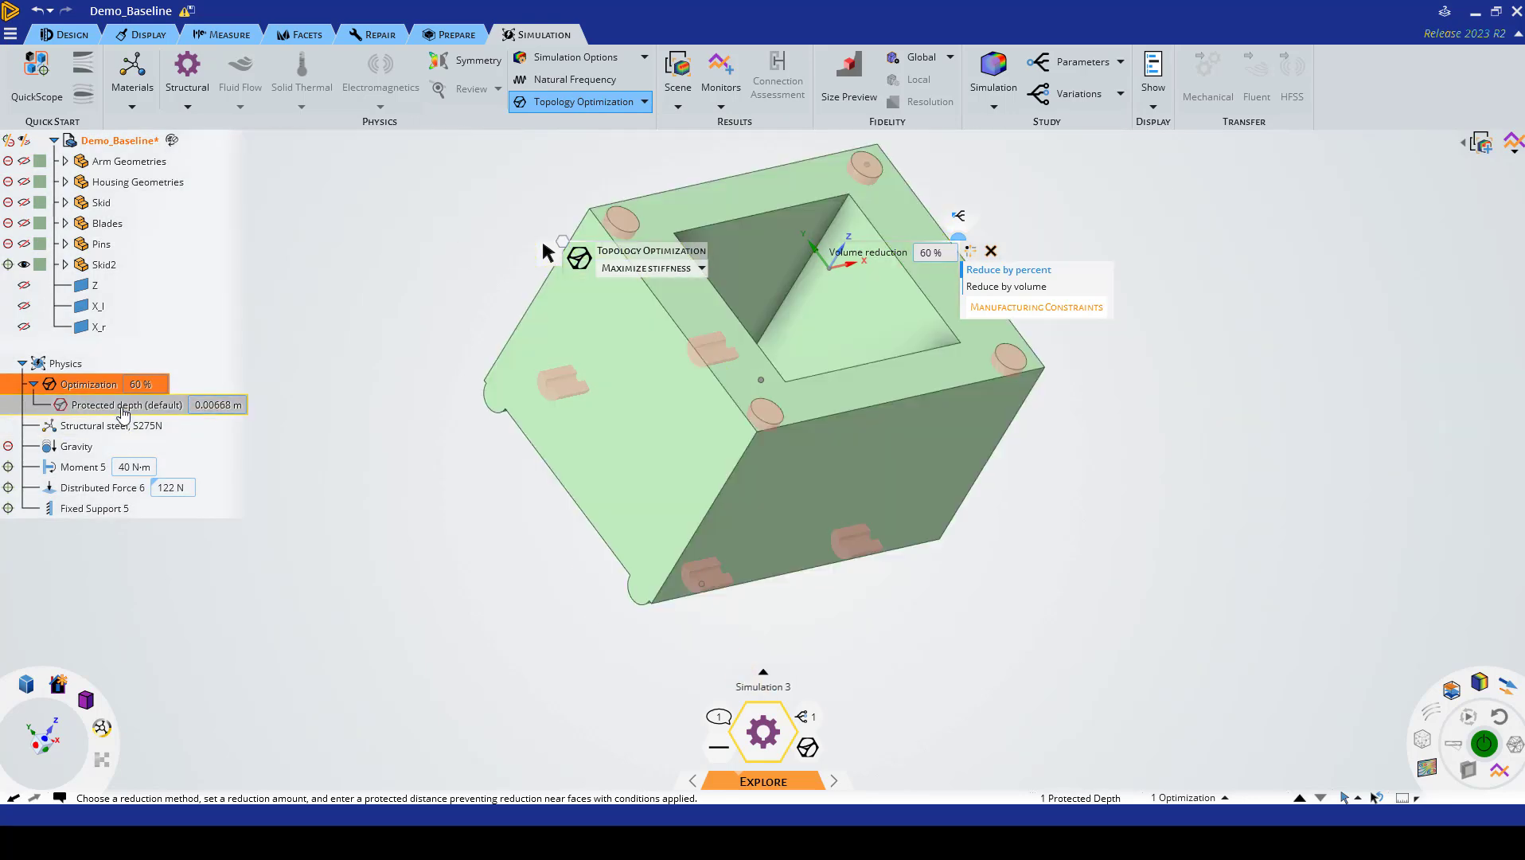
mouse_move(212, 425)
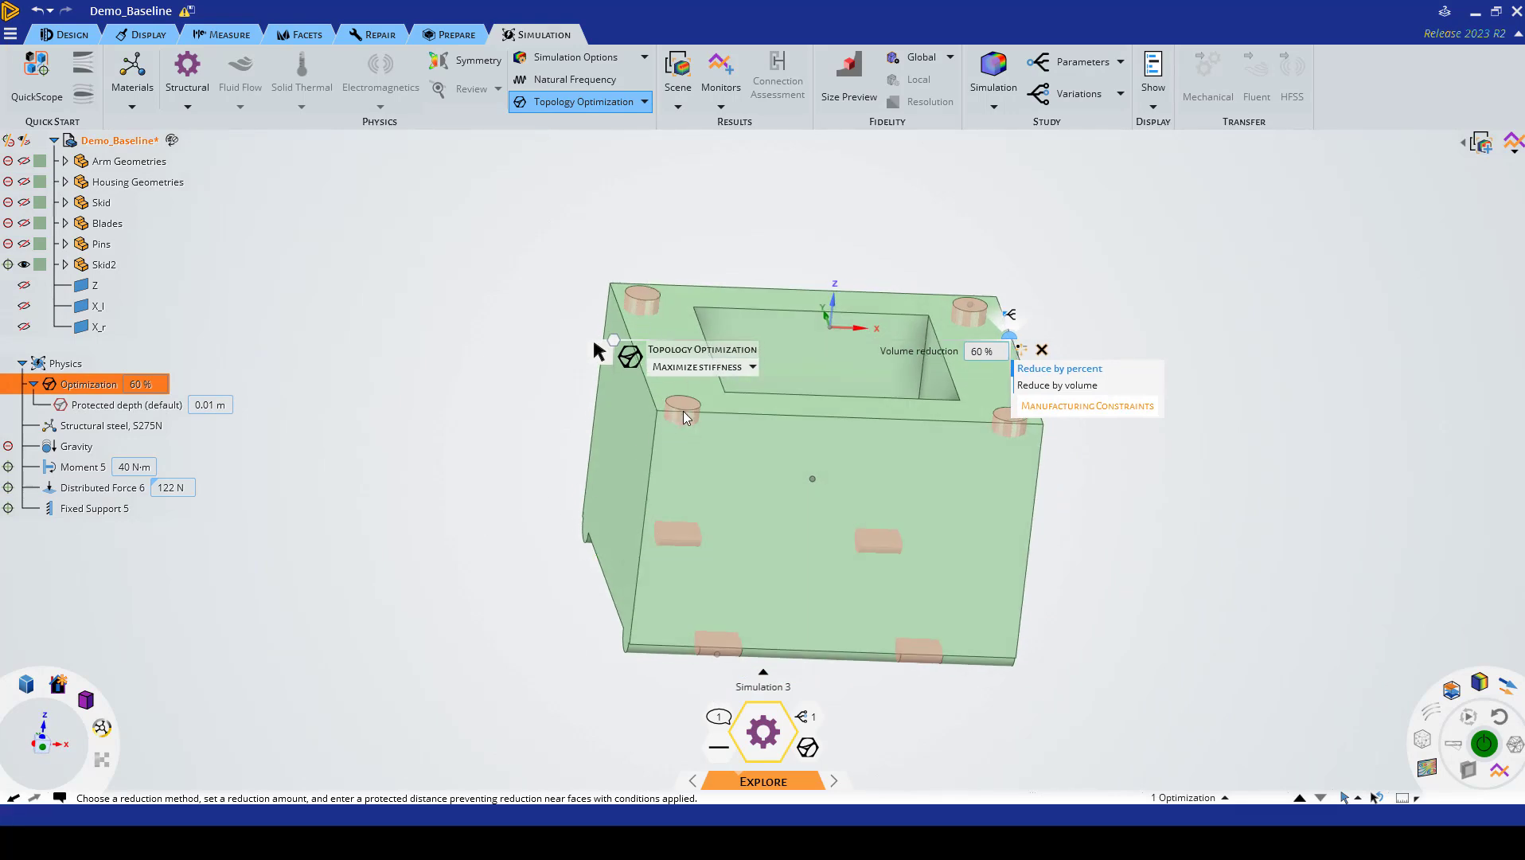
mouse_move(684, 445)
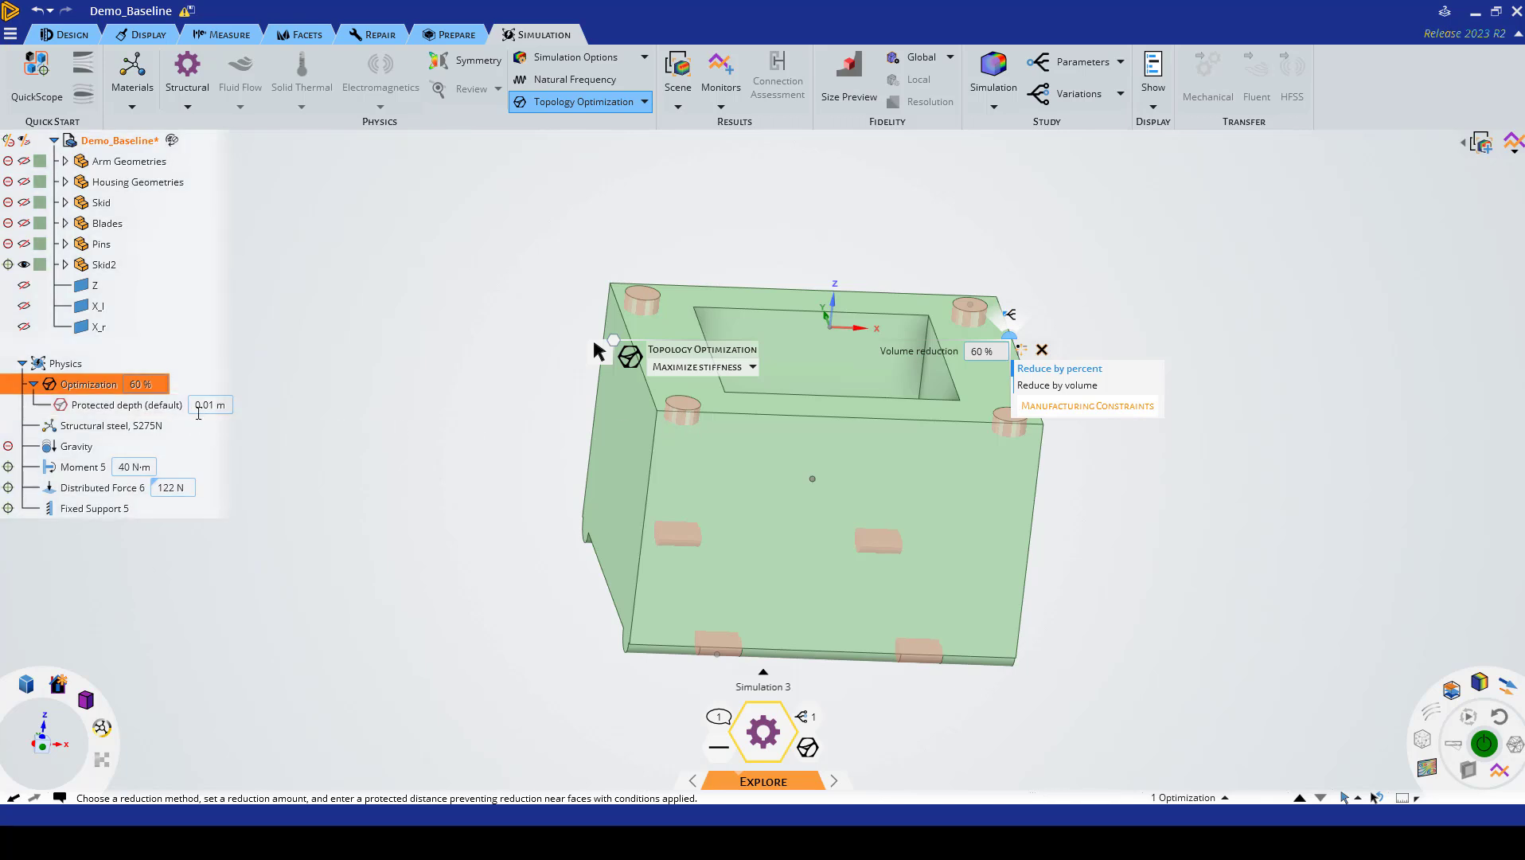
click(209, 404)
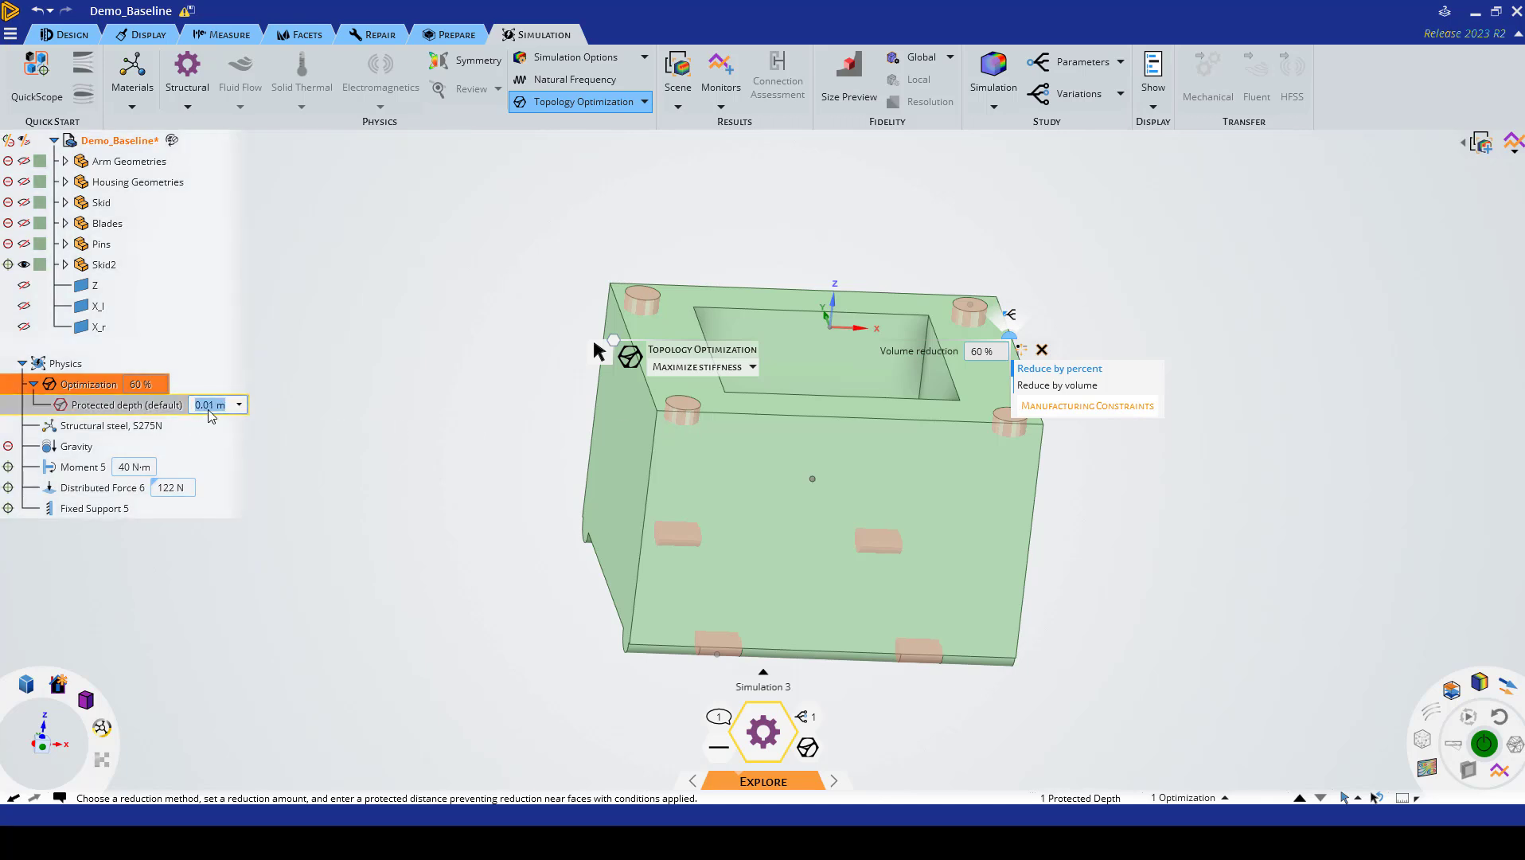
text(0.1 m)
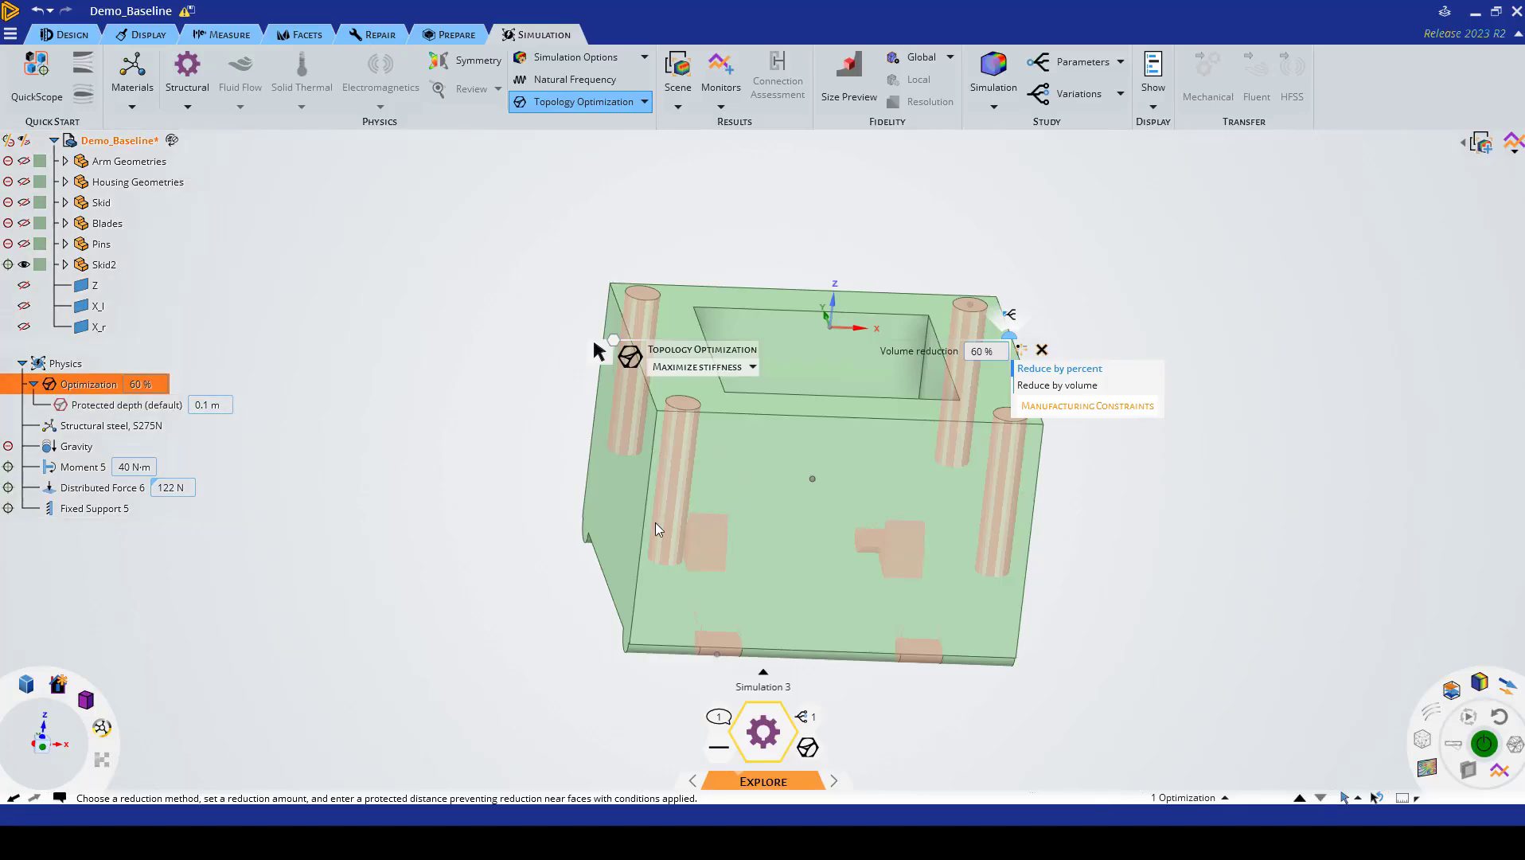
mouse_move(204, 426)
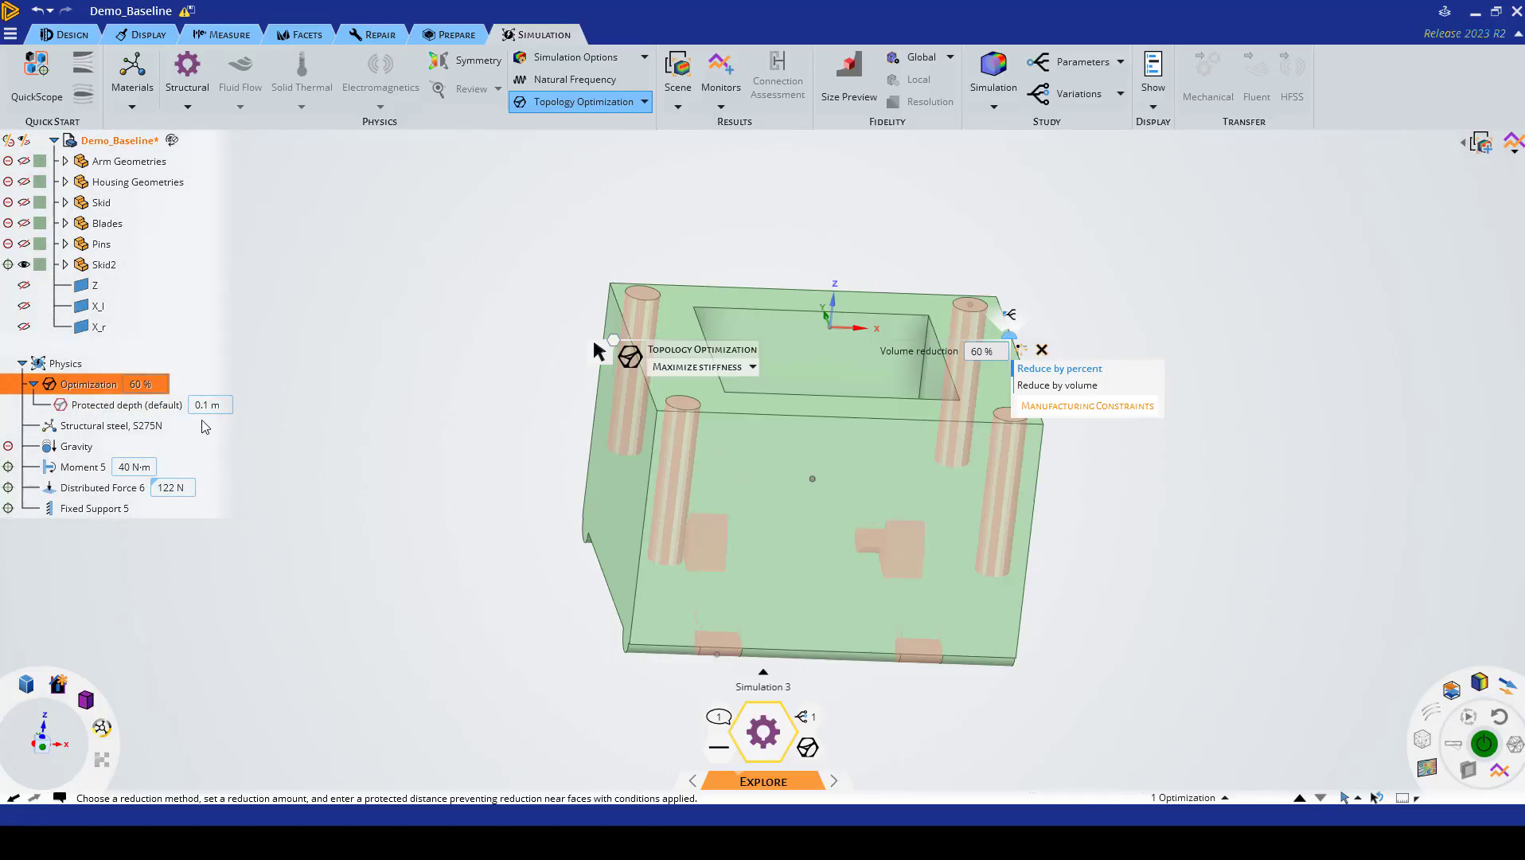
click(208, 404)
text(0)
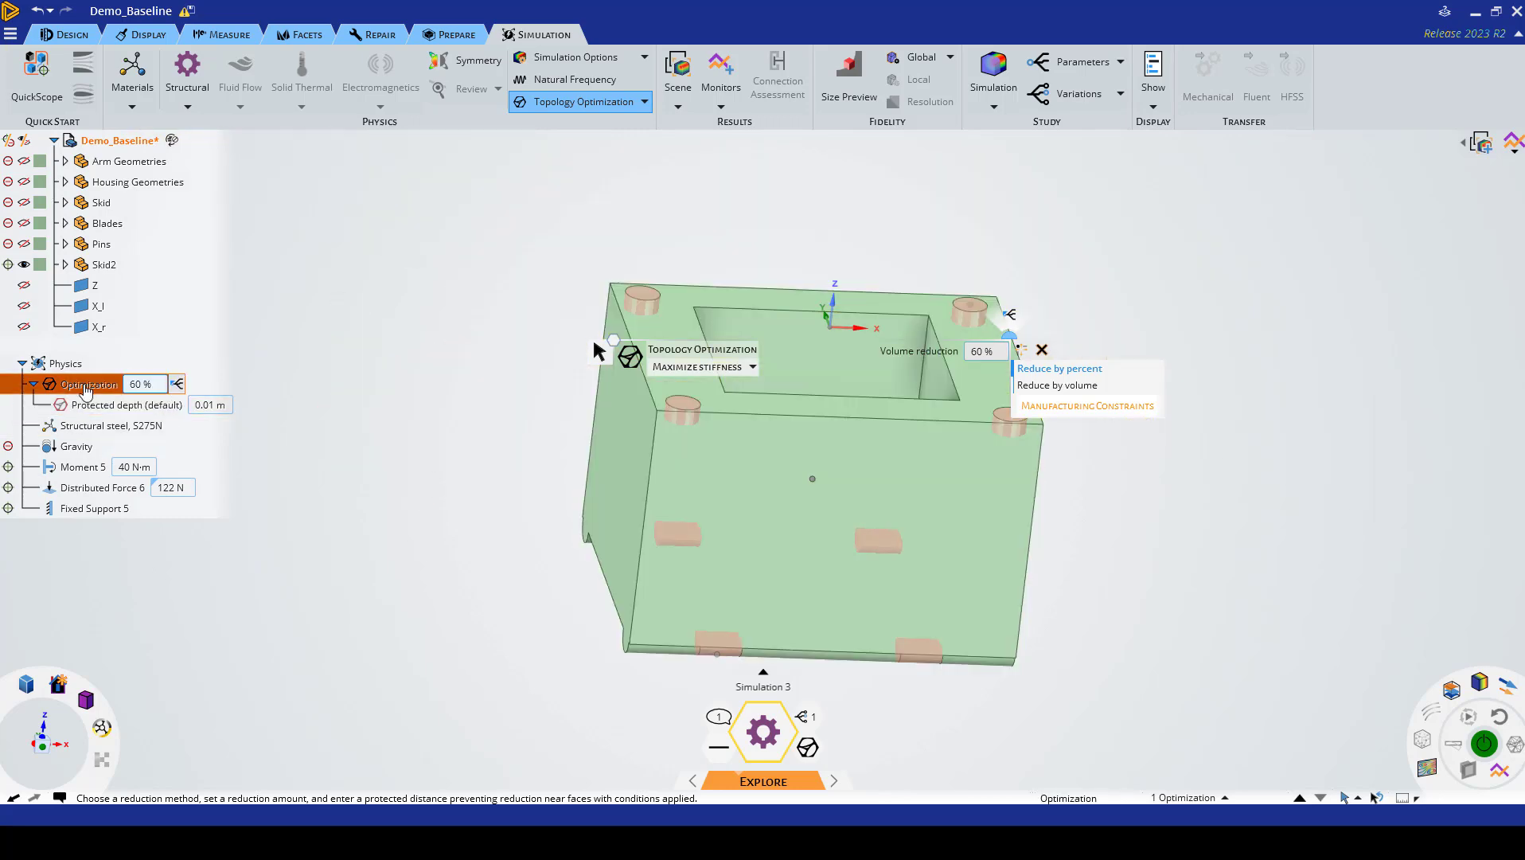
mouse_move(151, 447)
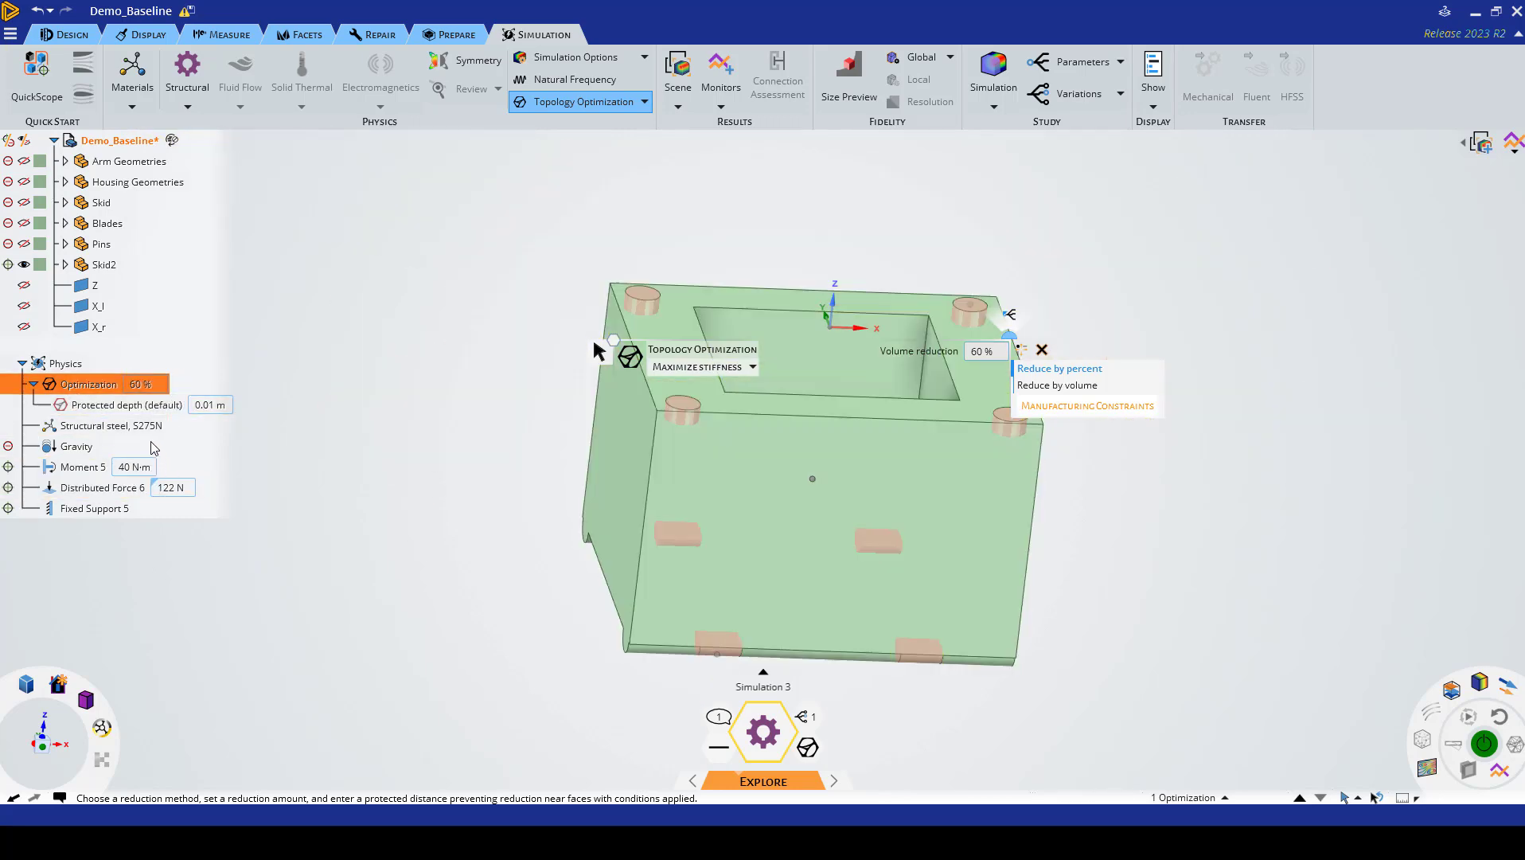
click(124, 404)
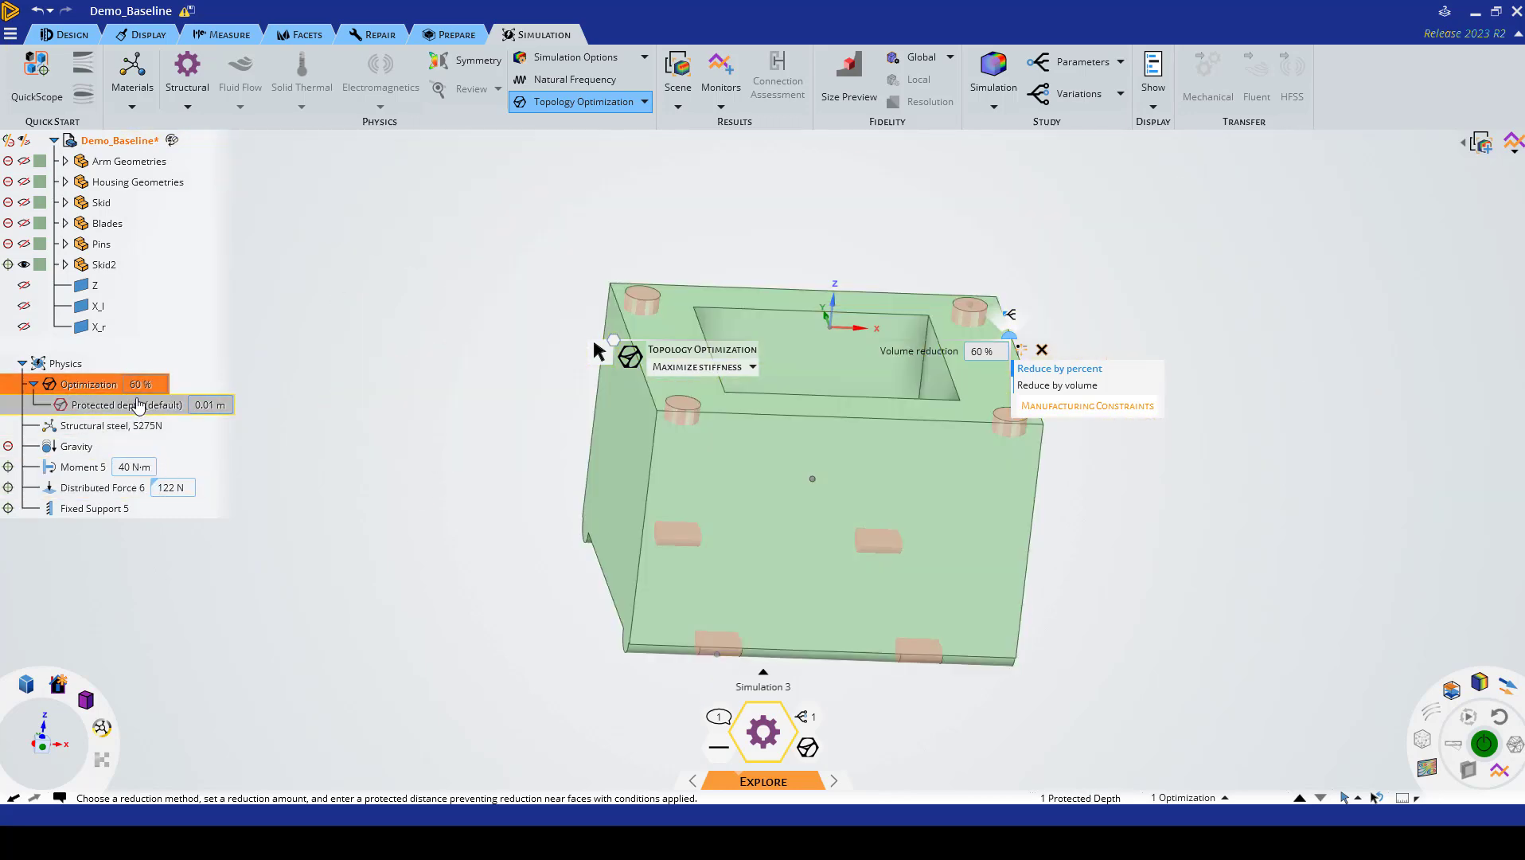
right_click(89, 384)
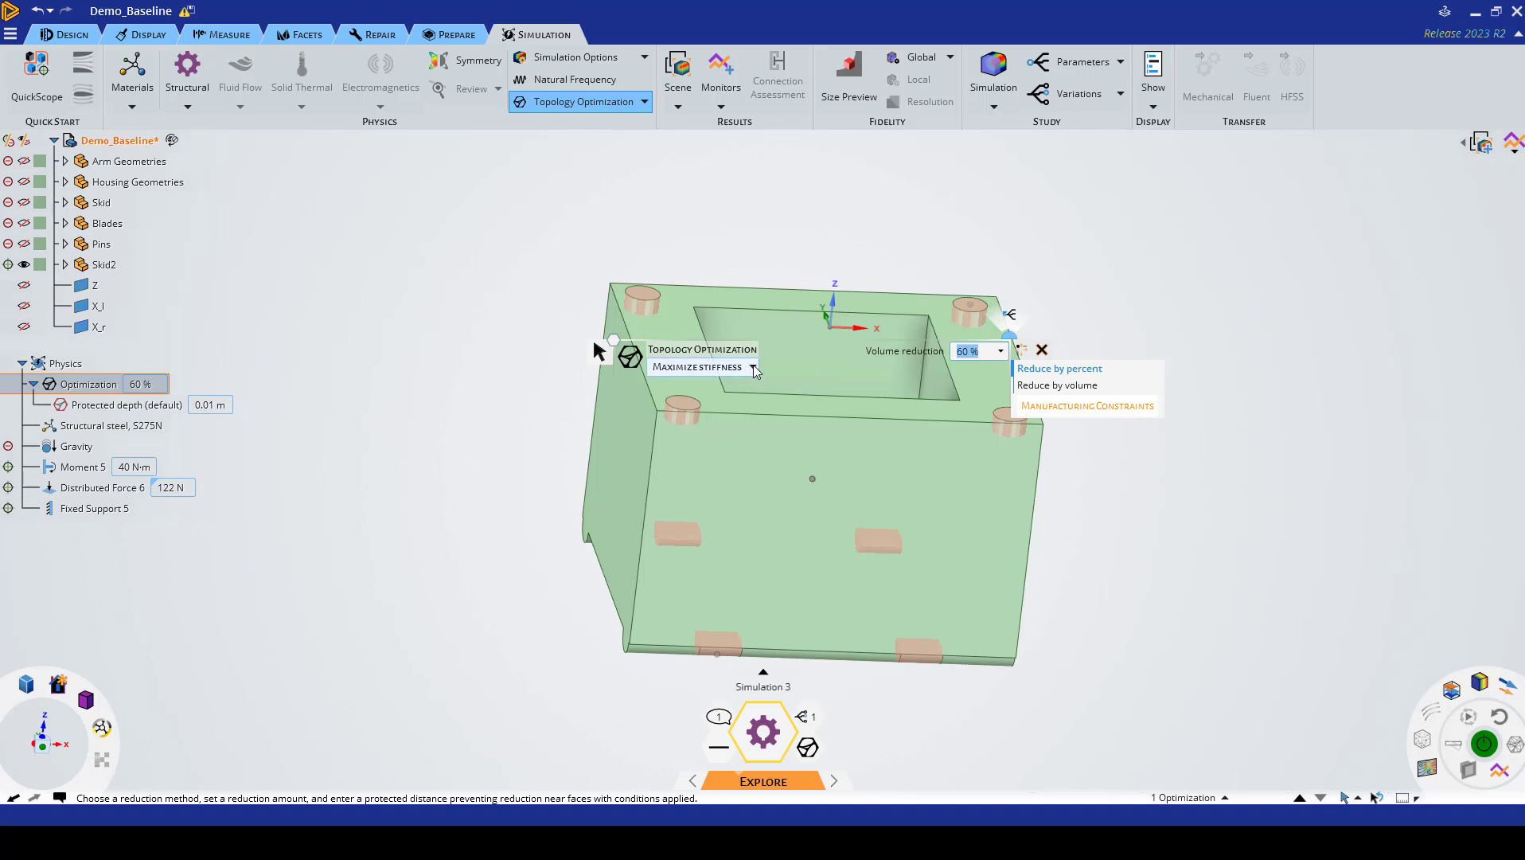
click(752, 368)
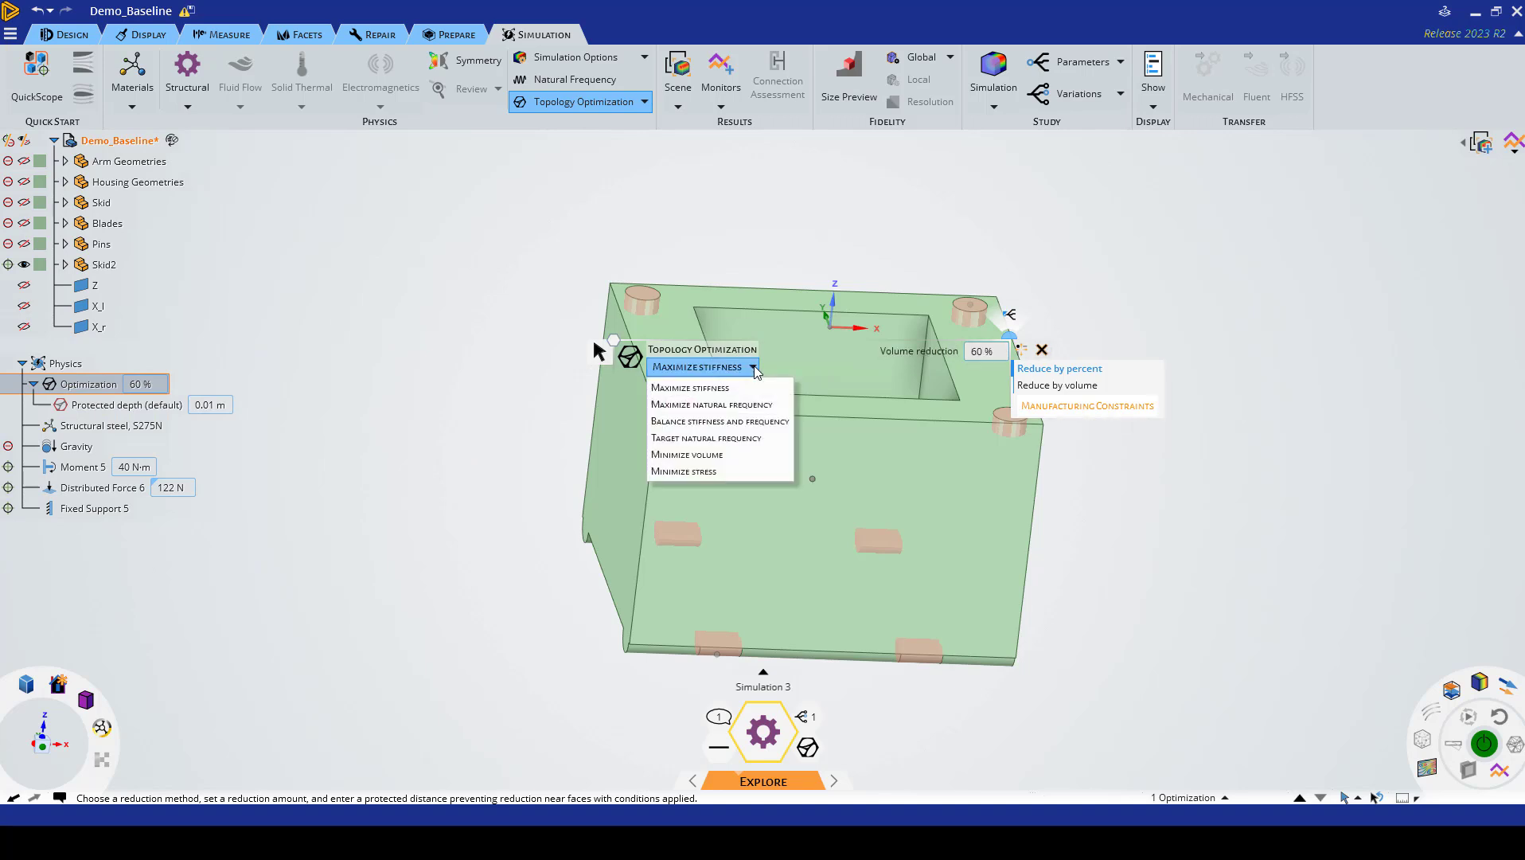
mouse_move(725, 406)
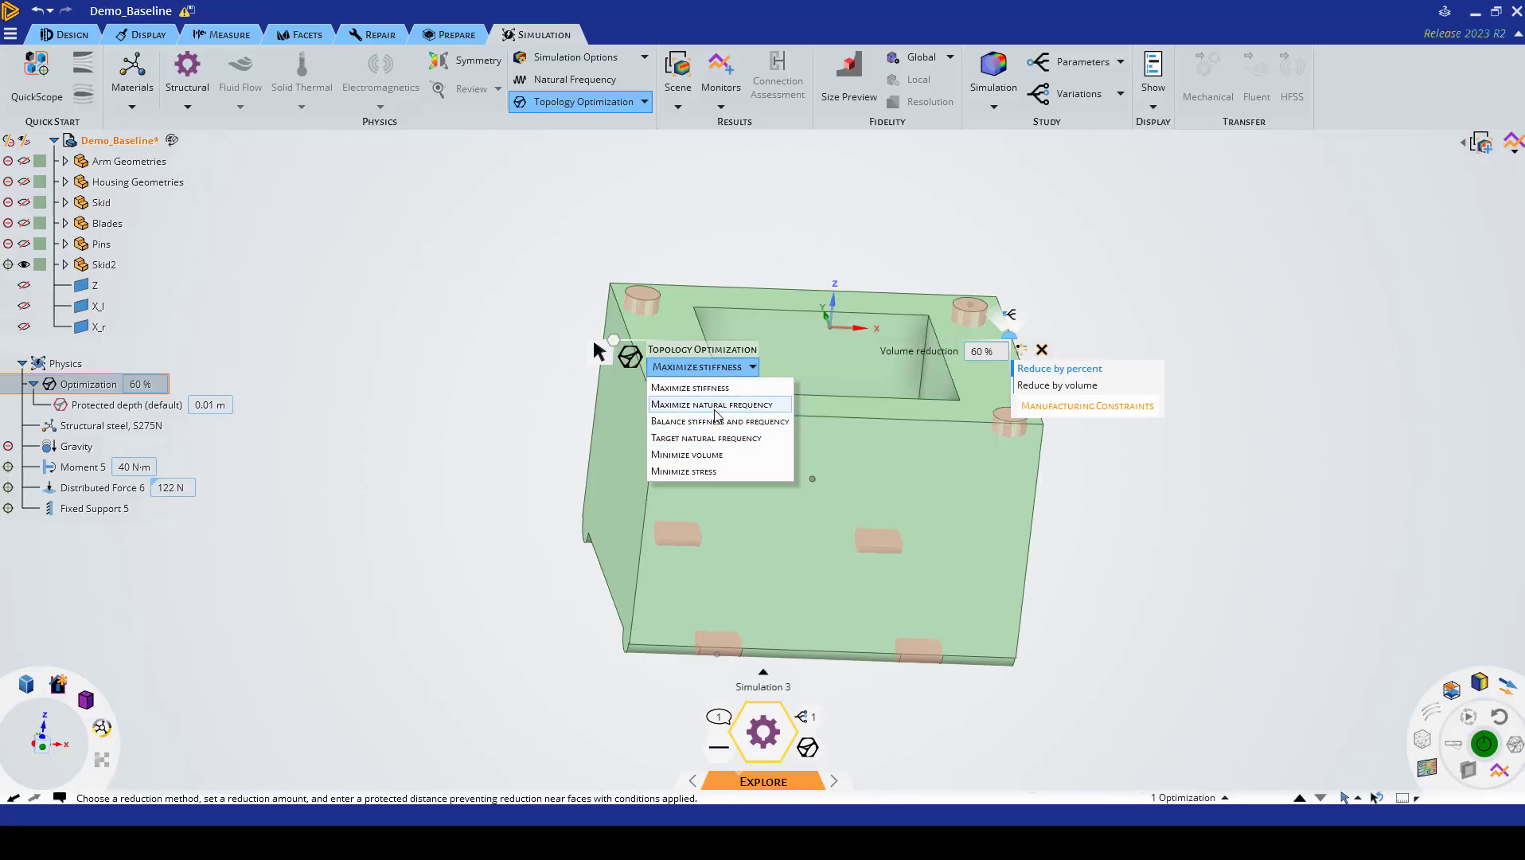
mouse_move(708, 422)
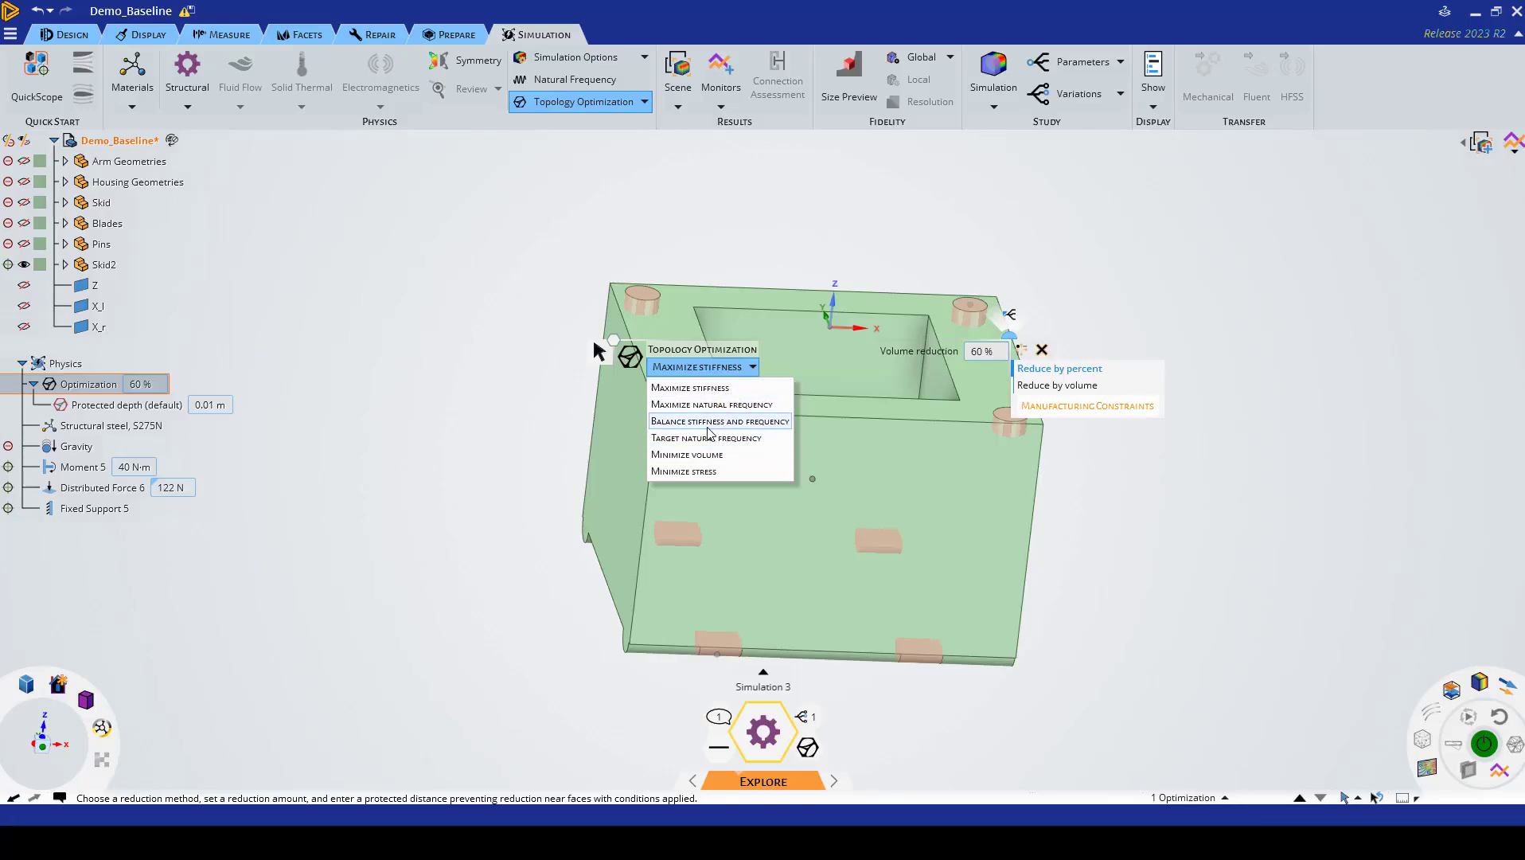
mouse_move(707, 438)
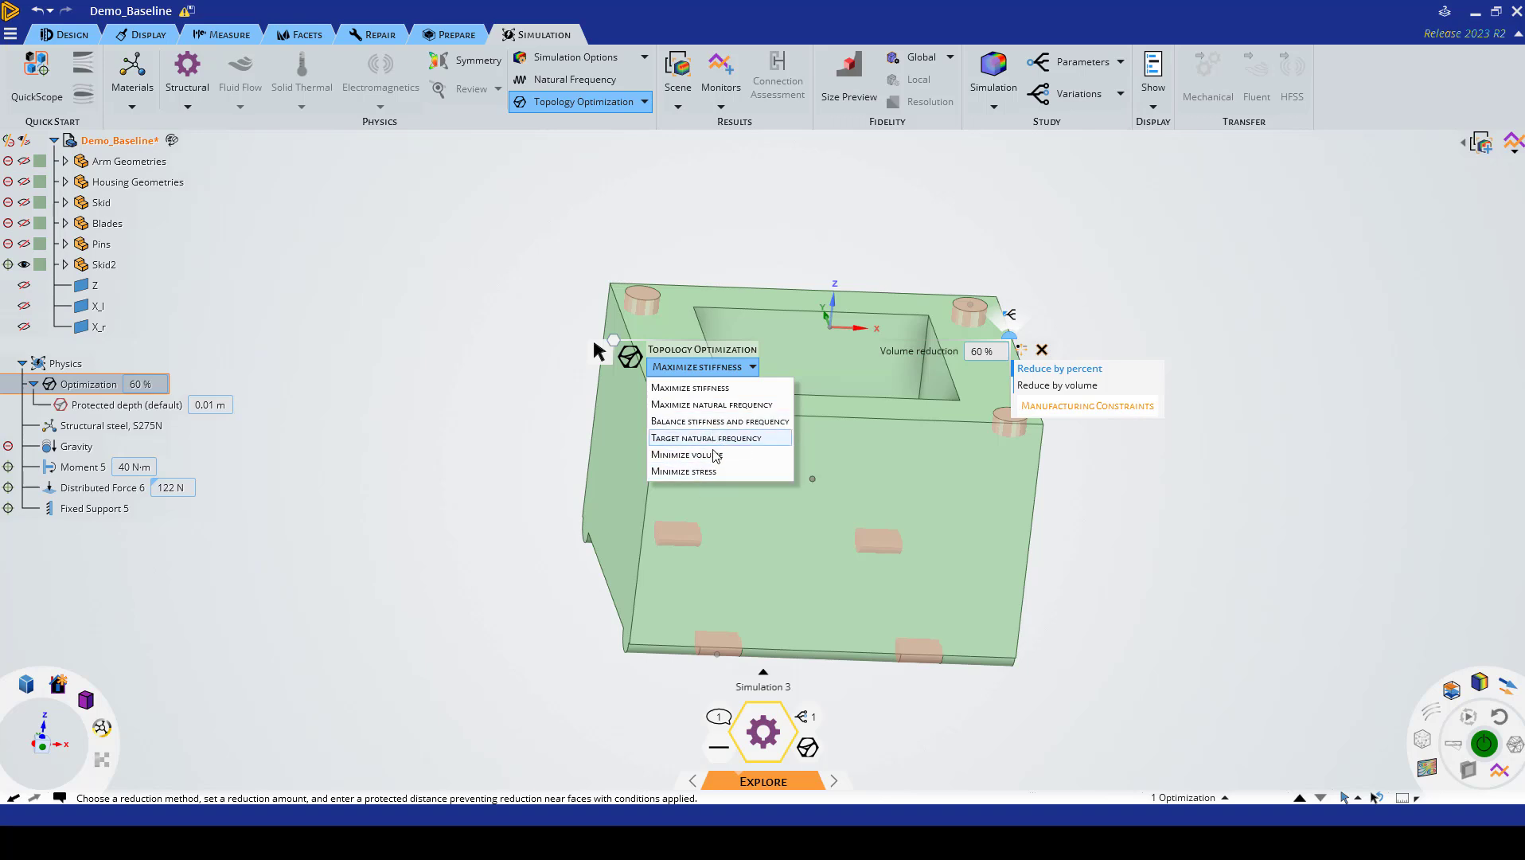
mouse_move(691, 387)
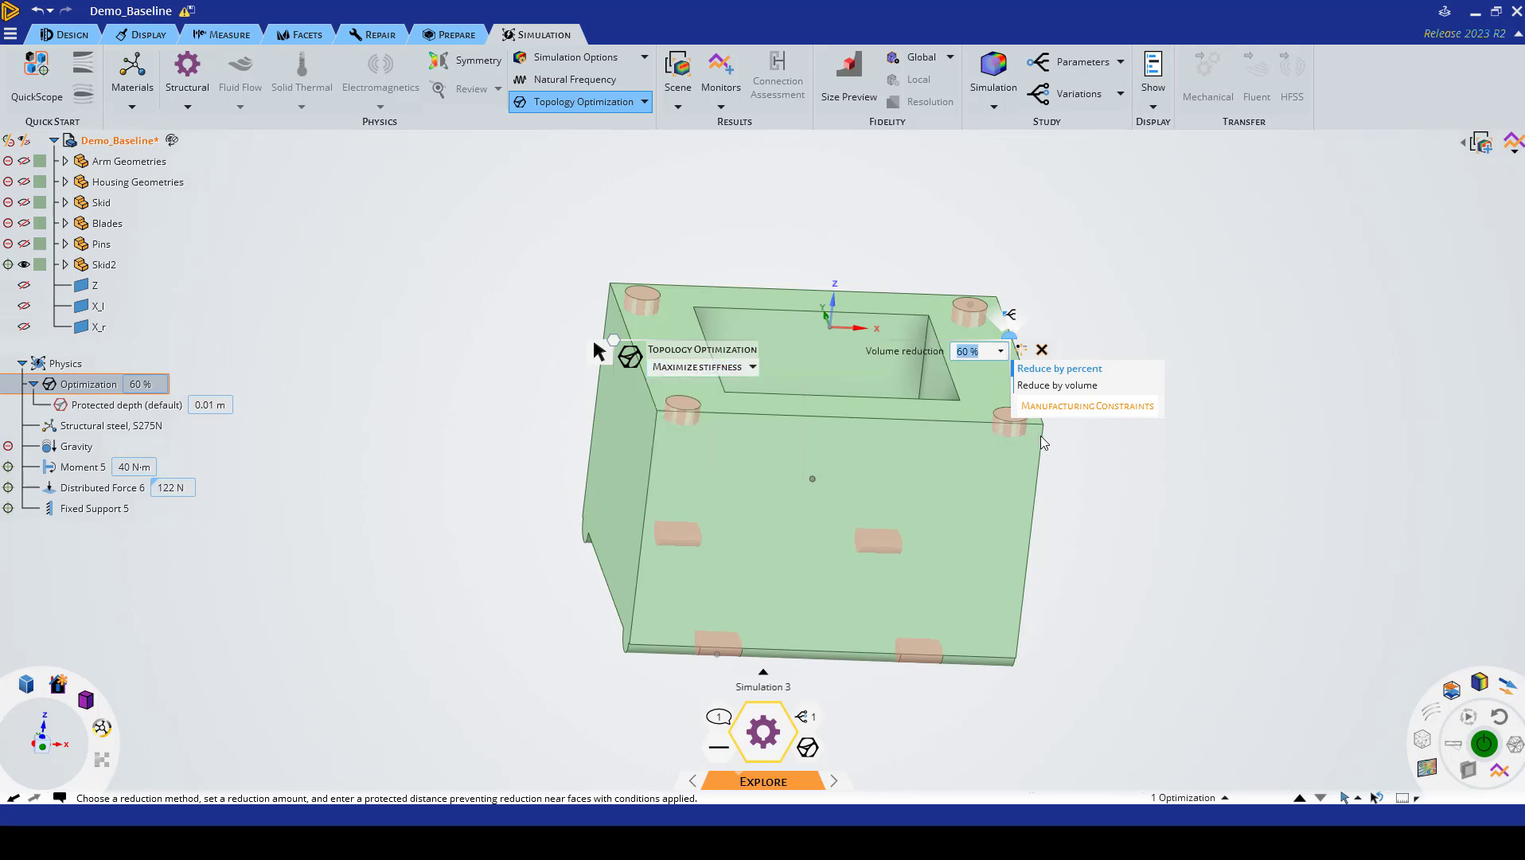
mouse_move(992, 358)
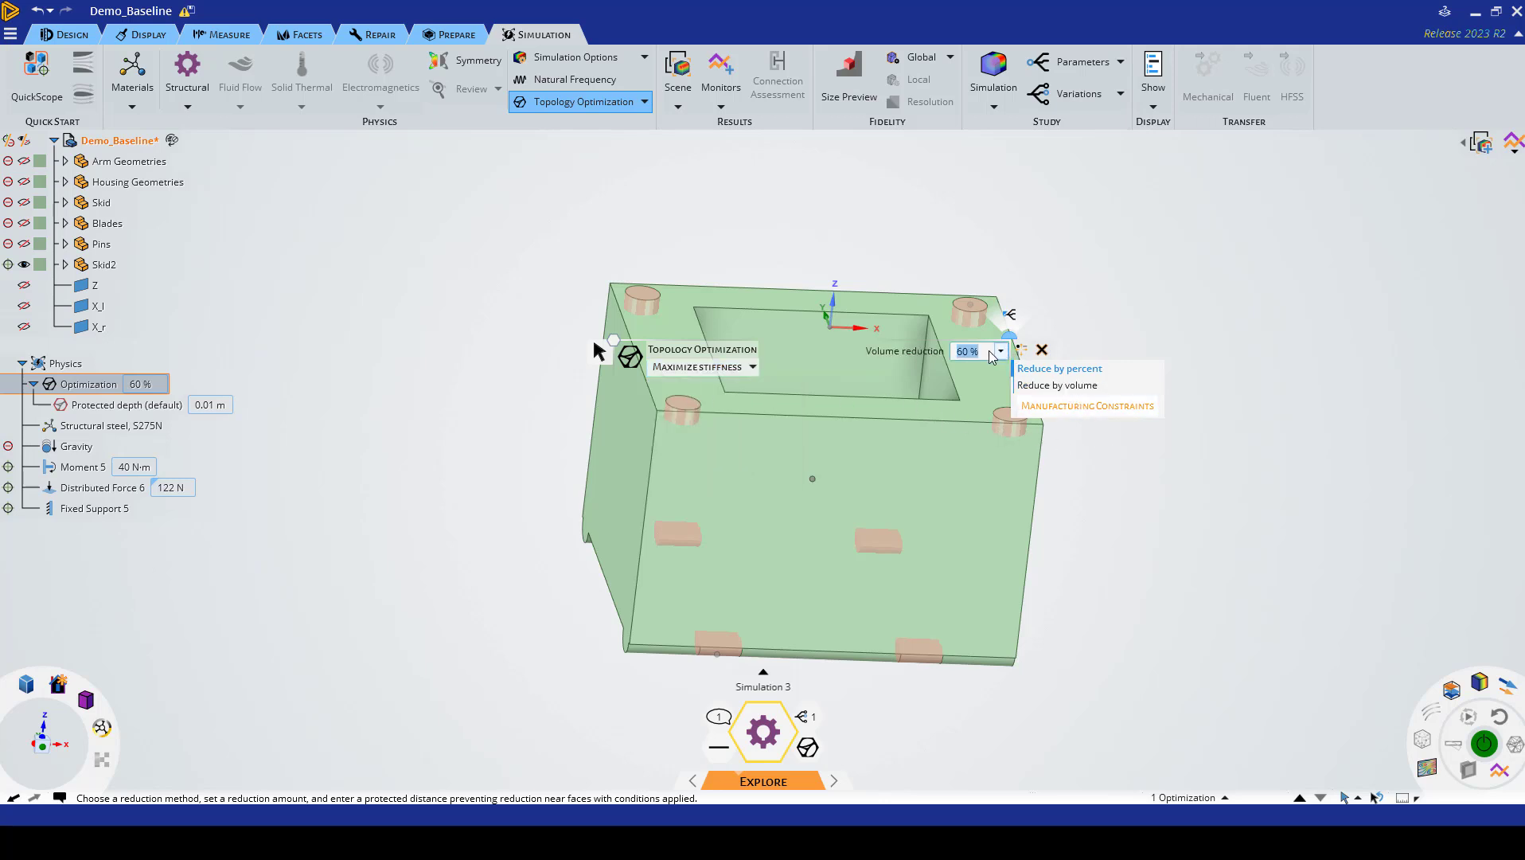
mouse_move(966, 363)
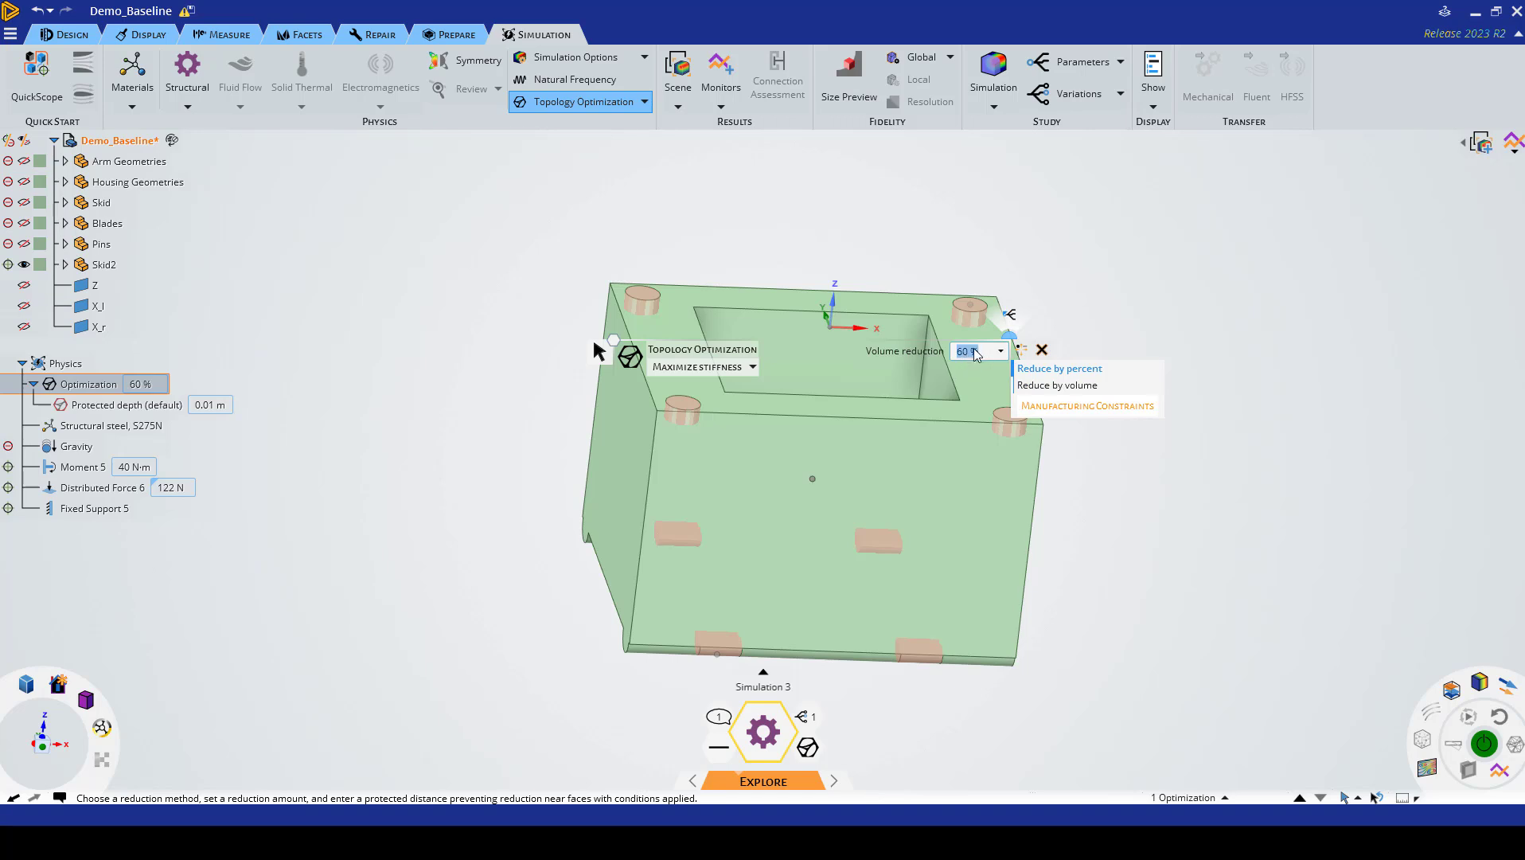
mouse_move(981, 389)
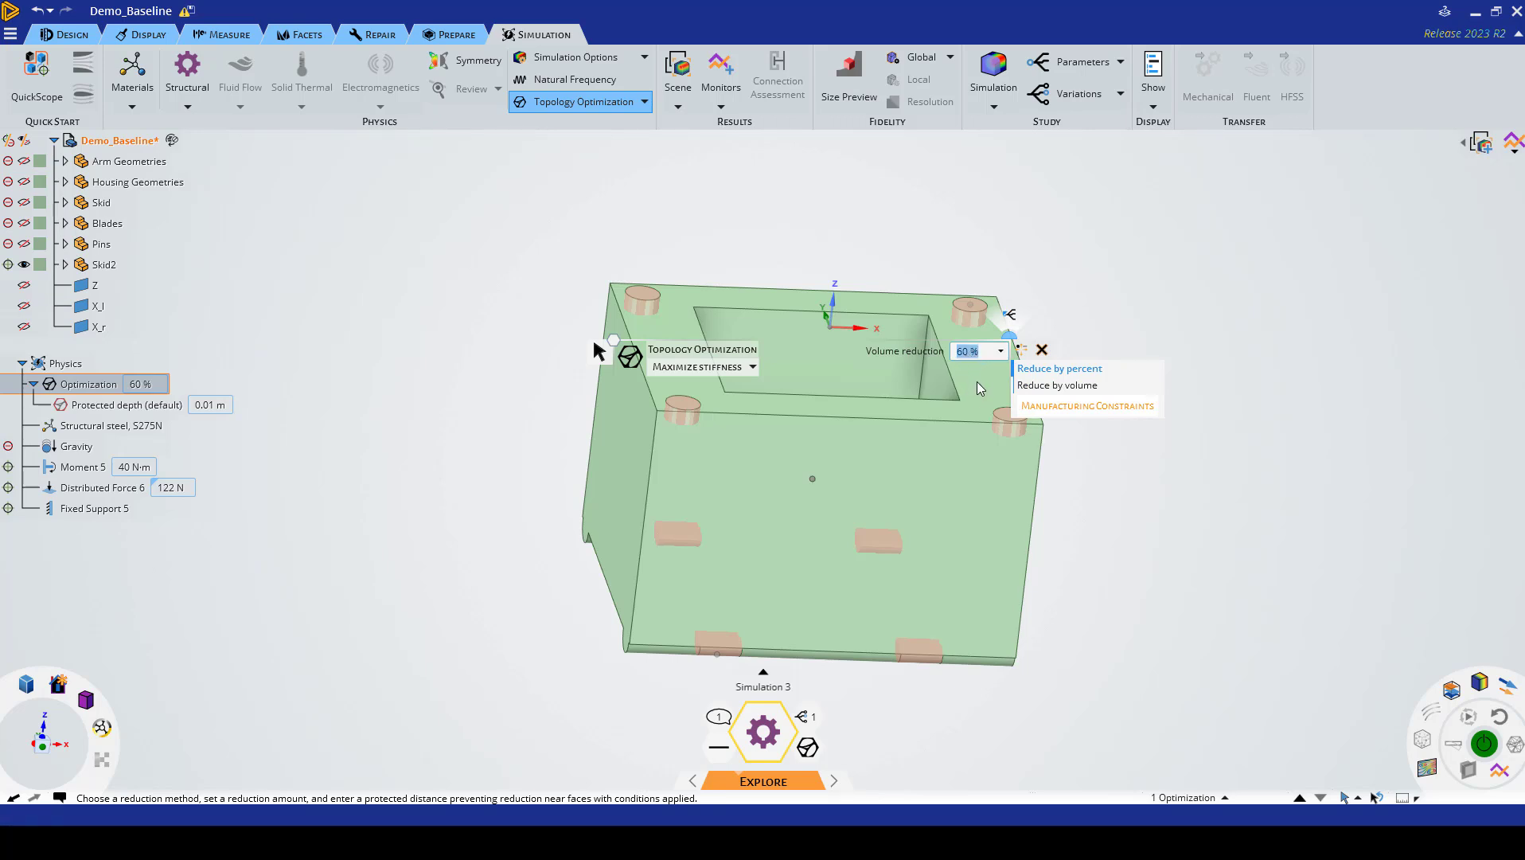
mouse_move(978, 363)
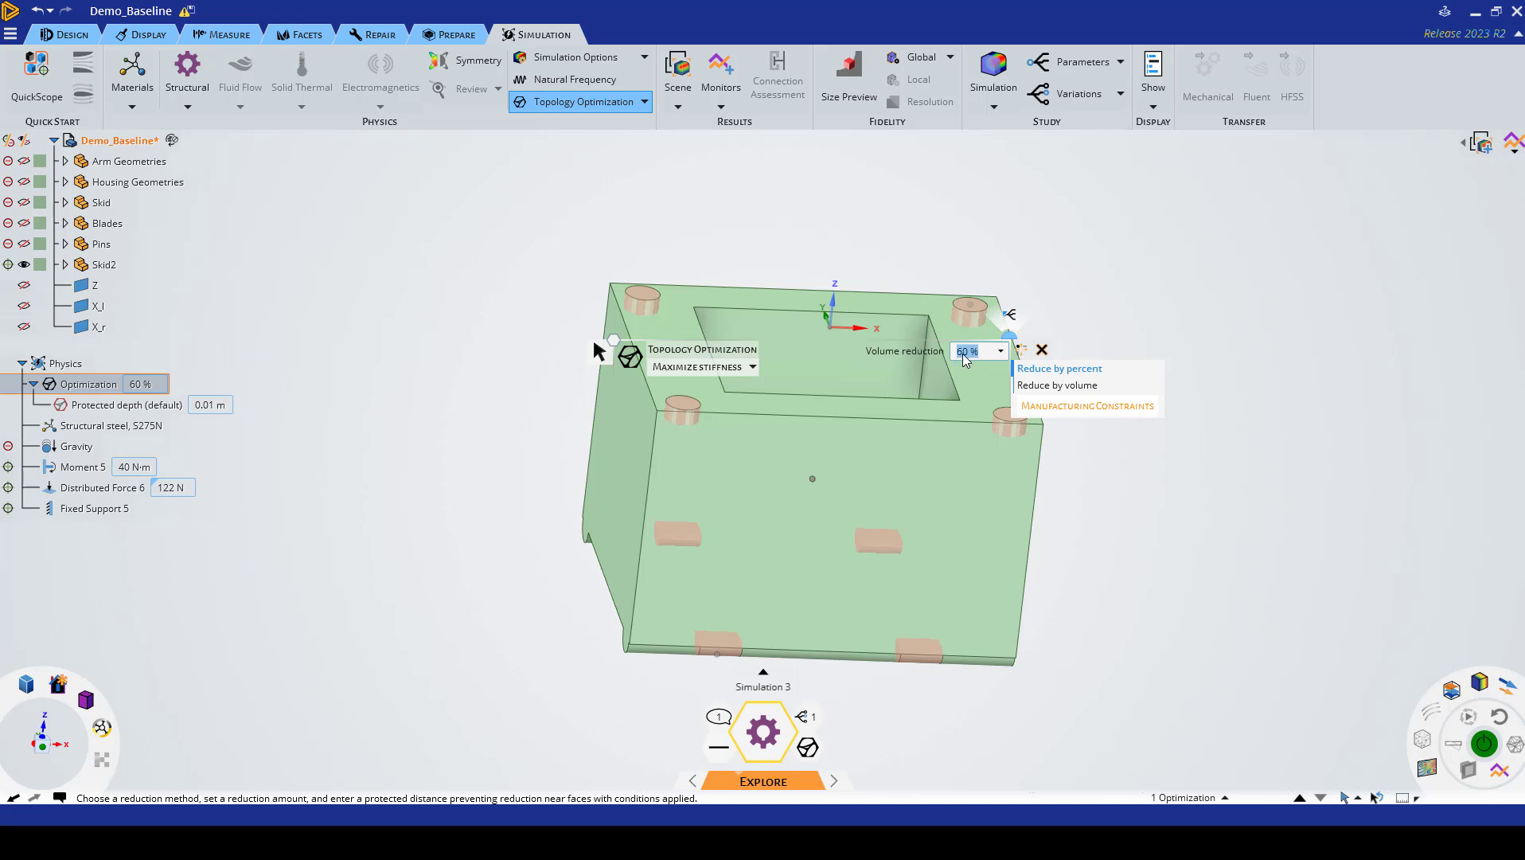
mouse_move(1112, 392)
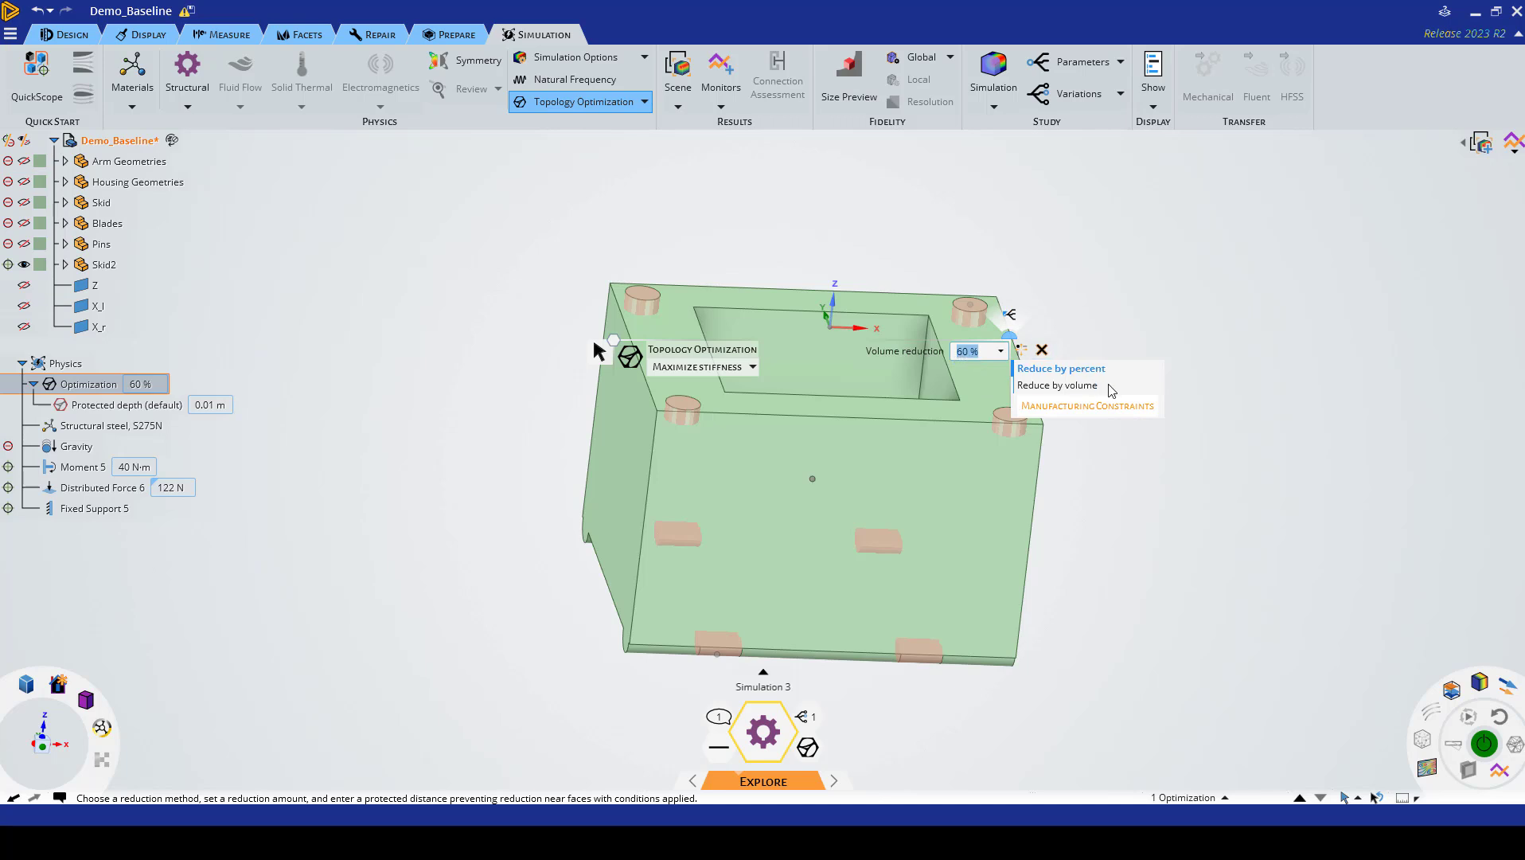
click(1084, 406)
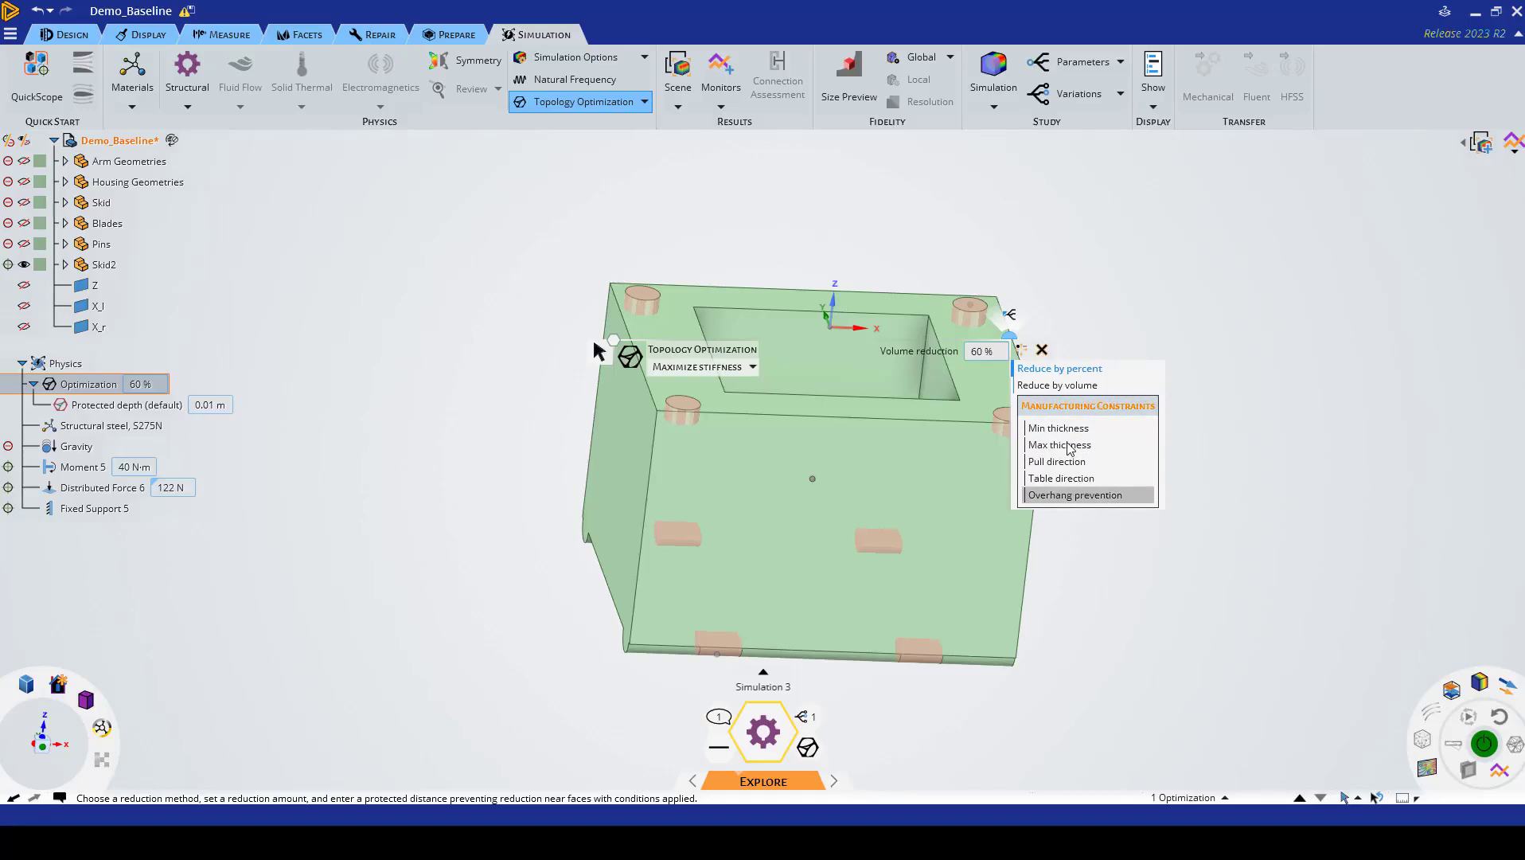
mouse_move(1059, 444)
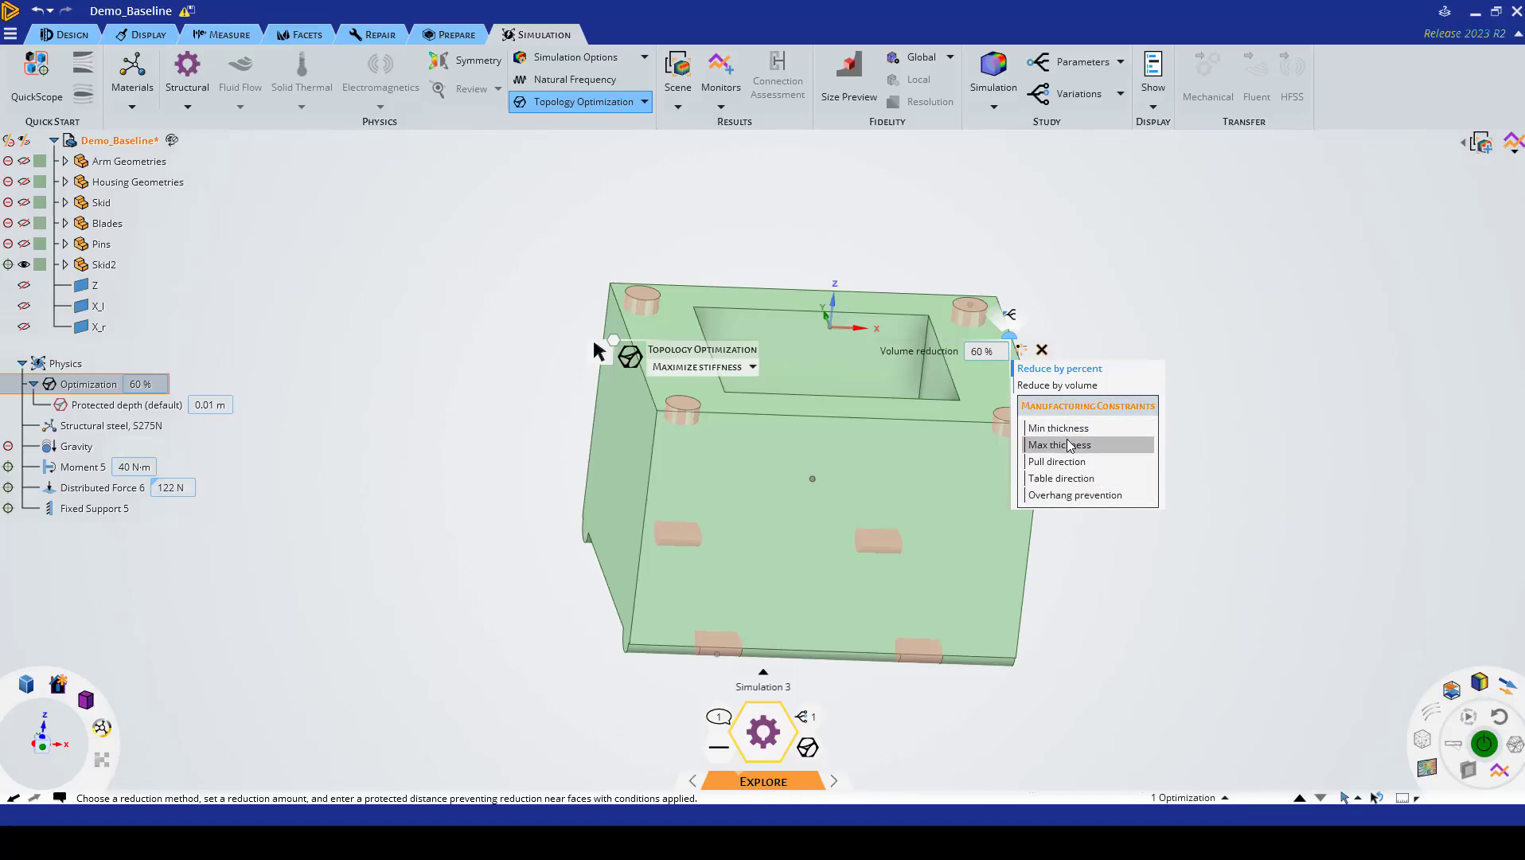
mouse_move(1056, 411)
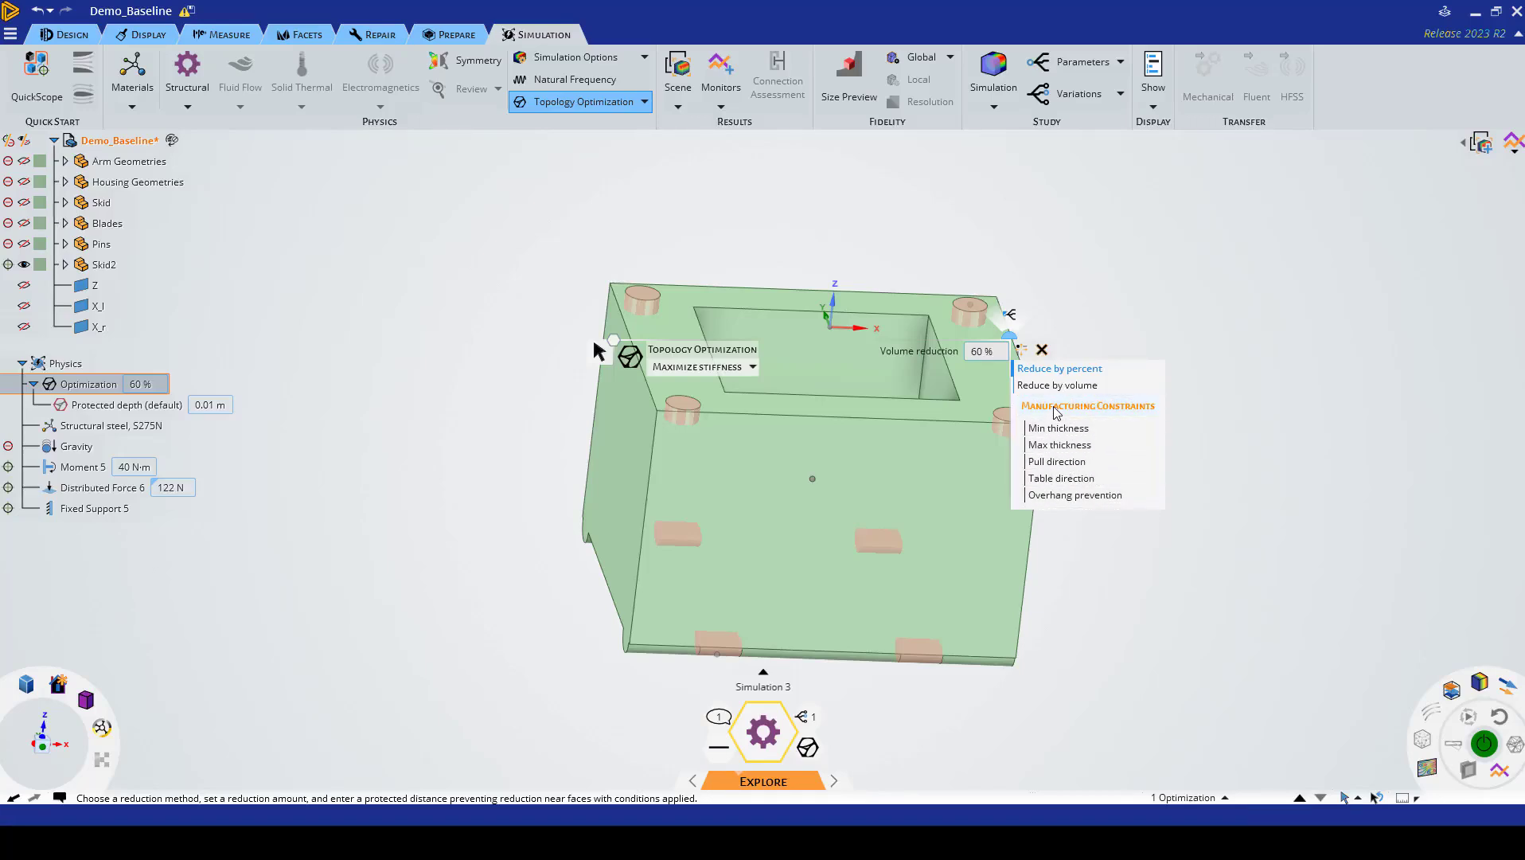
mouse_move(1057, 462)
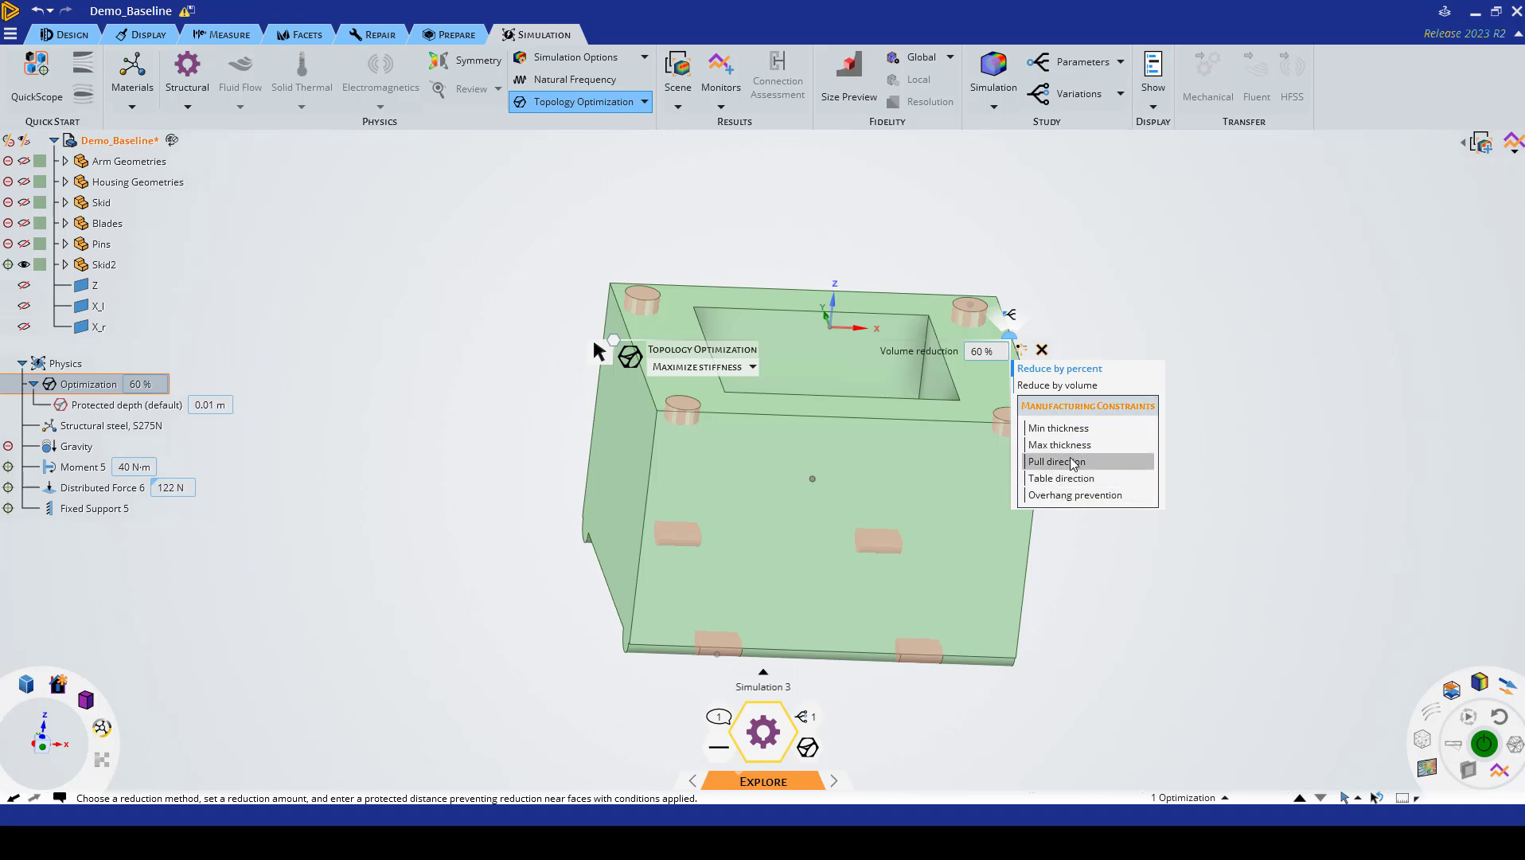
mouse_move(1069, 411)
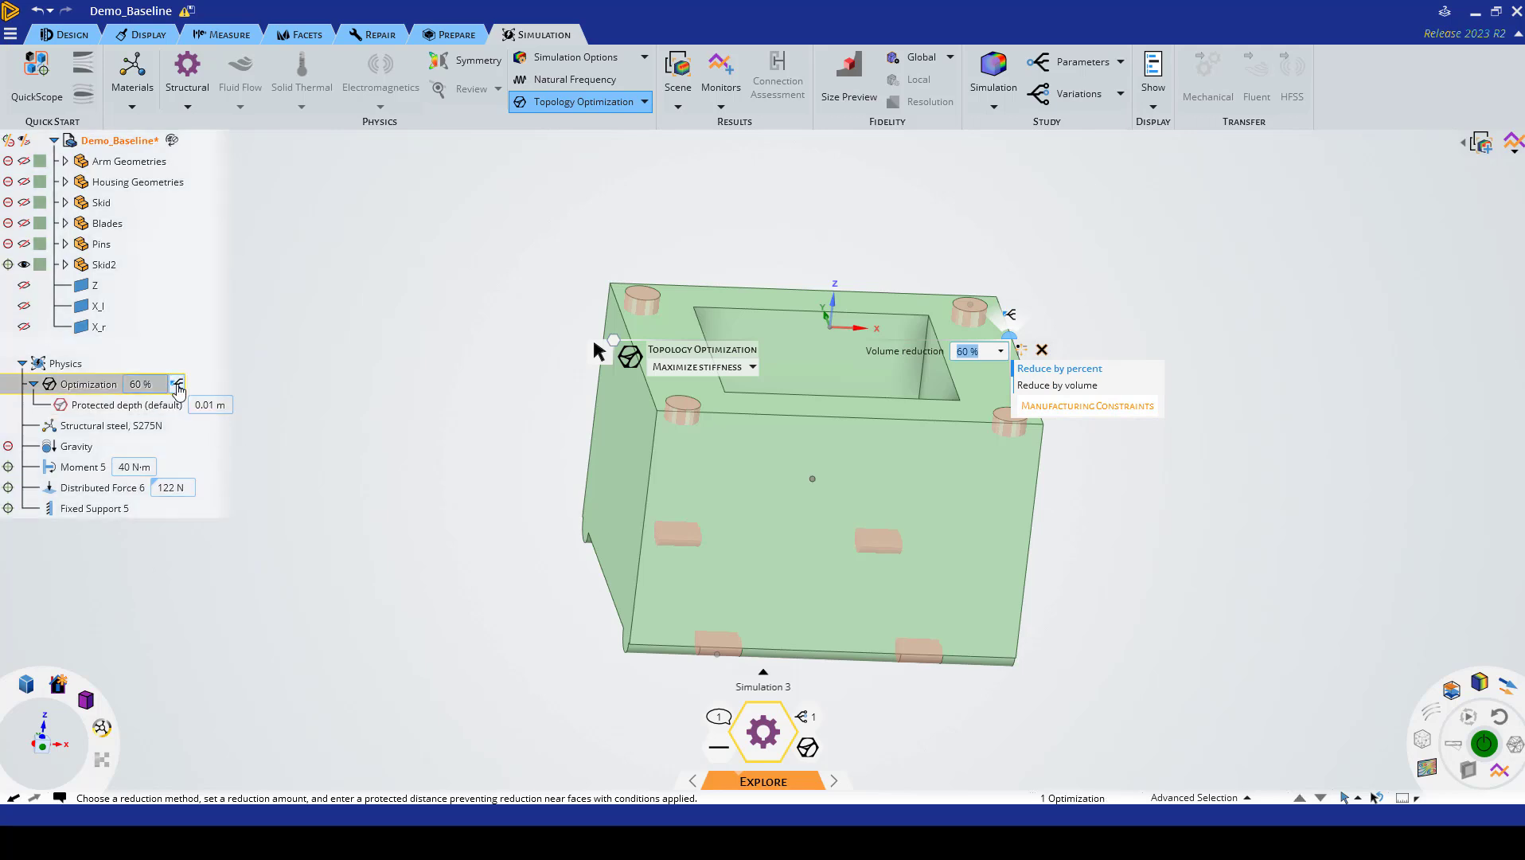
mouse_move(178, 388)
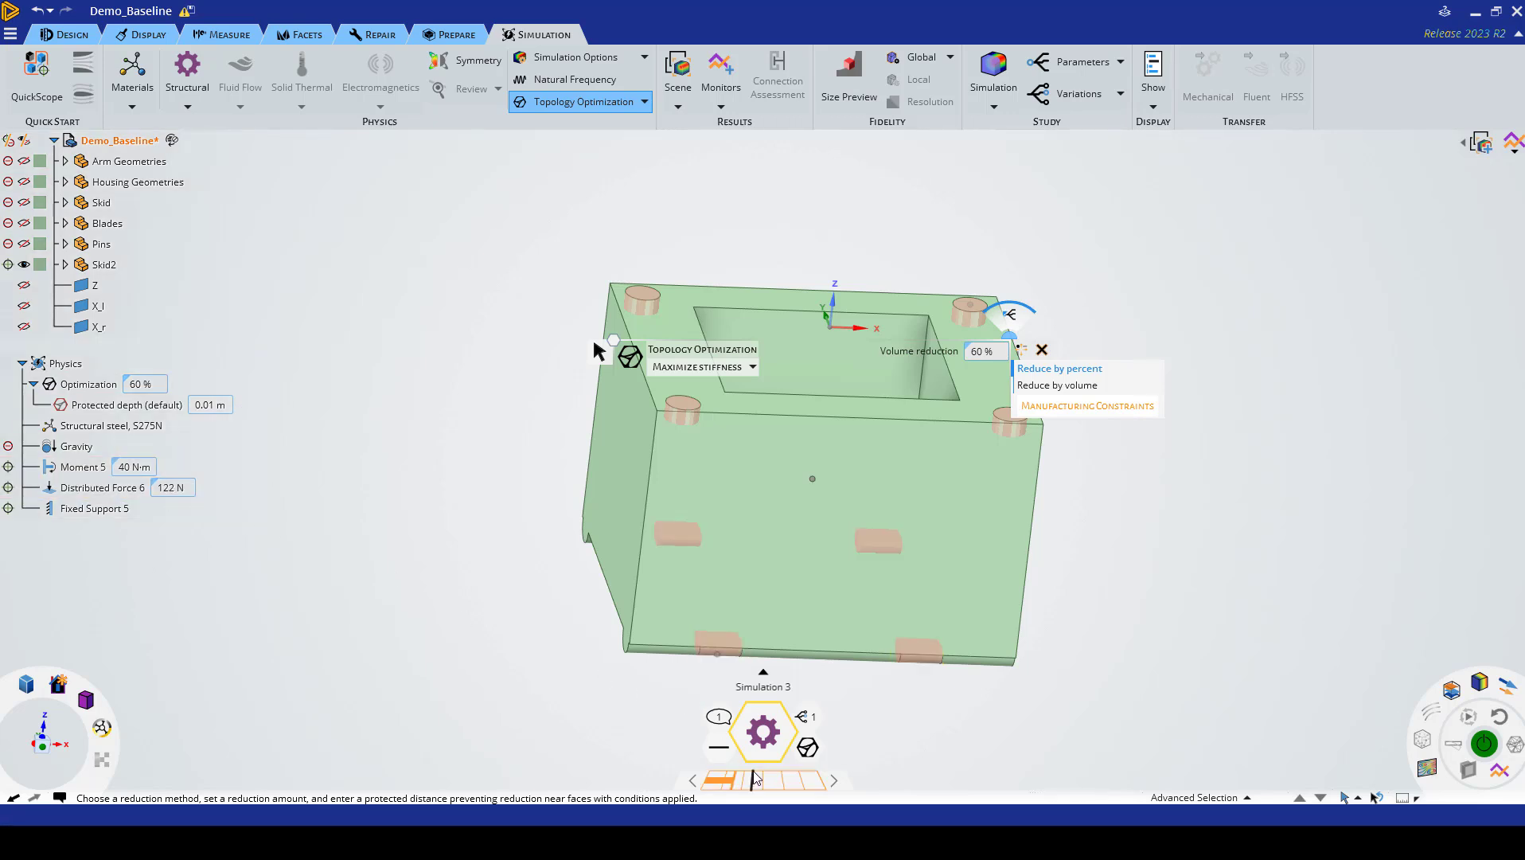
mouse_move(718, 721)
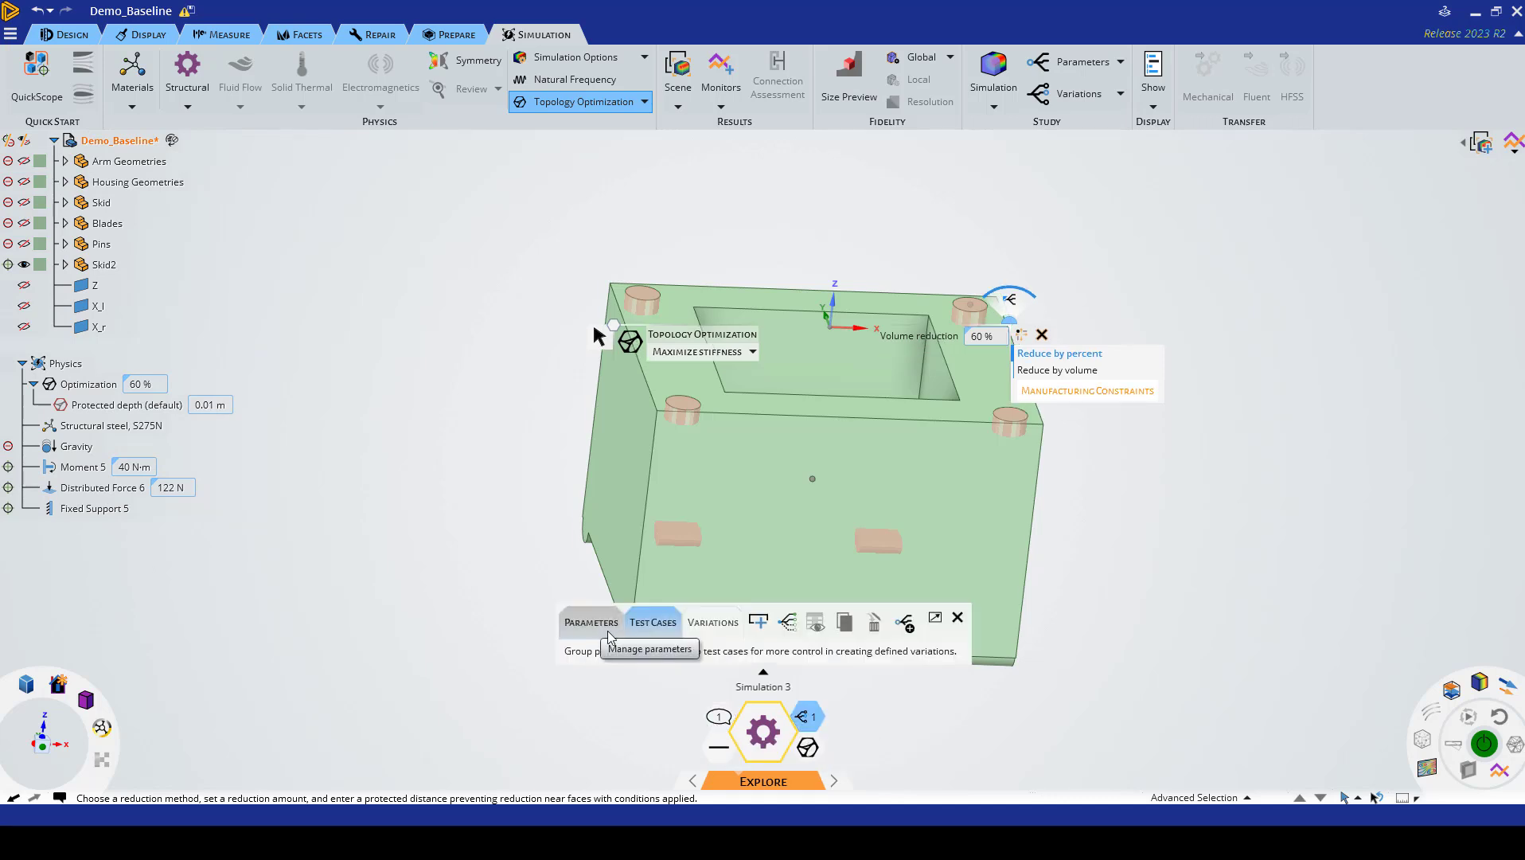
mouse_move(603, 611)
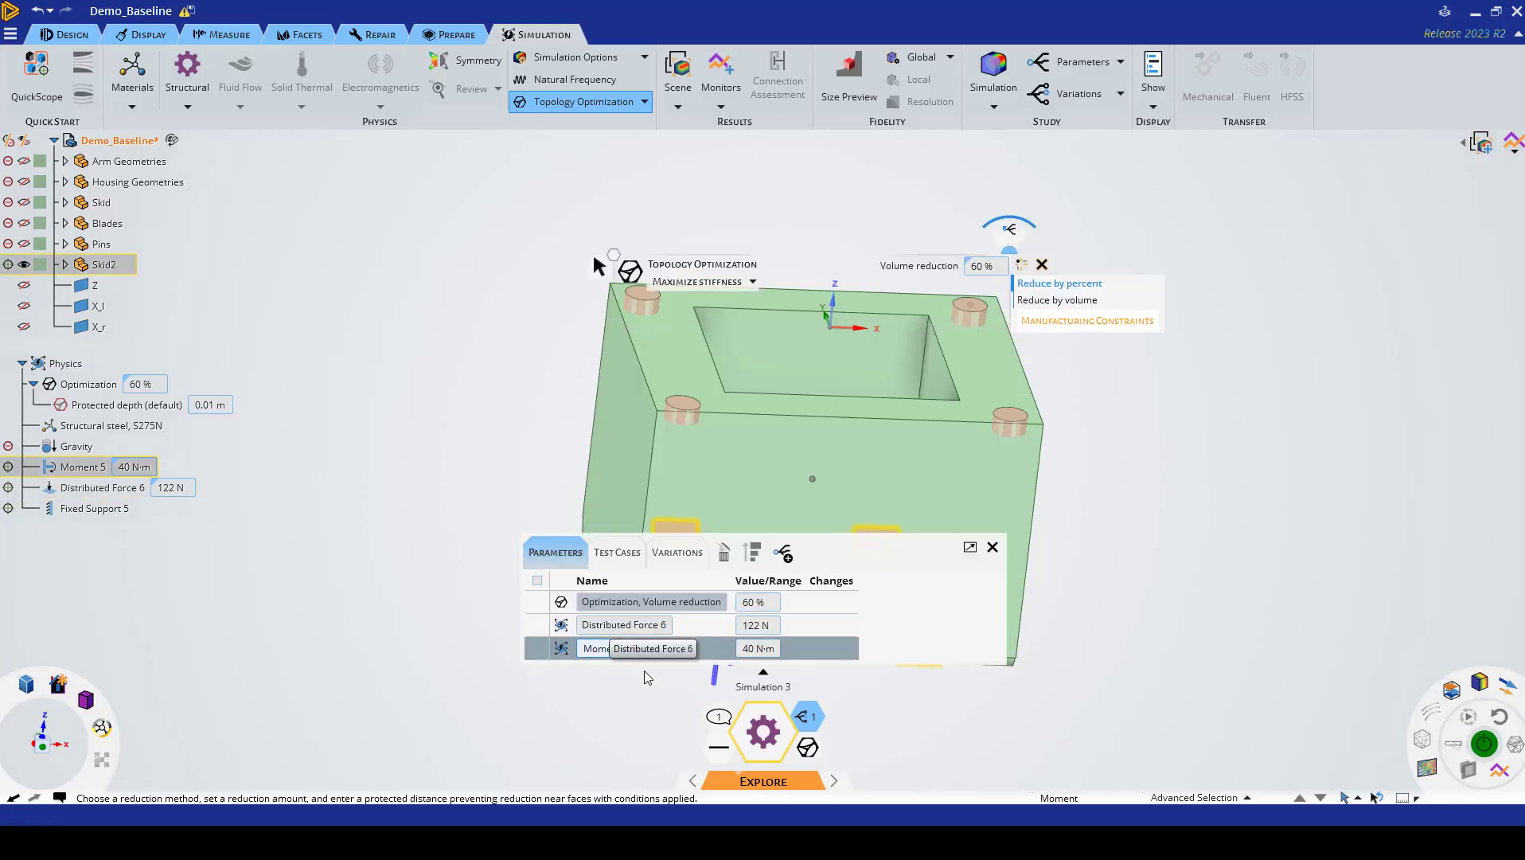
Step: Show the study parameters listing the volume reduction, Distributed Force 6 and Moment 5
click(624, 625)
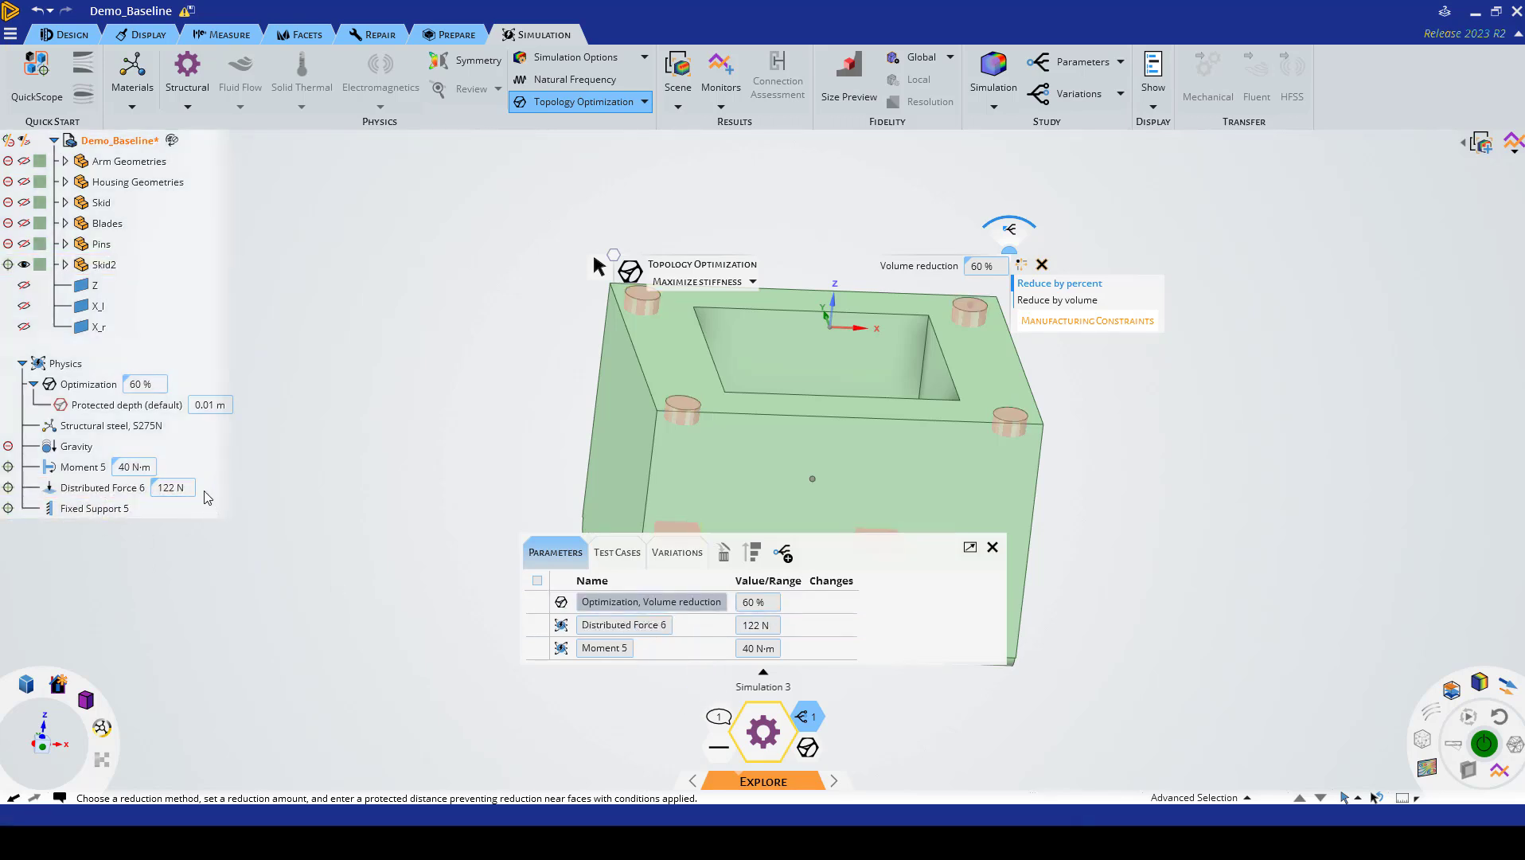
mouse_move(203, 490)
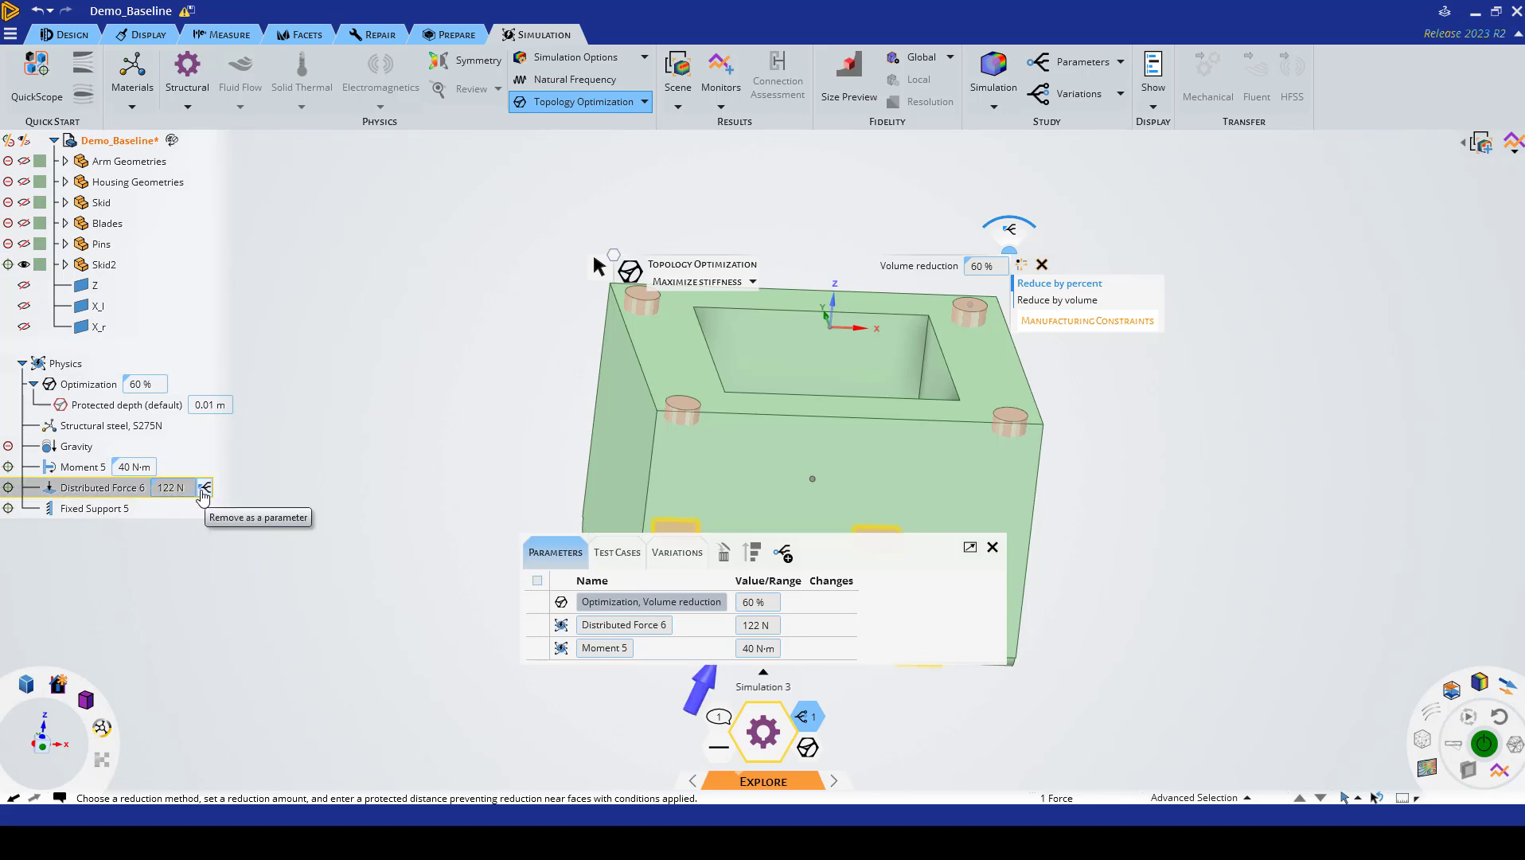
Step: Swap the Distributed Force 6 parameter for its X, Y, Z components (50, 50, 100 N)
click(203, 488)
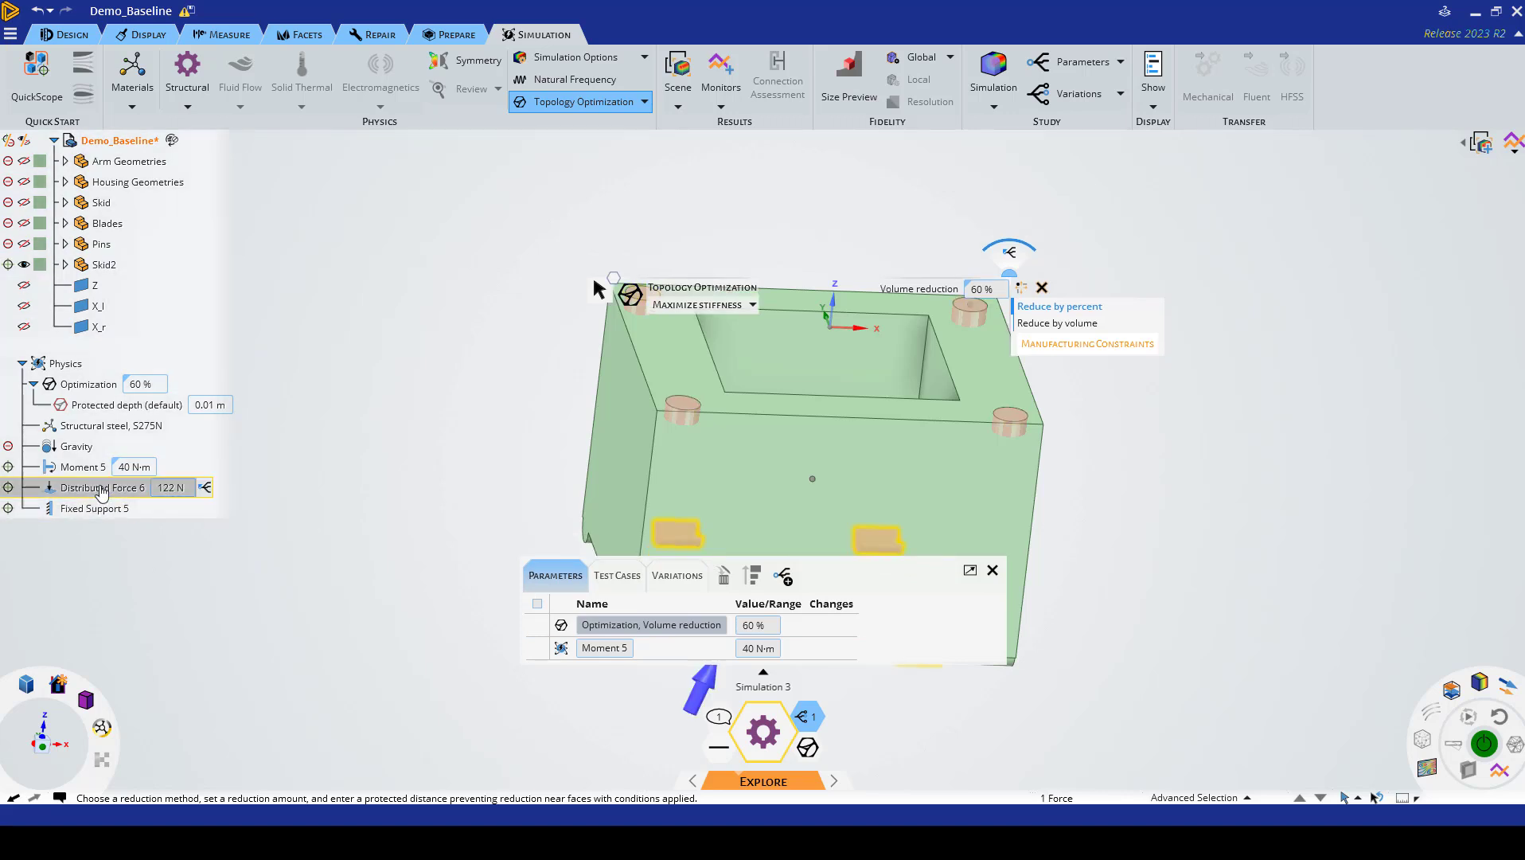
right_click(102, 488)
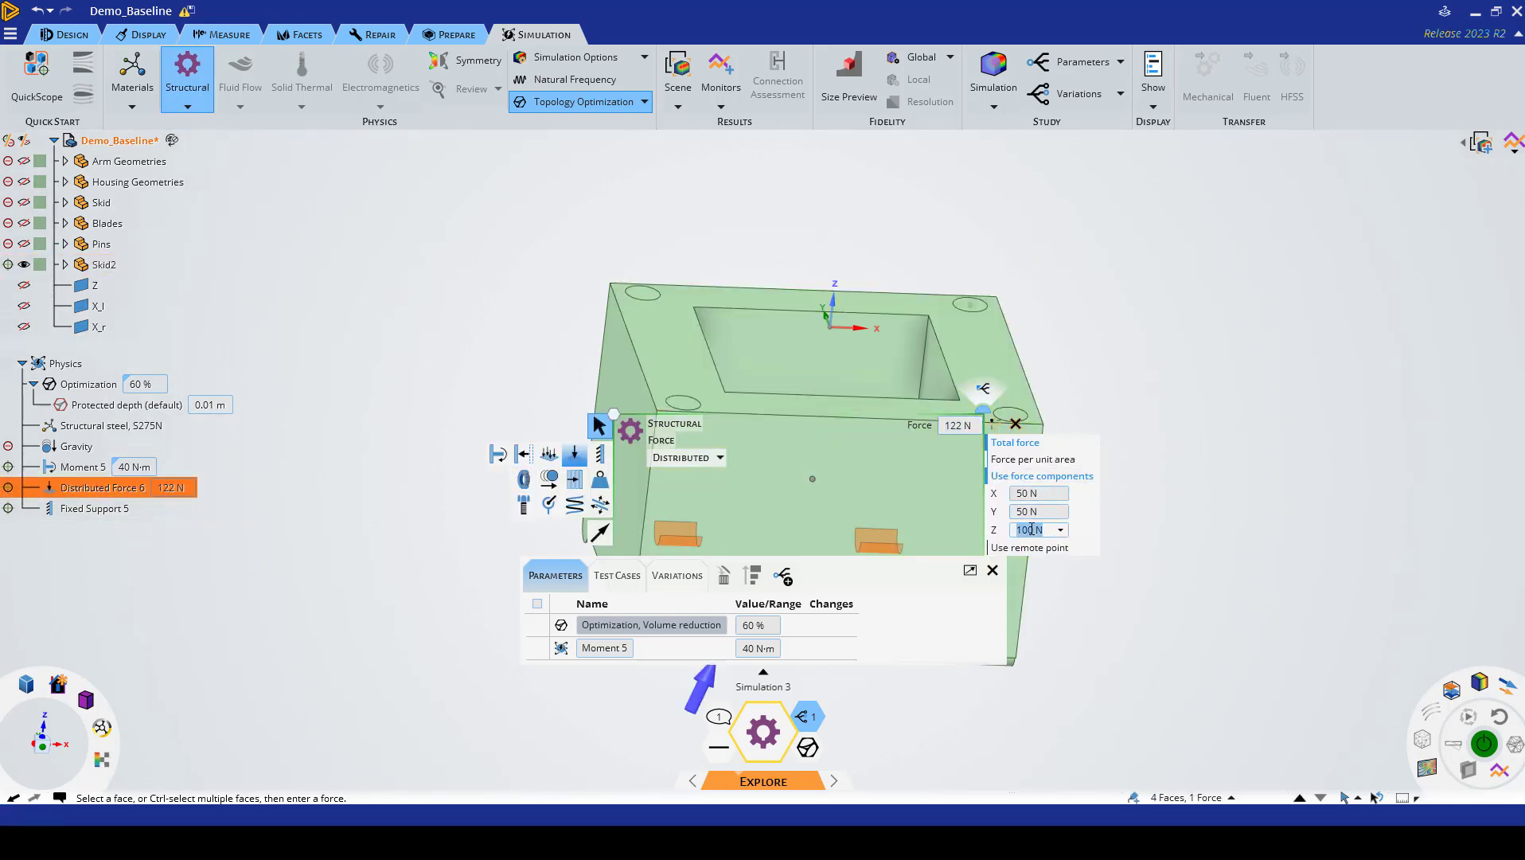
mouse_move(985, 388)
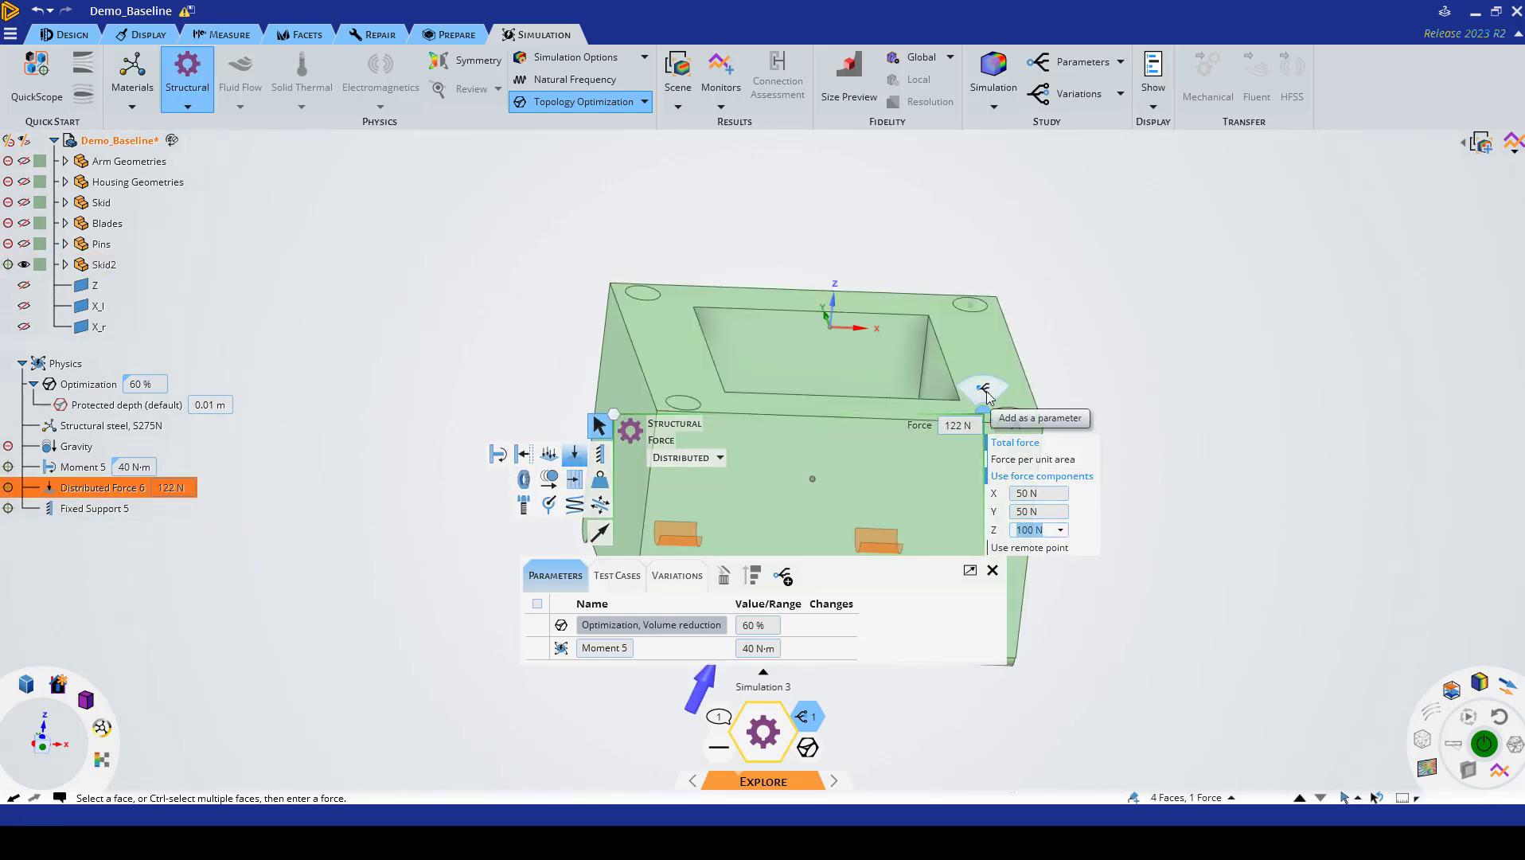
click(1038, 417)
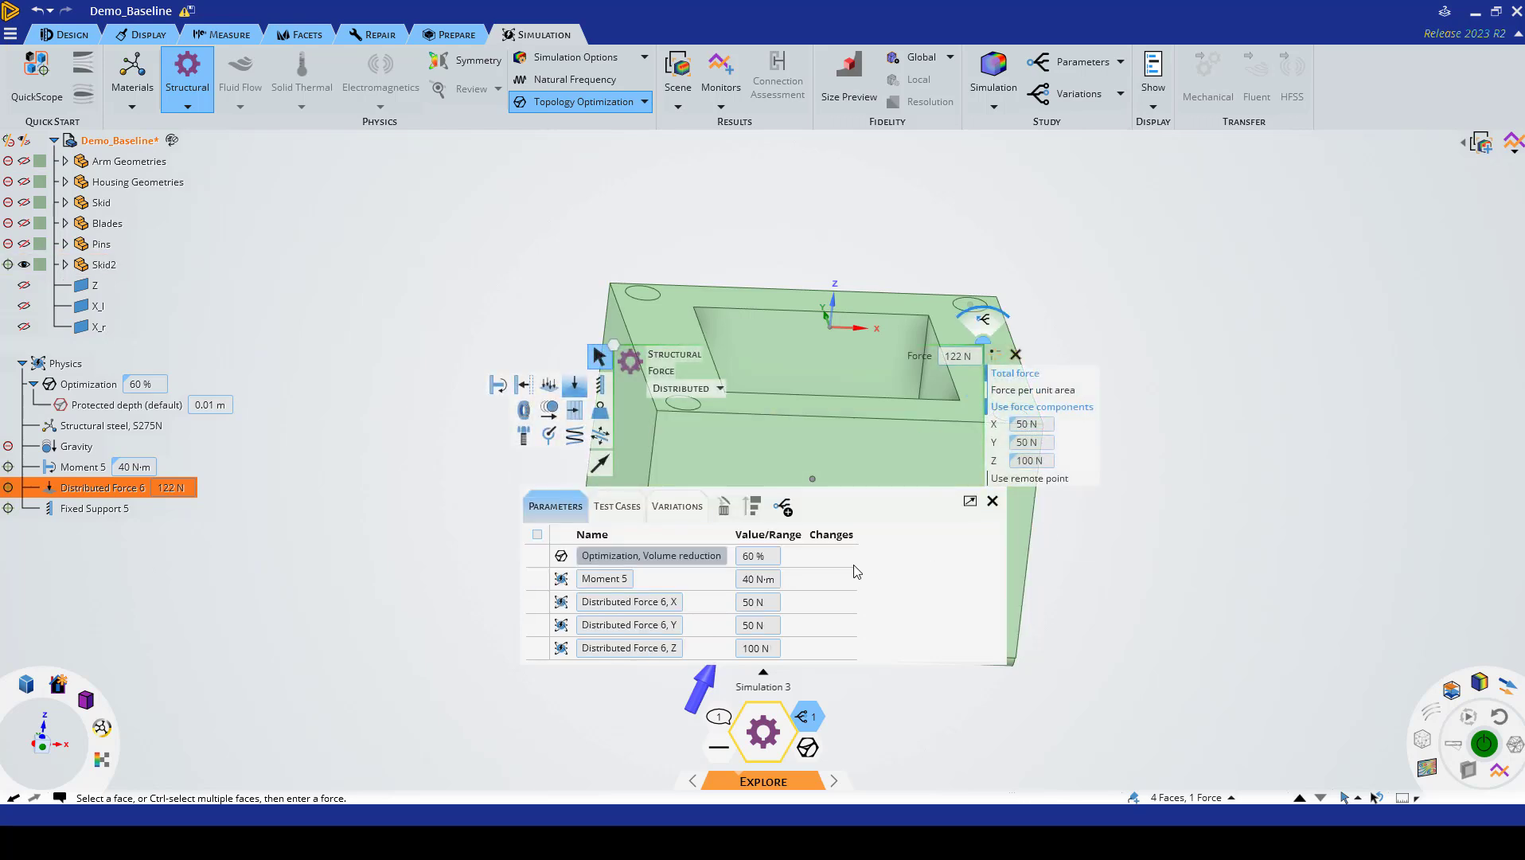
click(629, 625)
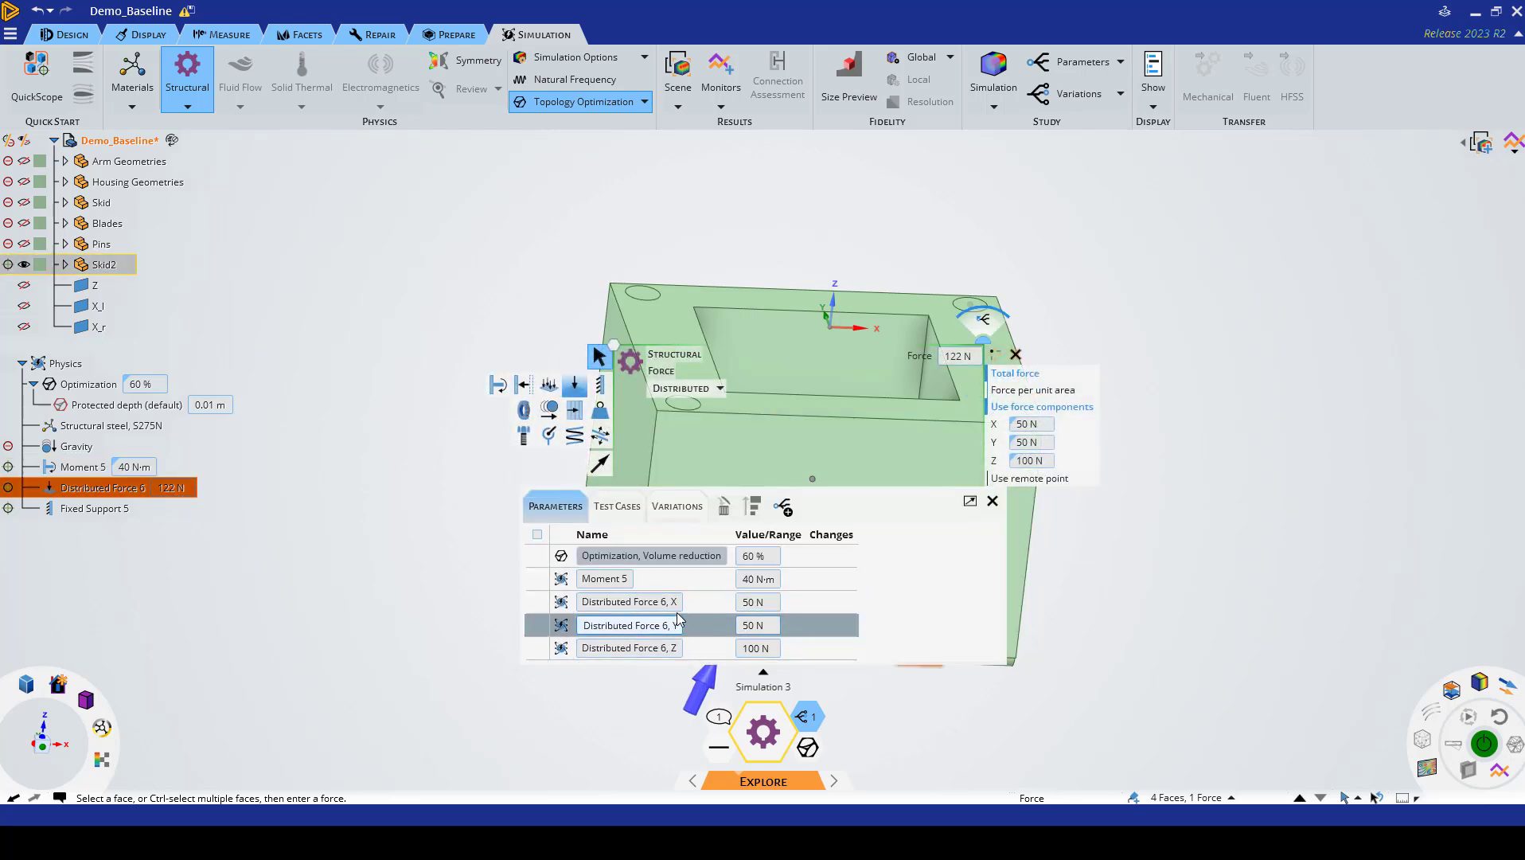
click(629, 602)
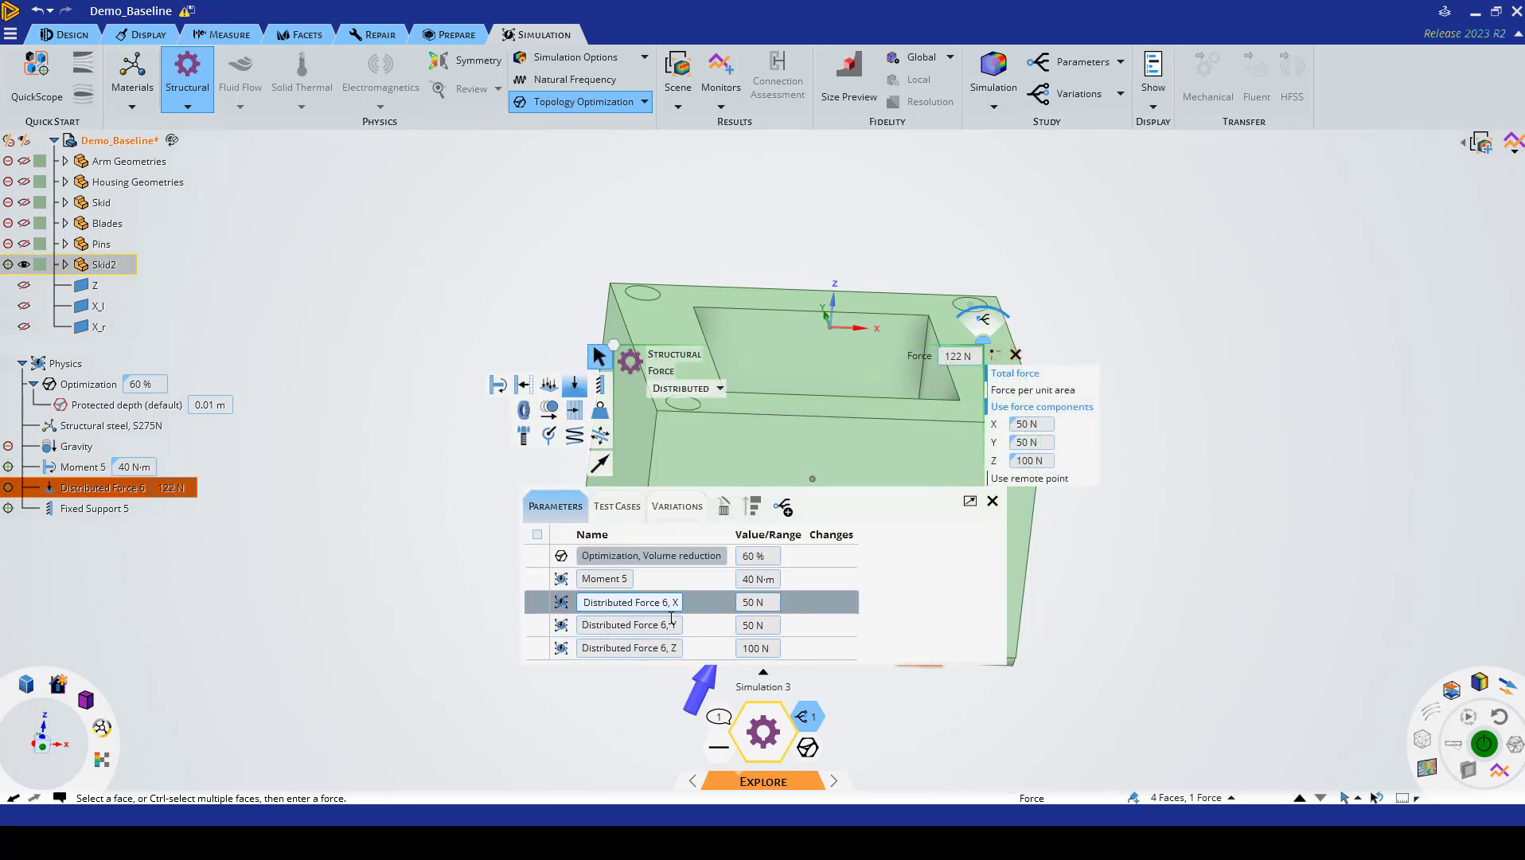
click(628, 648)
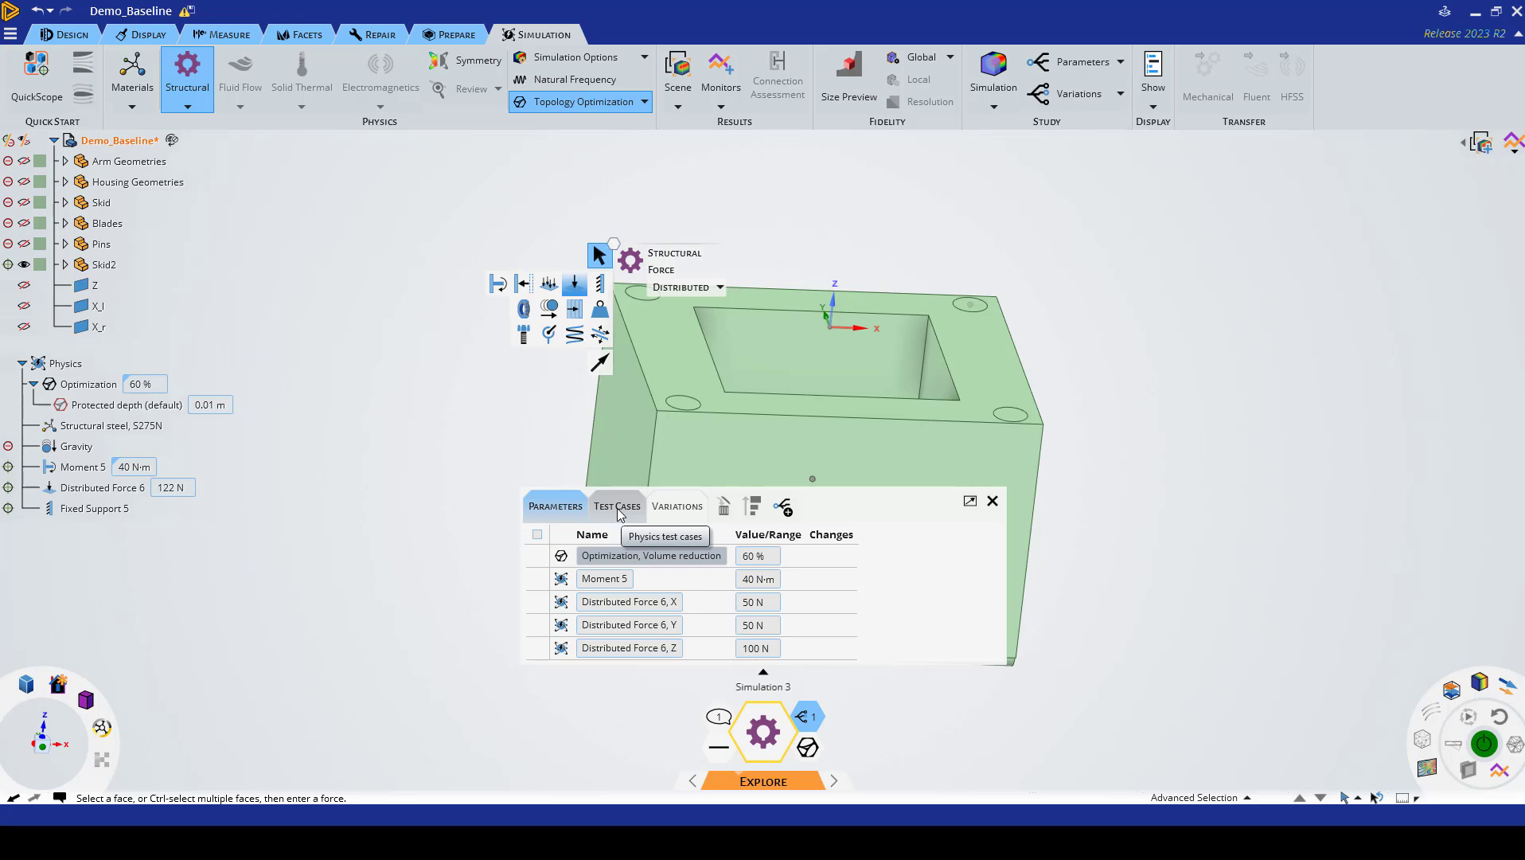
mouse_move(617, 507)
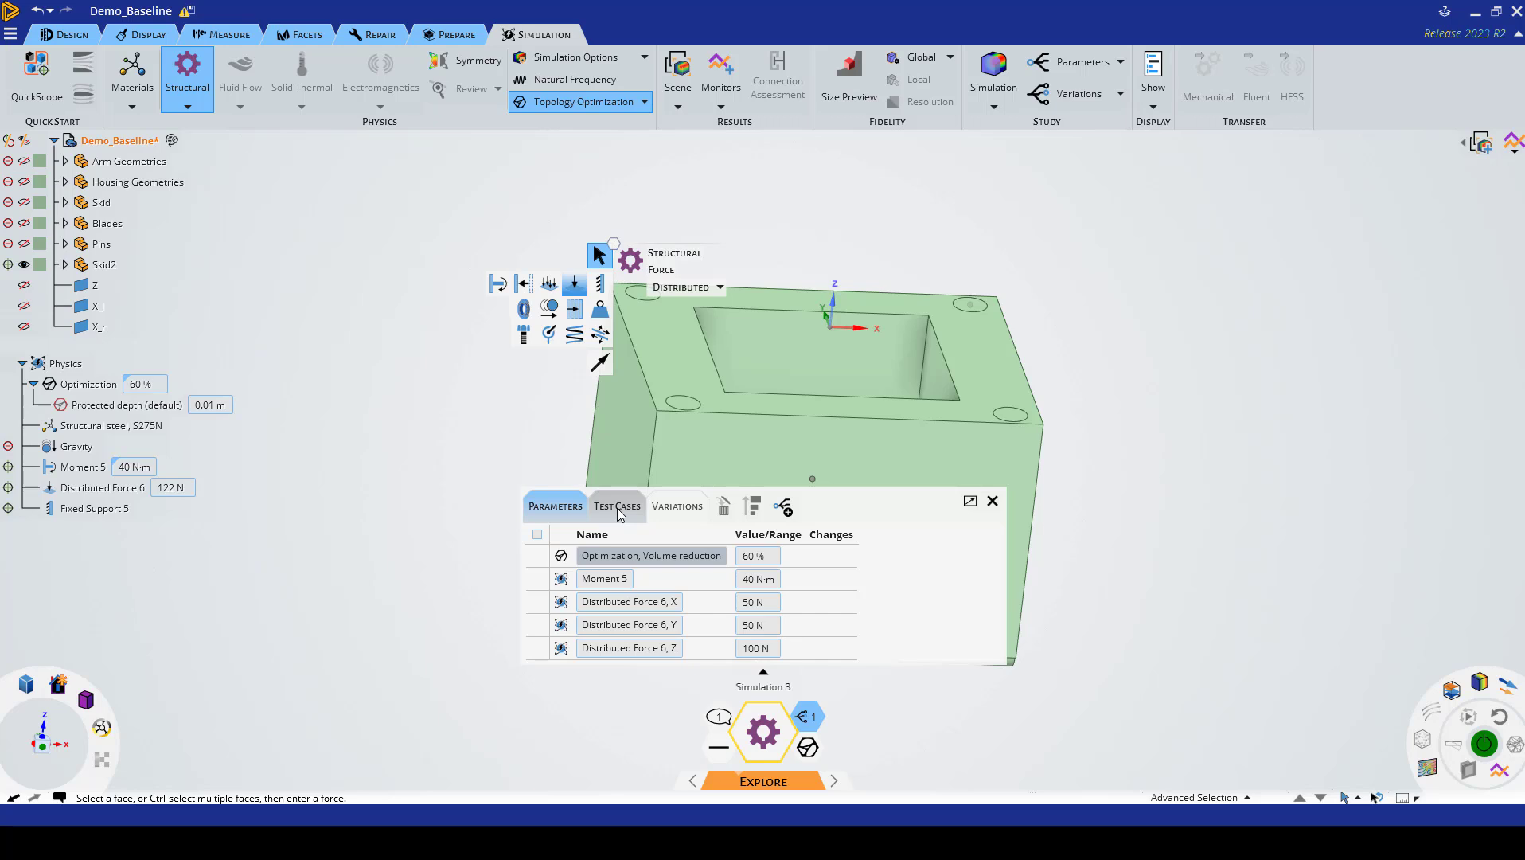
Step: Show the empty physics test cases view for grouping parameters into variations
click(615, 506)
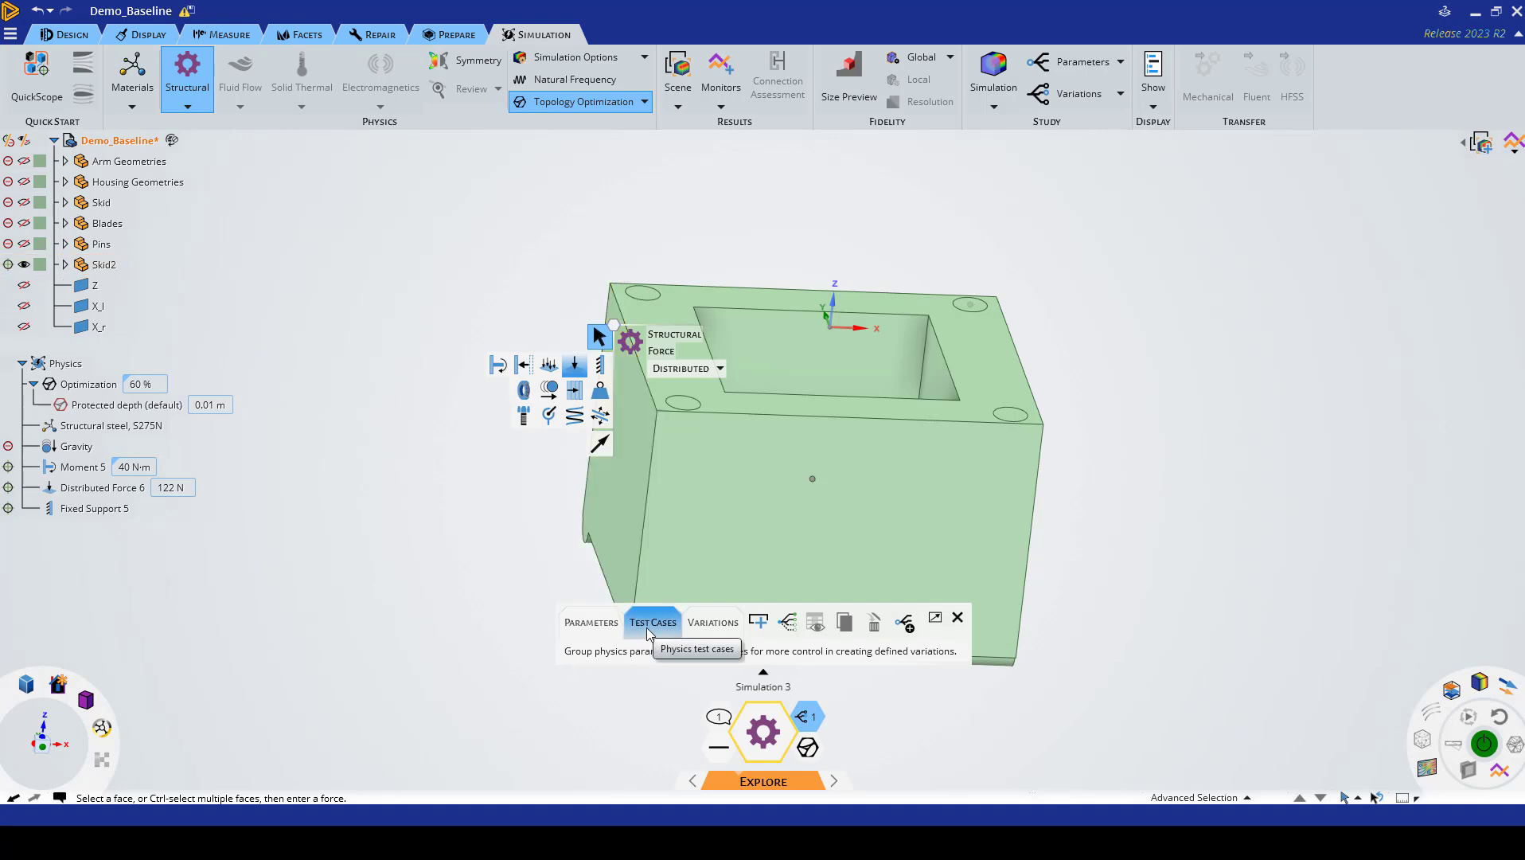
mouse_move(798, 663)
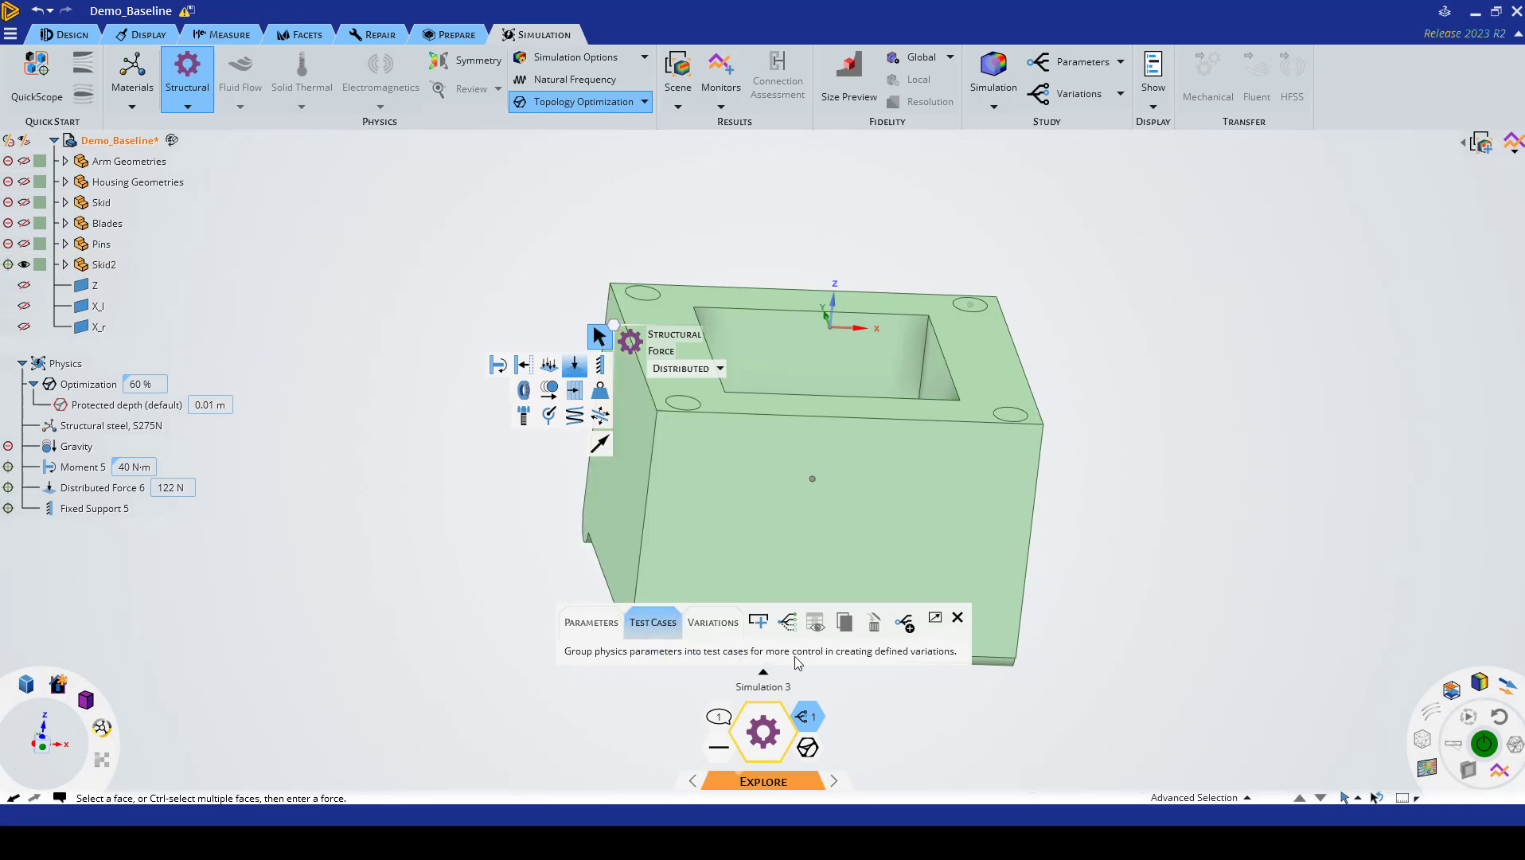
mouse_move(759, 623)
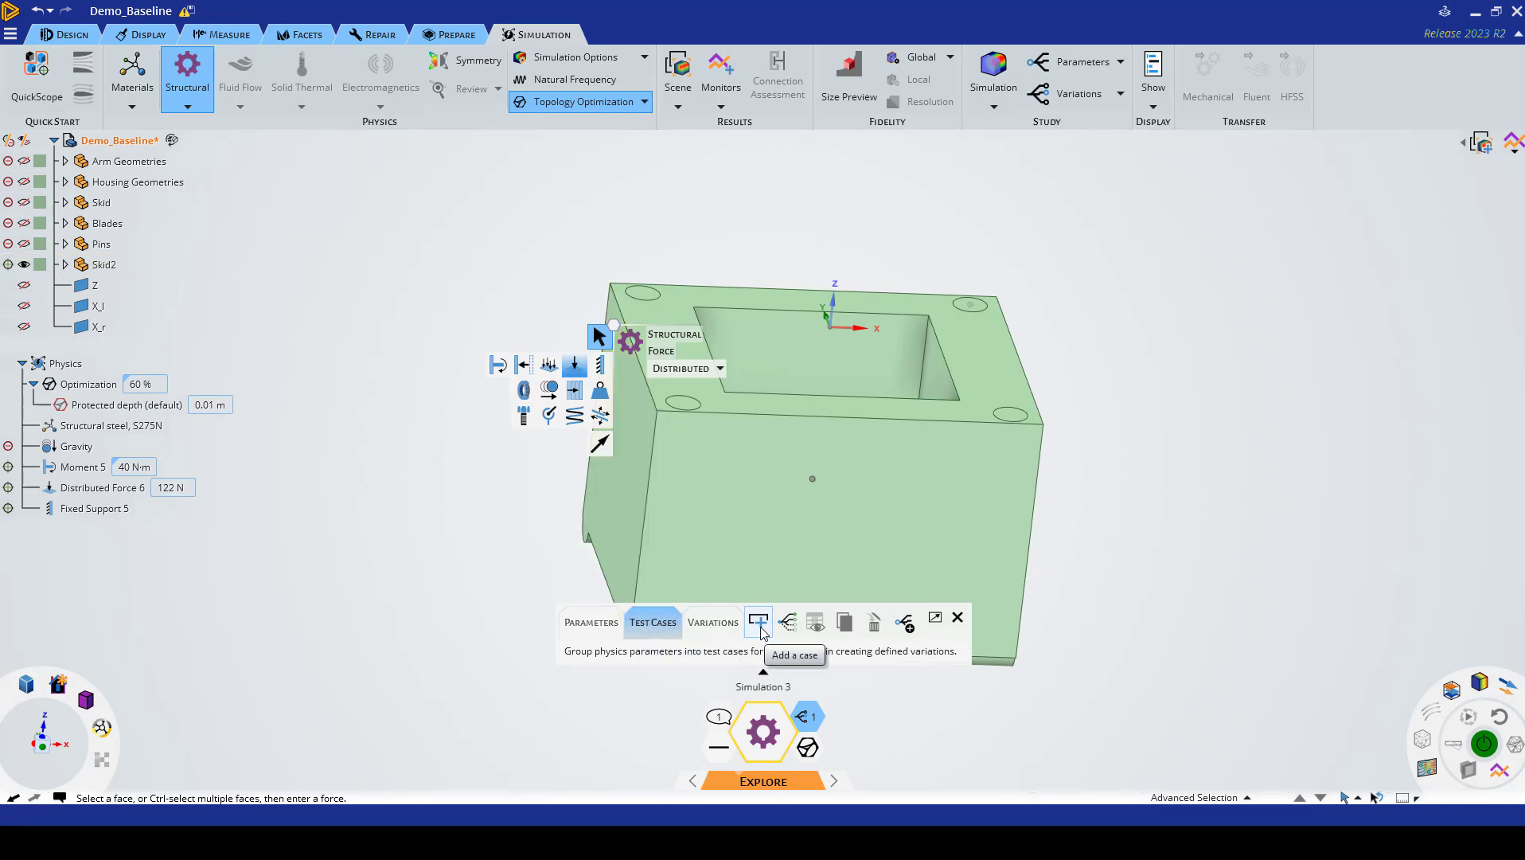
mouse_move(787, 625)
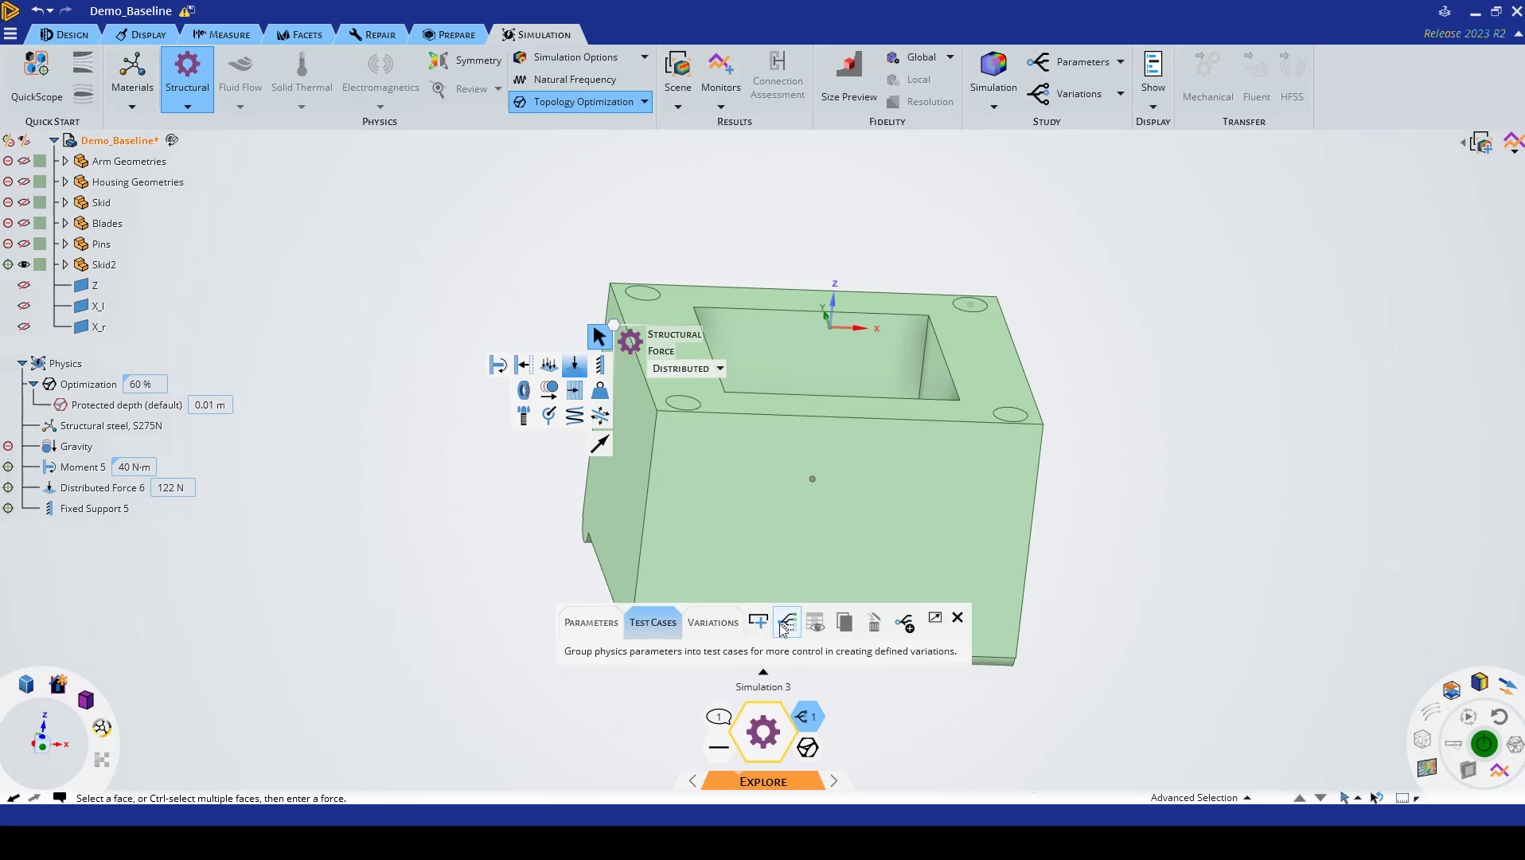
mouse_move(786, 626)
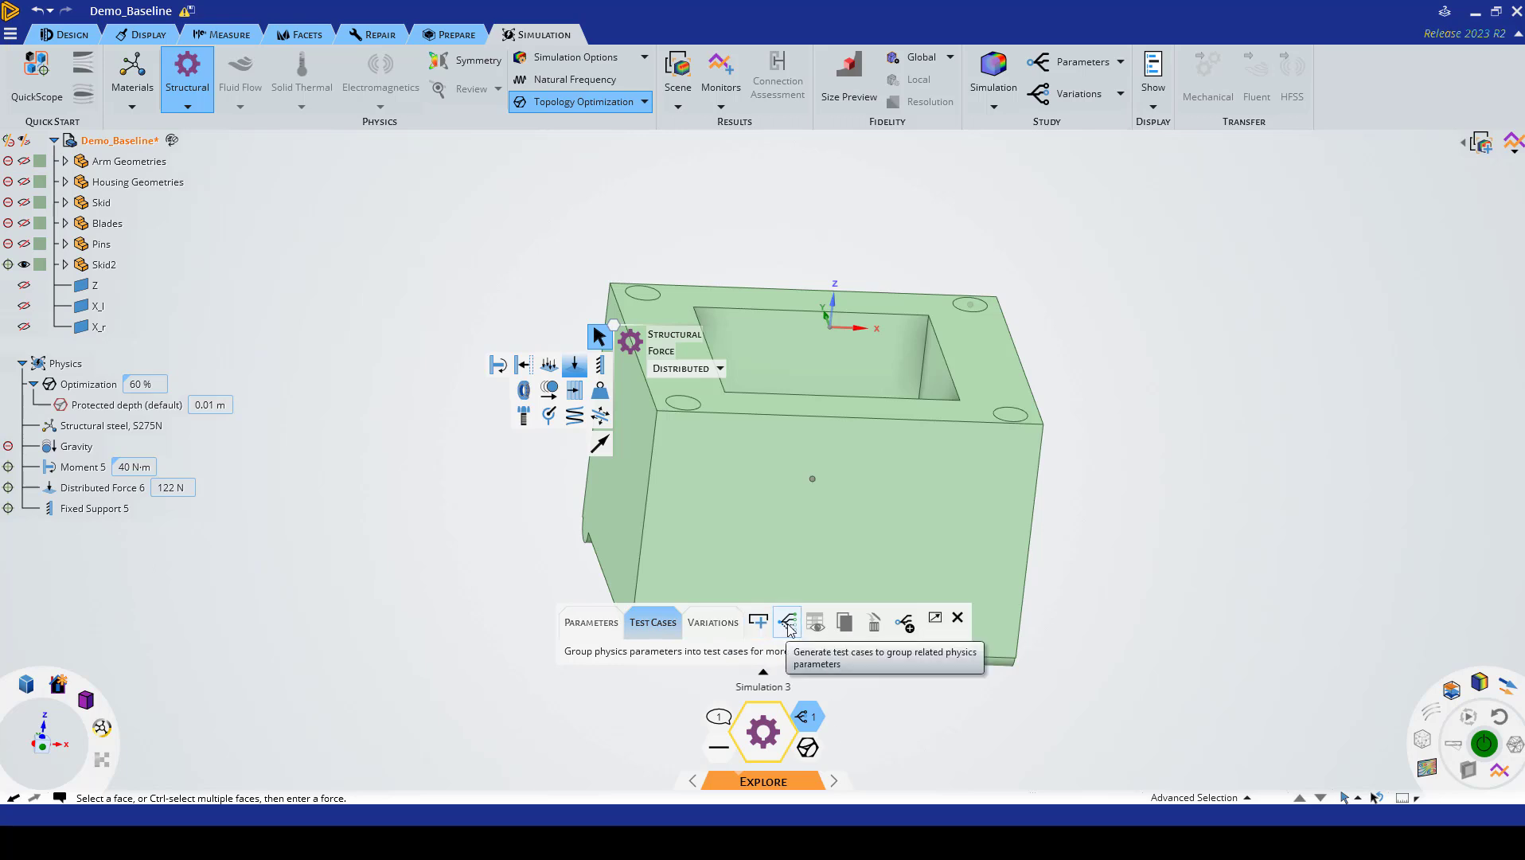
Step: Review the Moment start and end values (±40 N·m) in the test cases generator
click(786, 621)
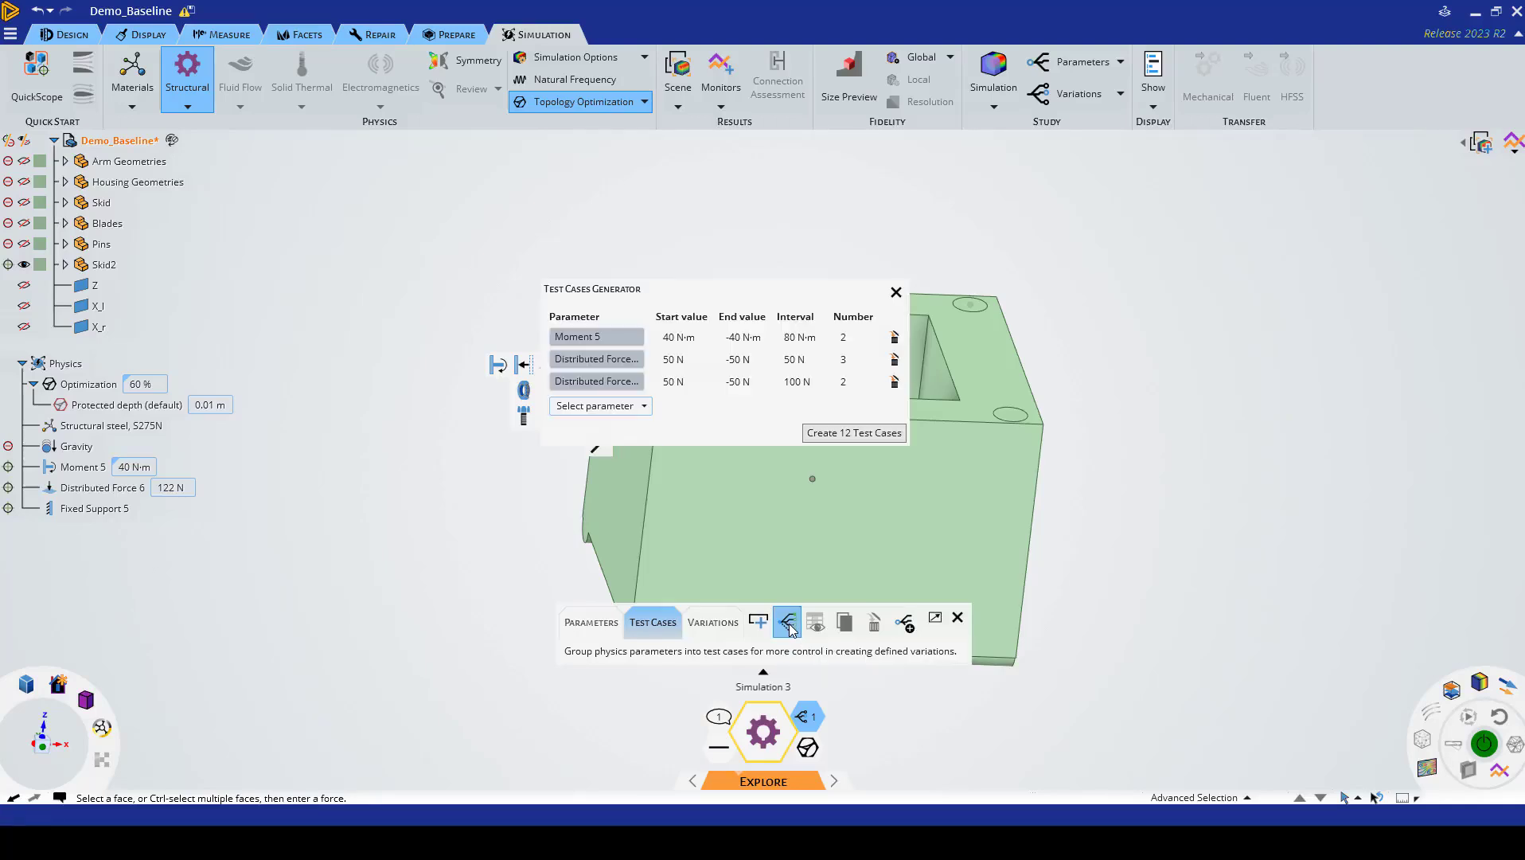
mouse_move(668, 328)
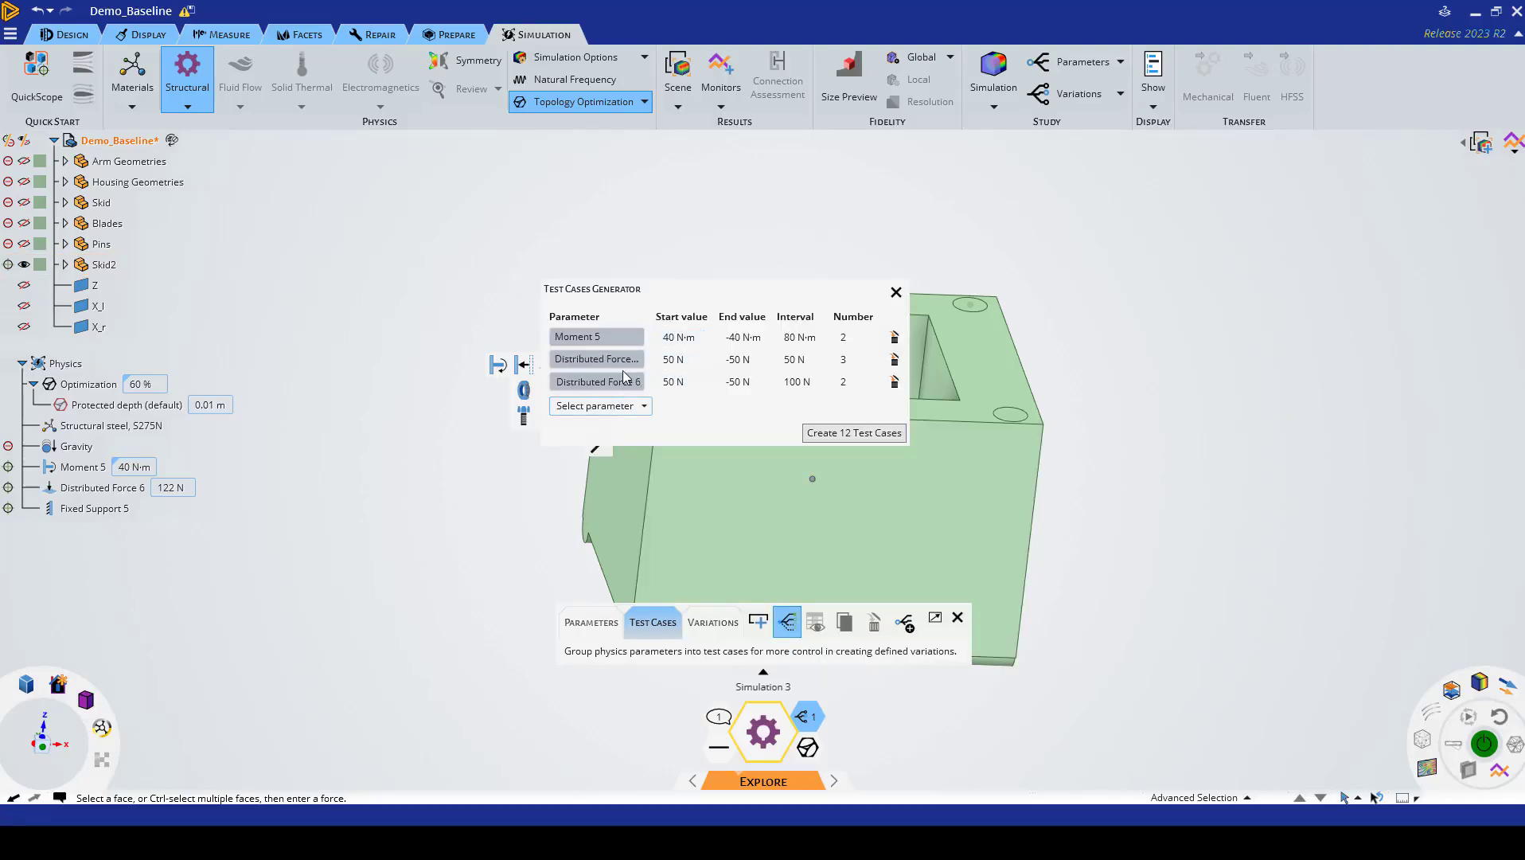
click(682, 336)
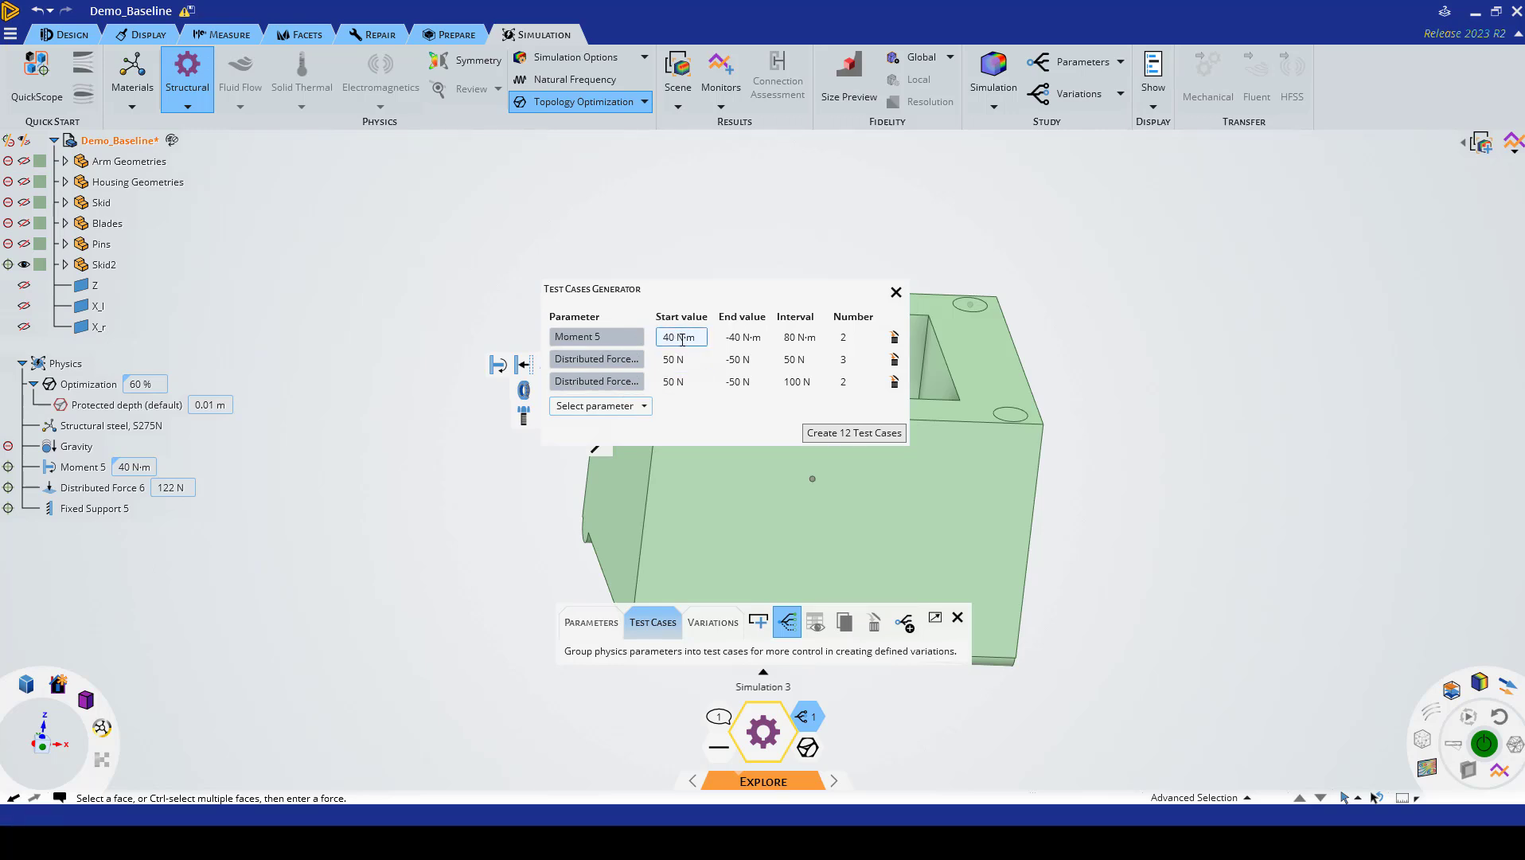
click(742, 336)
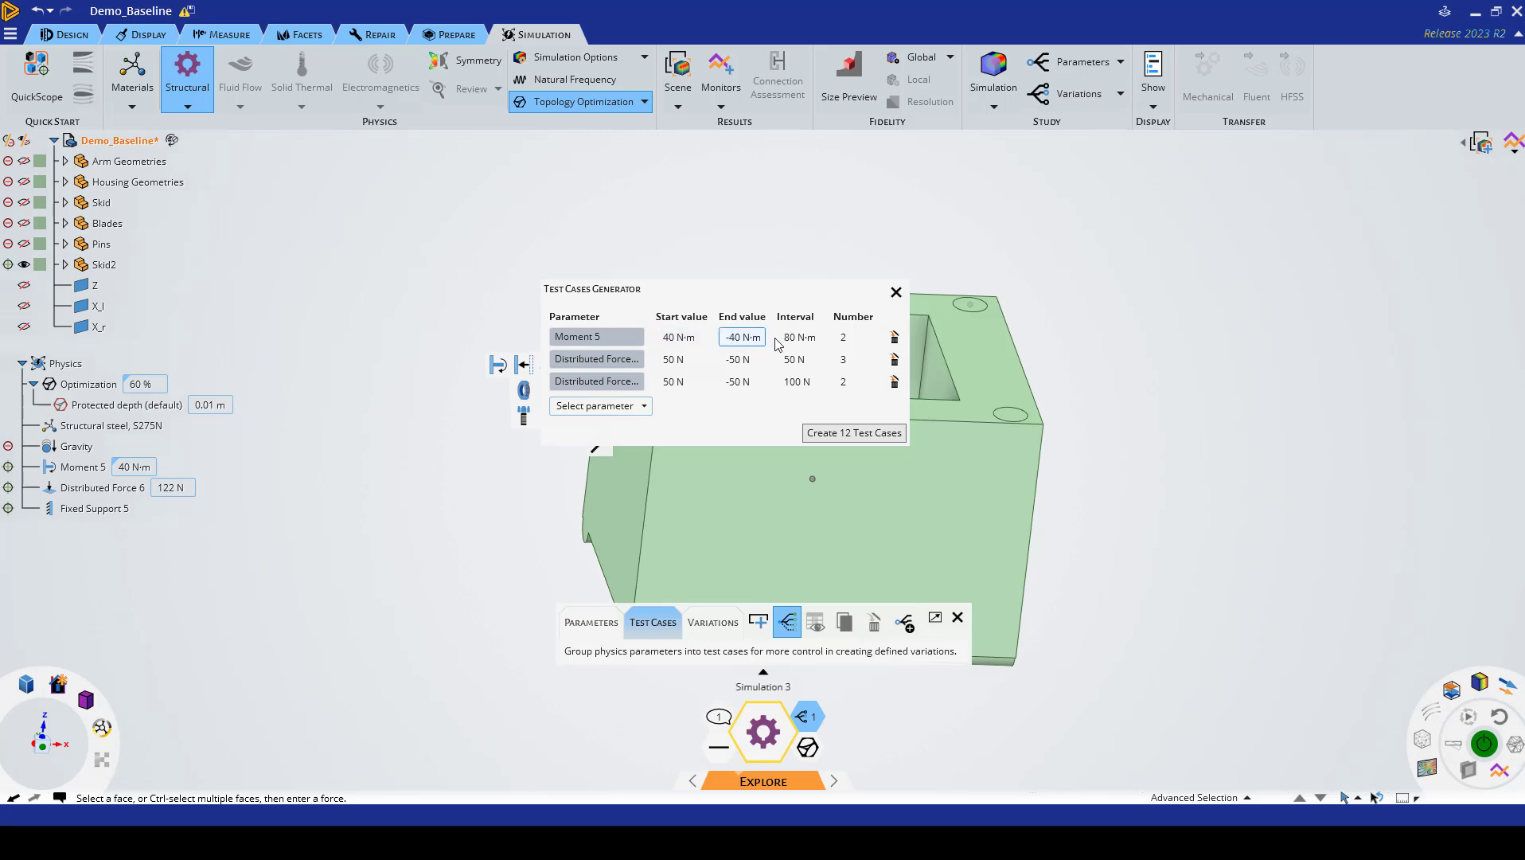
click(682, 358)
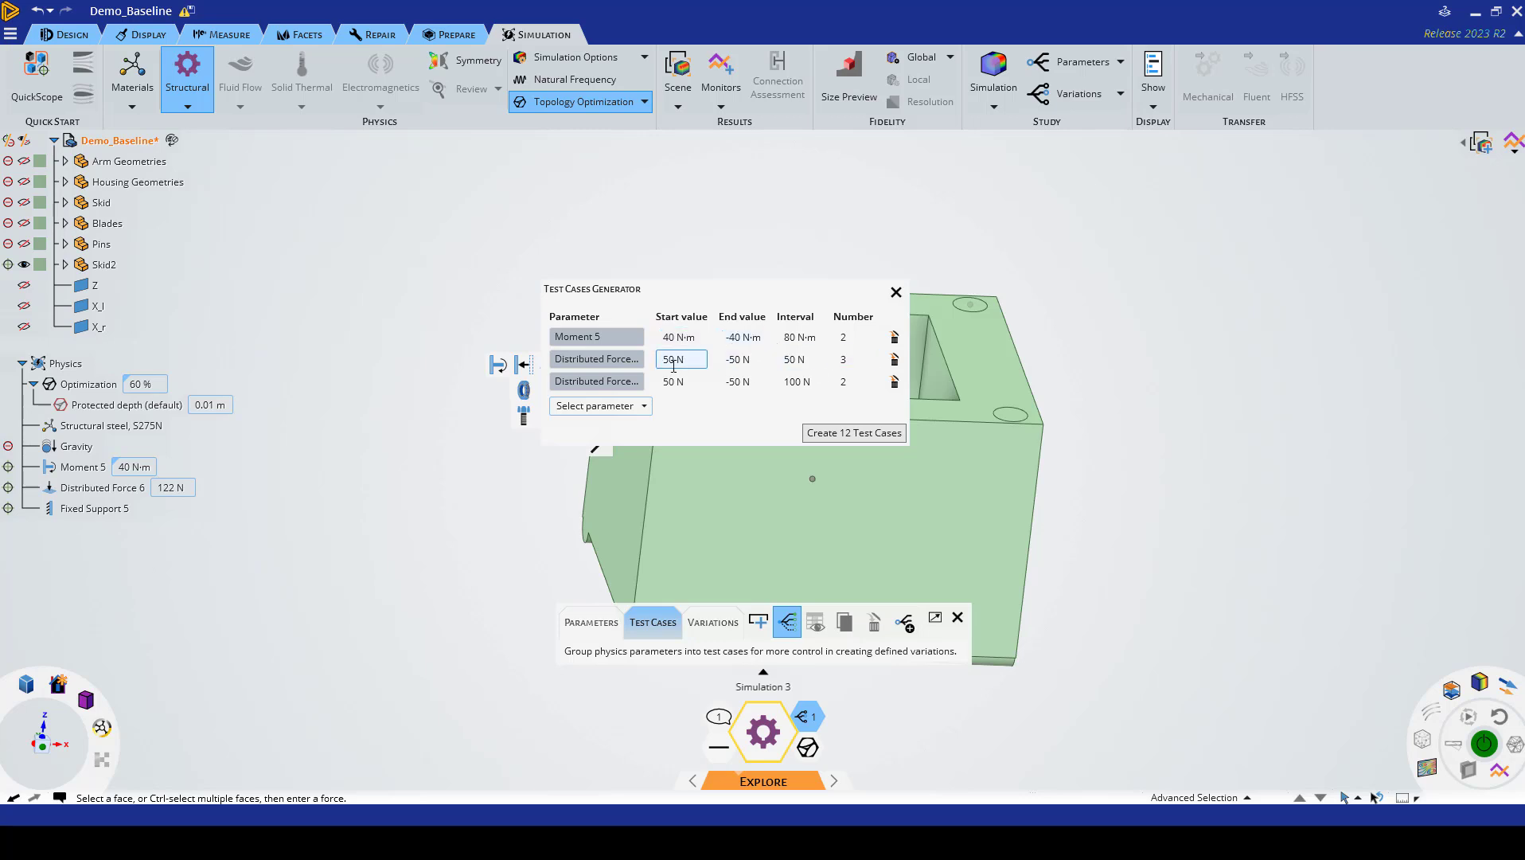
Step: Set the first distributed force to span 50 N to -50 N with a 100 N interval and 2 values
click(739, 358)
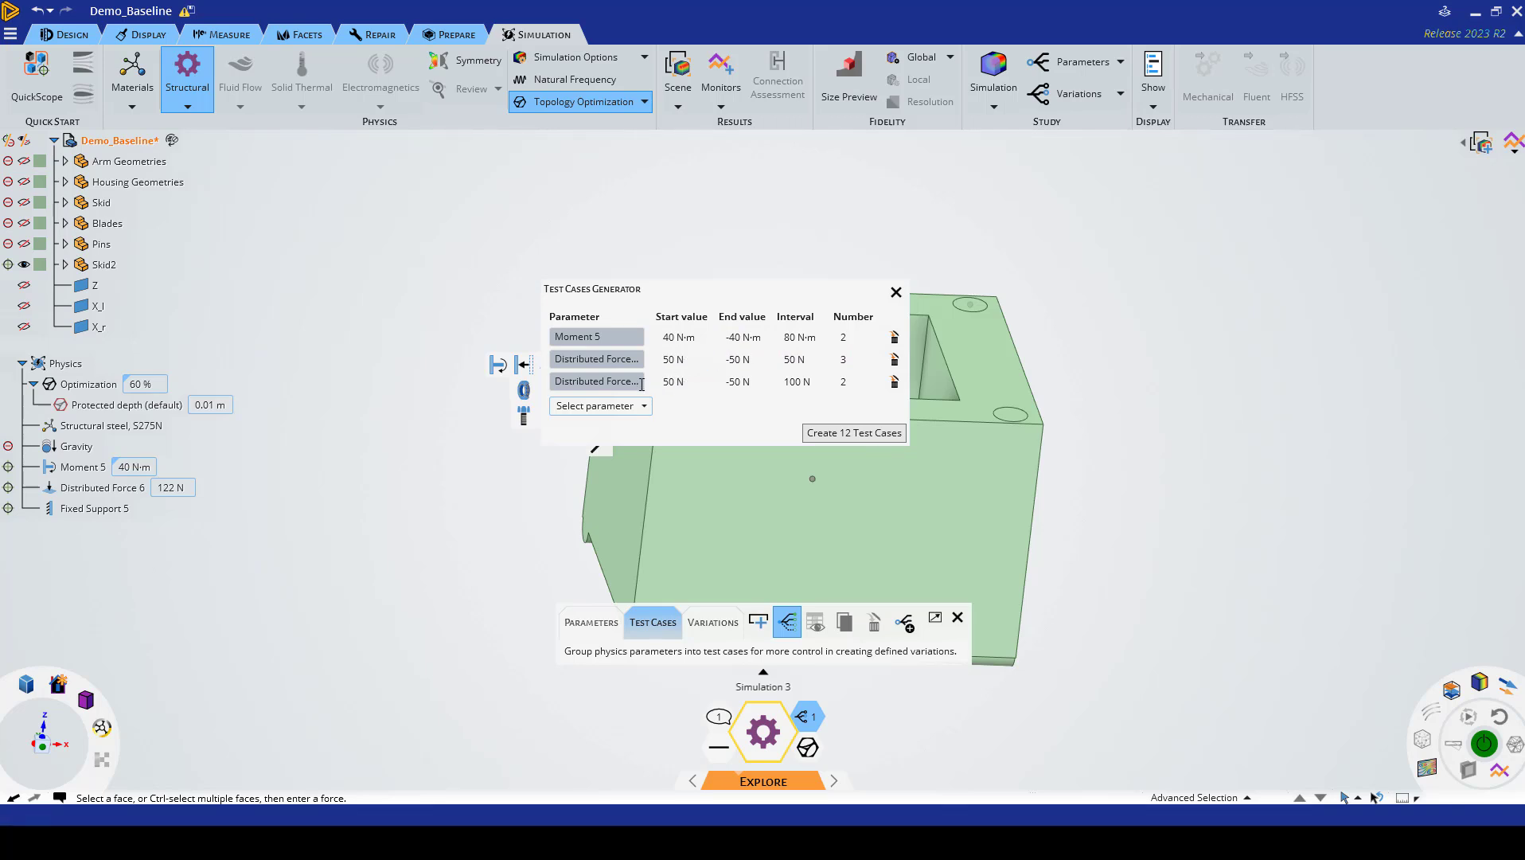
click(742, 358)
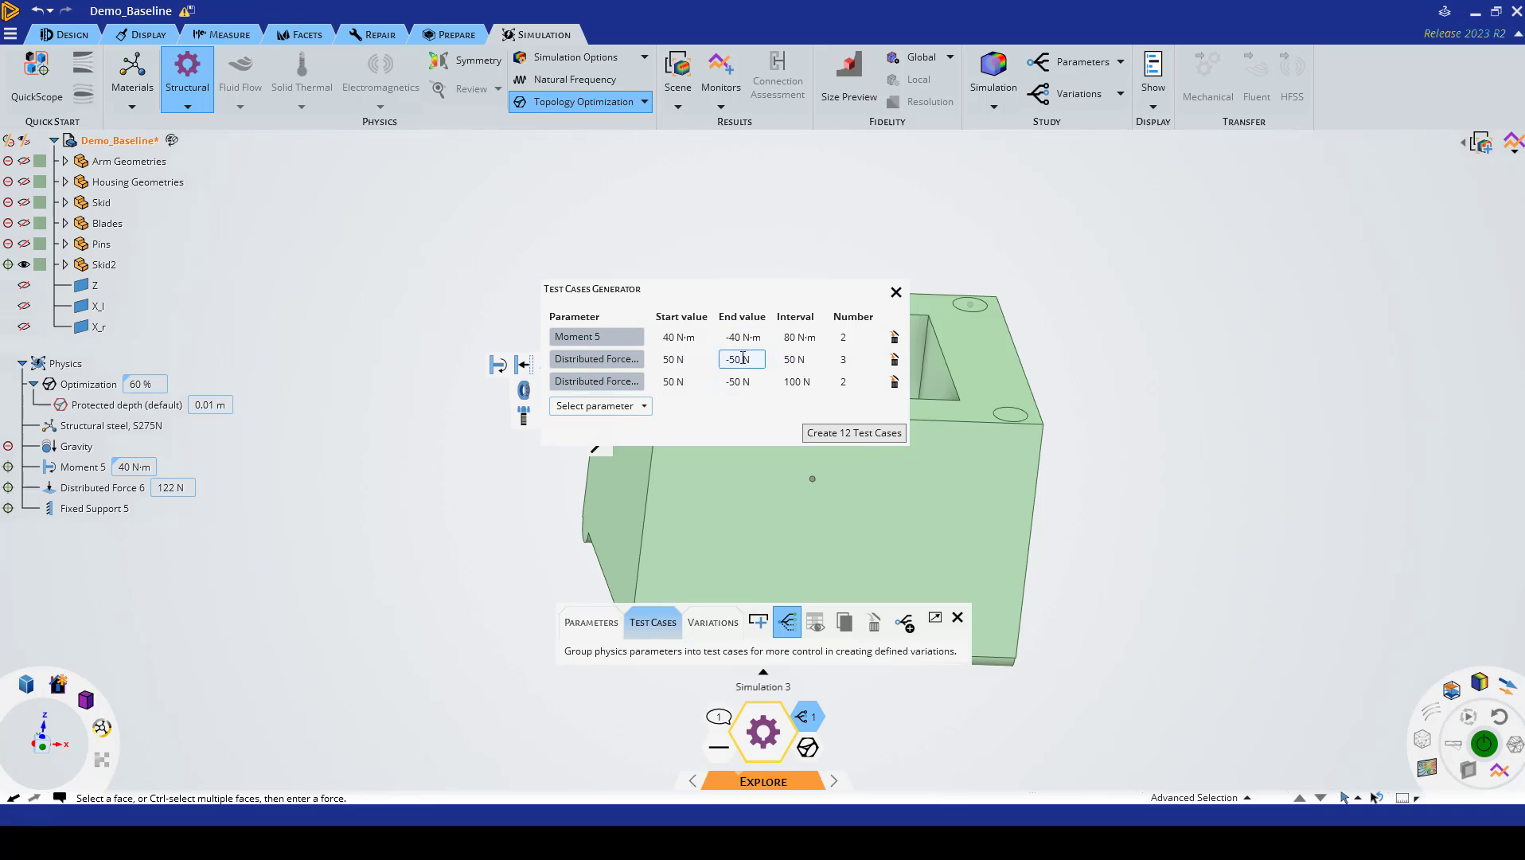
click(853, 358)
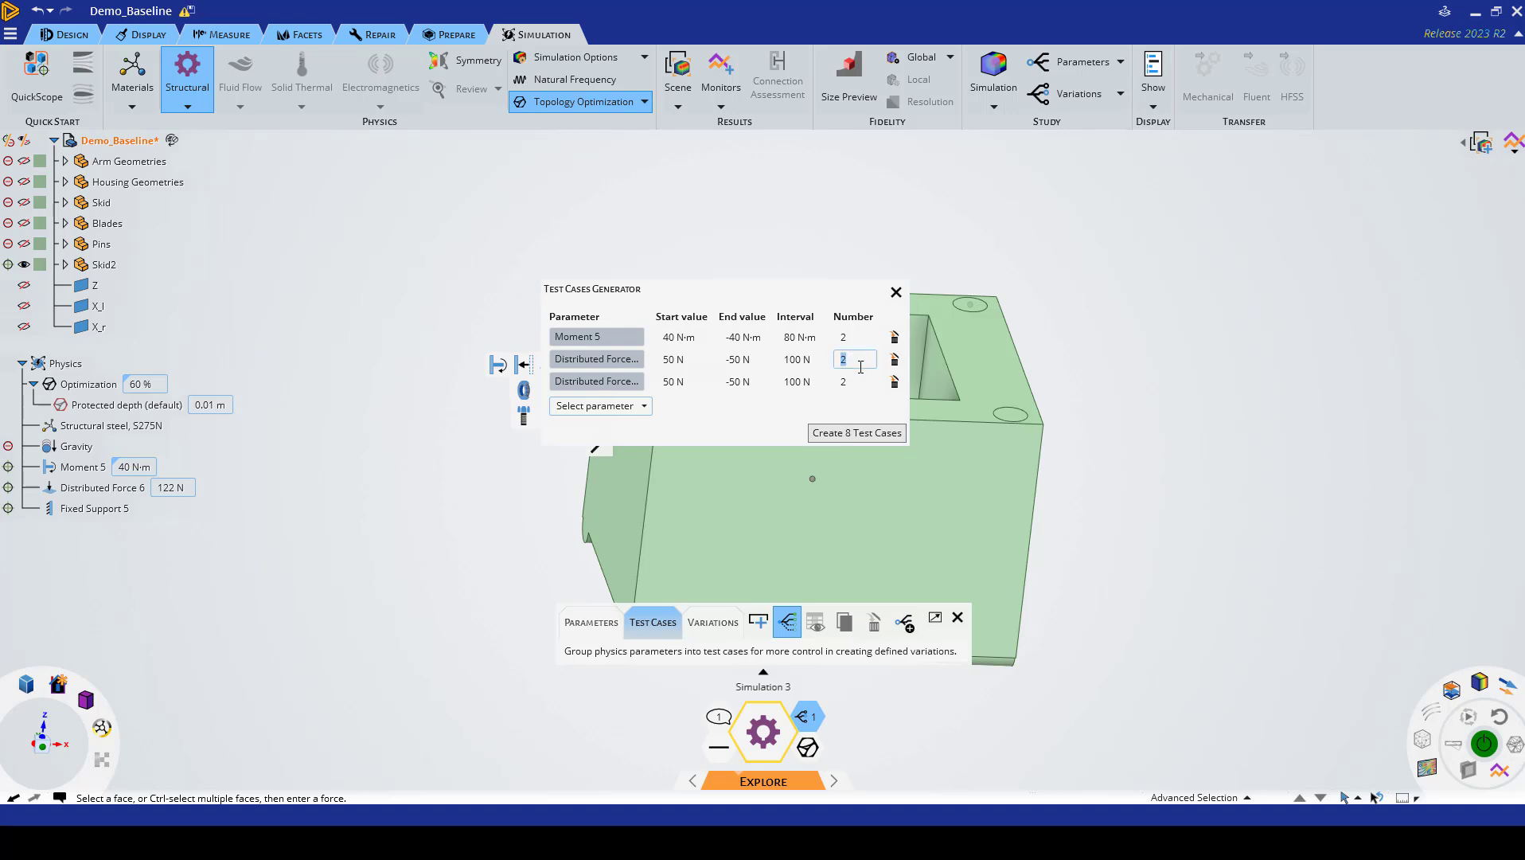
mouse_move(755, 424)
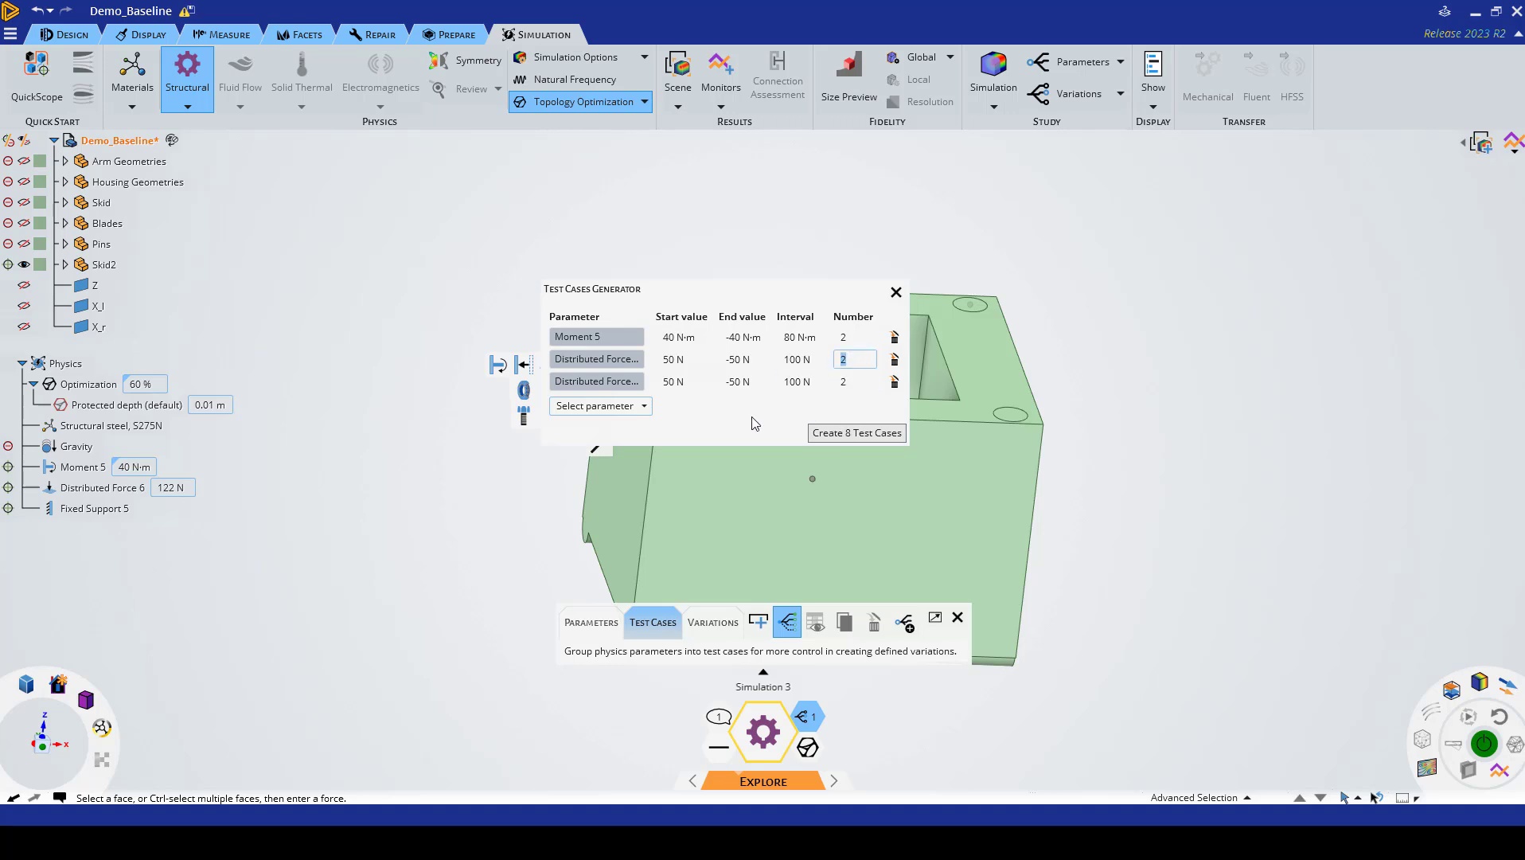
click(853, 336)
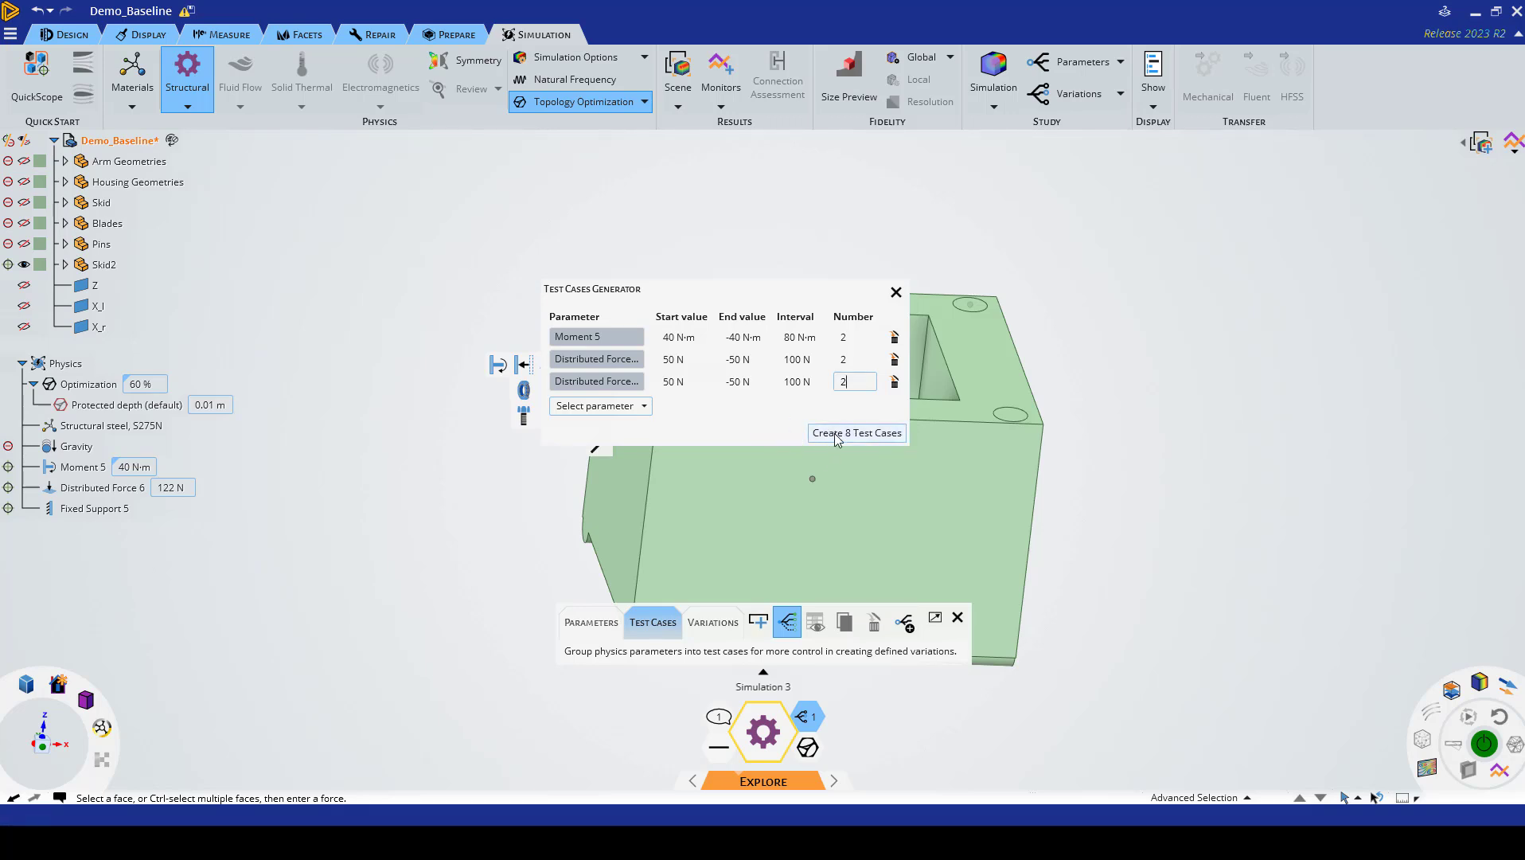
mouse_move(863, 441)
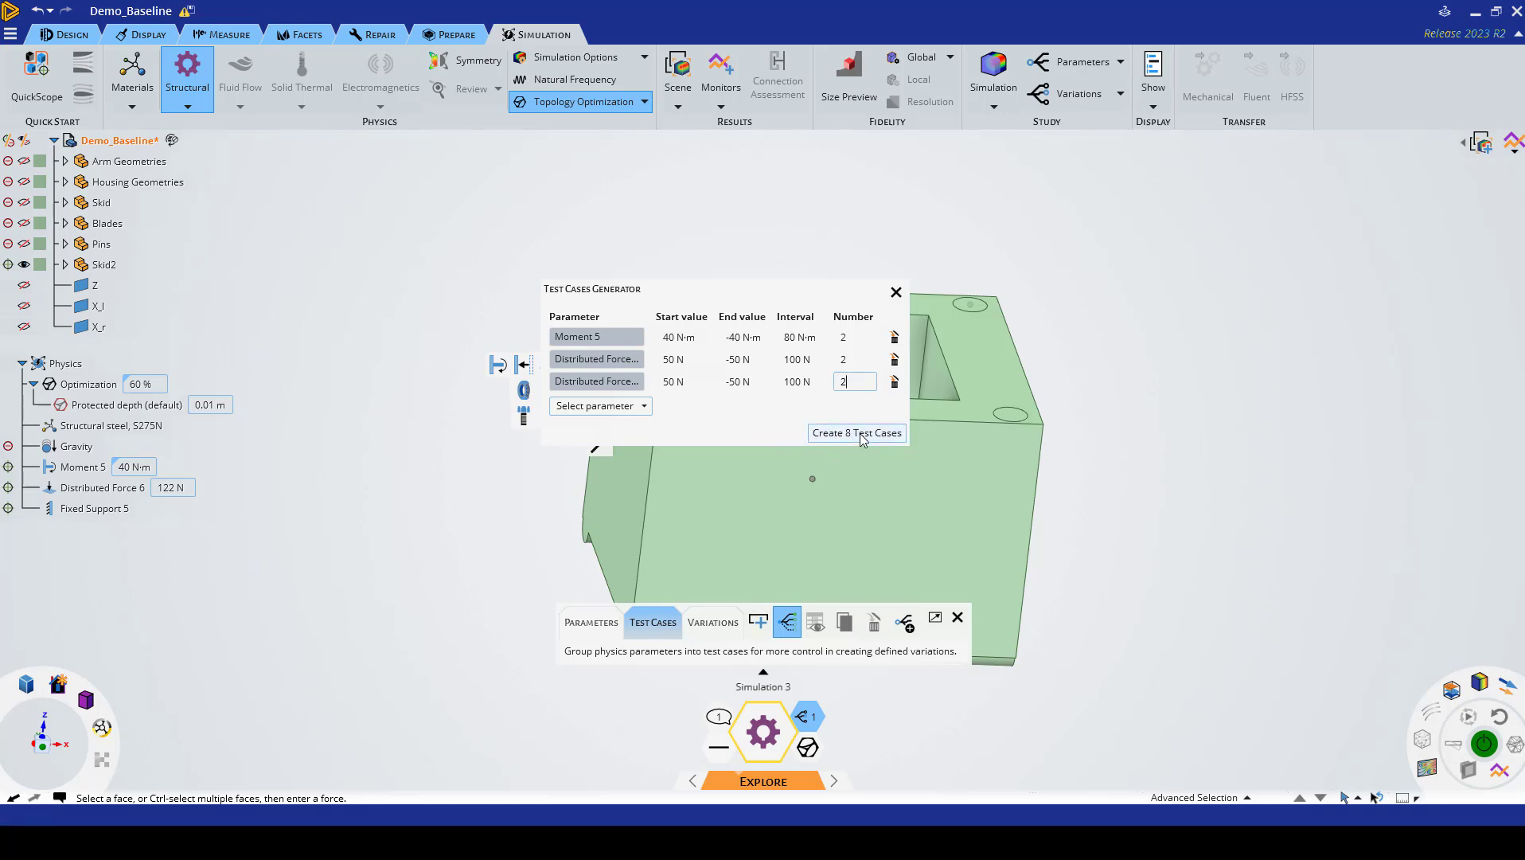
Step: Create the 8 test cases and inspect a force value in the Case 1 row
click(855, 432)
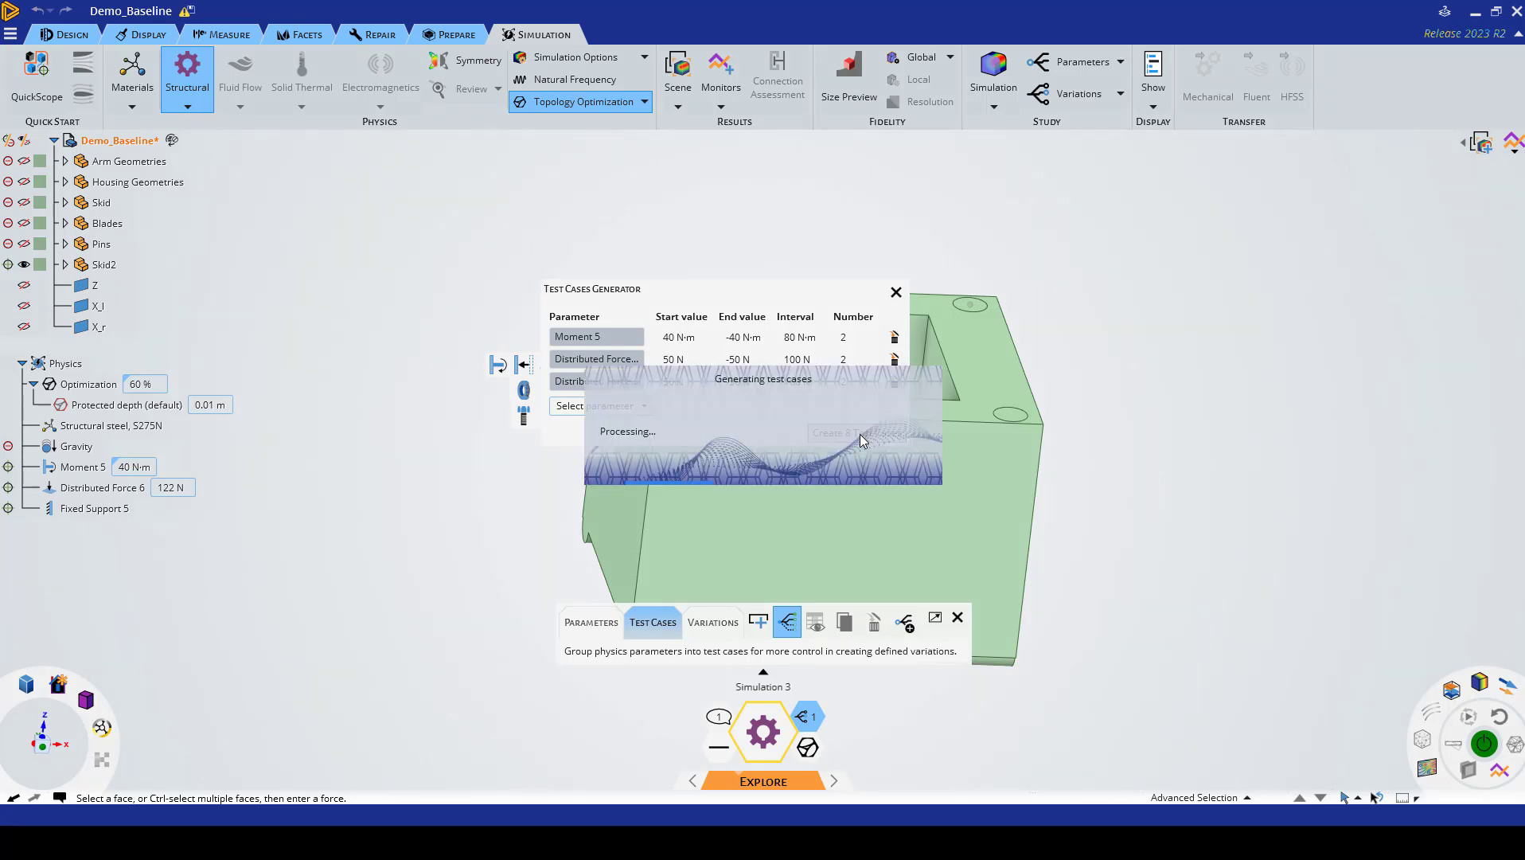
click(856, 433)
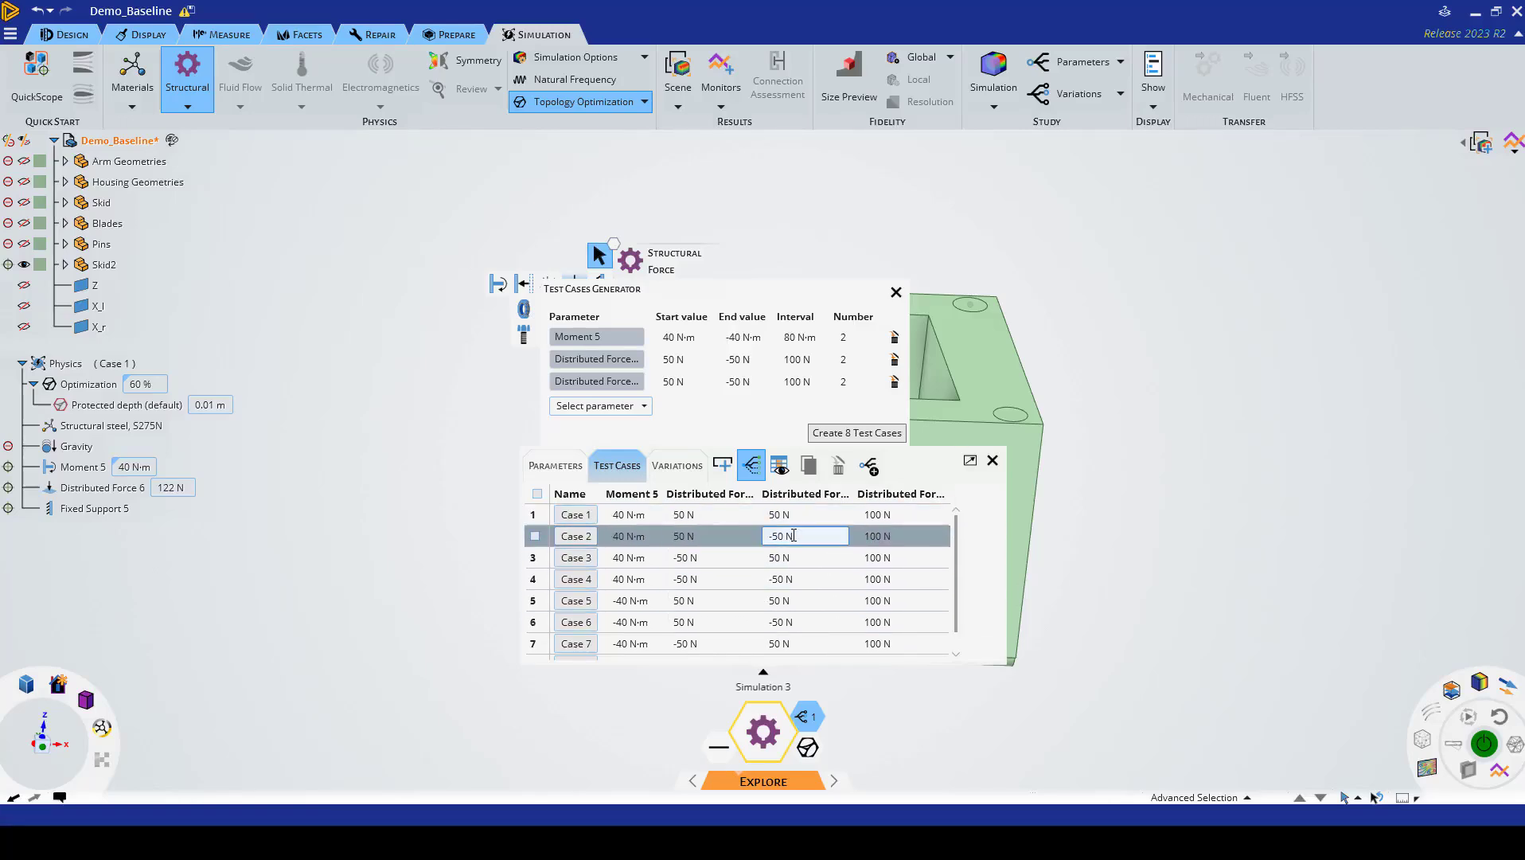
click(806, 514)
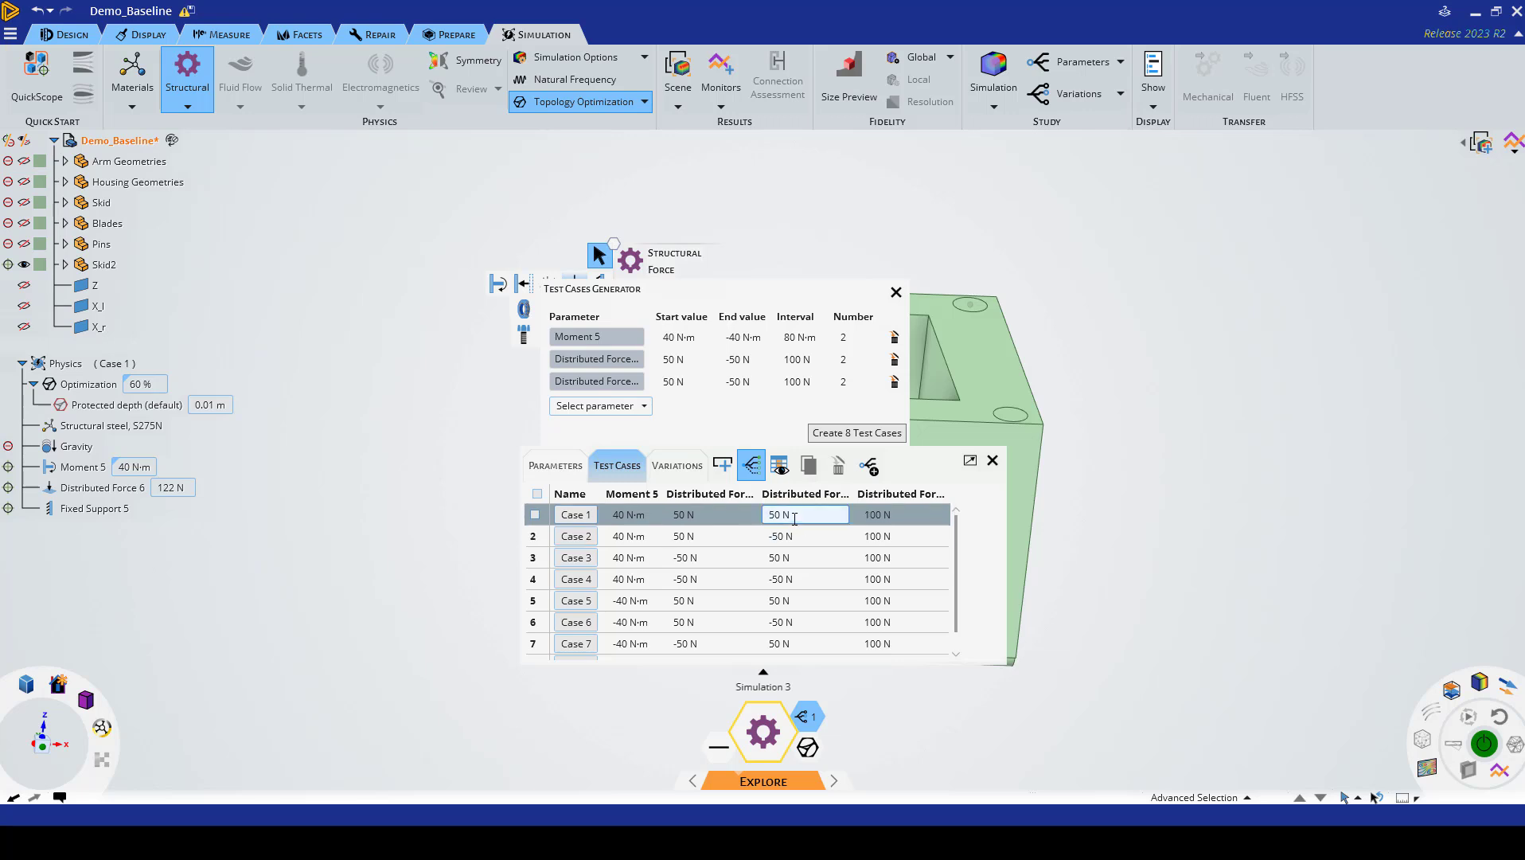
click(709, 514)
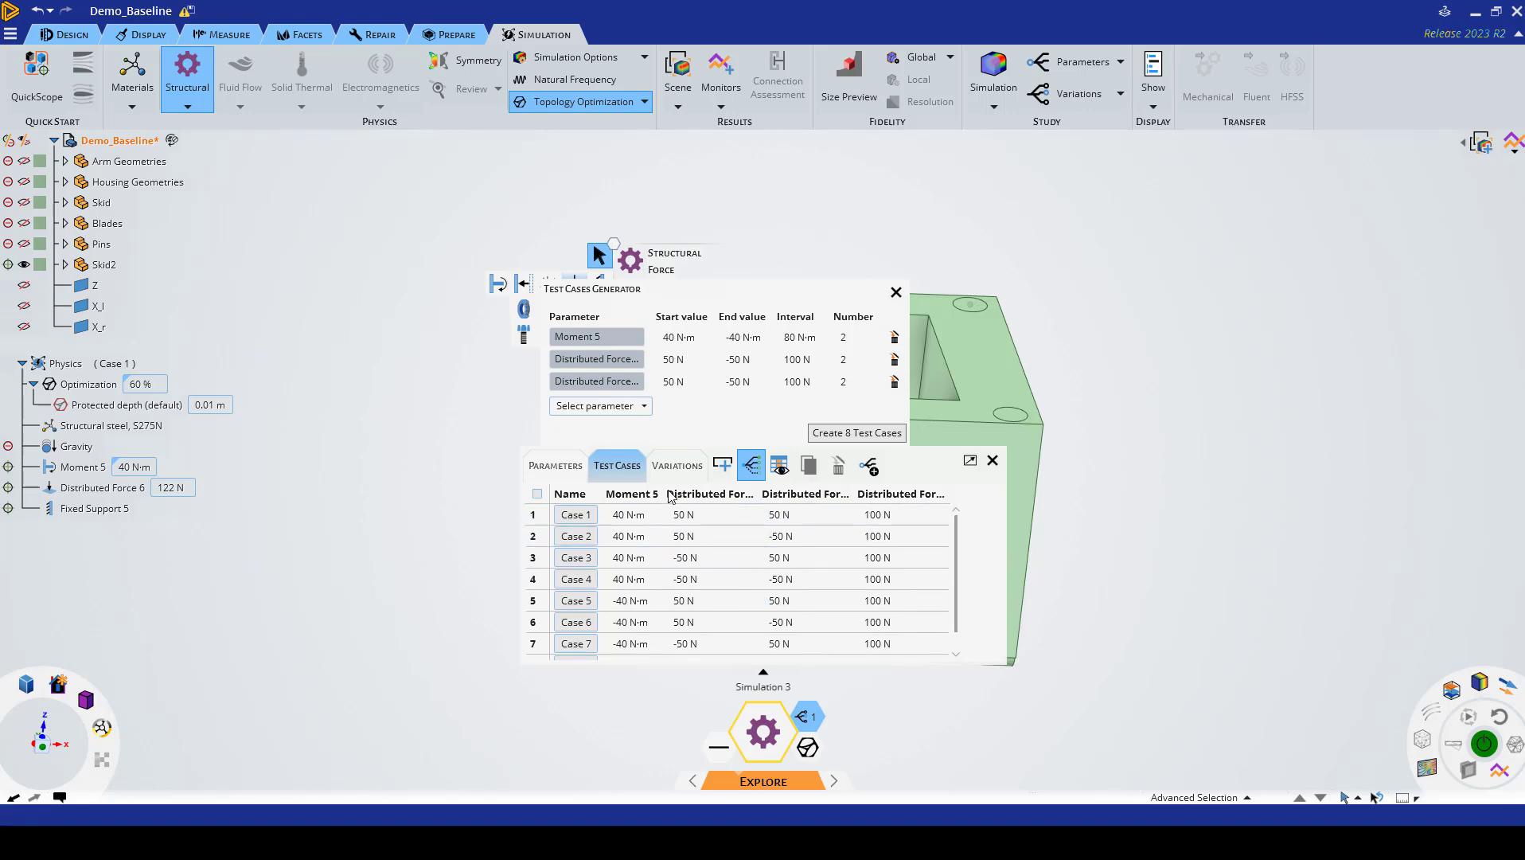
mouse_move(676, 465)
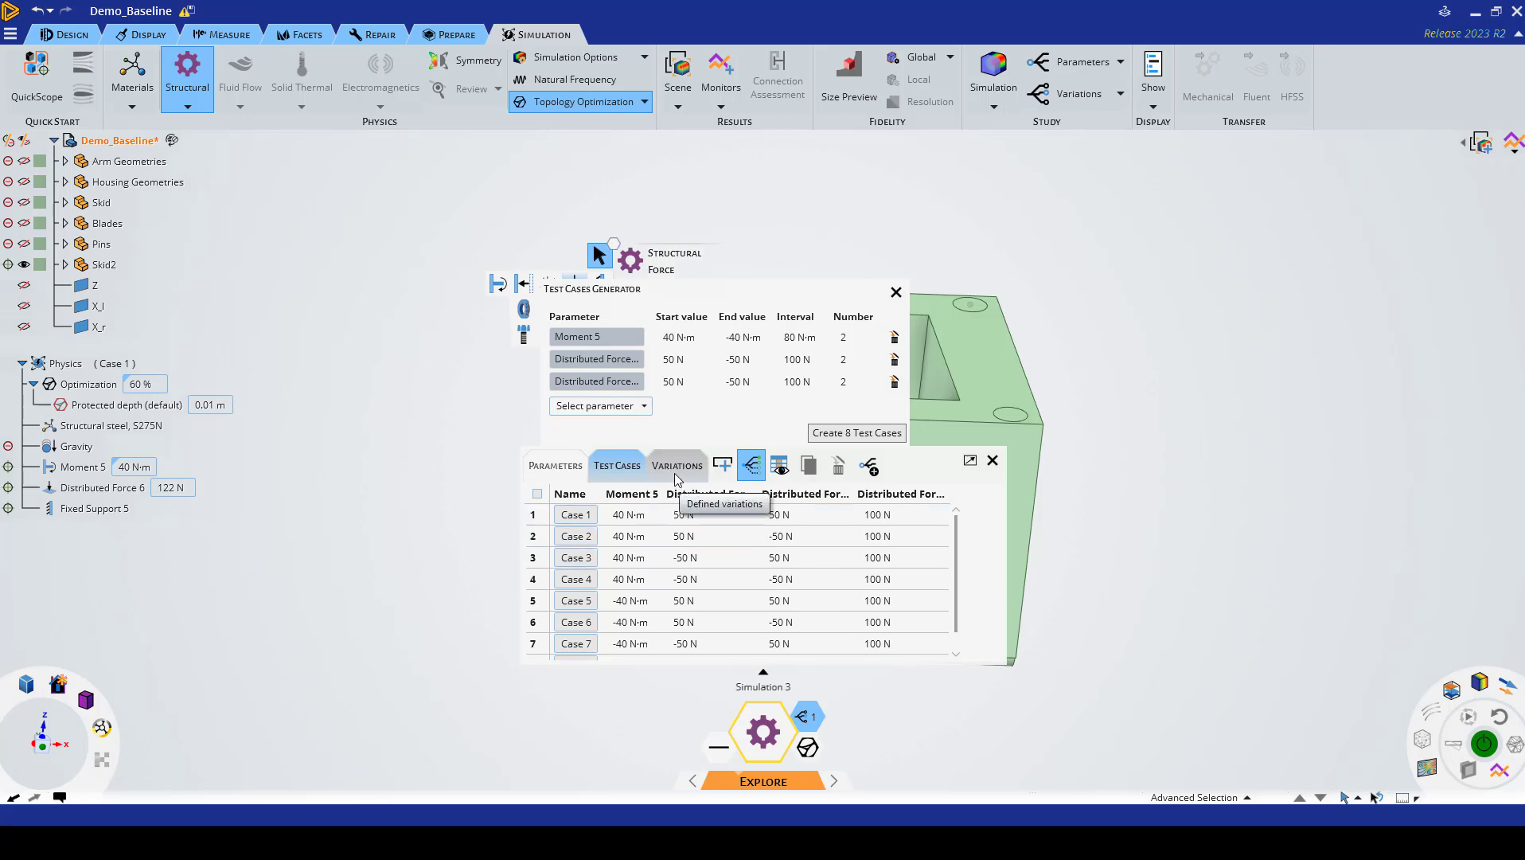
Step: Add design variations and begin editing the optimization percentages of DV1 and DV2
click(677, 465)
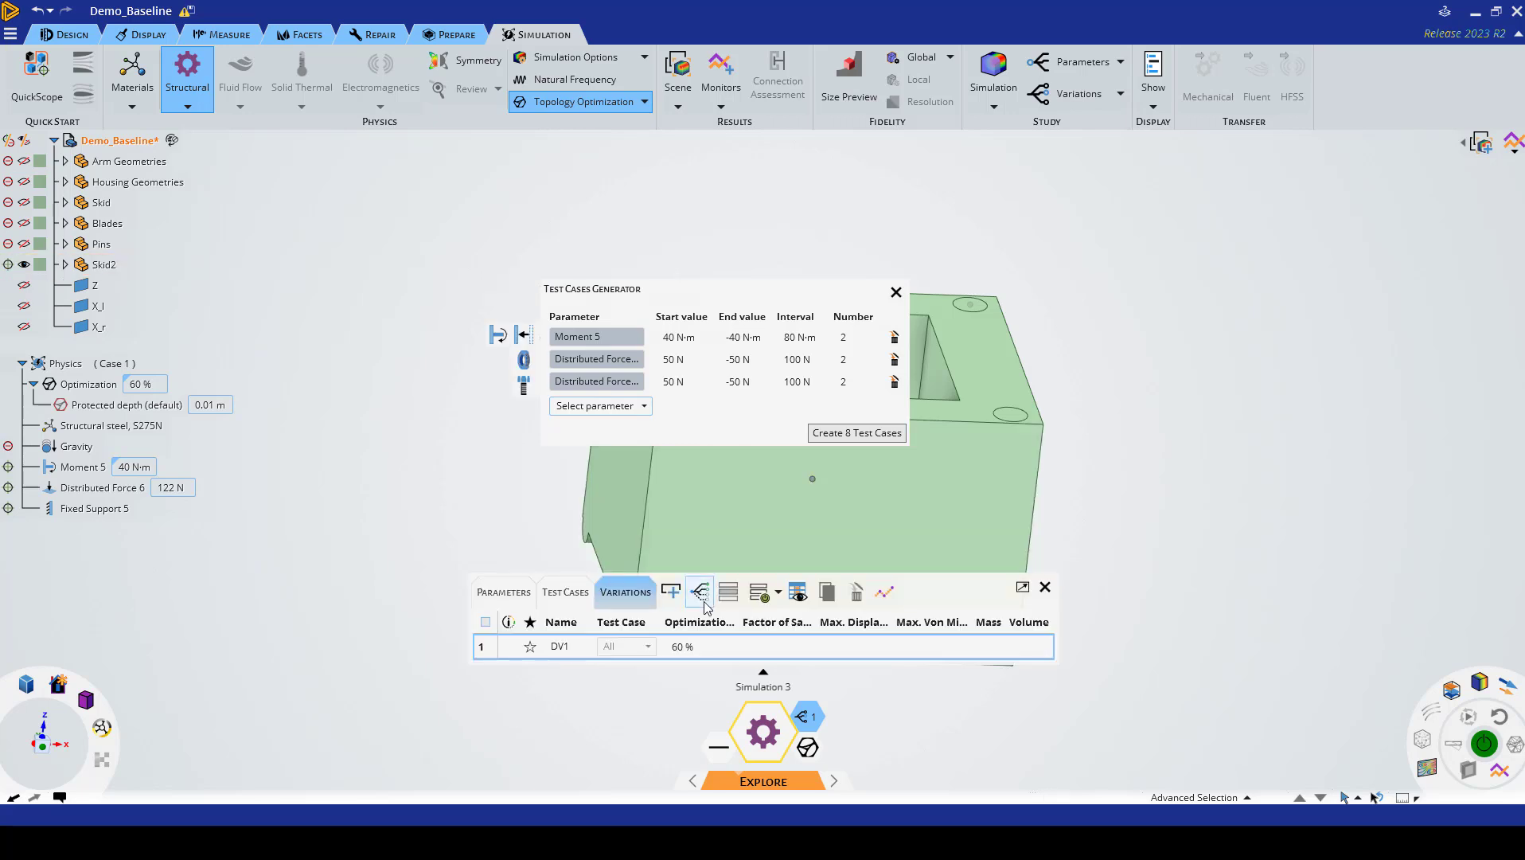
mouse_move(687, 625)
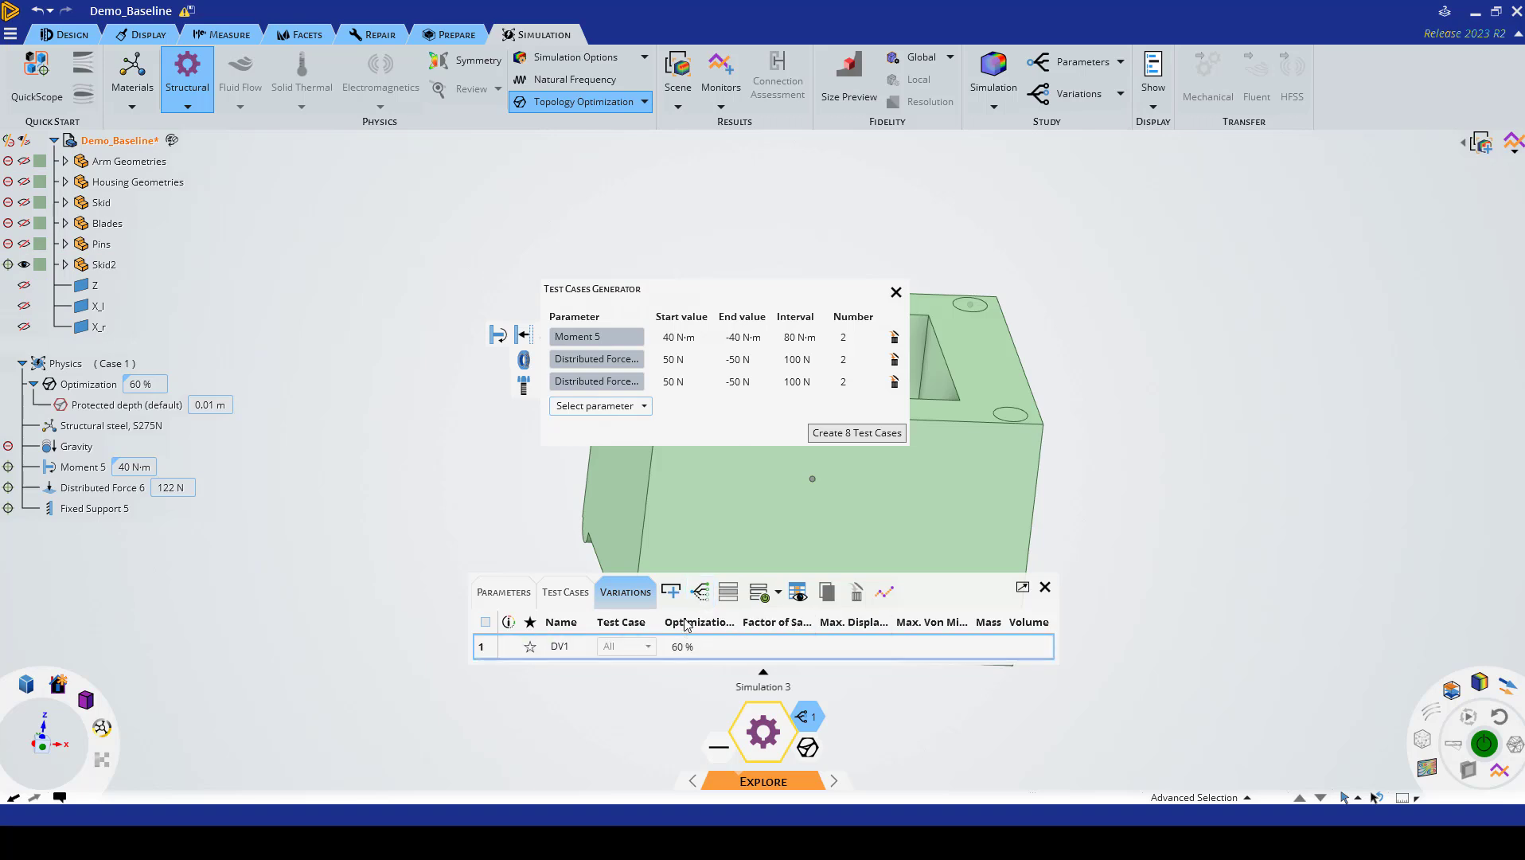
double_click(683, 646)
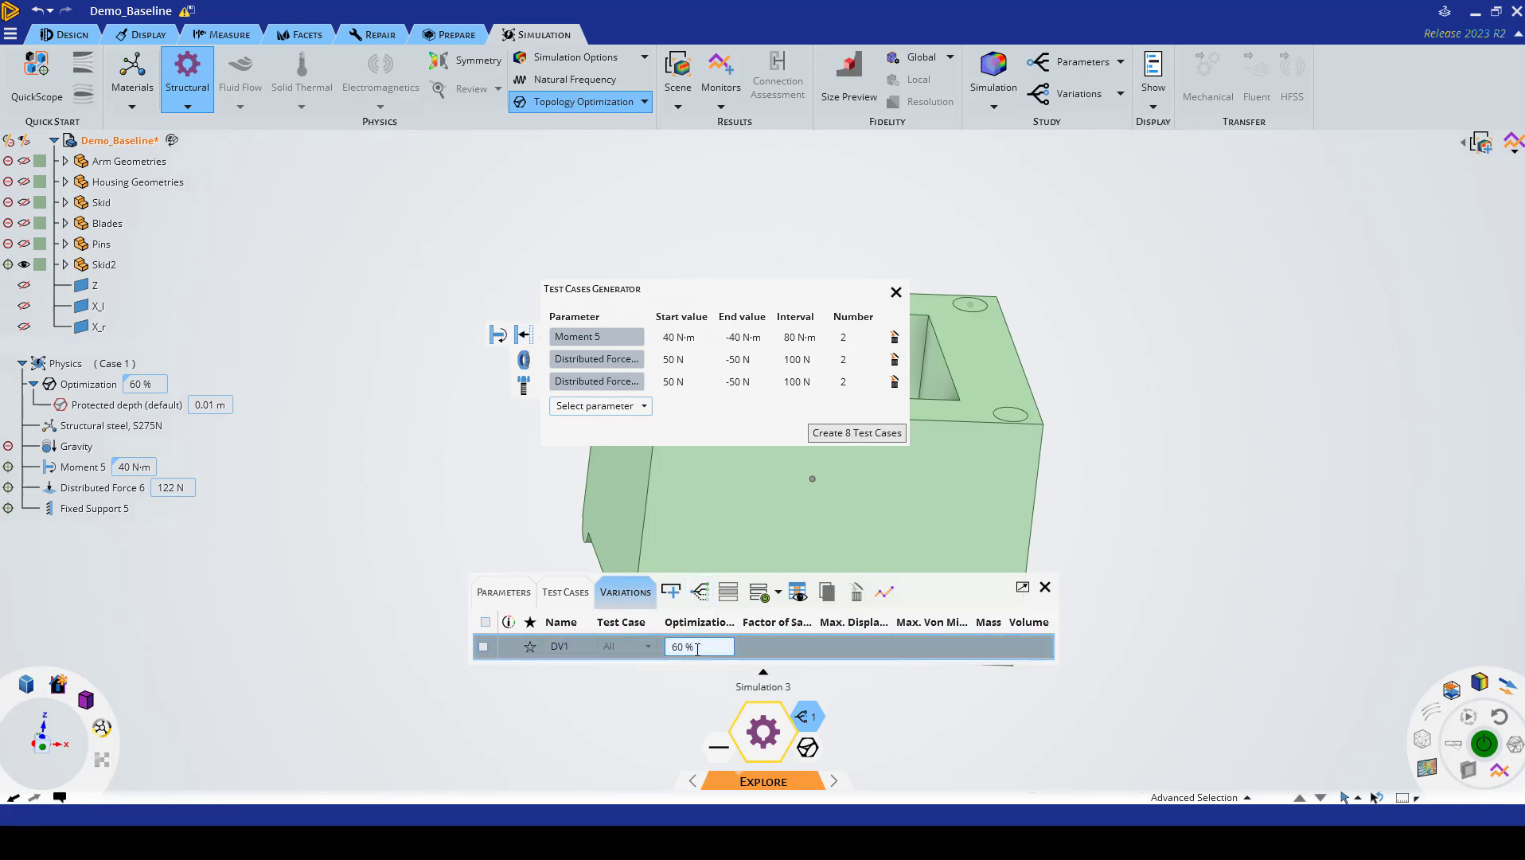
mouse_move(699, 591)
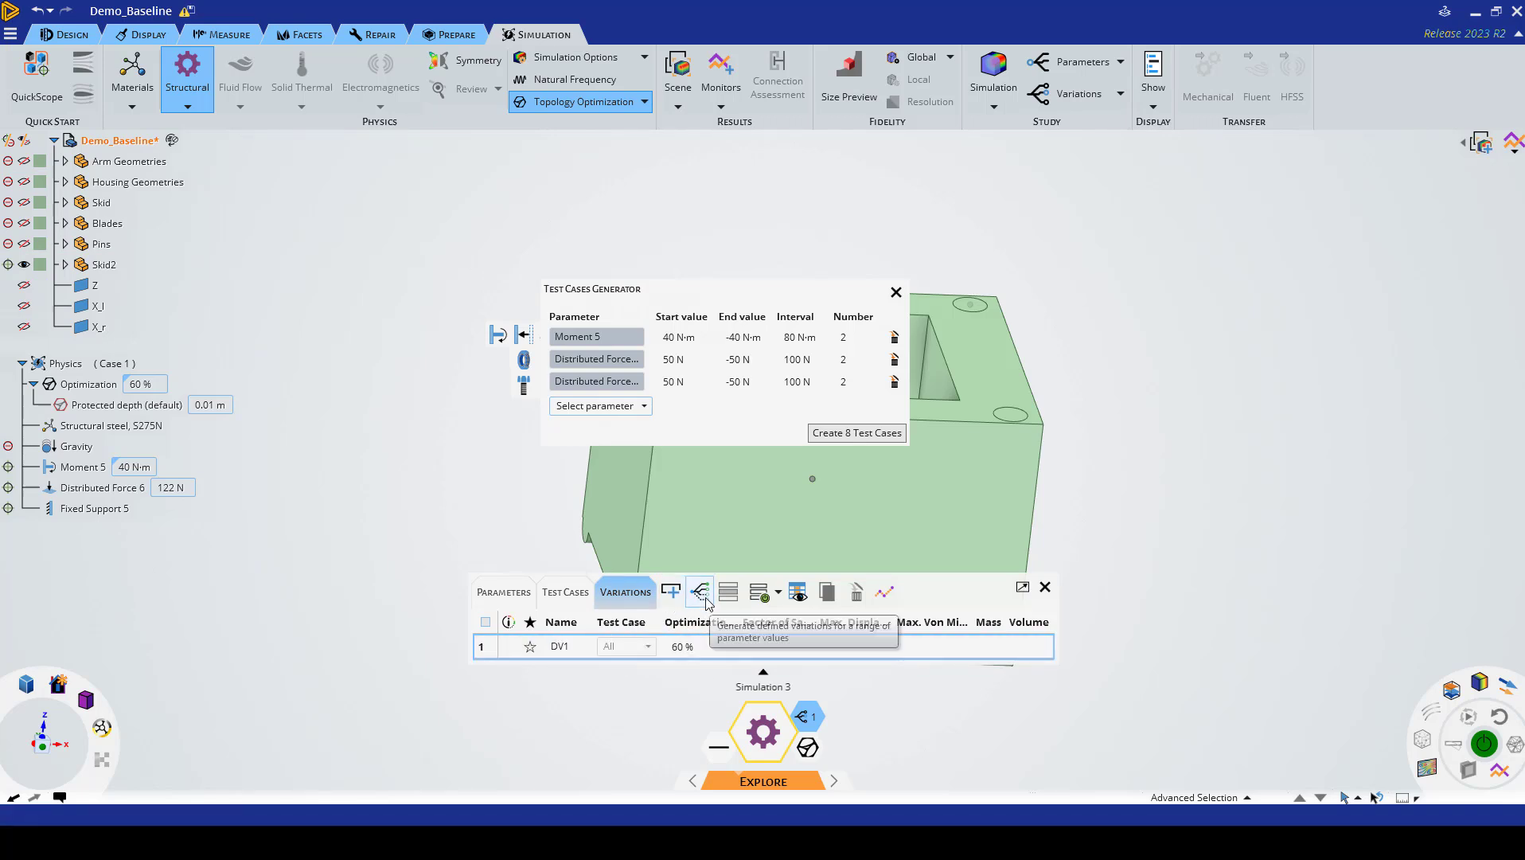
mouse_move(701, 597)
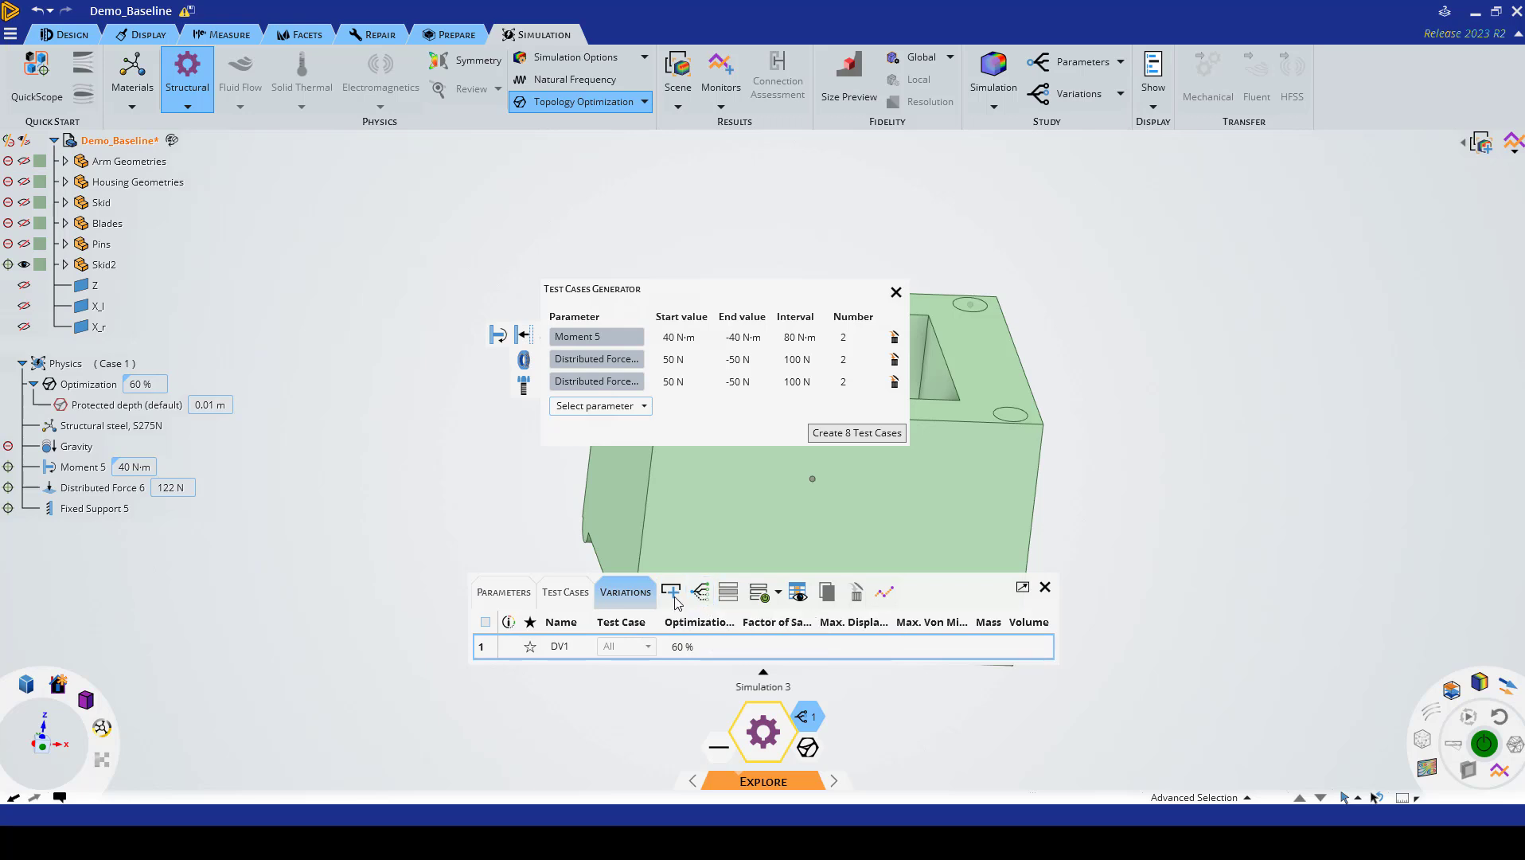
mouse_move(672, 591)
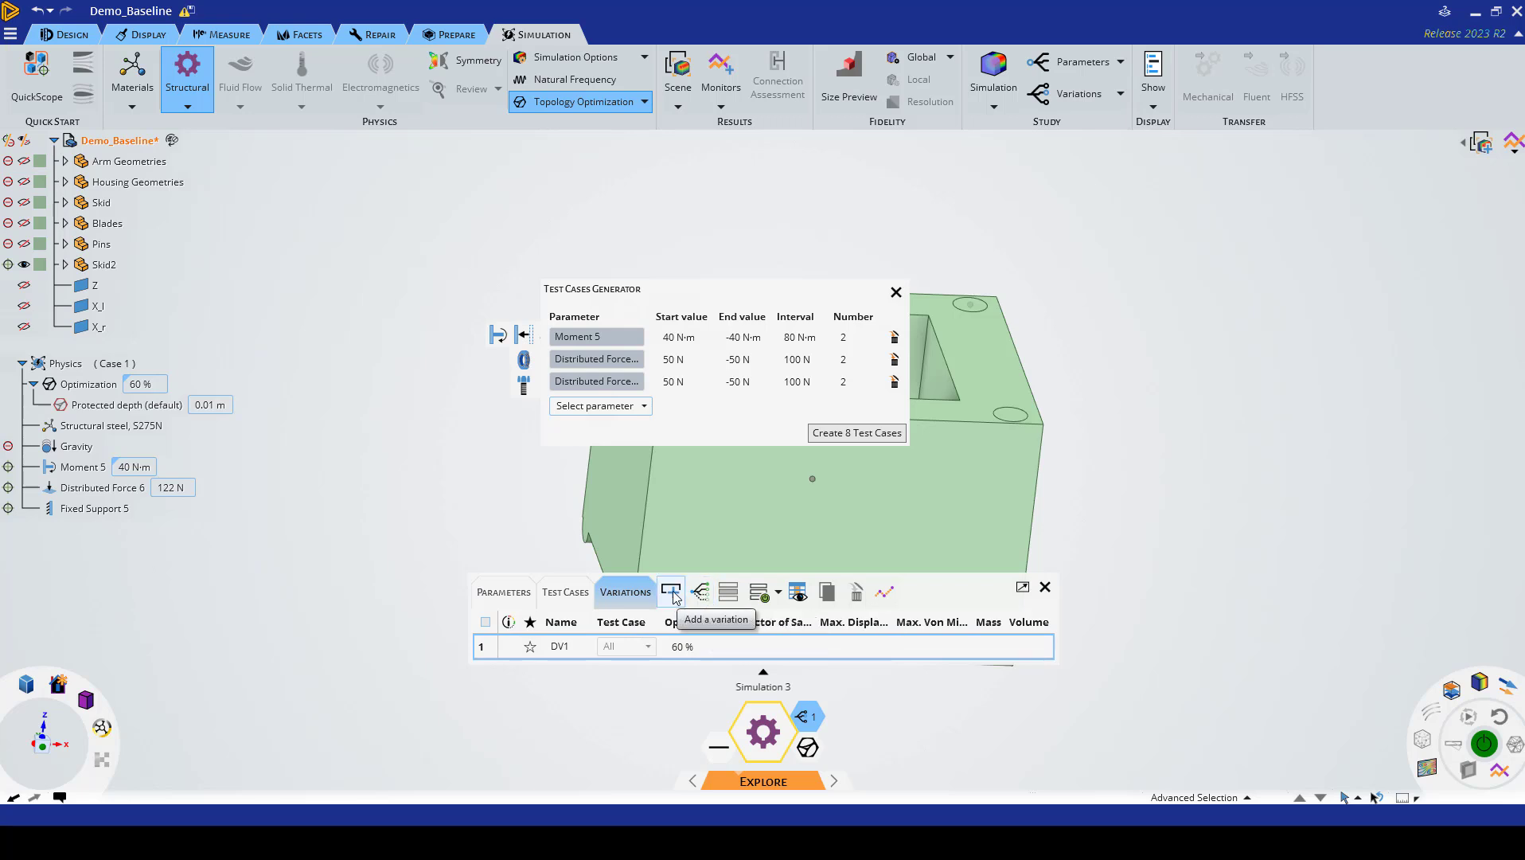
click(670, 590)
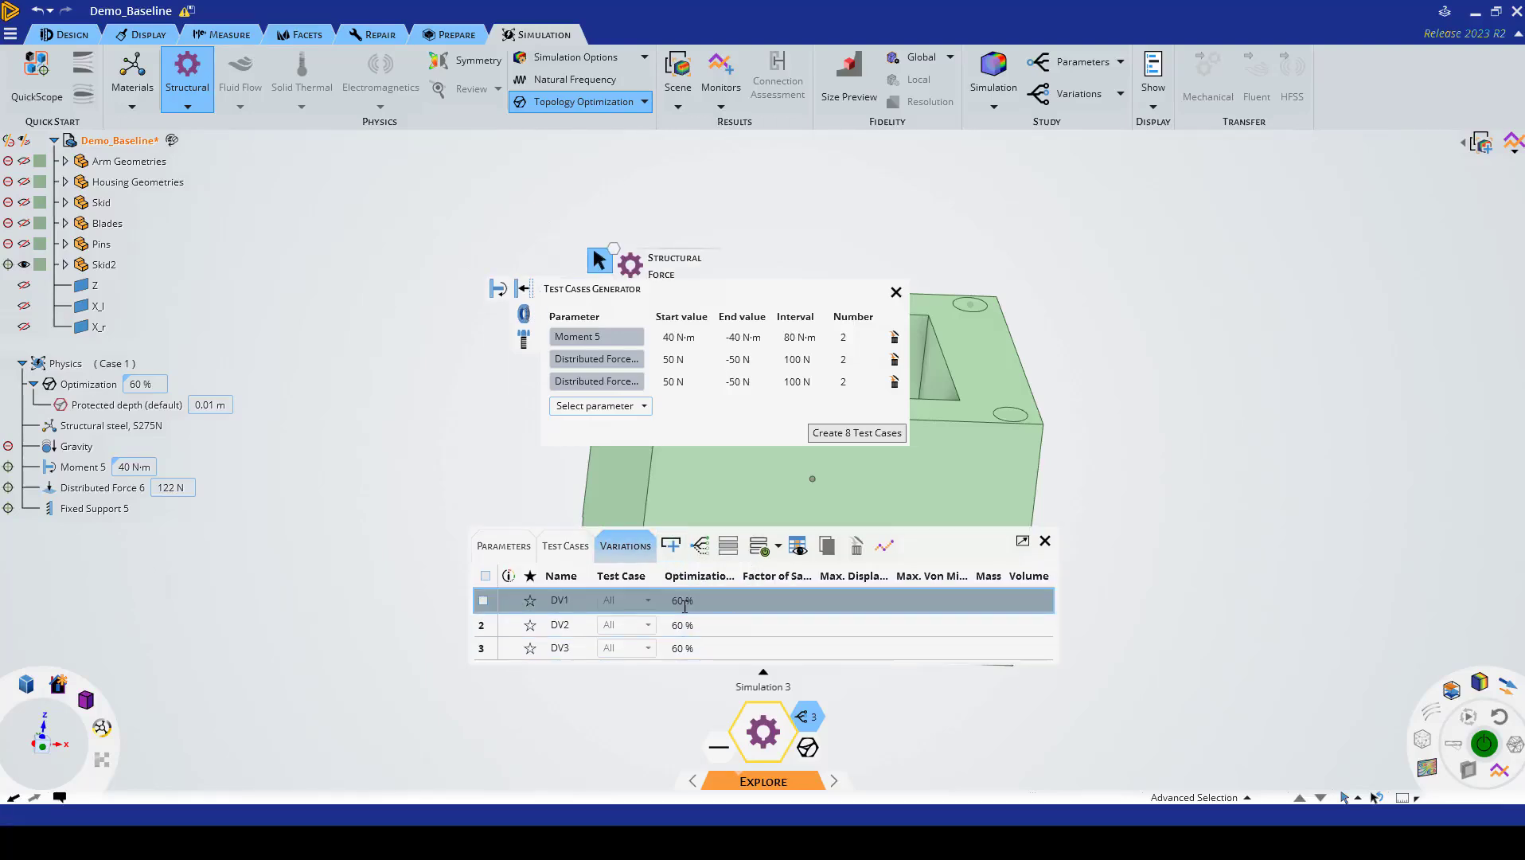
mouse_move(668, 619)
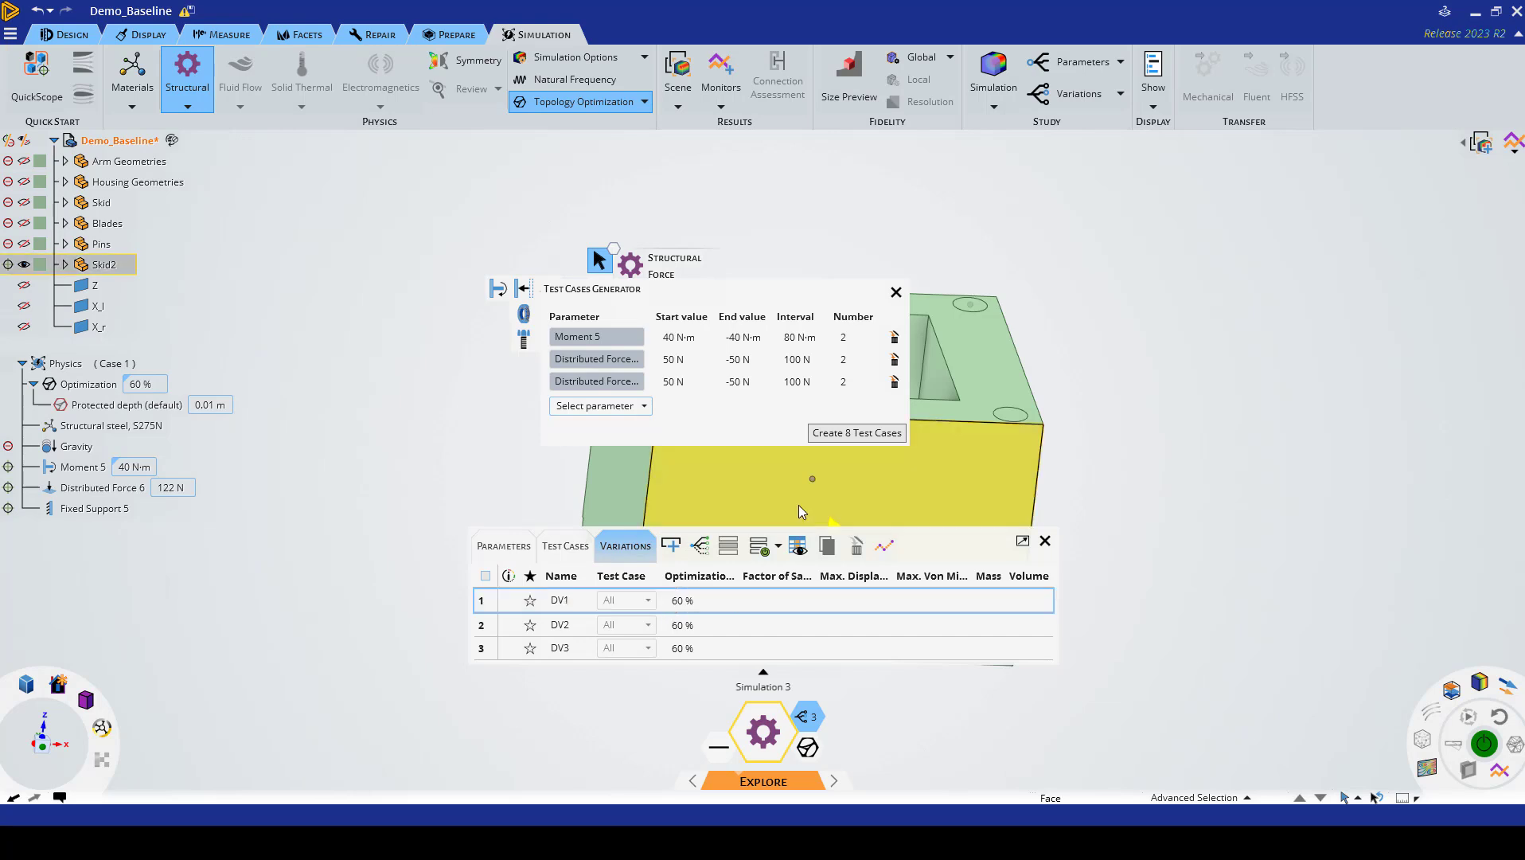
click(699, 624)
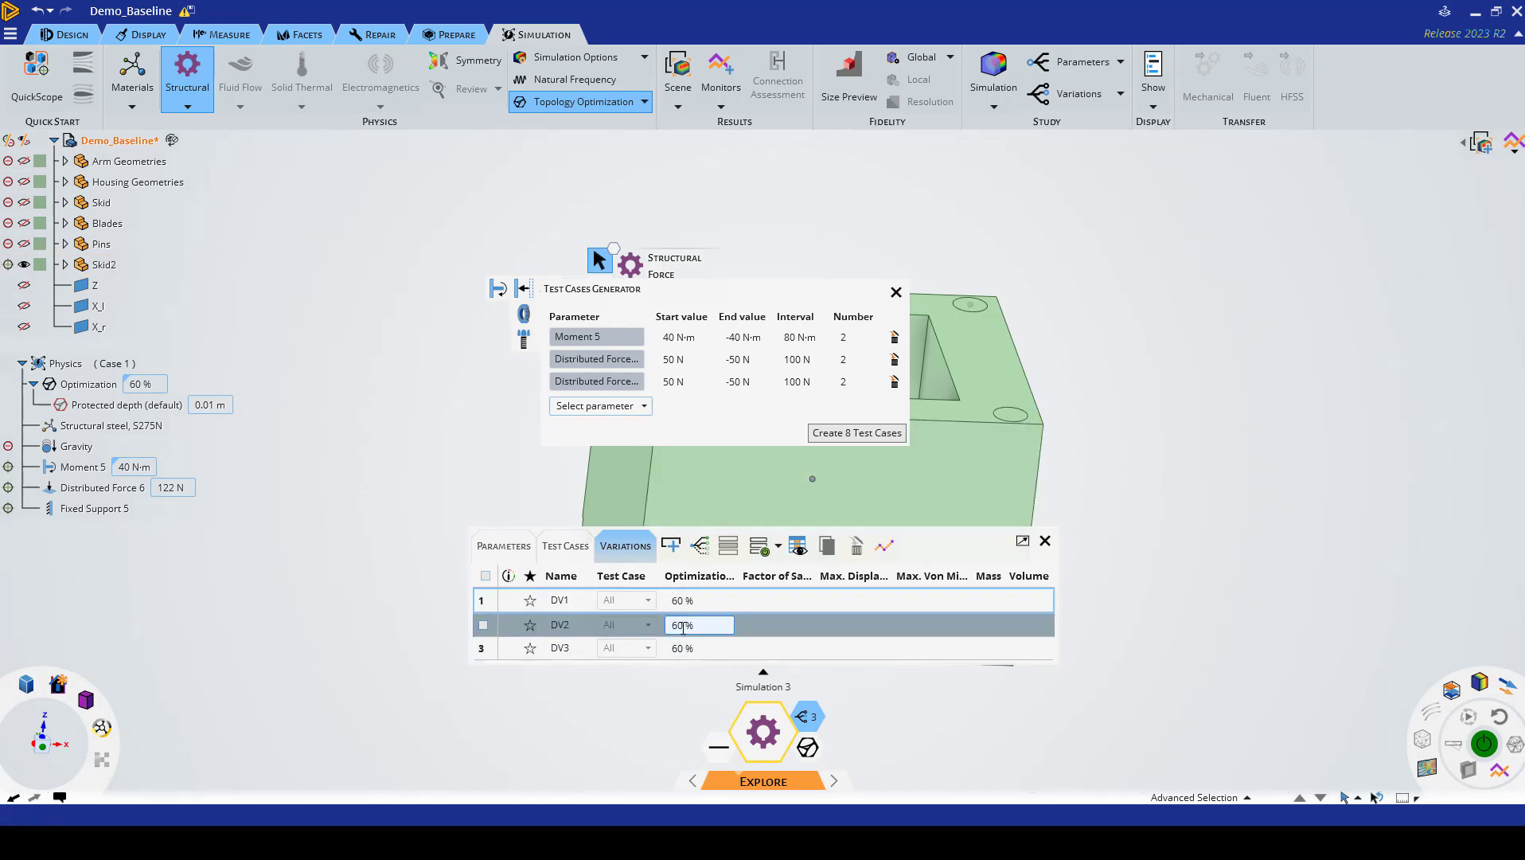
click(699, 600)
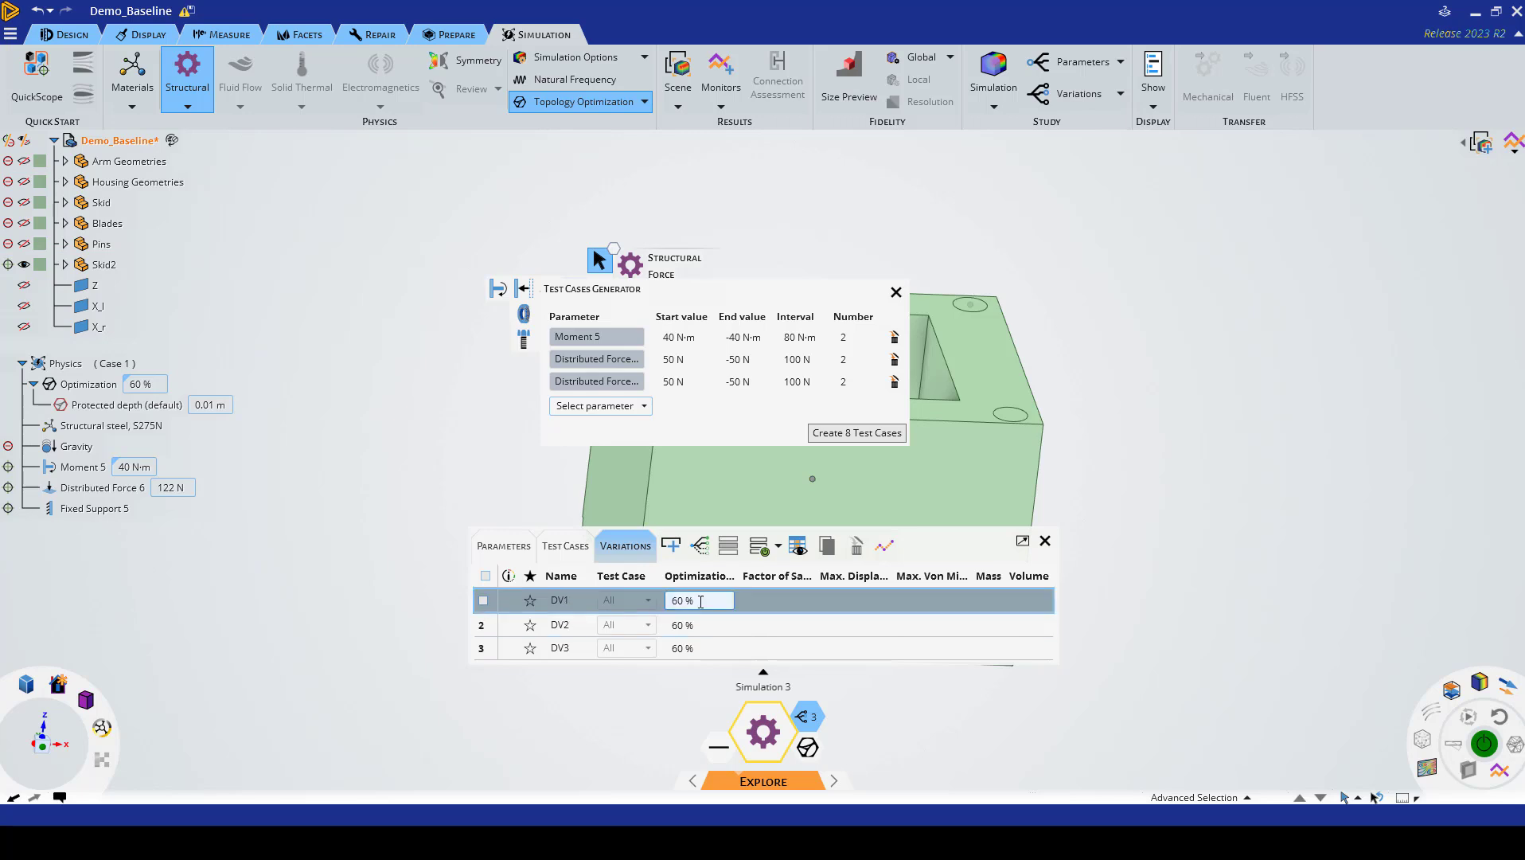
click(738, 476)
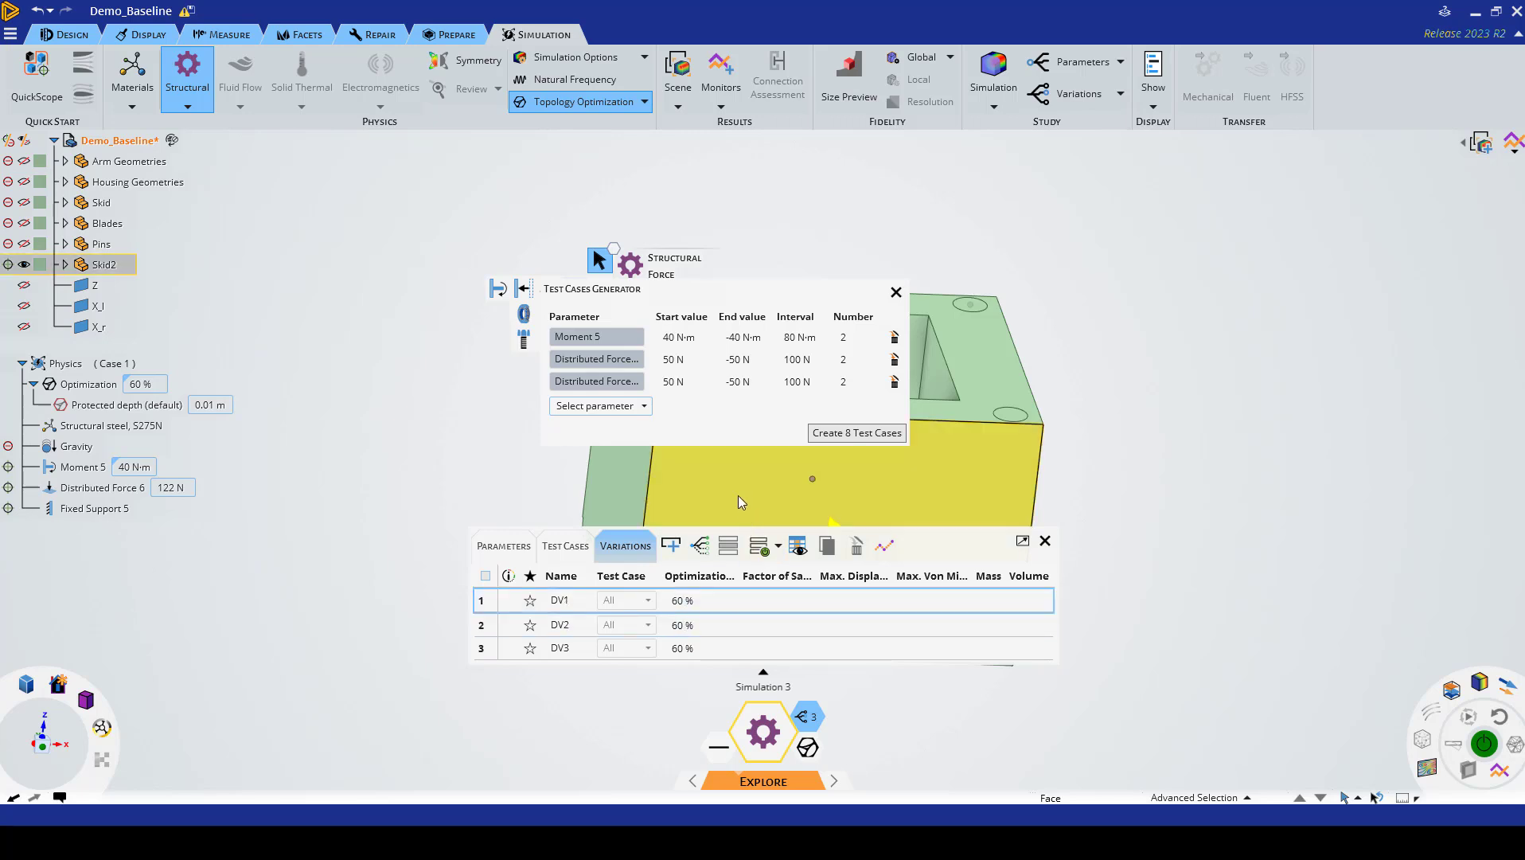
click(699, 625)
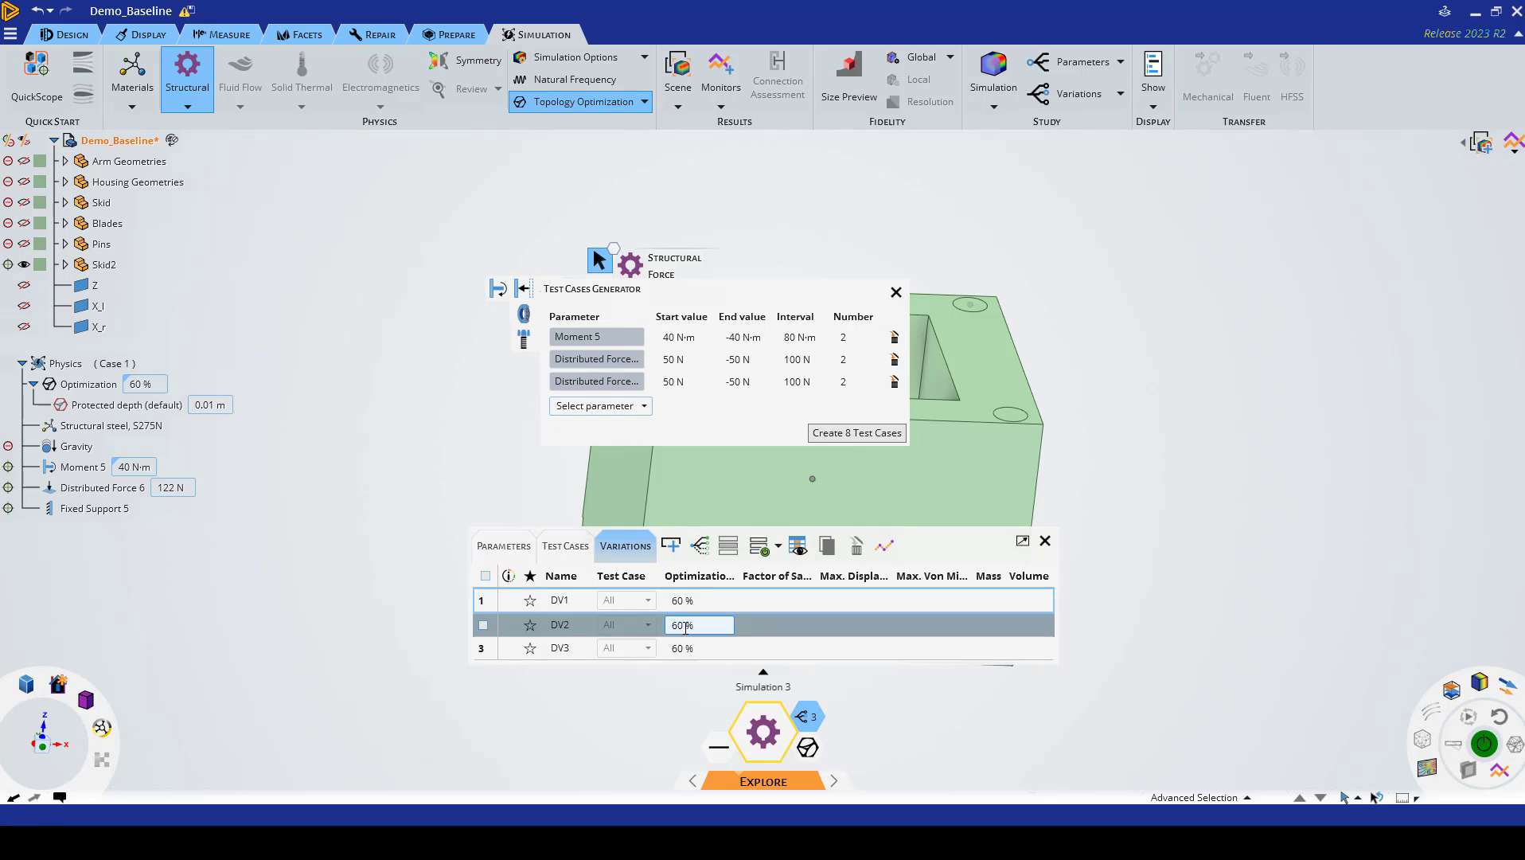
Step: Set DV1, DV2 and DV3 to 90%, 92% and 94% volume reduction and start renaming a variation
click(710, 511)
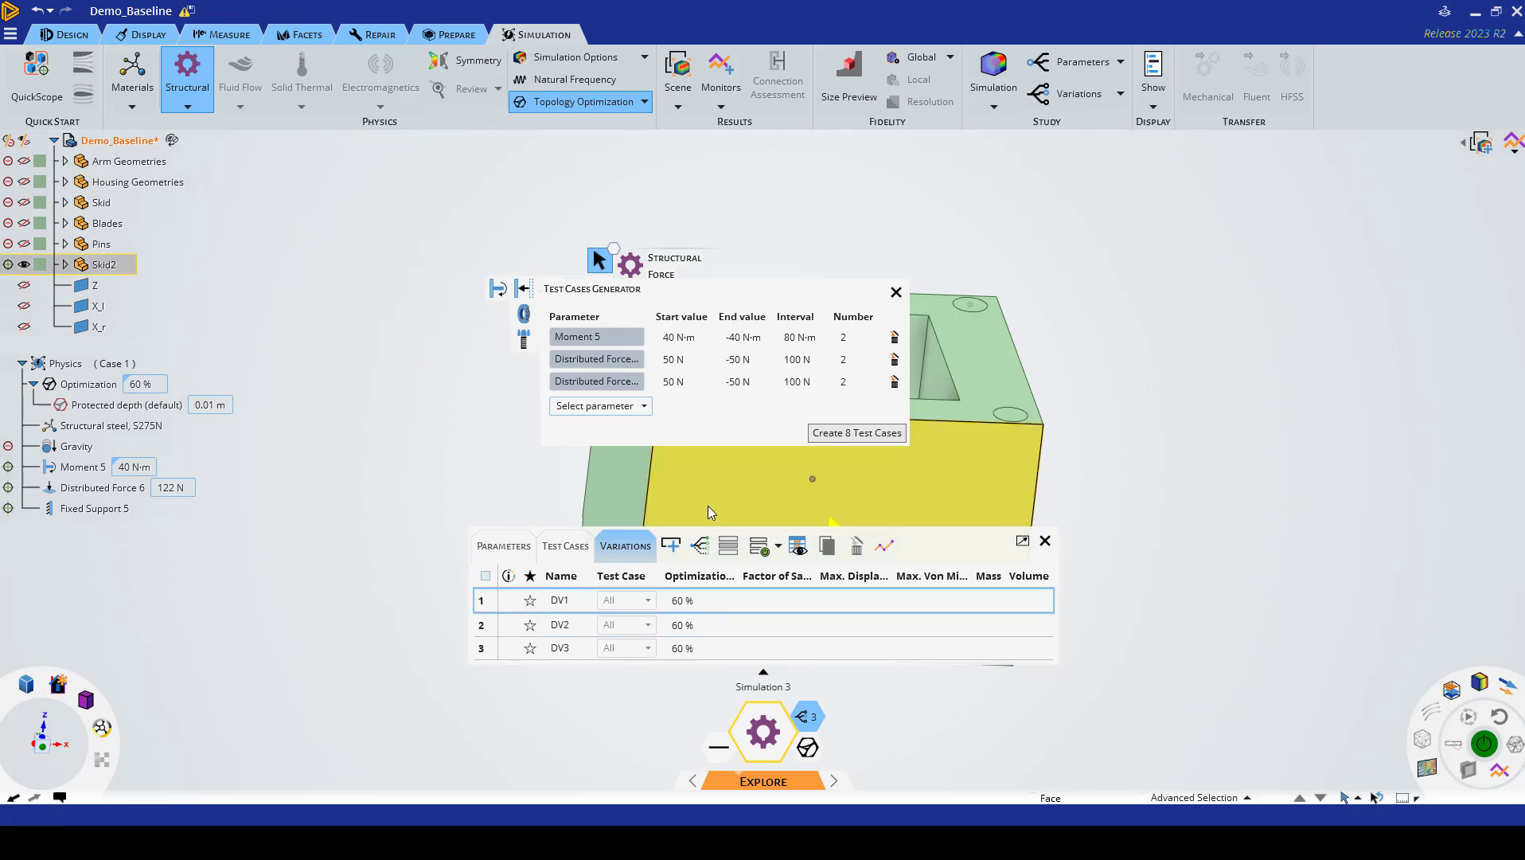
click(686, 624)
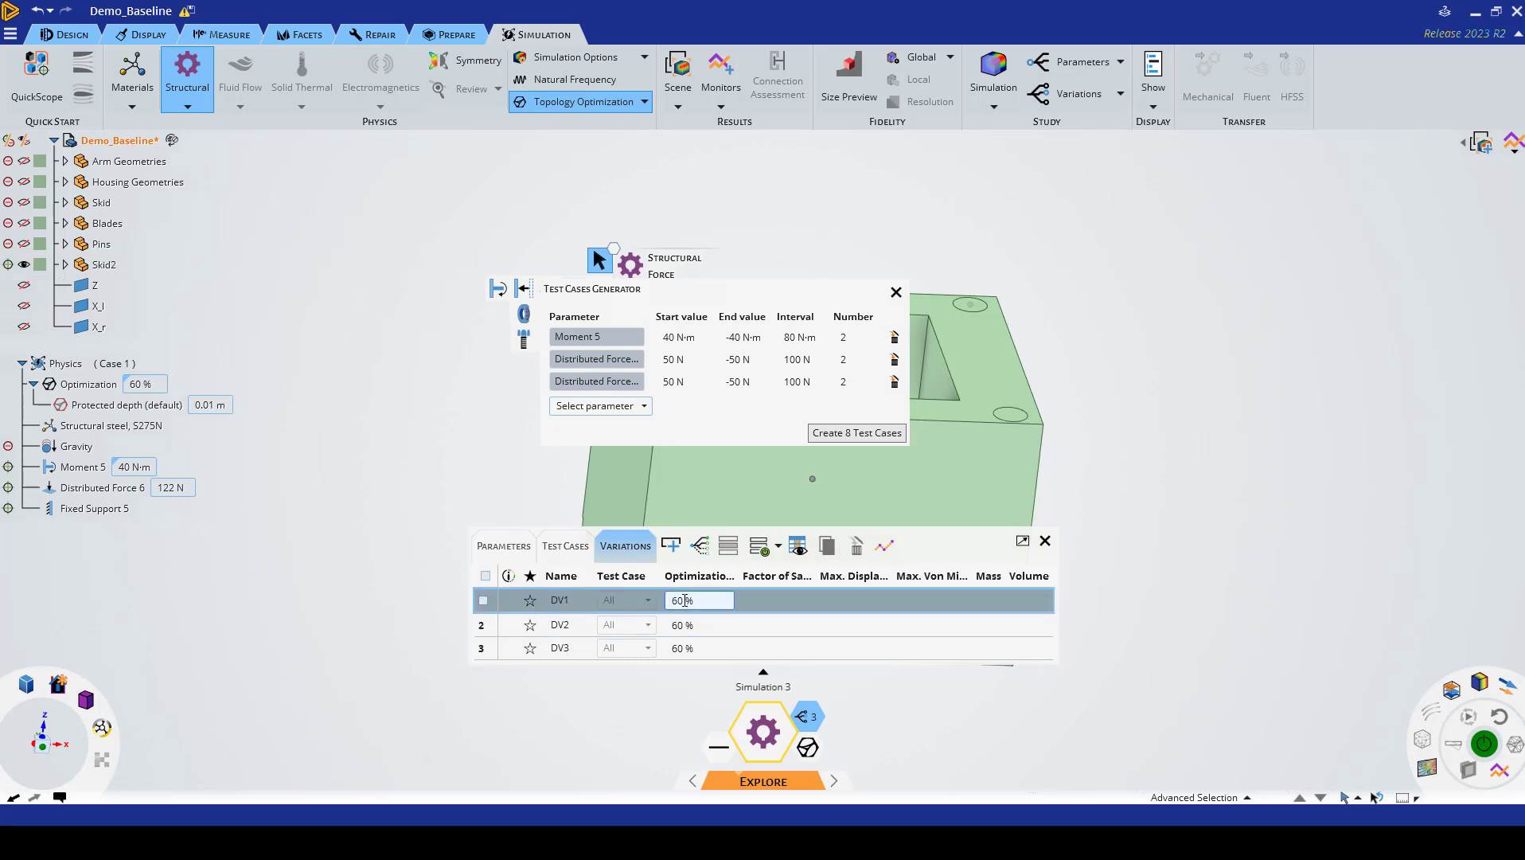
click(699, 601)
text(90)
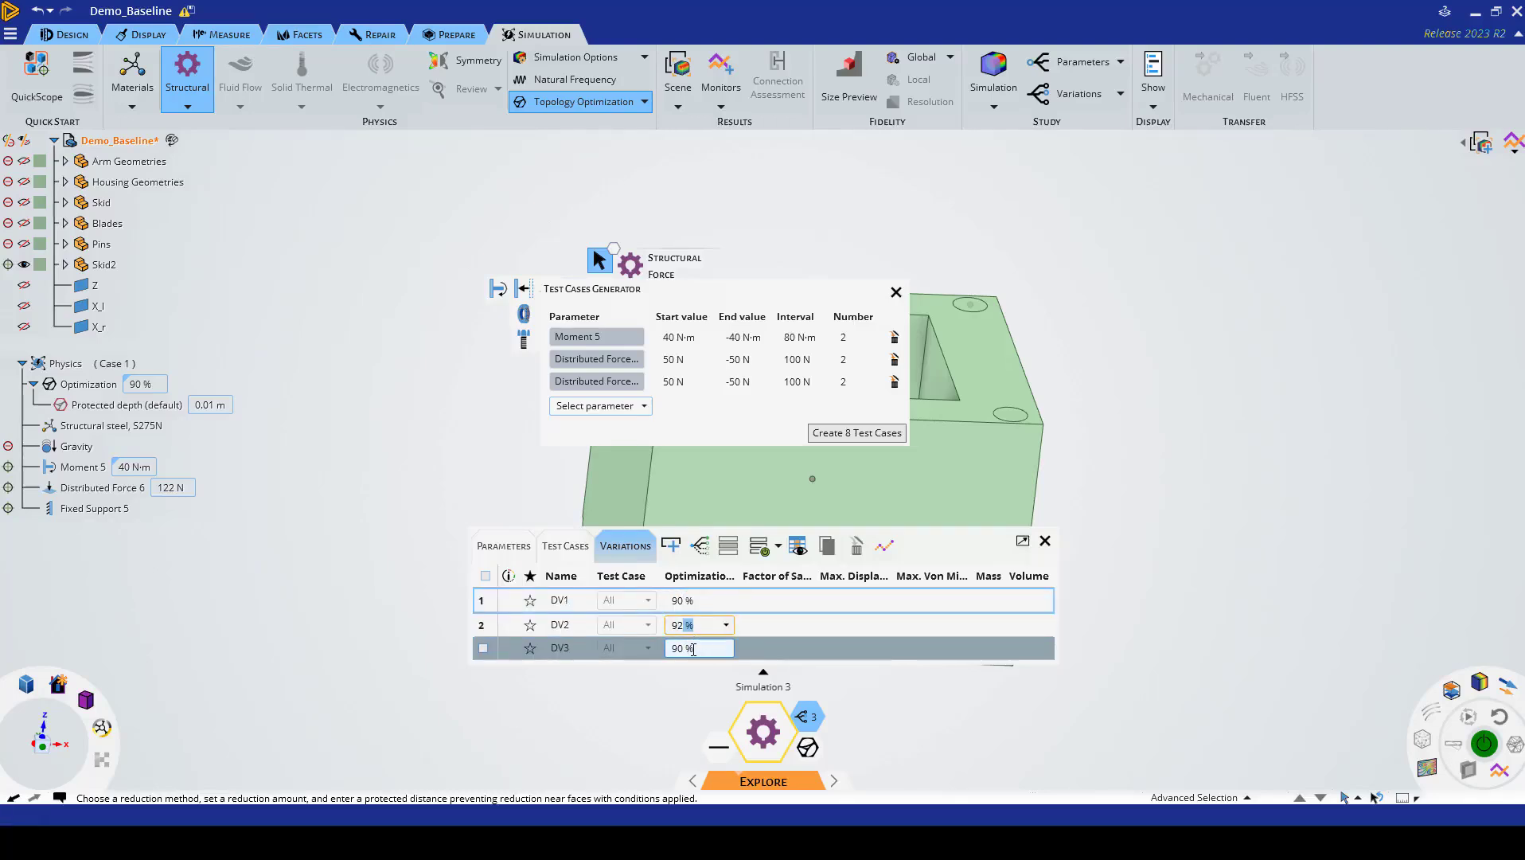
click(691, 648)
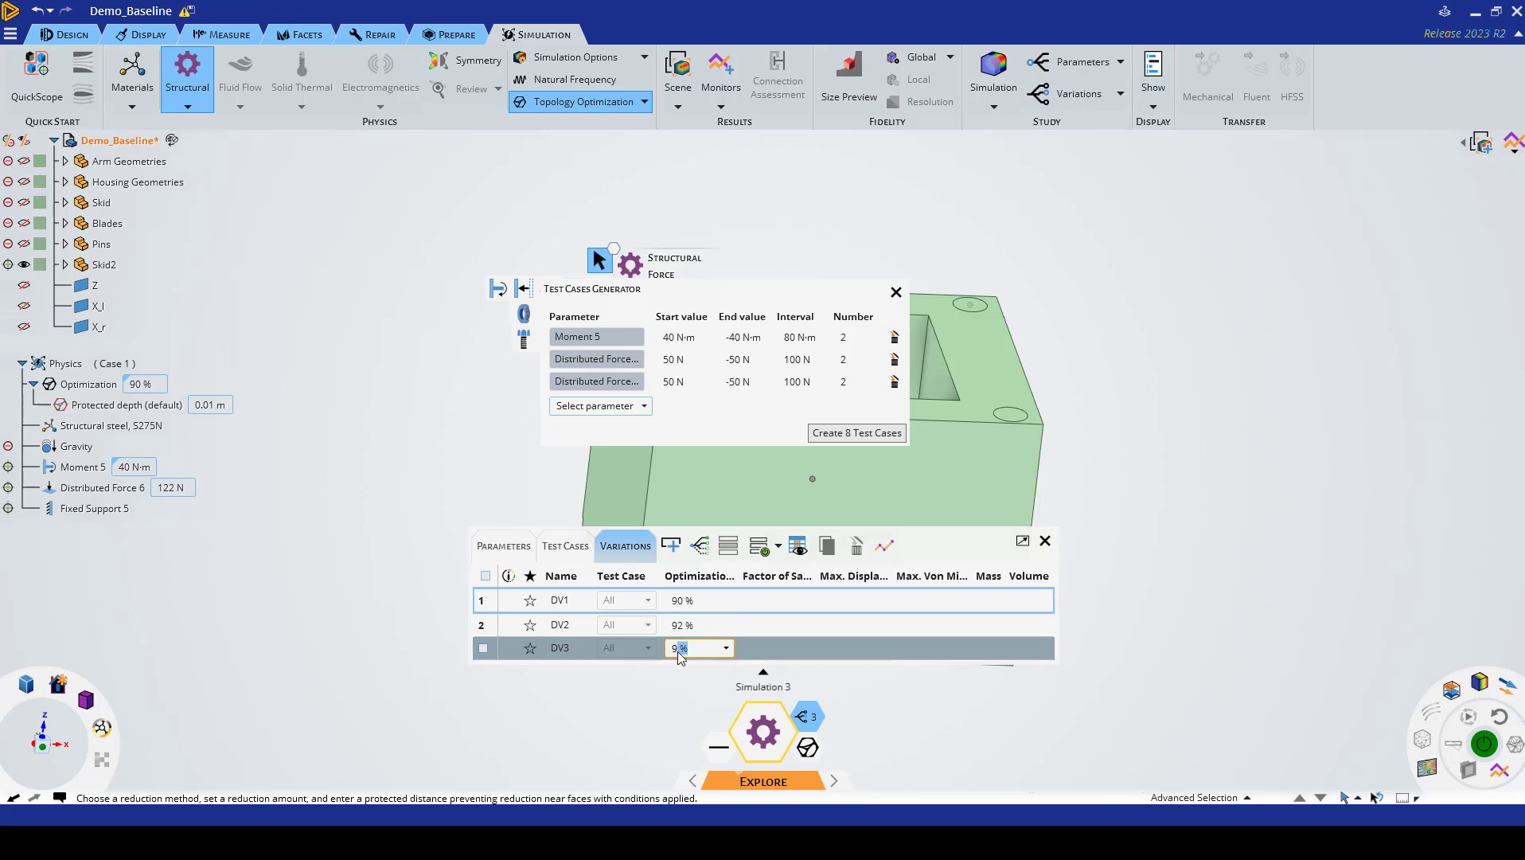
text(94)
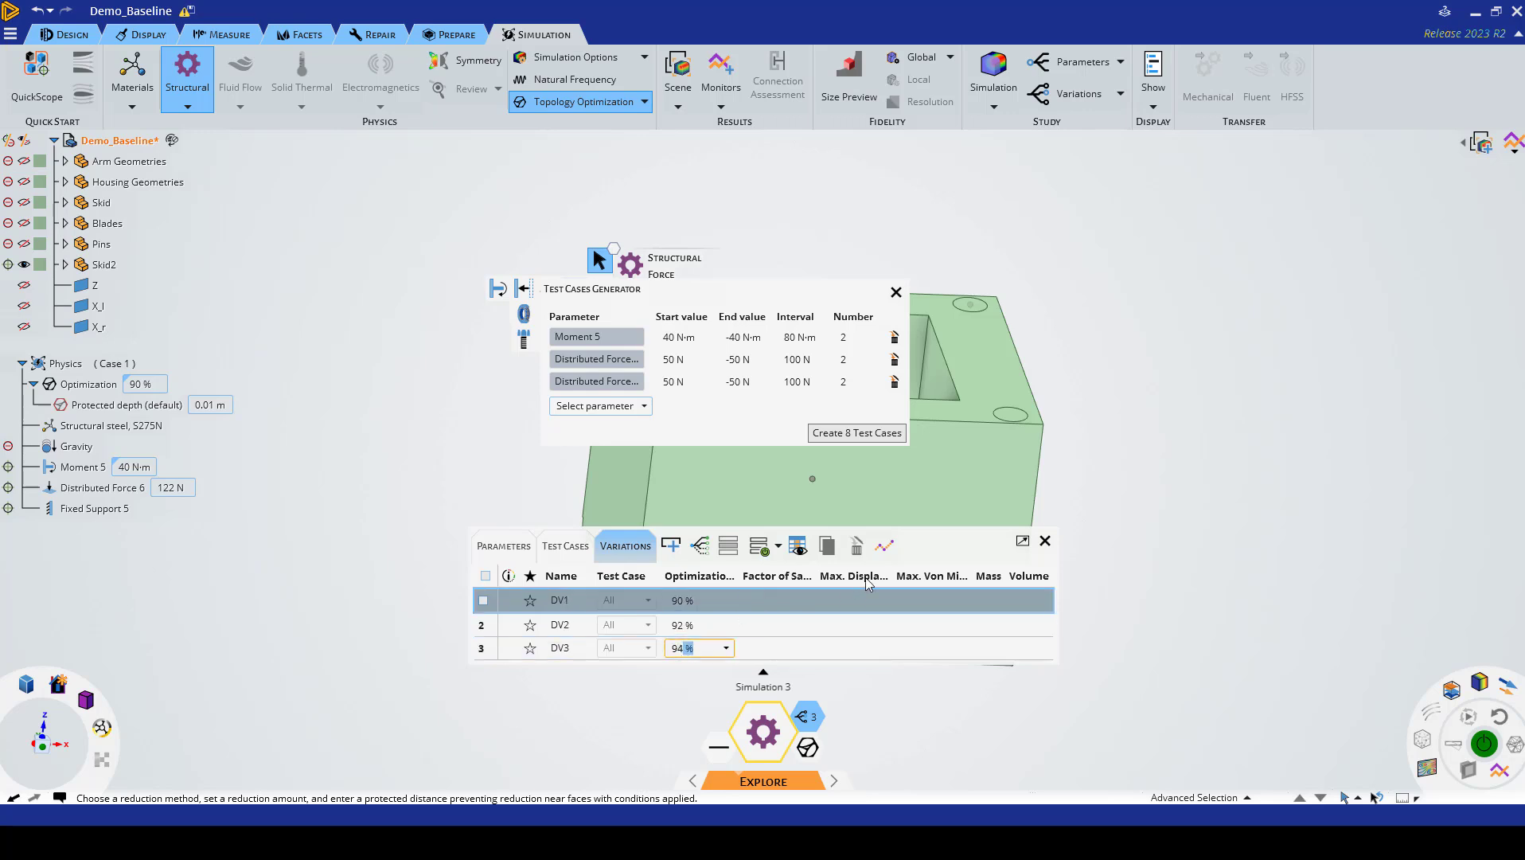
right_click(558, 600)
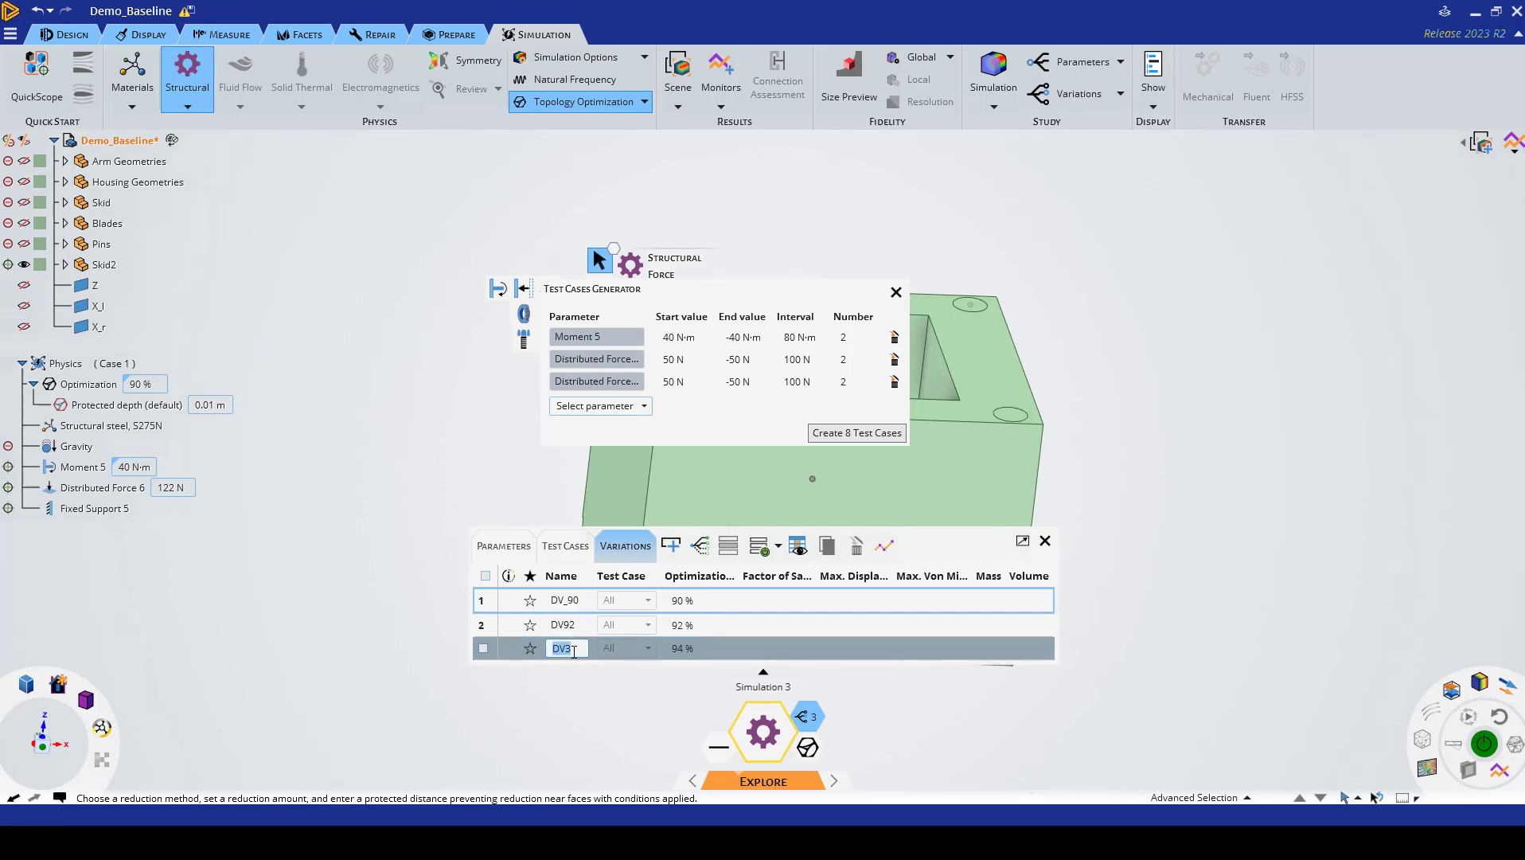
Step: Finish naming the third variation DV94 so the names match 90%, 92% and 94%
key(Backspace)
text(94)
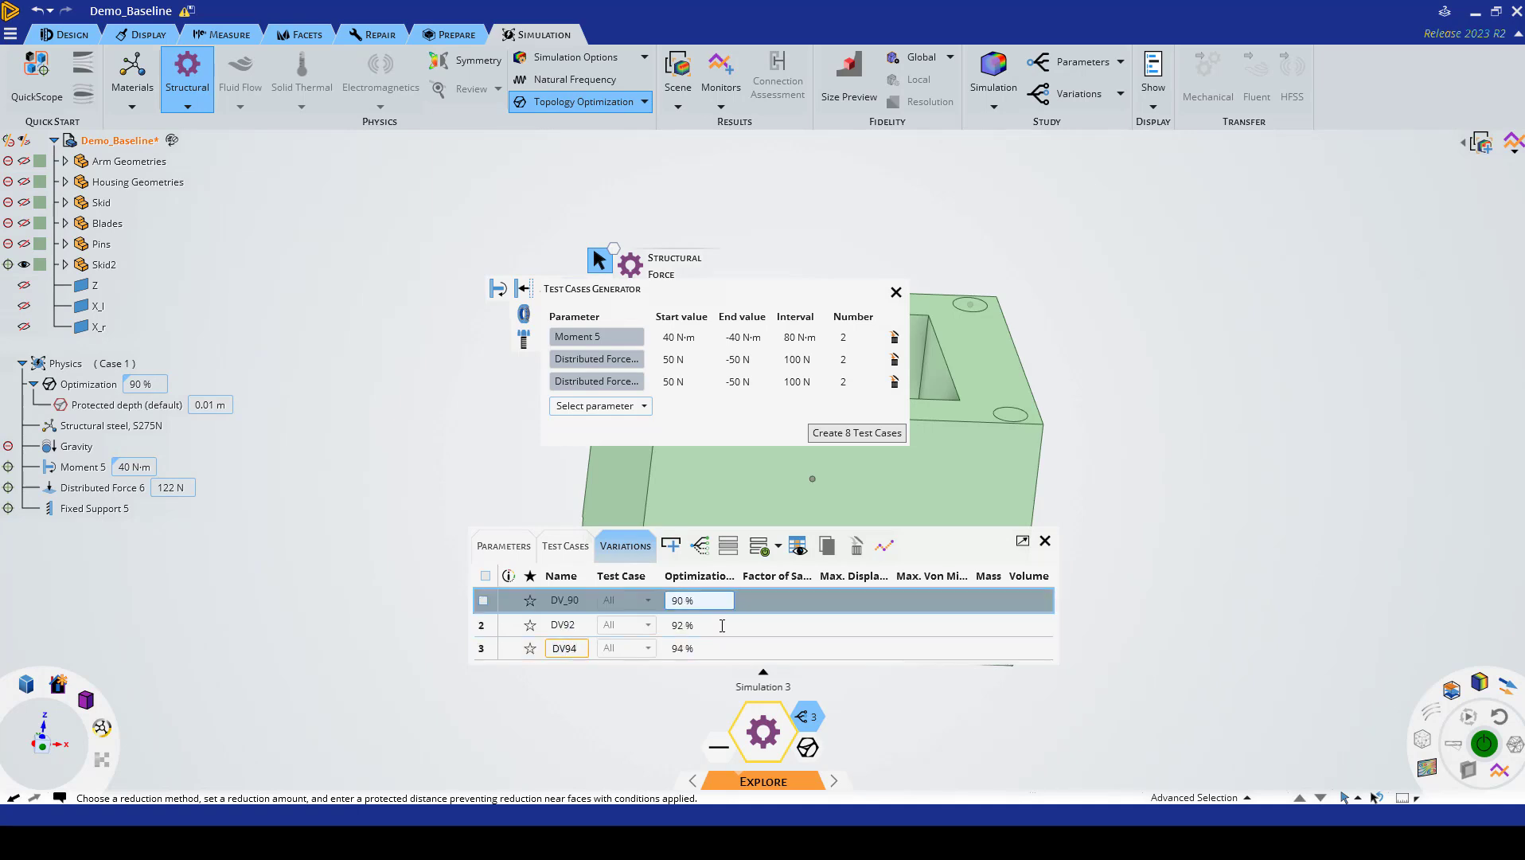
click(700, 648)
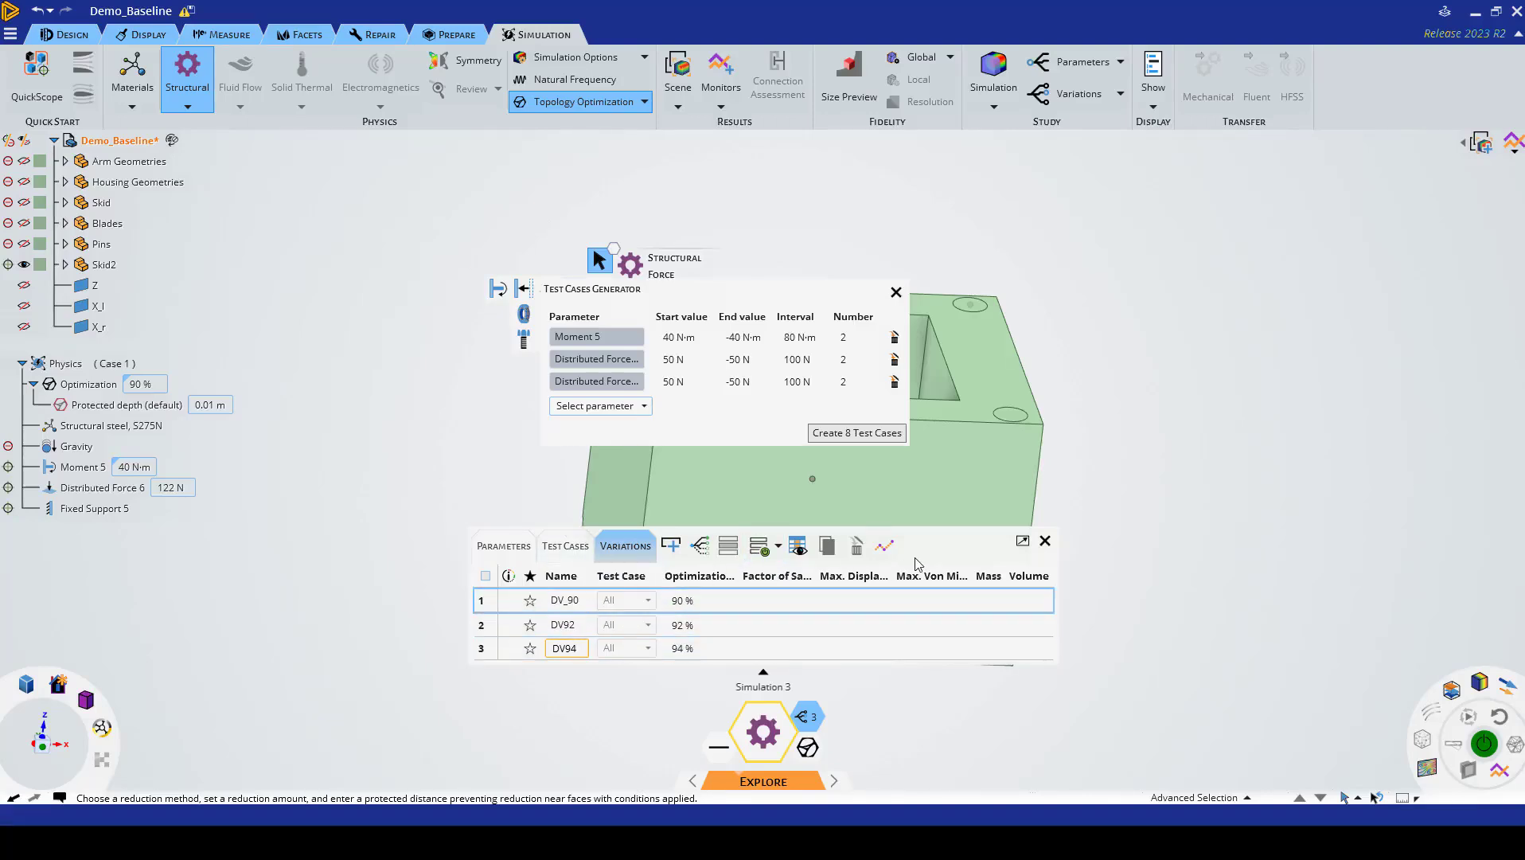
click(627, 601)
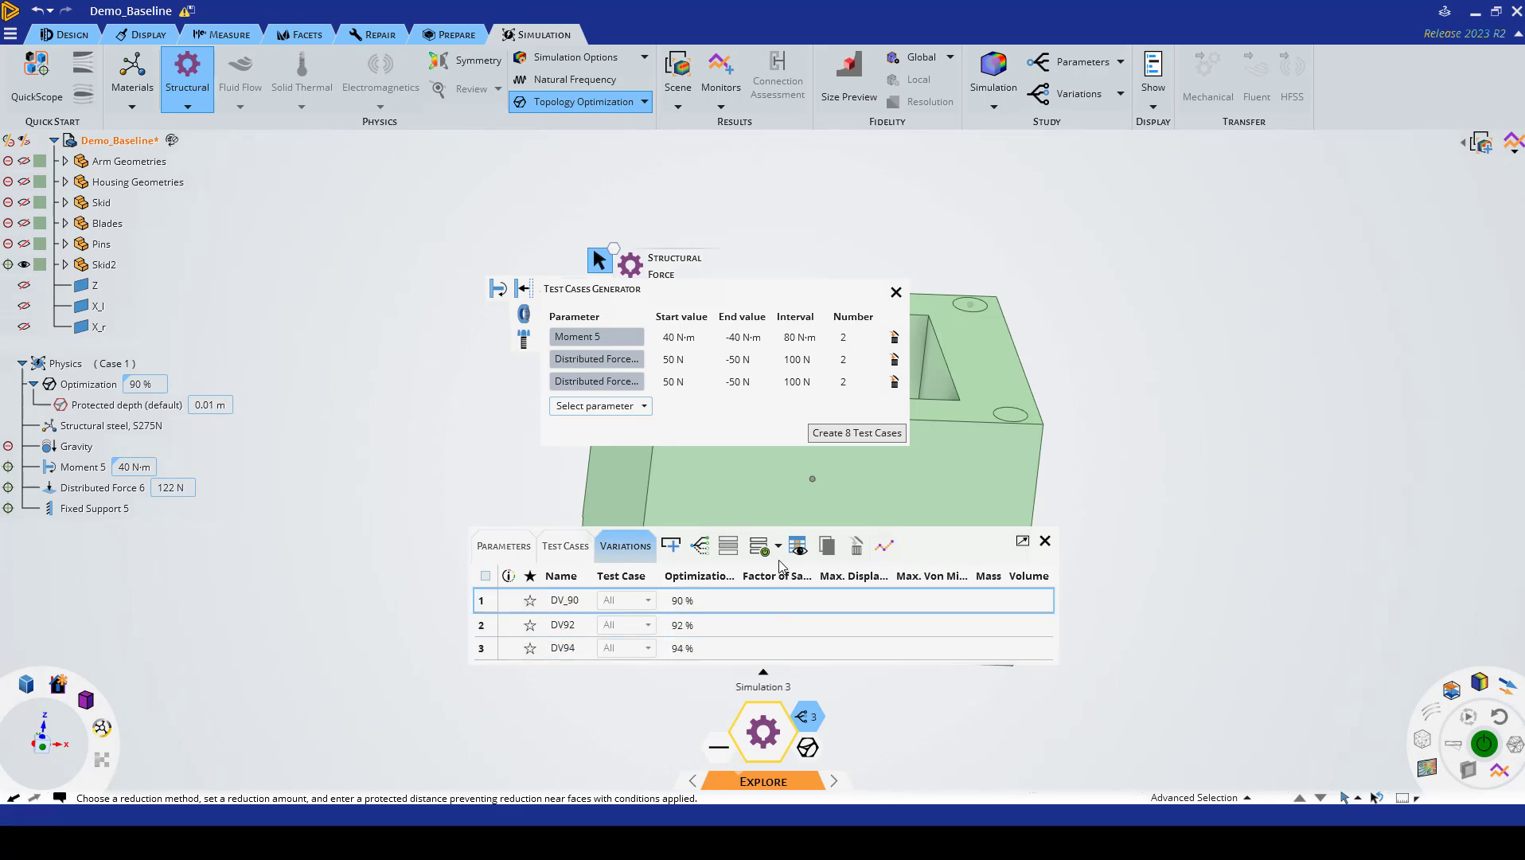
Step: Run Update All to solve the DV_90, DV_92 and DV_94 variations
click(771, 544)
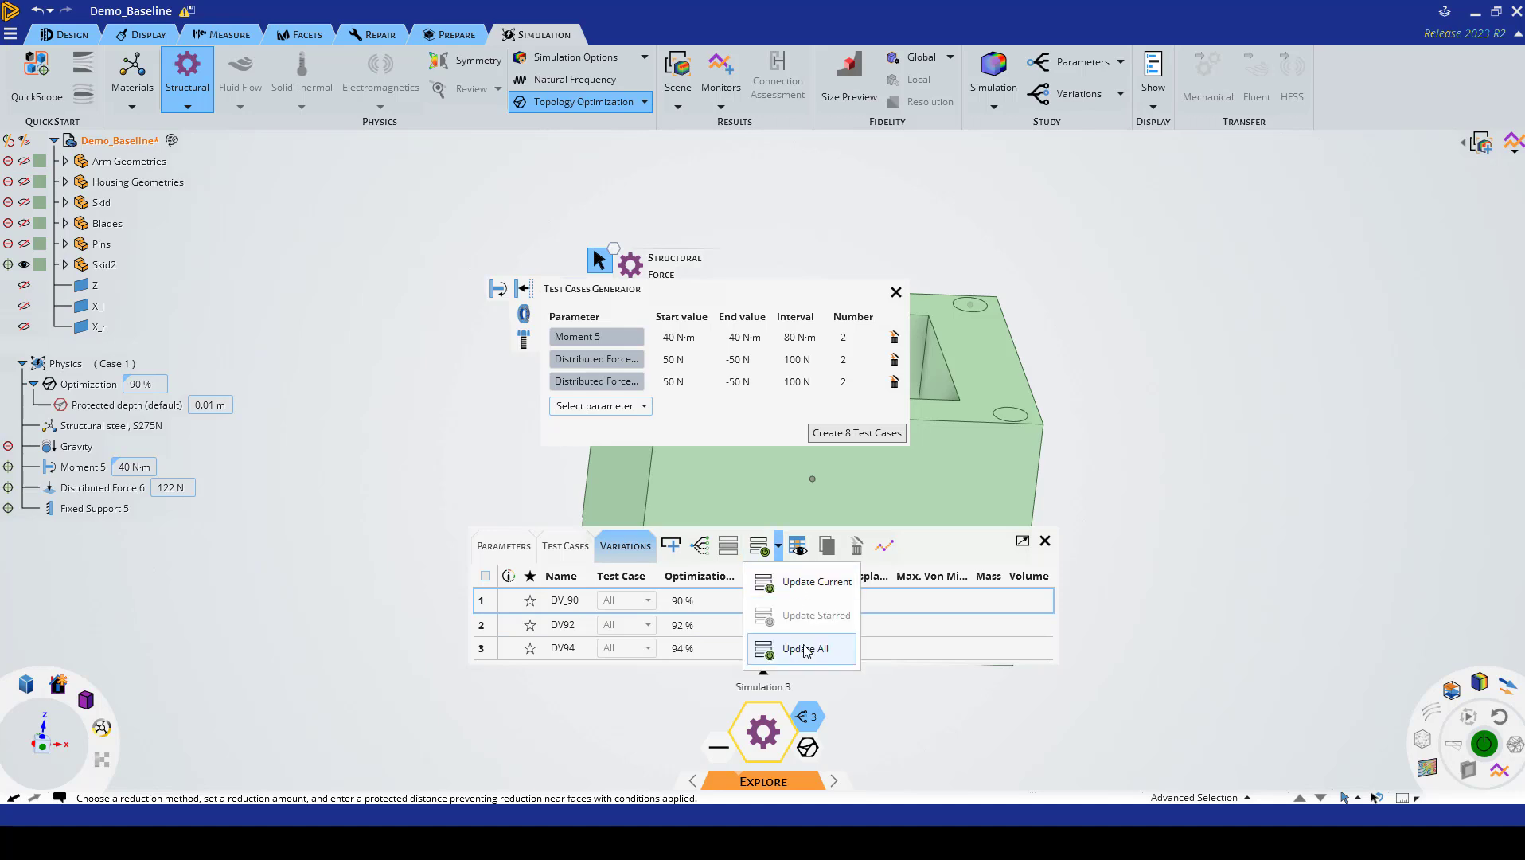
click(804, 649)
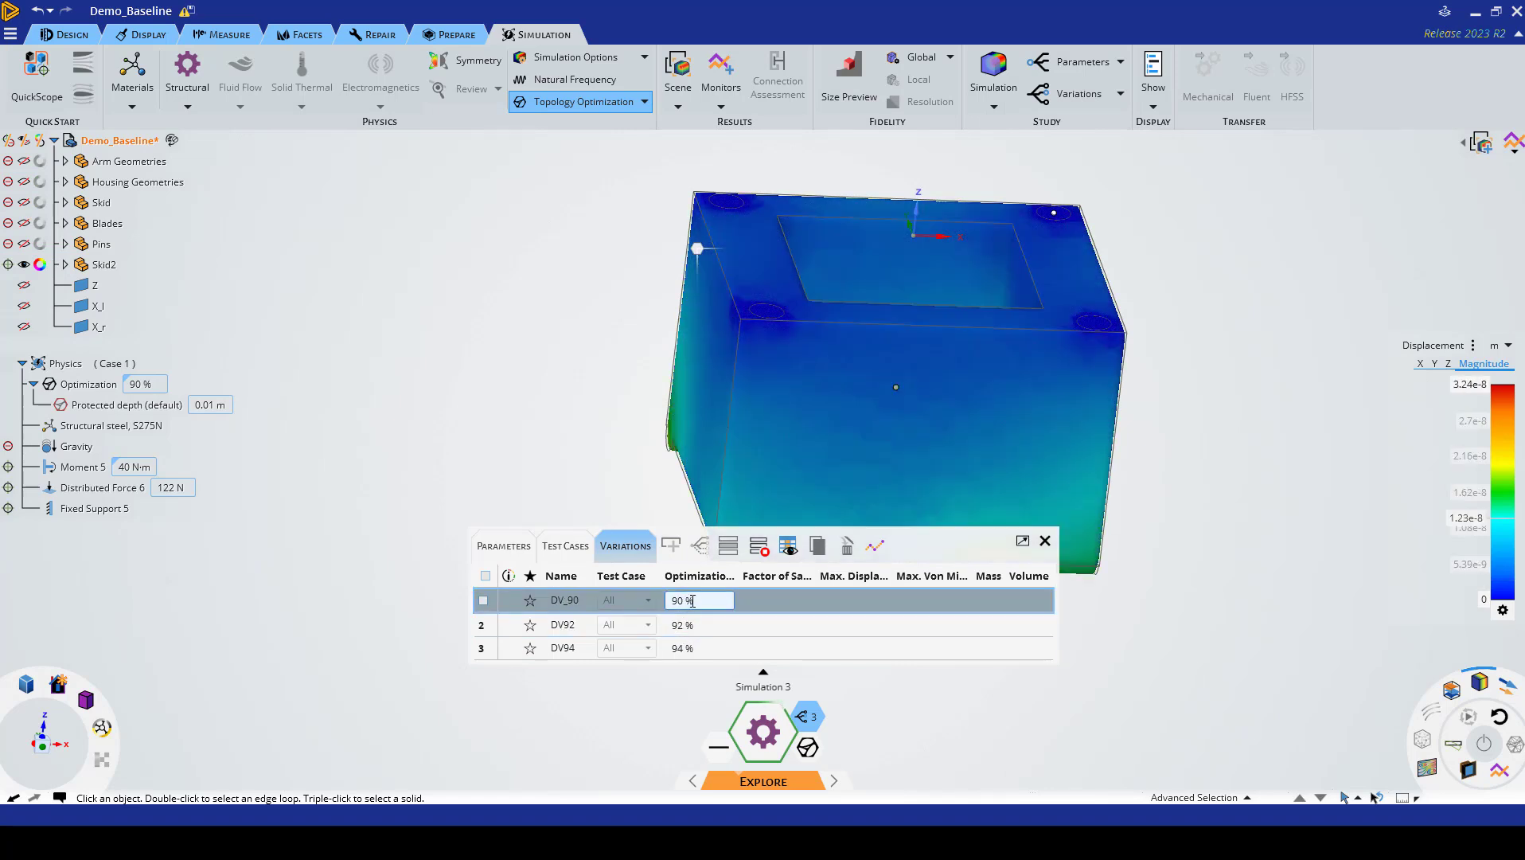
click(683, 648)
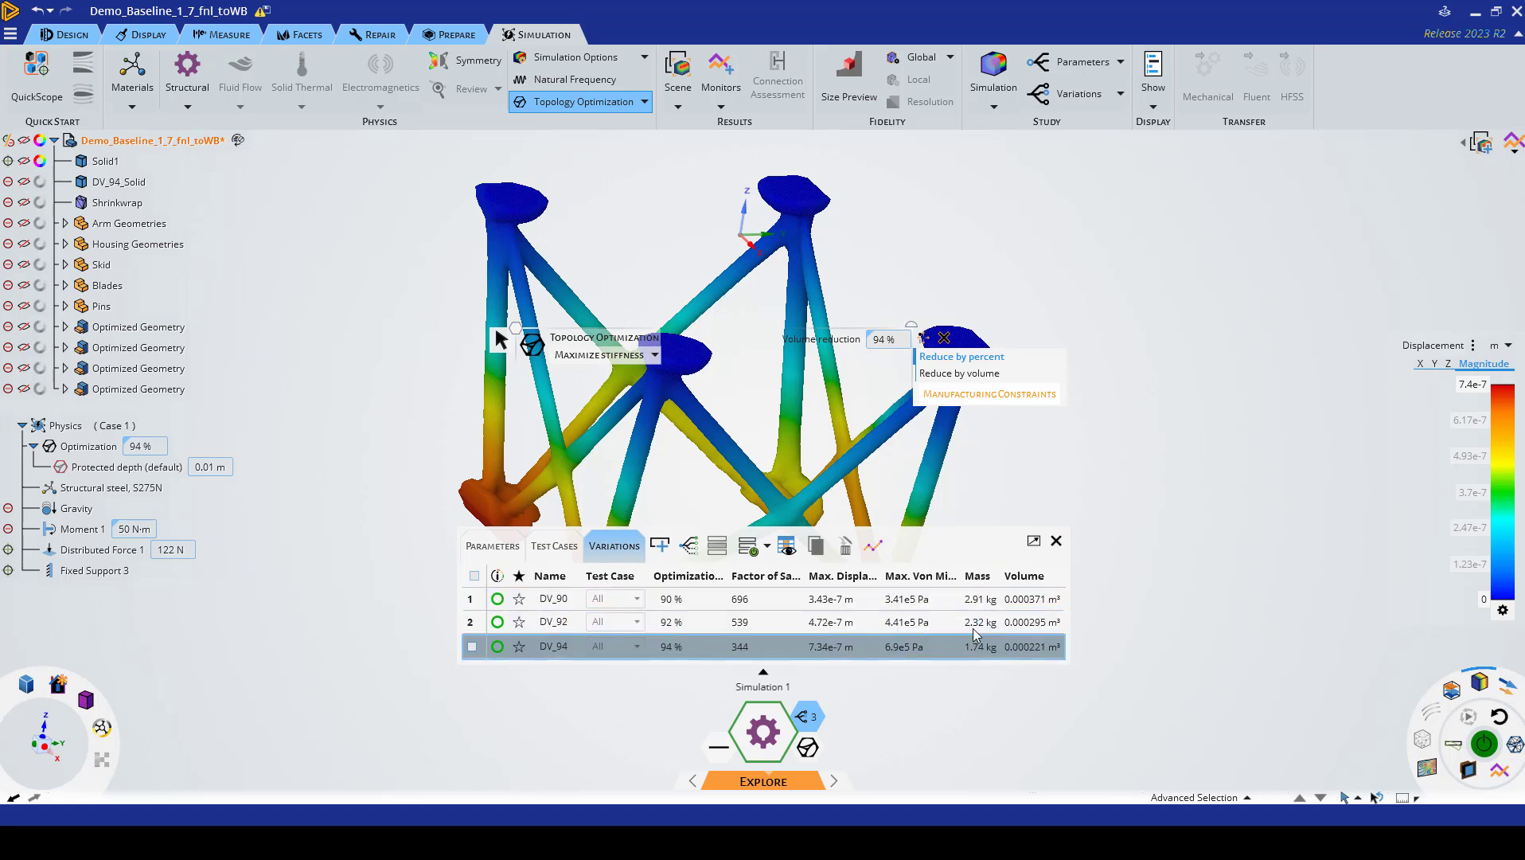
mouse_move(983, 642)
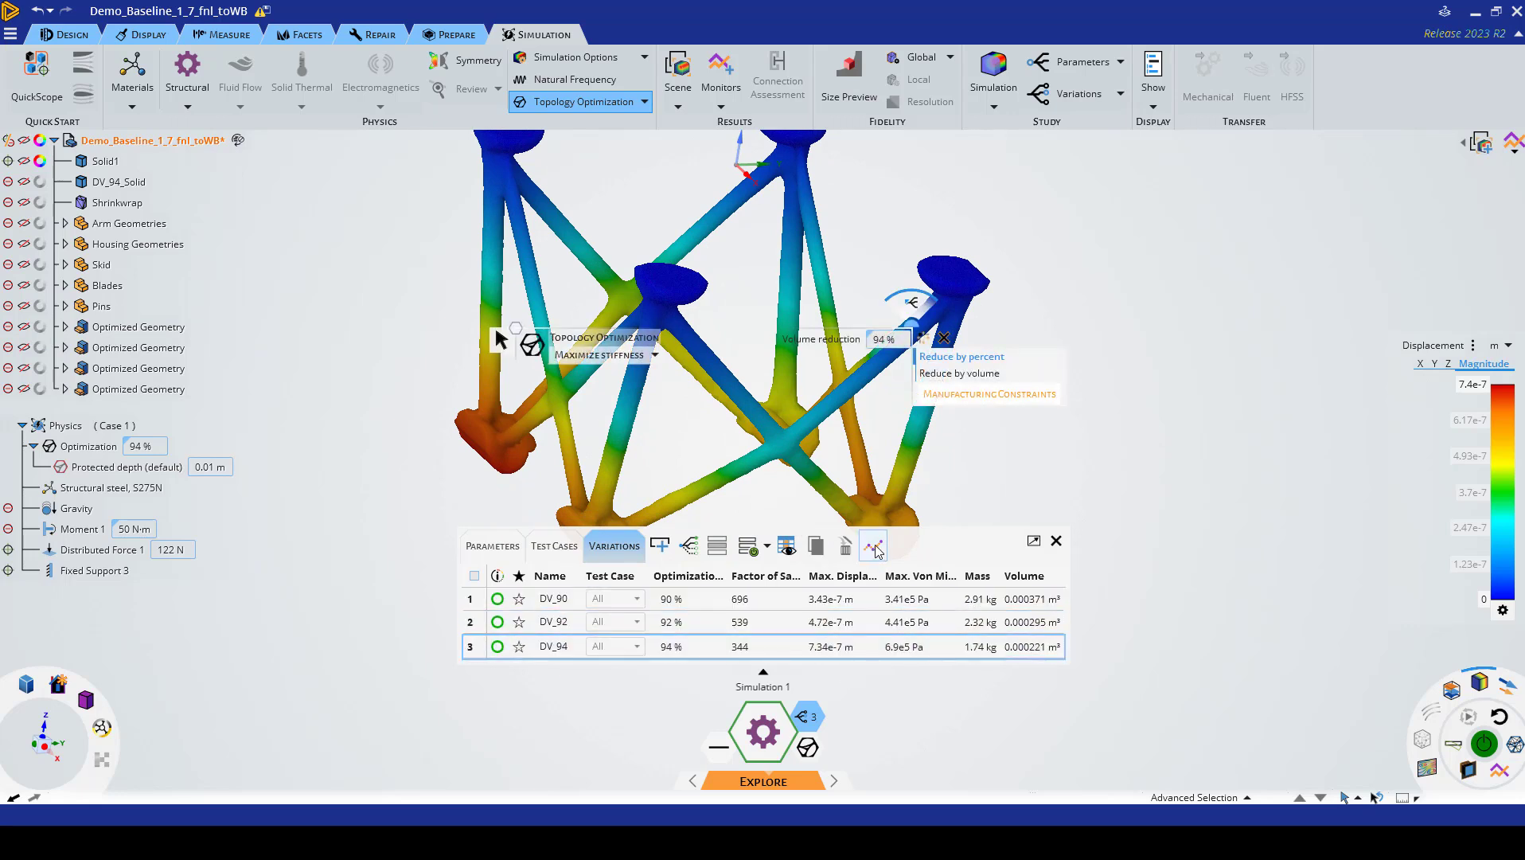
Step: Show the variations chart with Mass on the horizontal axis
click(873, 545)
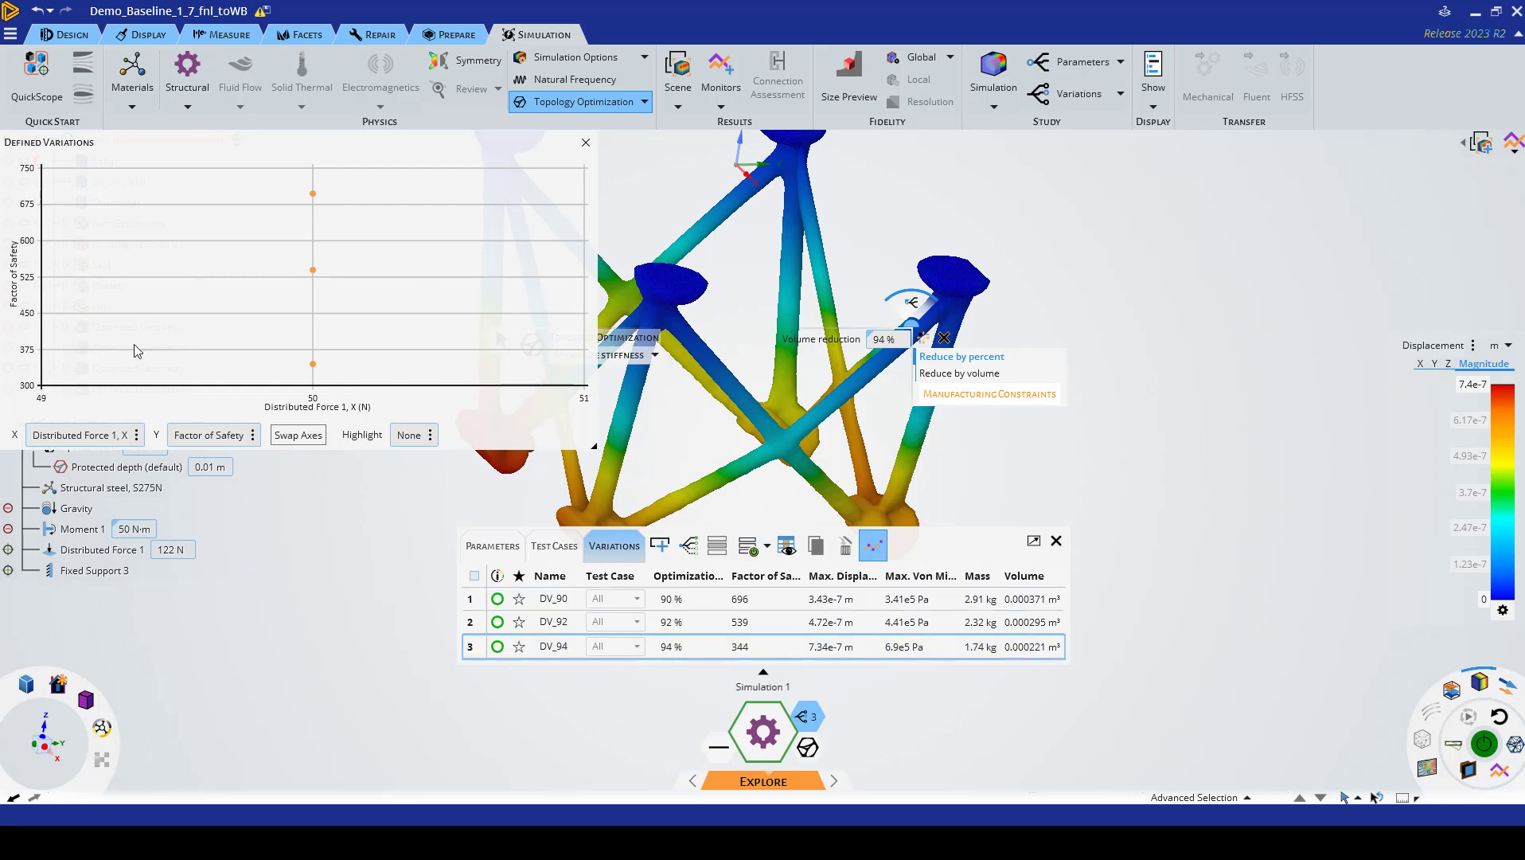
click(83, 434)
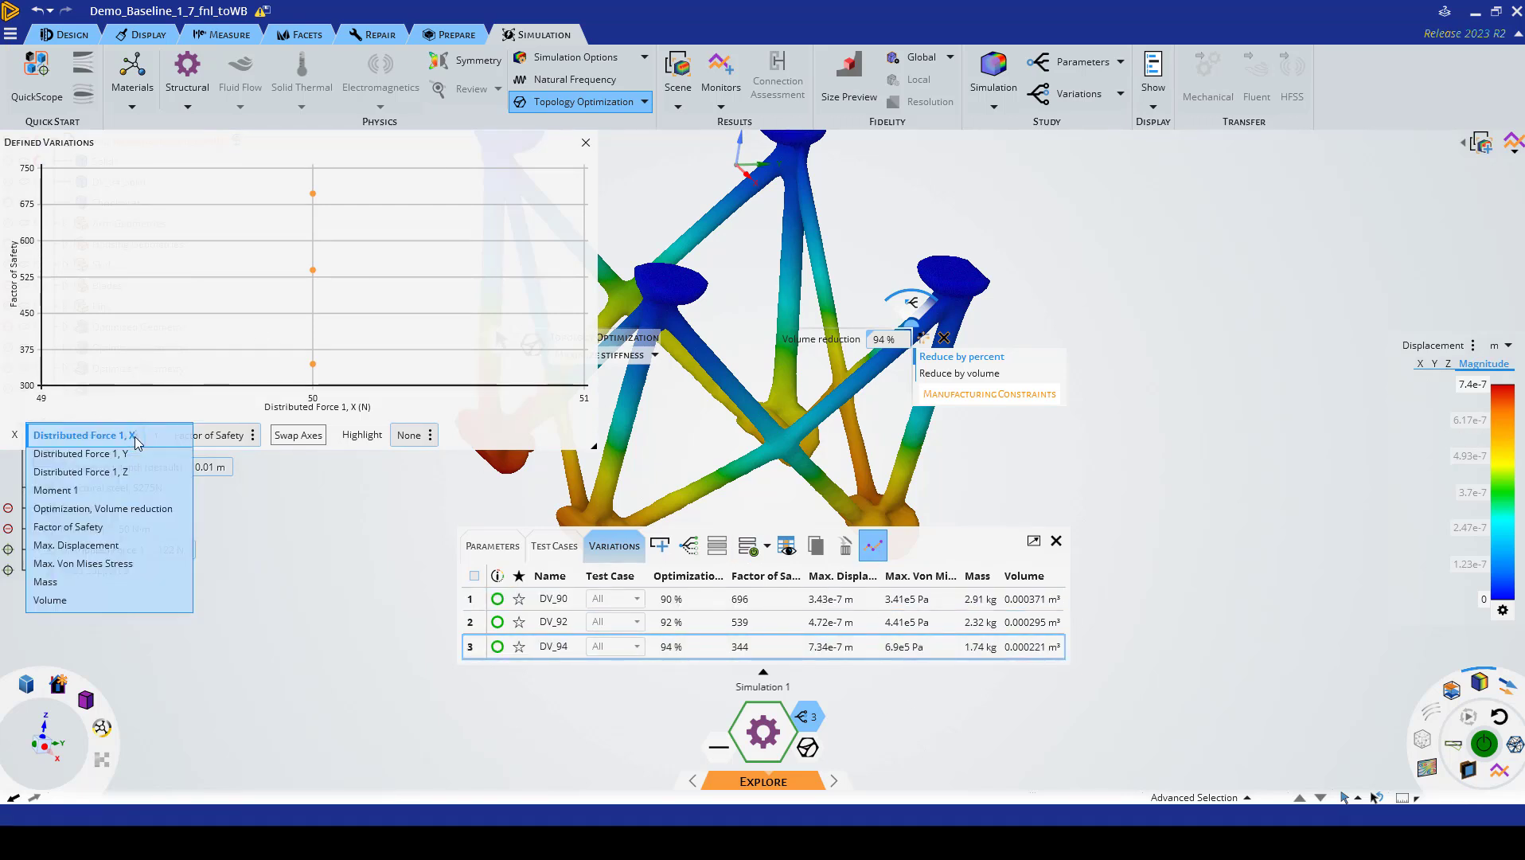
click(44, 581)
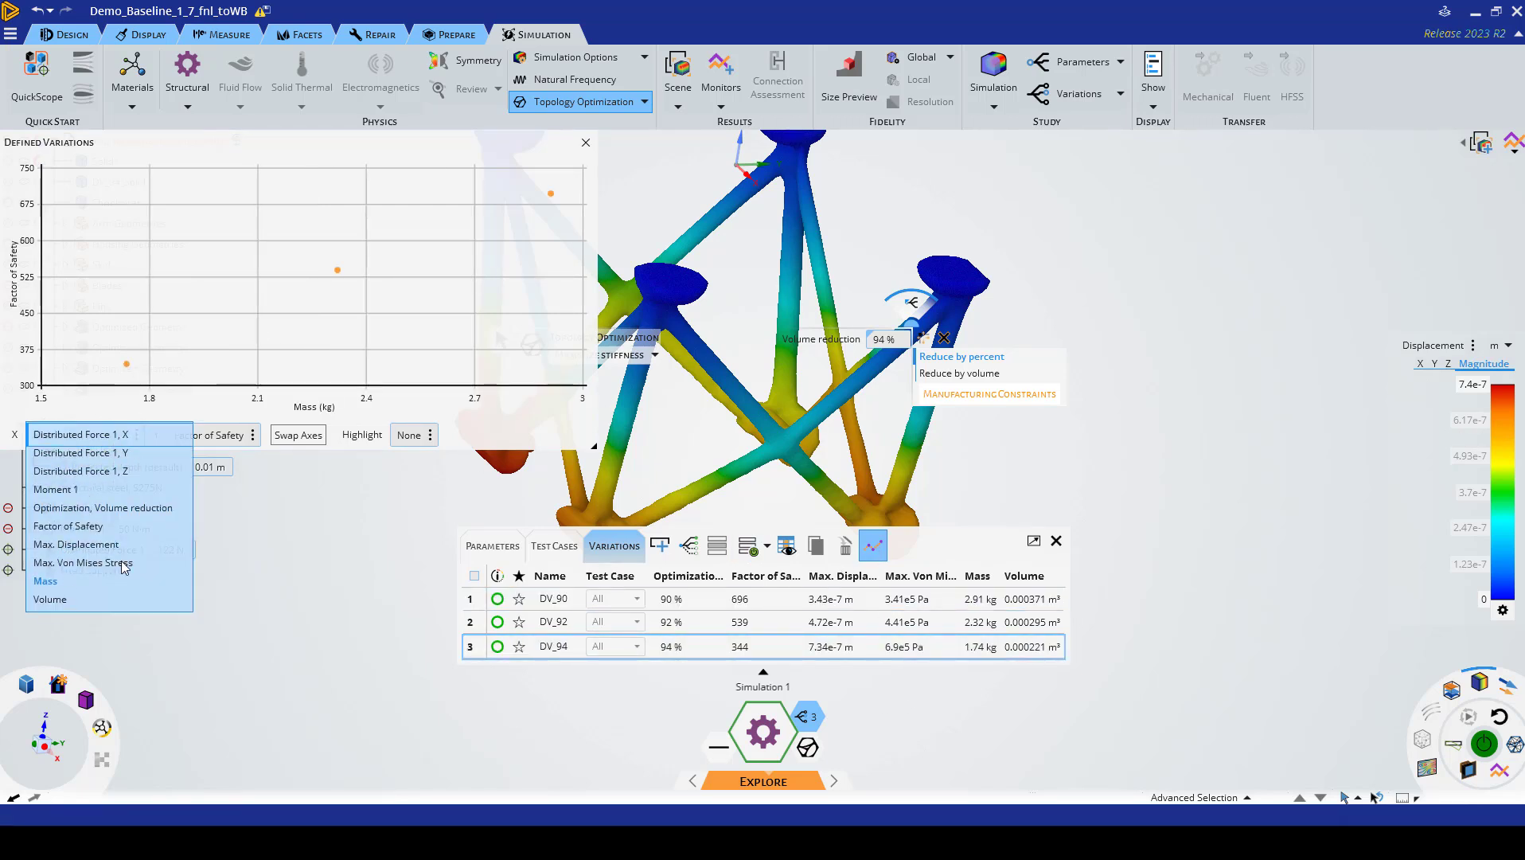
click(44, 582)
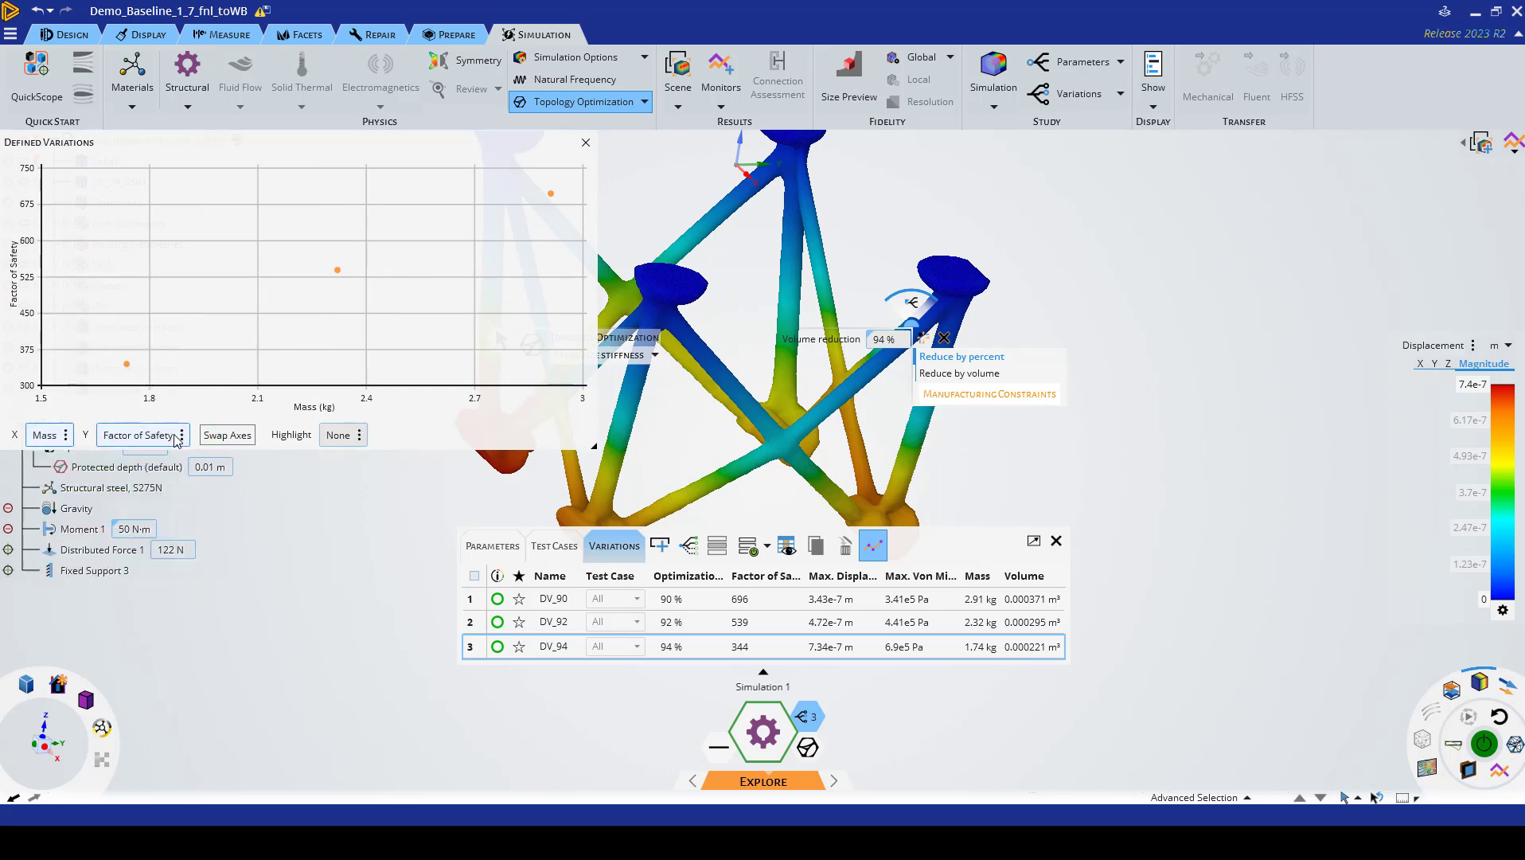
Step: Plot Max. Von Mises Stress on the vertical axis, then close the chart
click(182, 434)
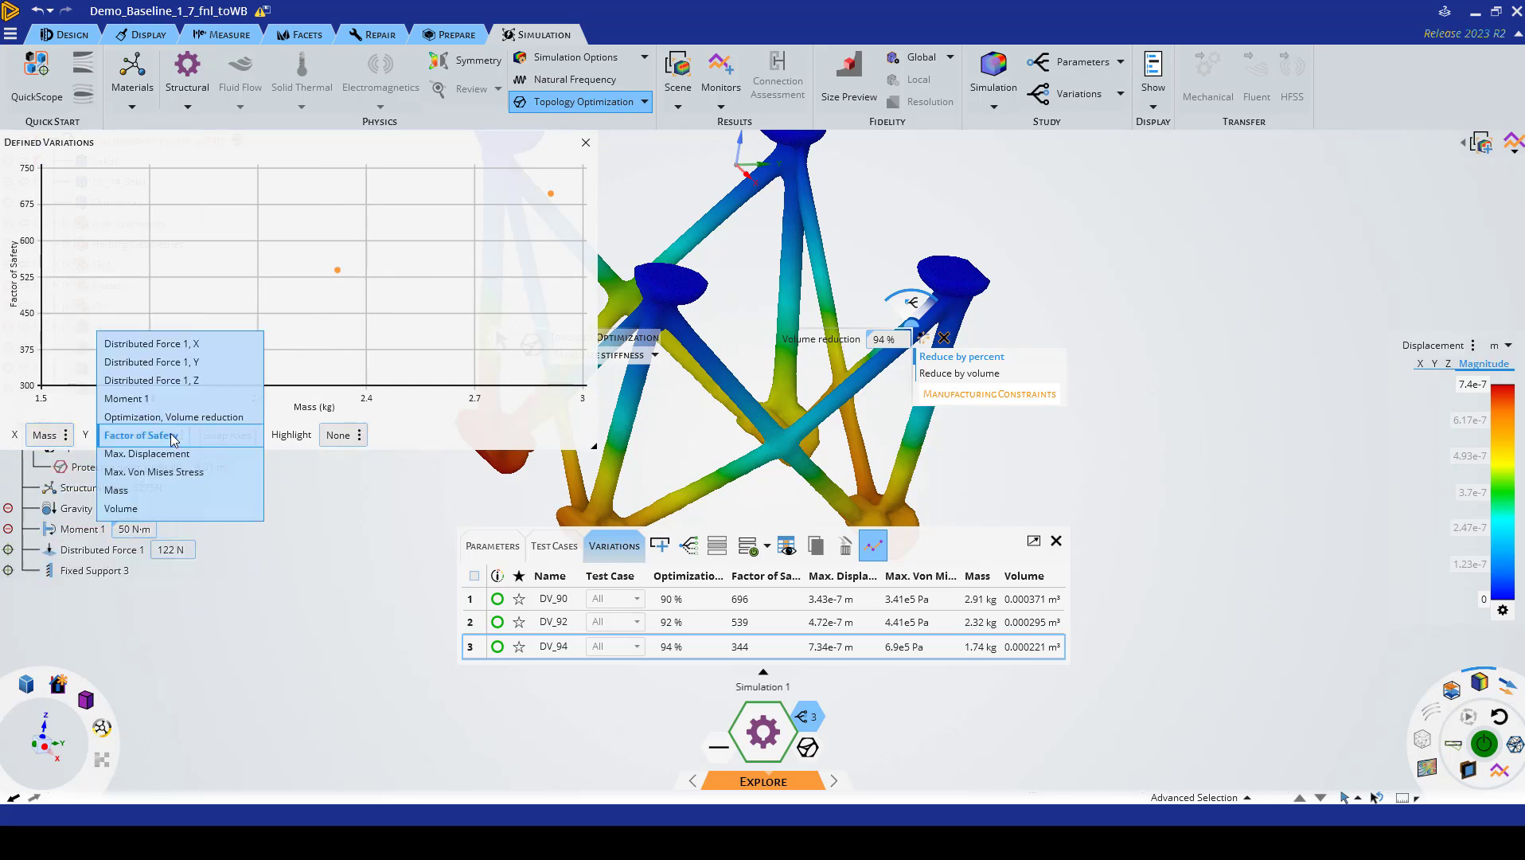
click(156, 449)
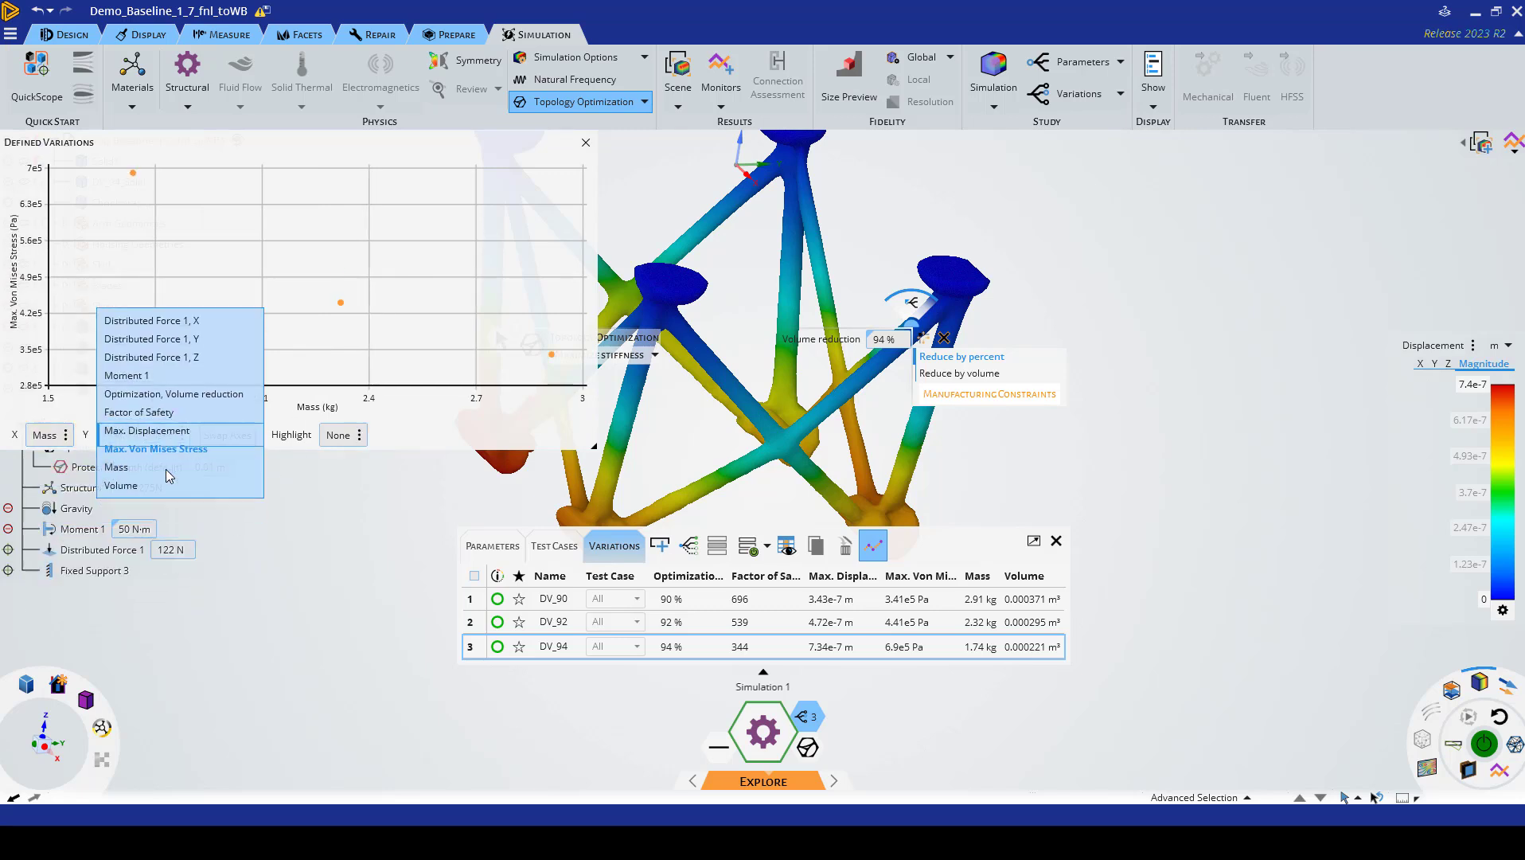
click(156, 449)
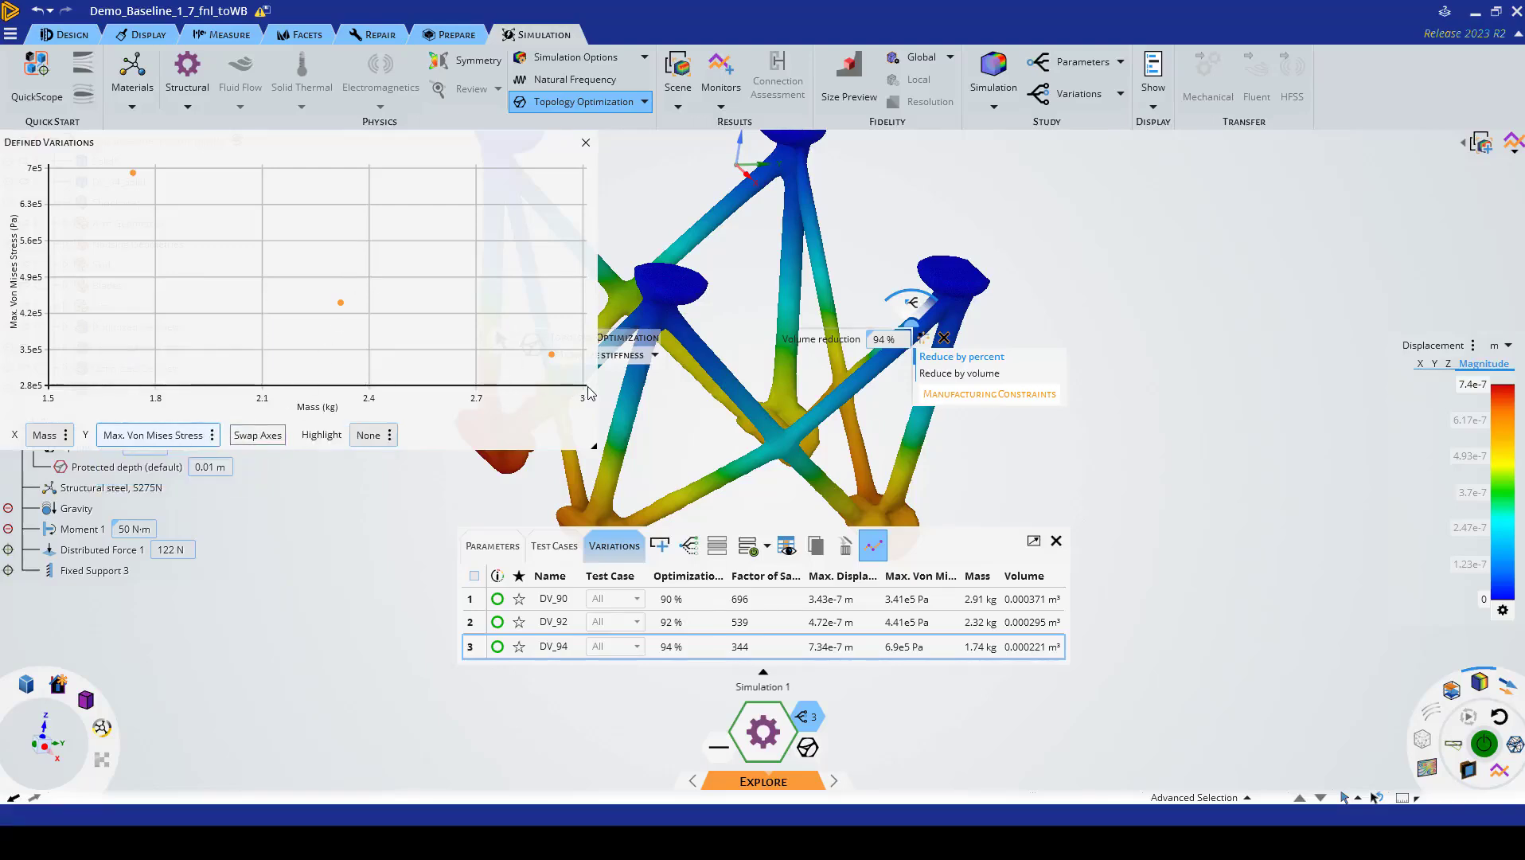
mouse_move(429, 360)
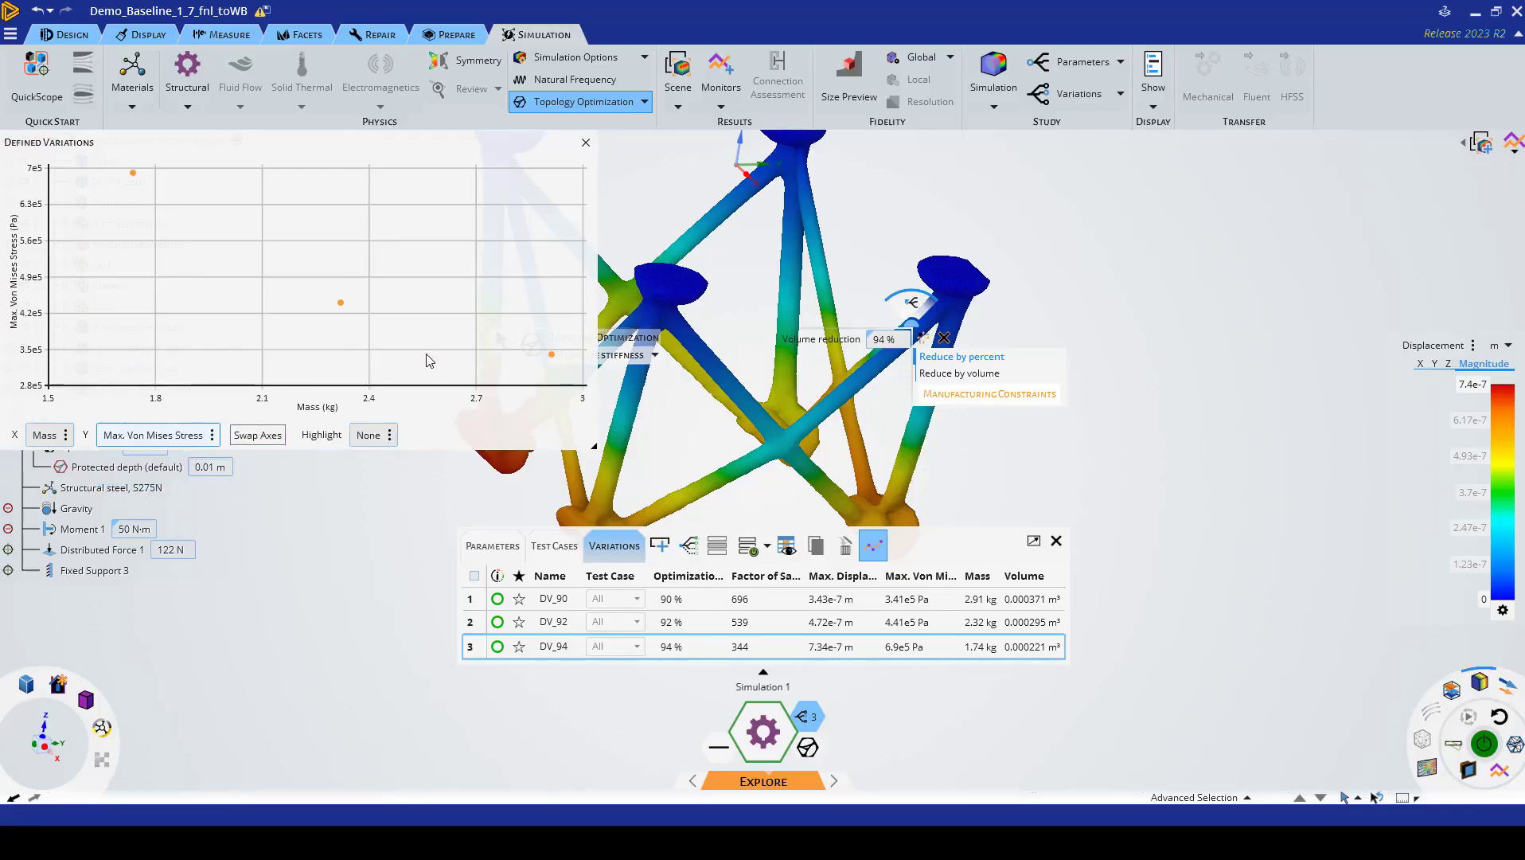
mouse_move(137, 161)
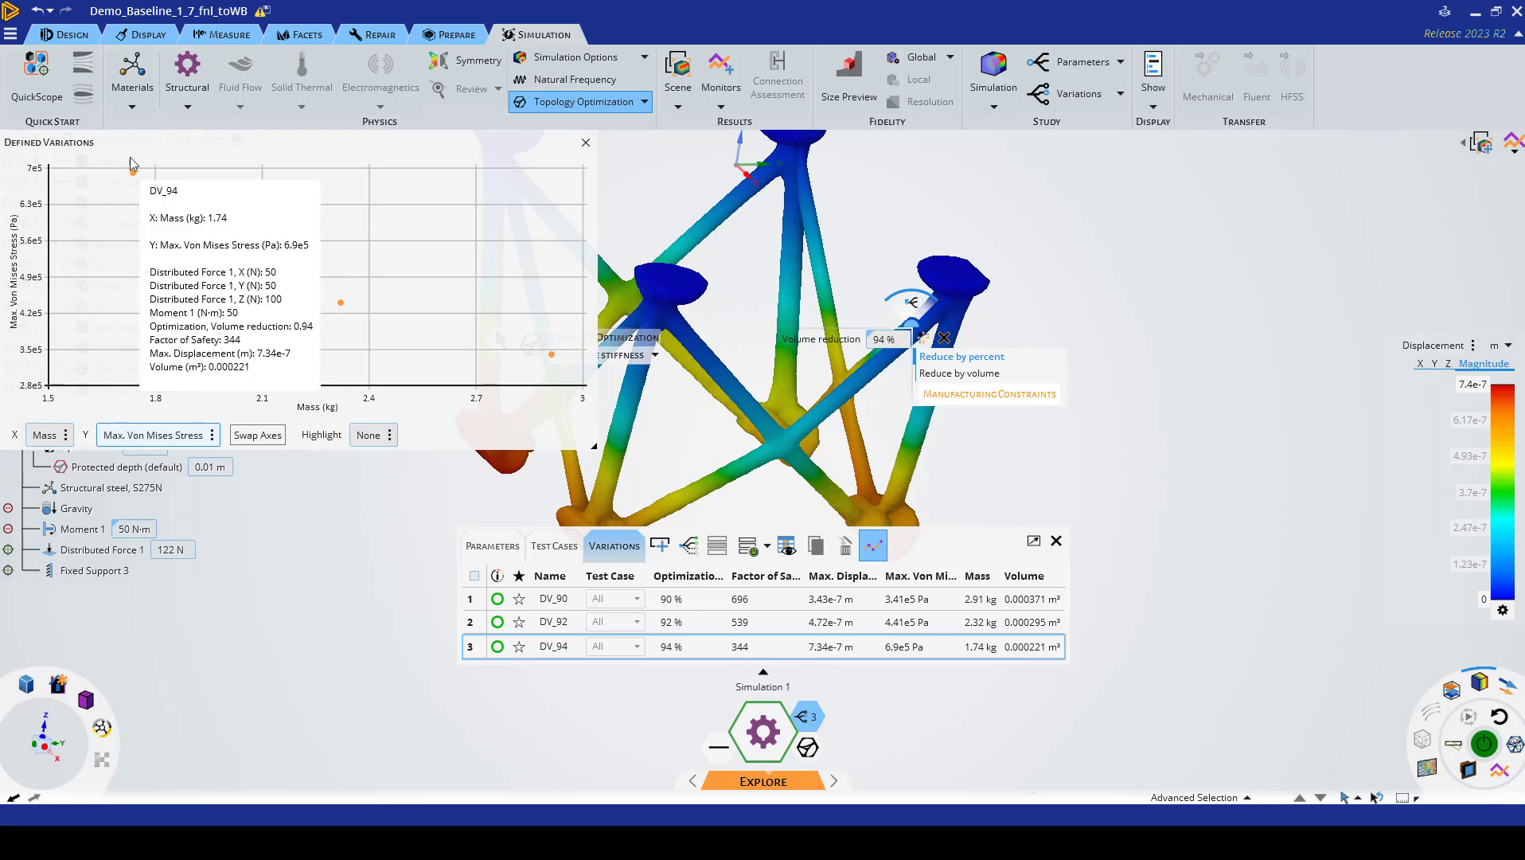
mouse_move(524, 238)
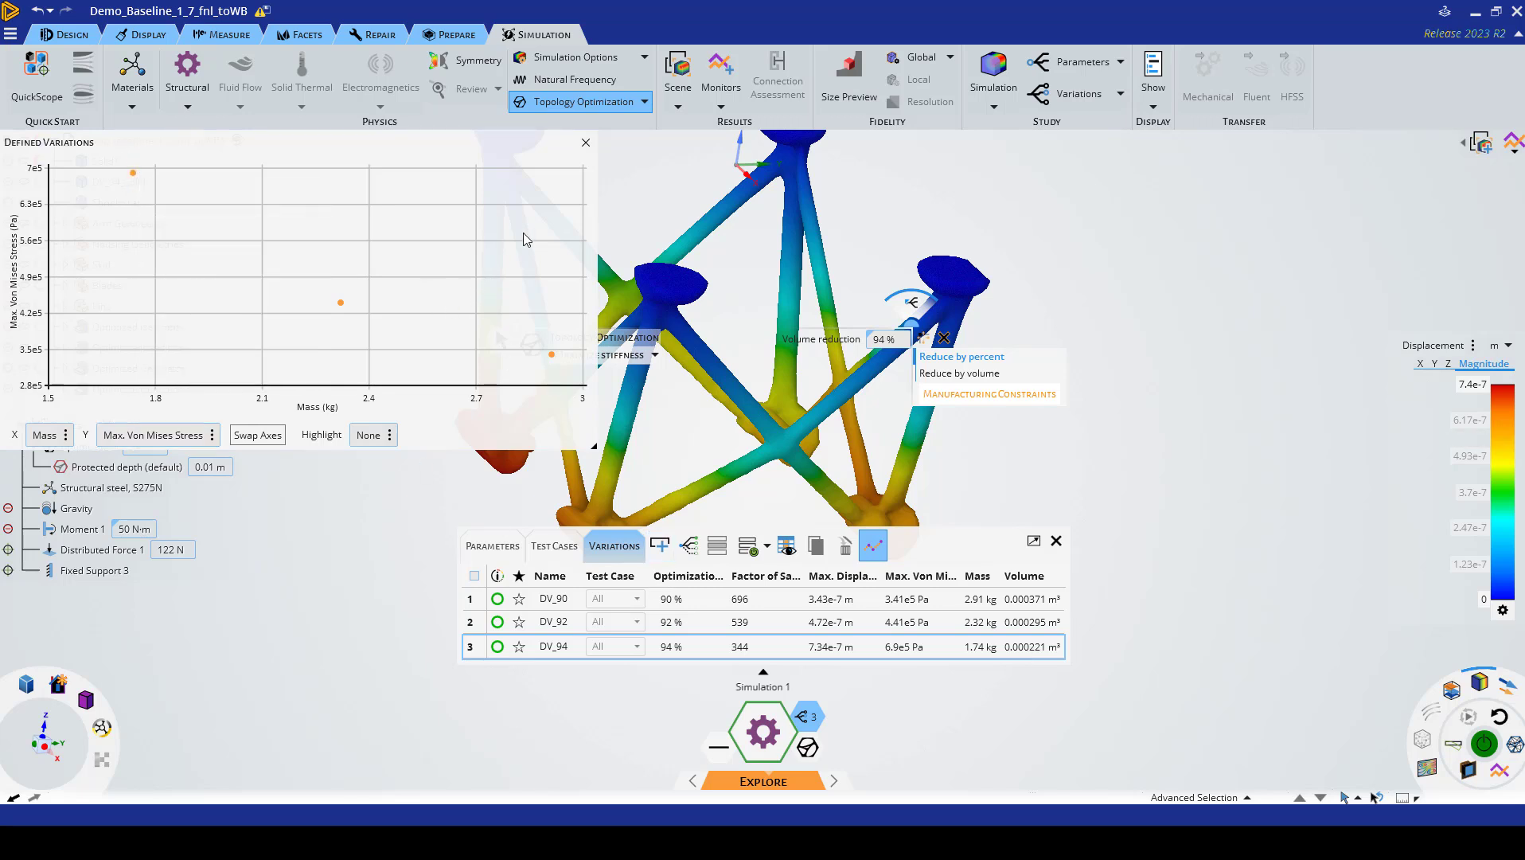
click(585, 142)
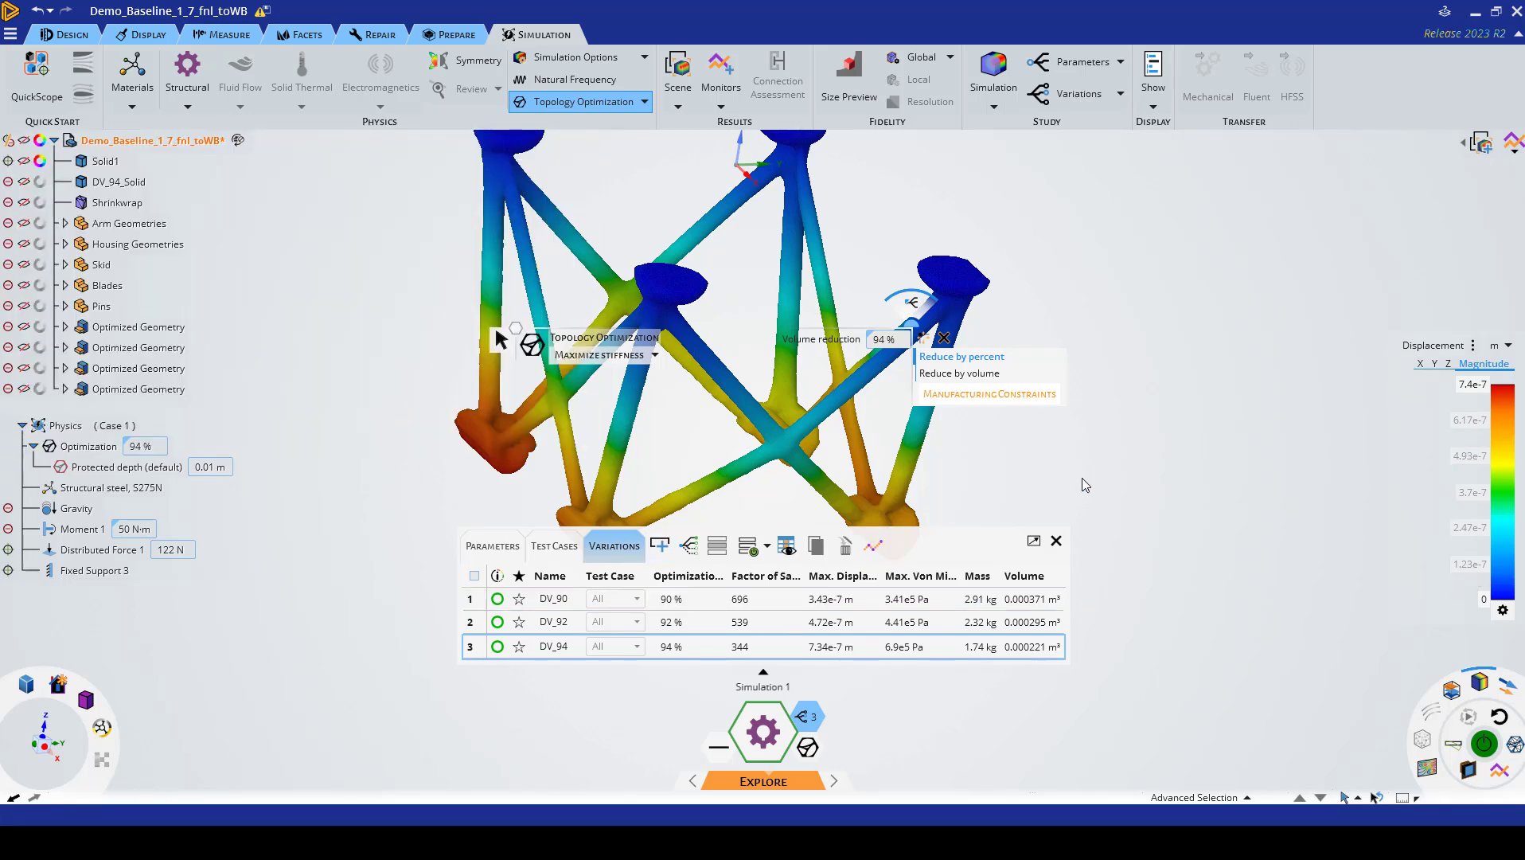
Step: Hide the Variations panel and display Von Mises Stress contours on the DV_94 truss
click(1056, 541)
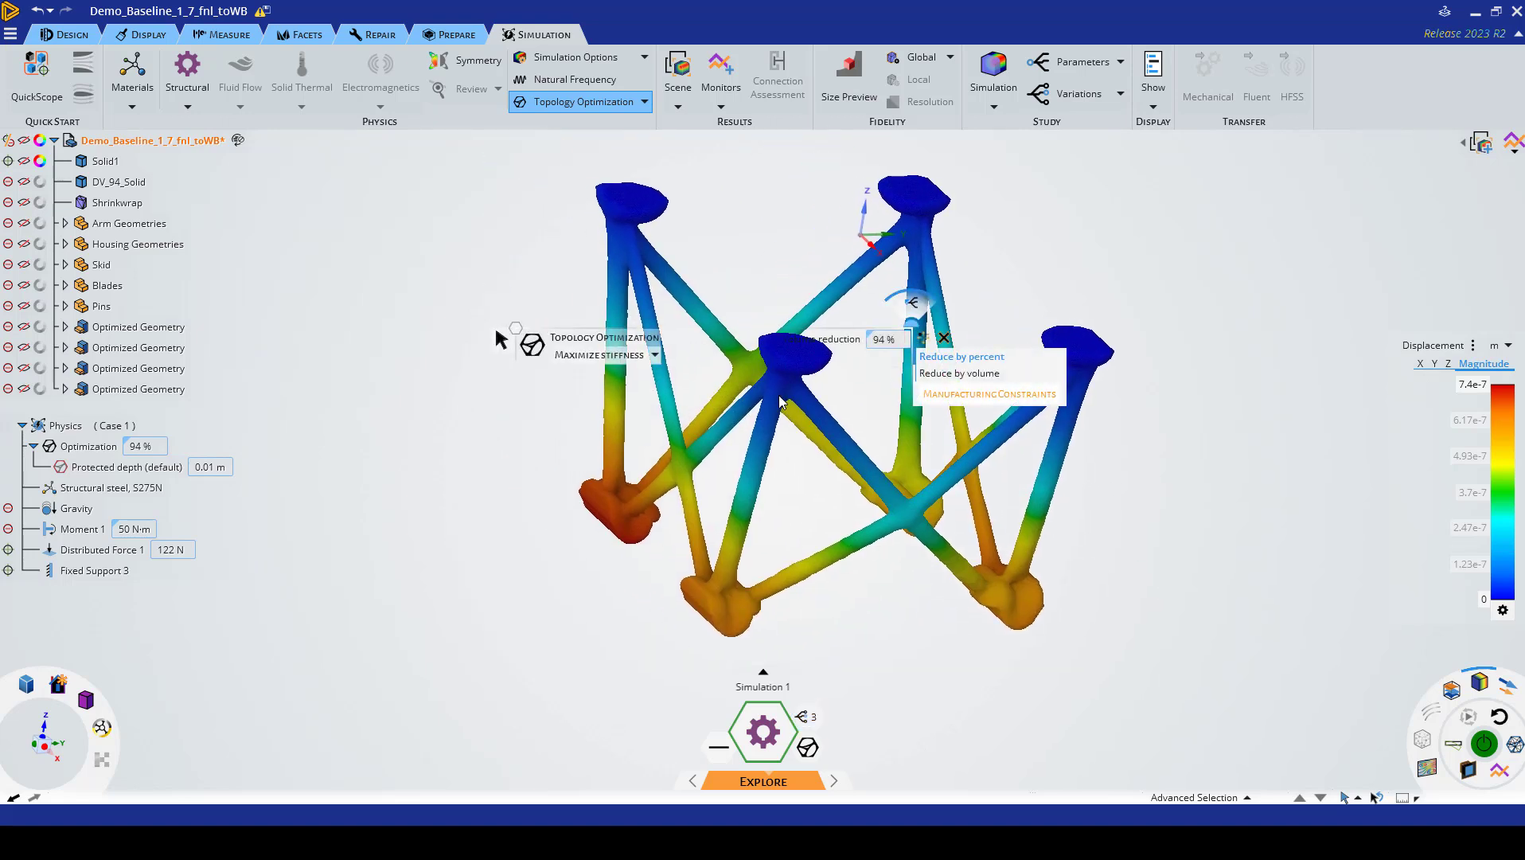
mouse_move(1347, 347)
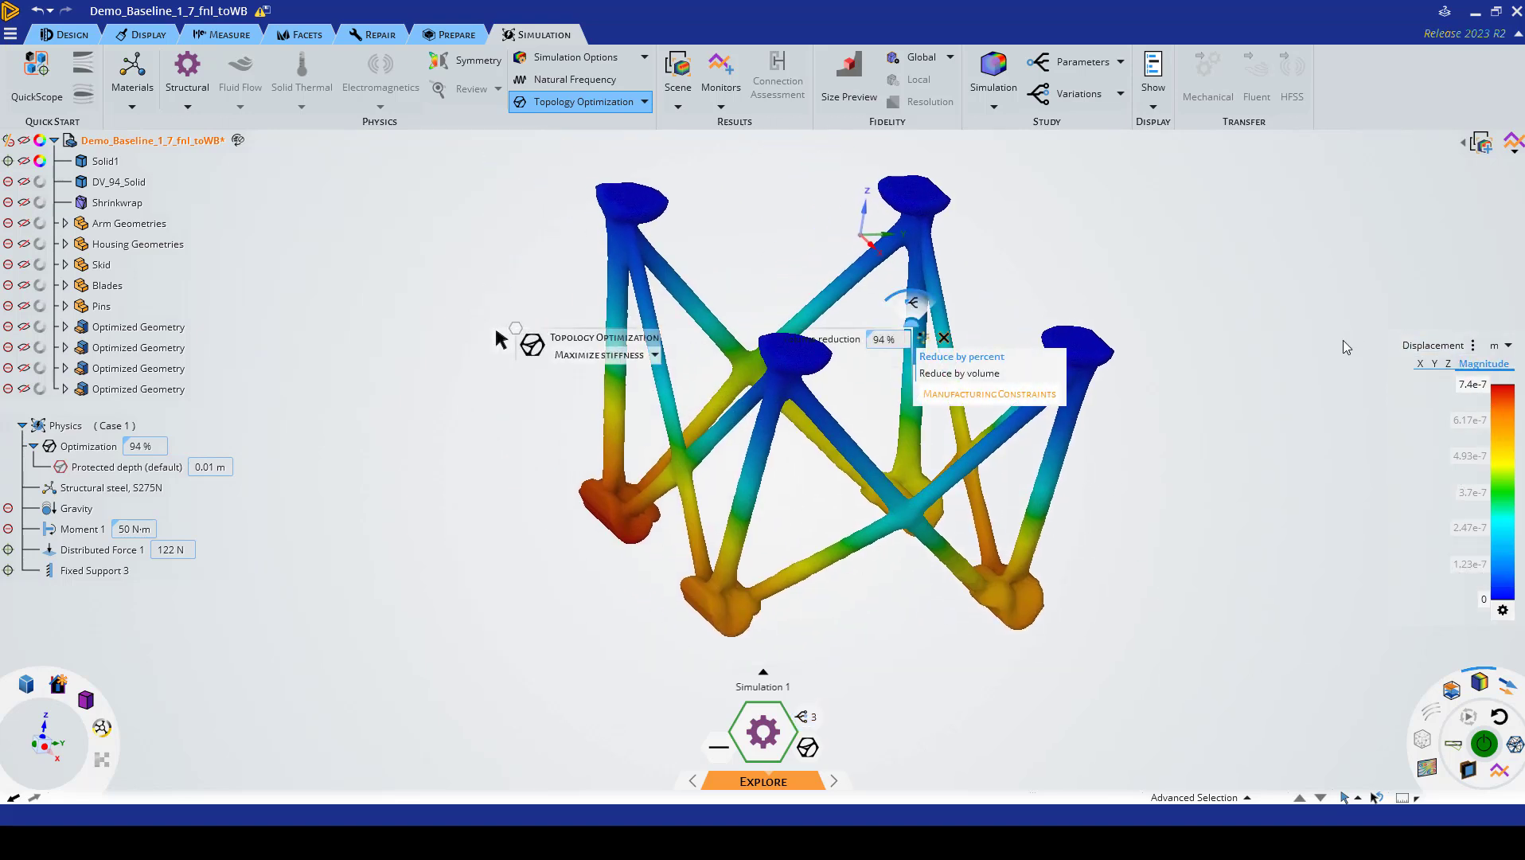
click(1440, 345)
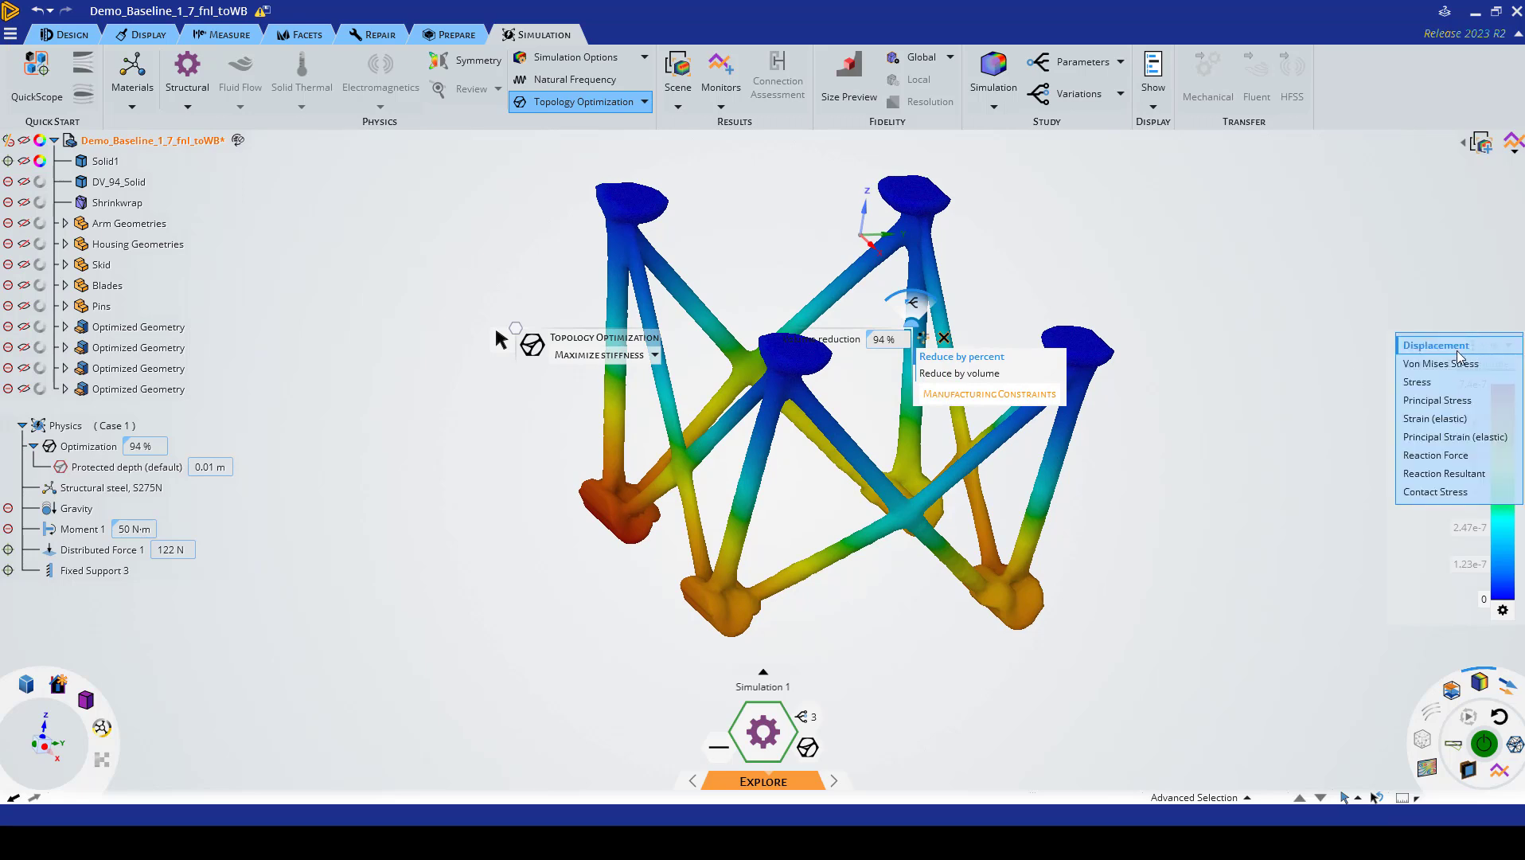
click(1441, 363)
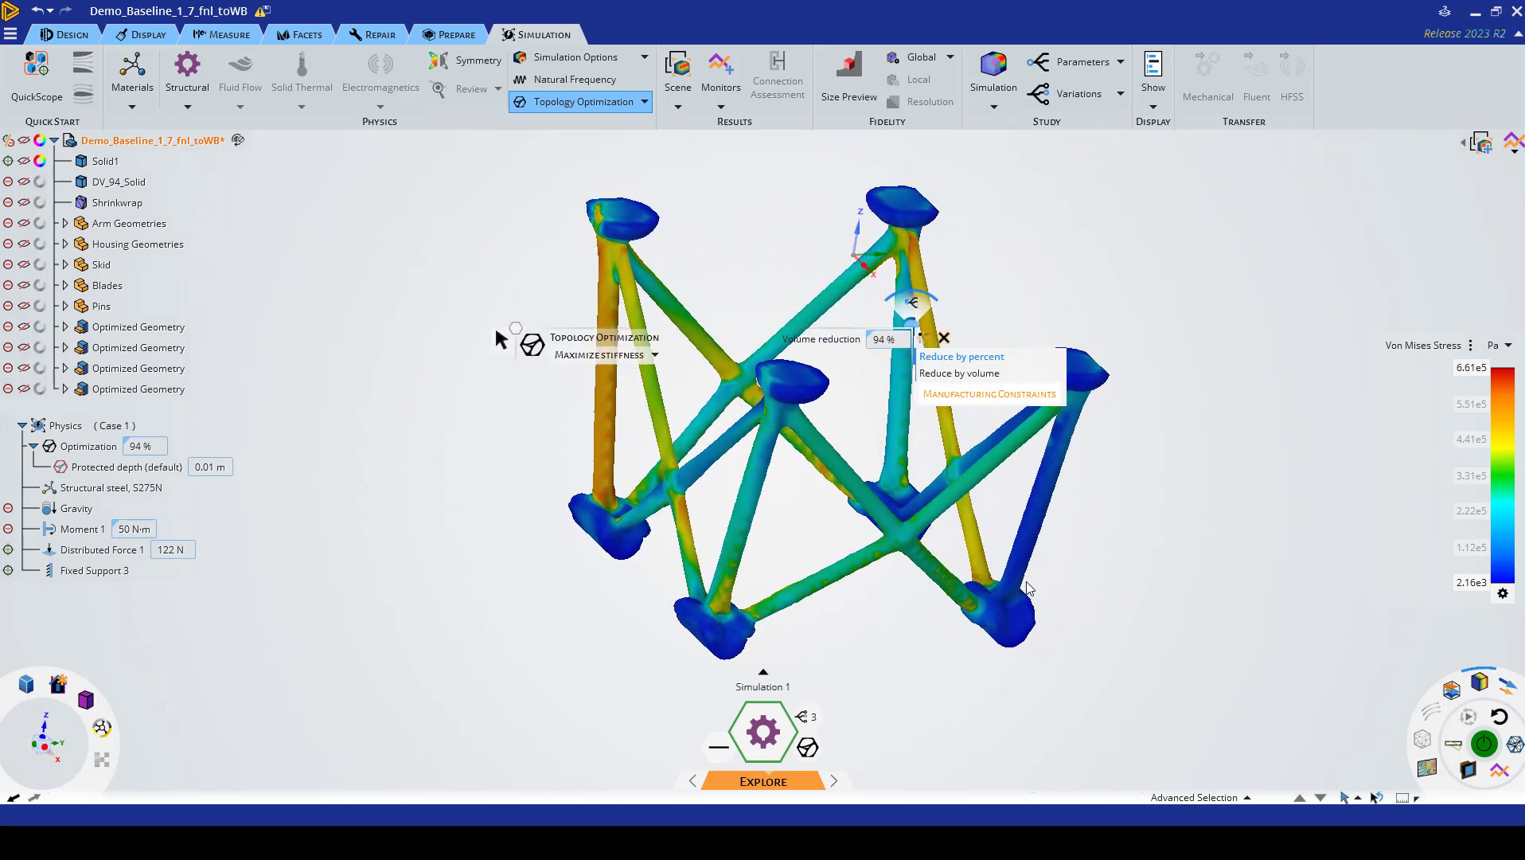
mouse_move(841, 564)
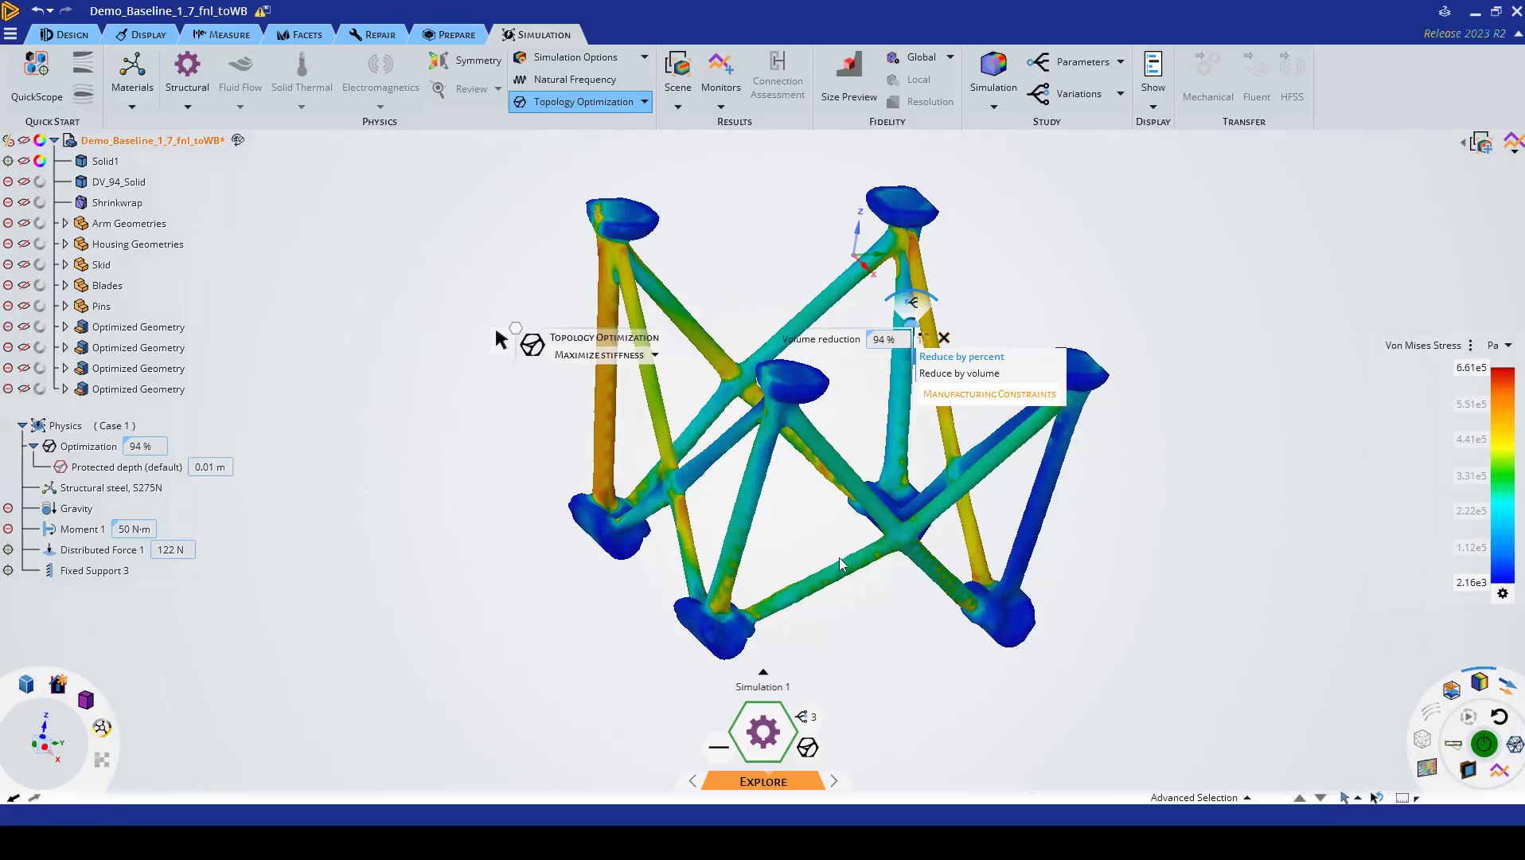